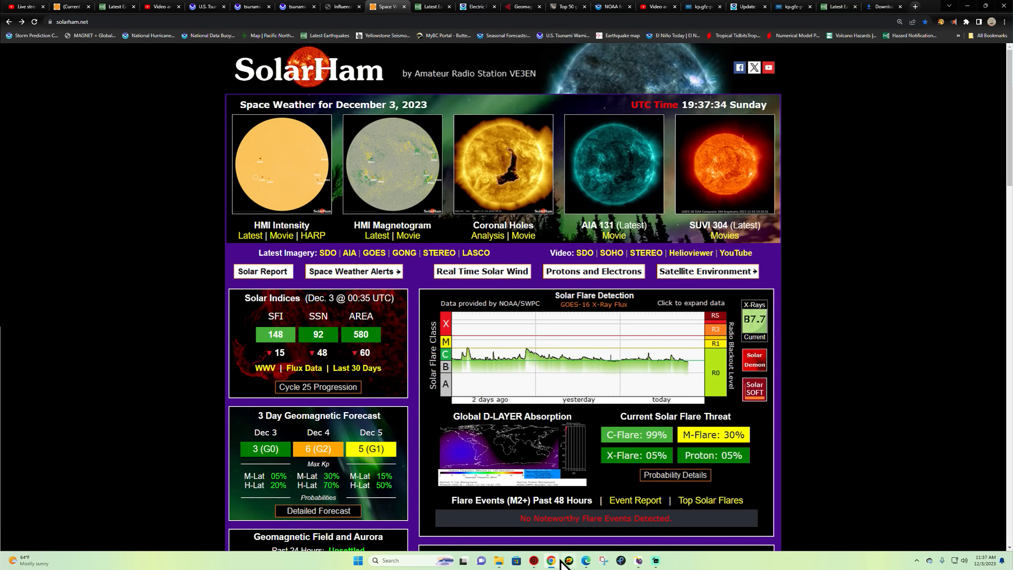
Dismiss the 3D earthquake globe and open SolarHam's 3-day geomagnetic and aurora forecast.
click(569, 560)
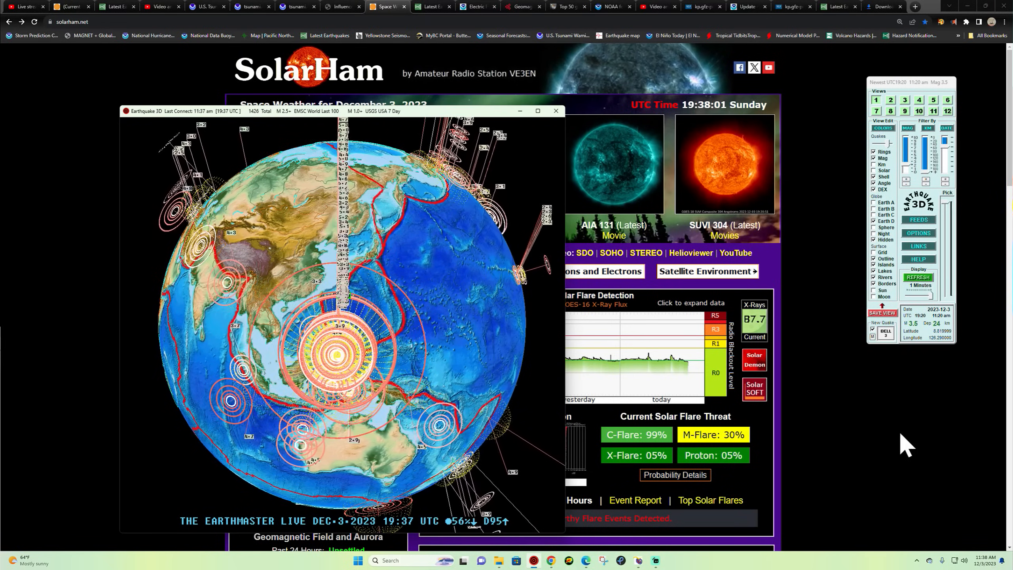
click(554, 110)
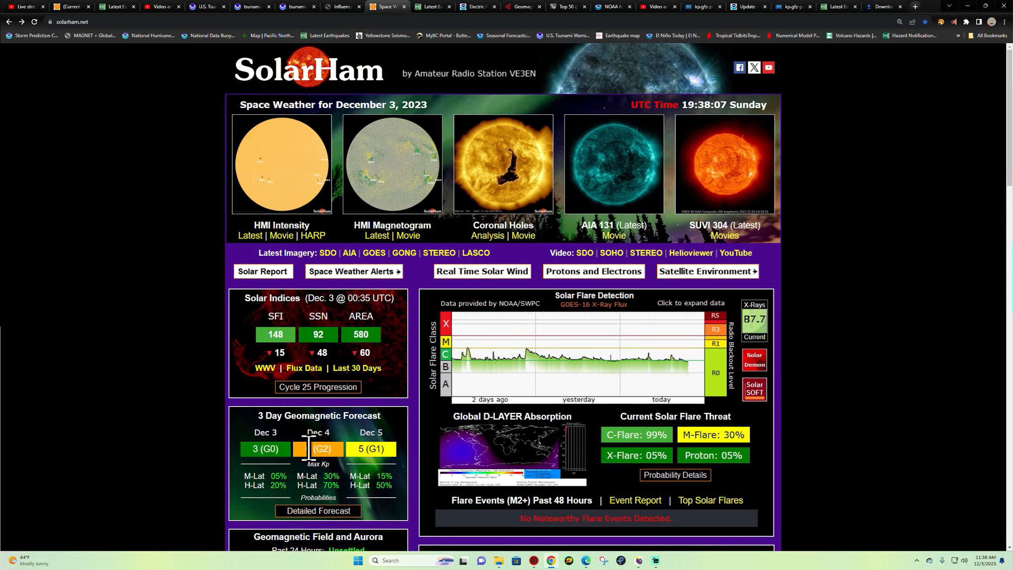
click(317, 512)
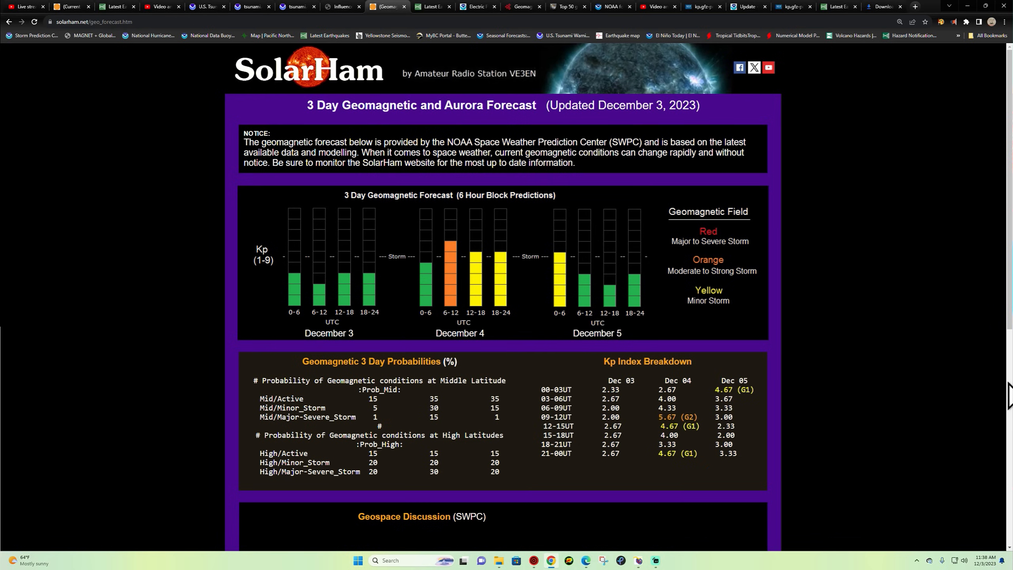
mouse_move(979, 371)
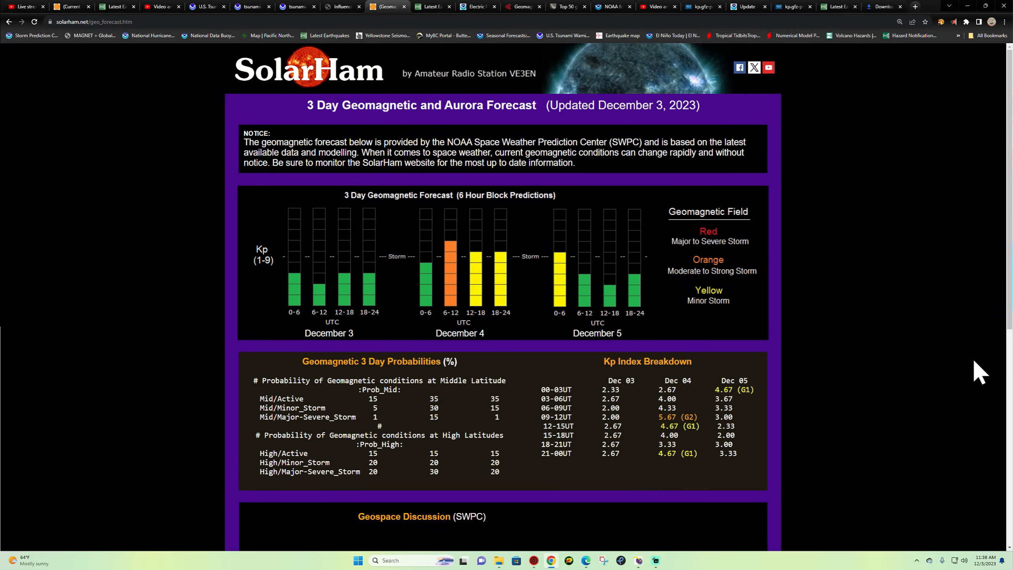
mouse_move(452, 323)
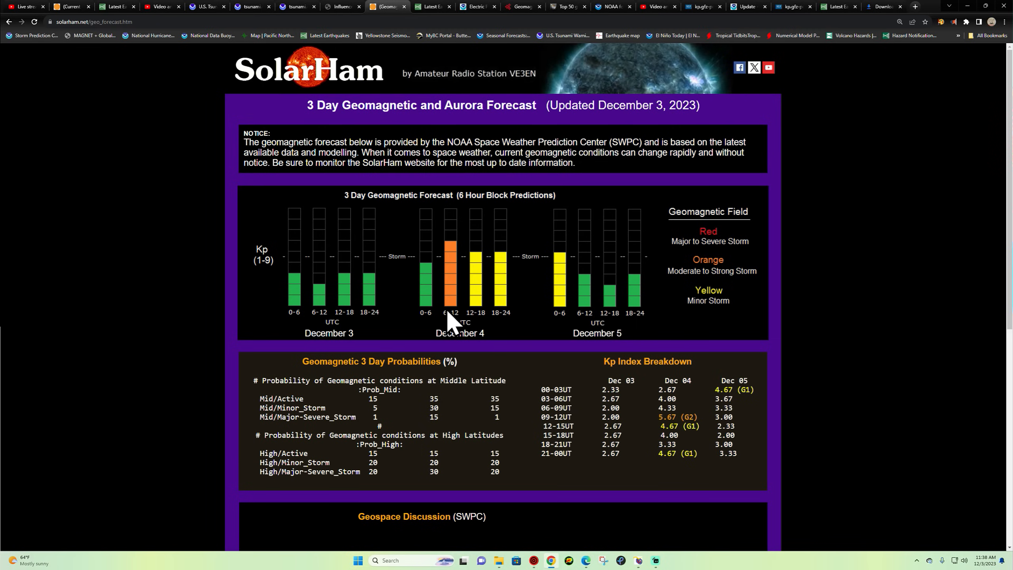
mouse_move(460, 334)
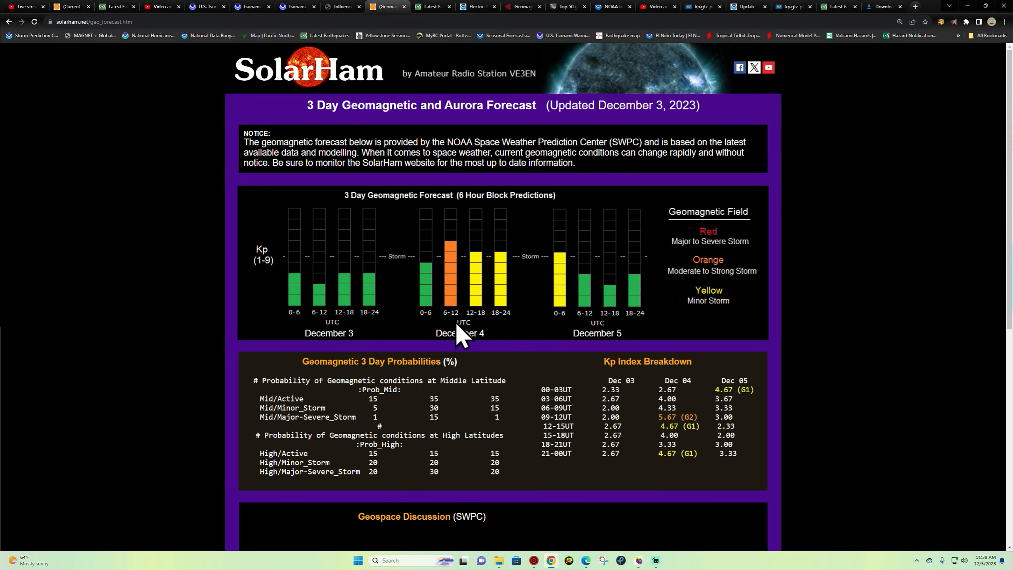
mouse_move(471, 336)
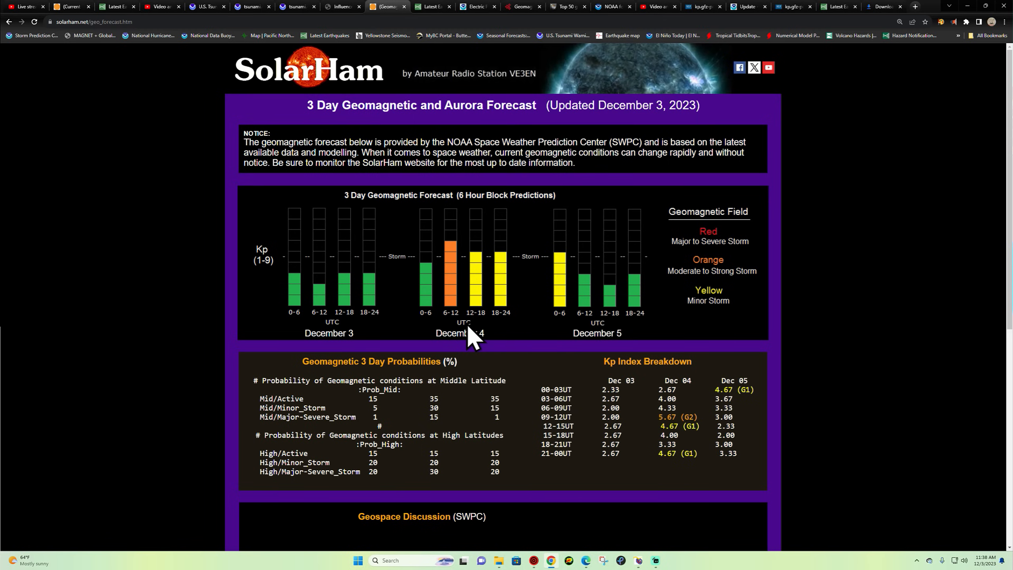
mouse_move(959, 466)
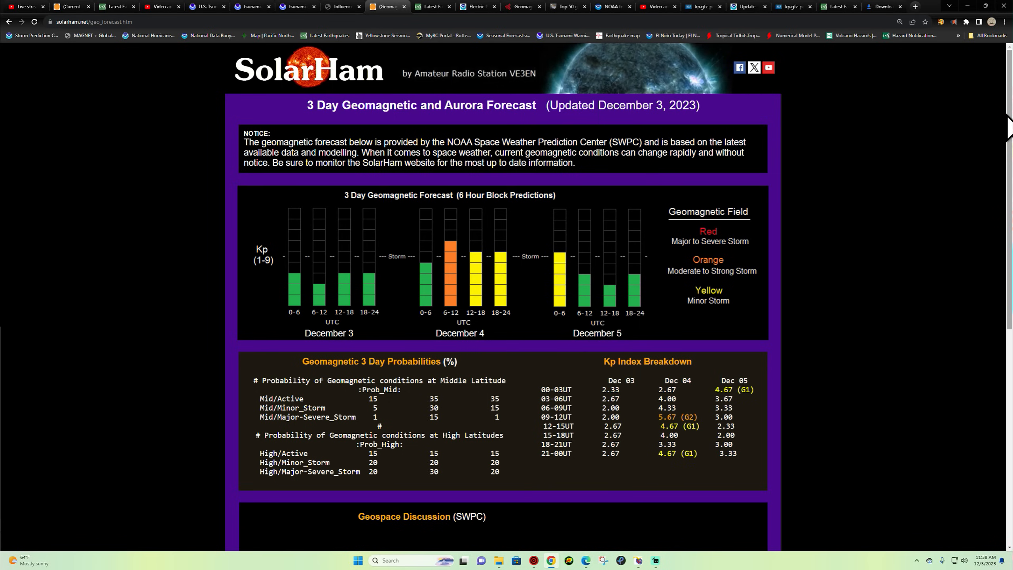
mouse_move(456, 294)
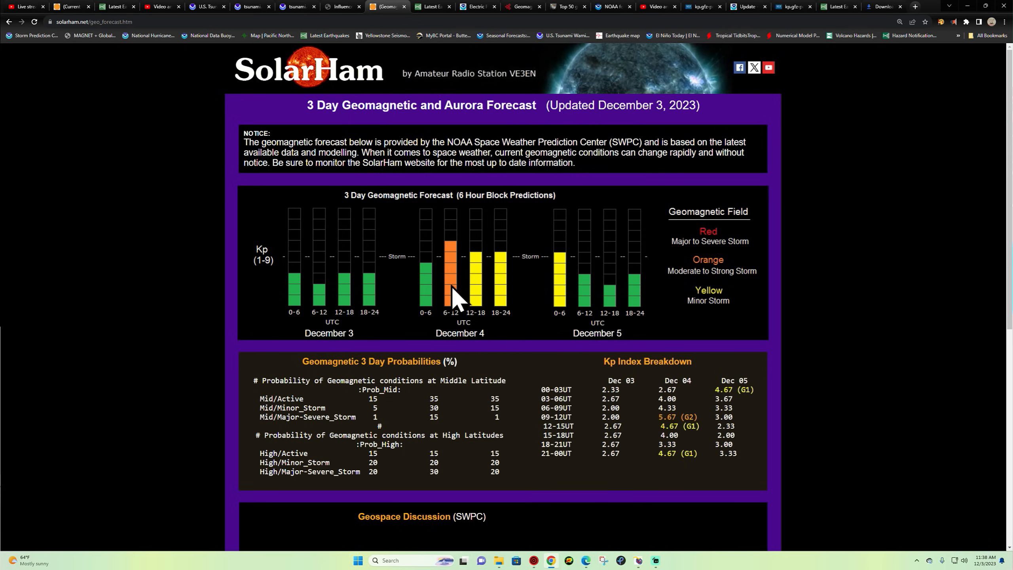
mouse_move(462, 307)
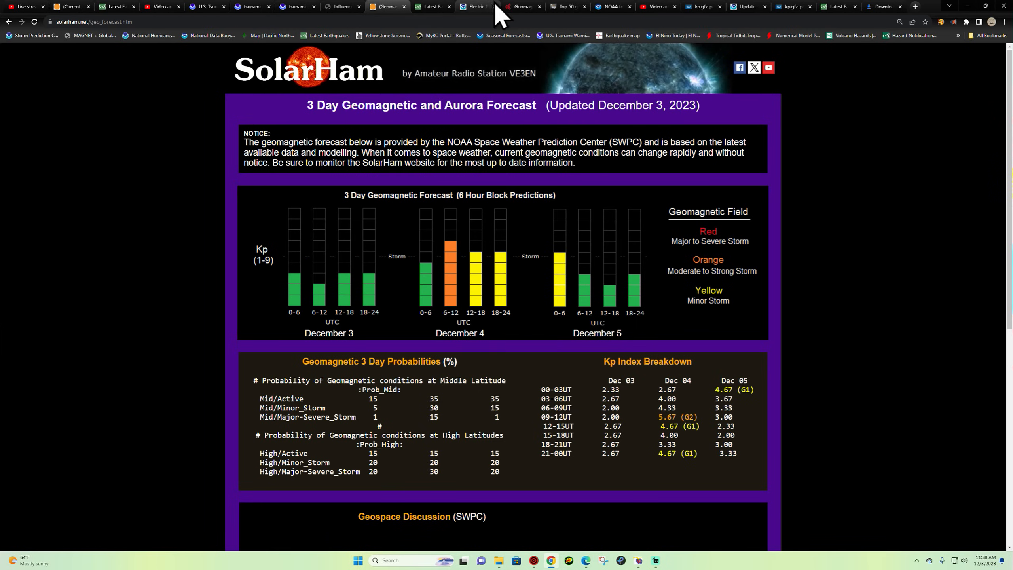
Review SWPC's Electric Power Community Dashboard, then view SolarHam's Coronal Hole Map showing hole #76.
click(476, 6)
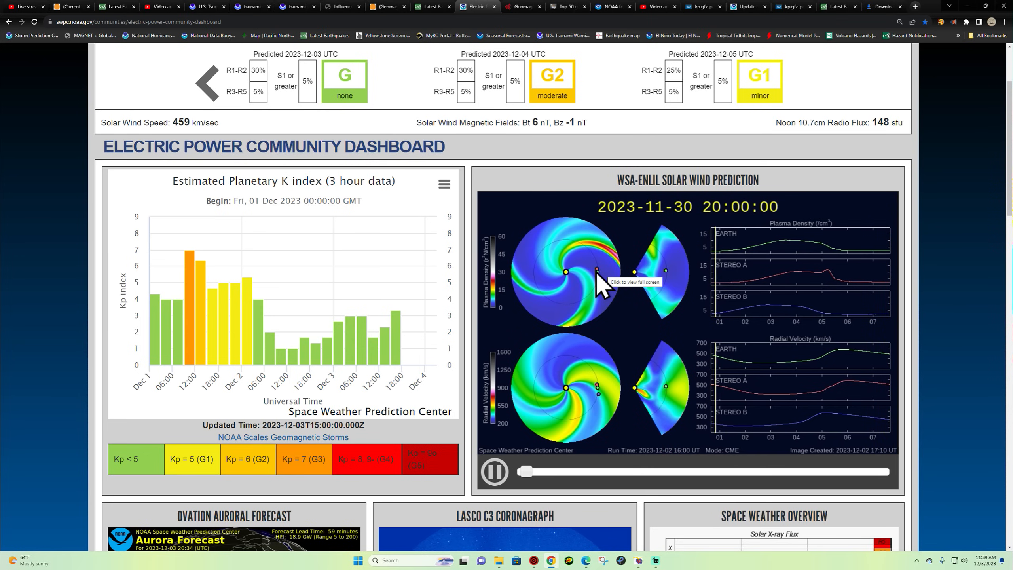
scroll(up, 3)
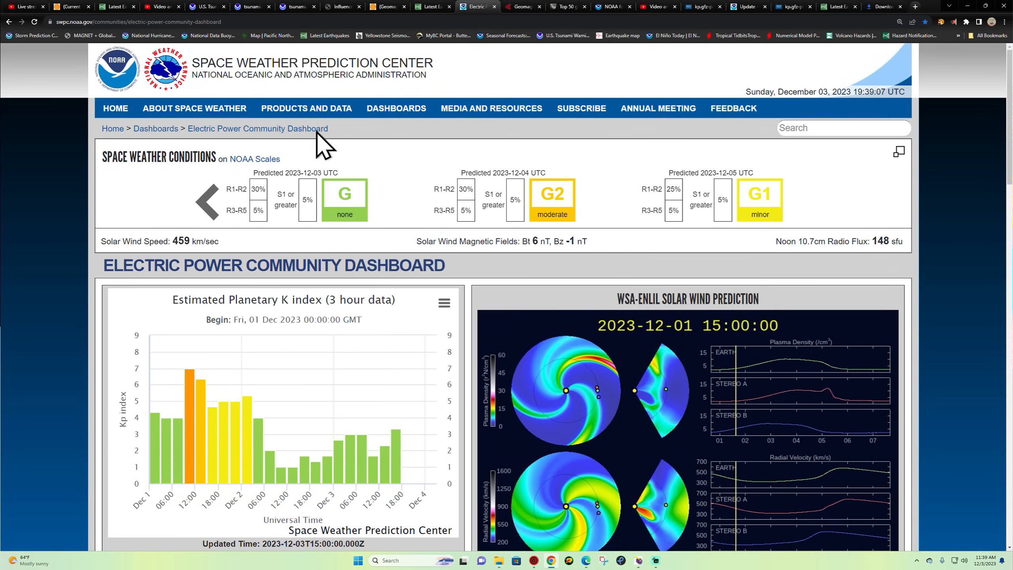
click(385, 7)
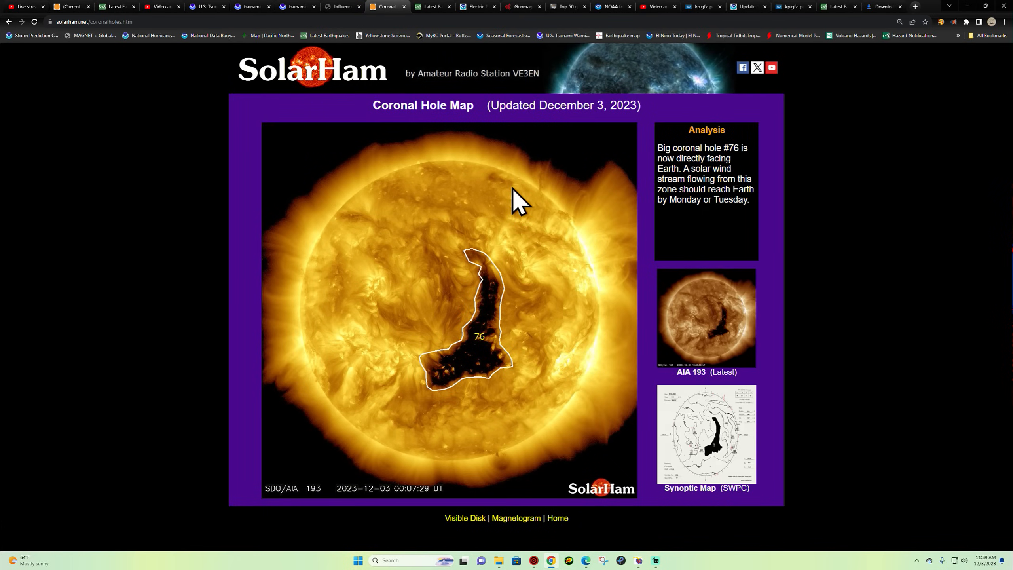
Open the full latest SDO/AIA 193 image showing the large dark coronal hole.
click(705, 317)
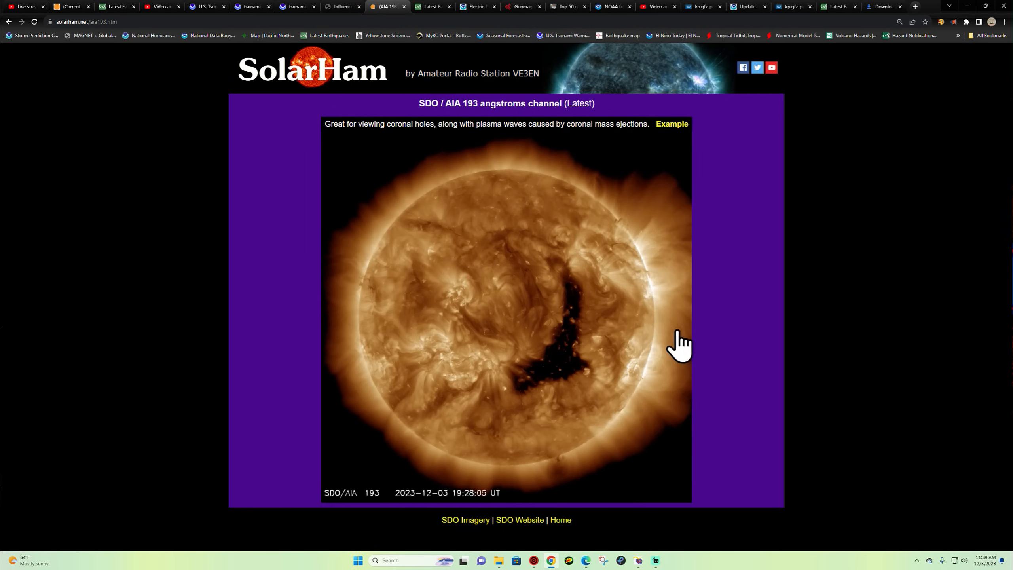
mouse_move(575, 358)
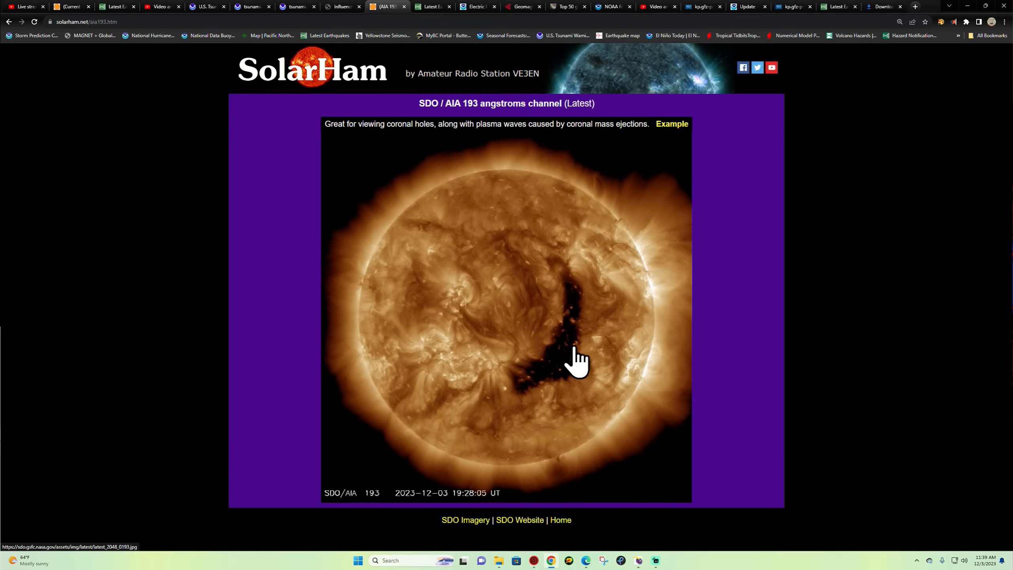
mouse_move(578, 284)
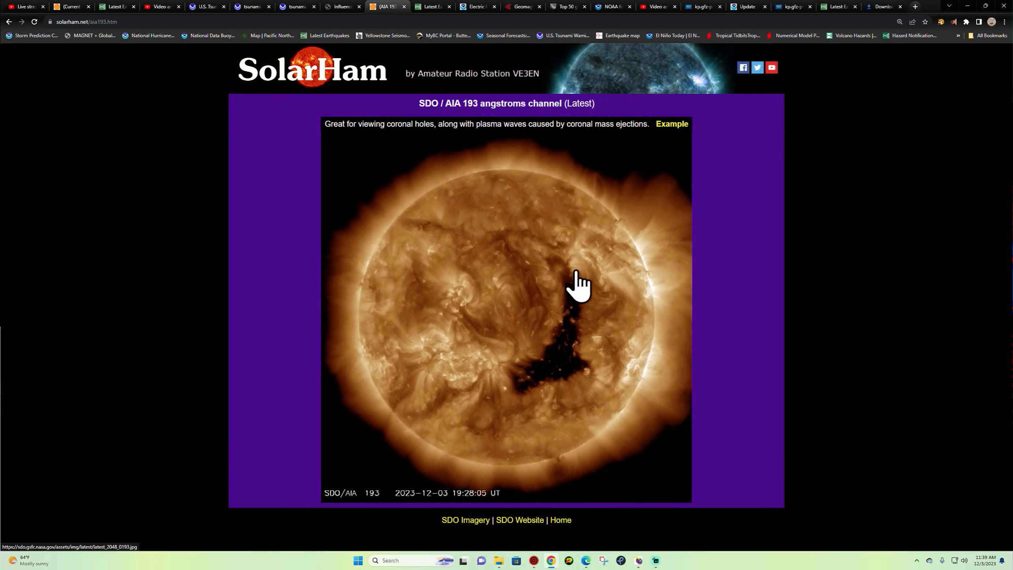
mouse_move(497, 313)
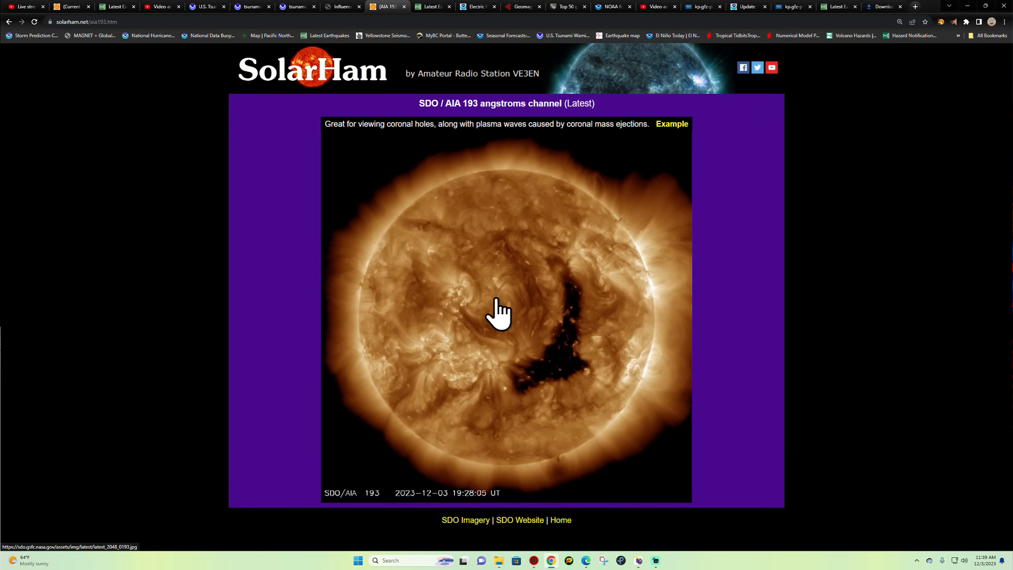
mouse_move(528, 299)
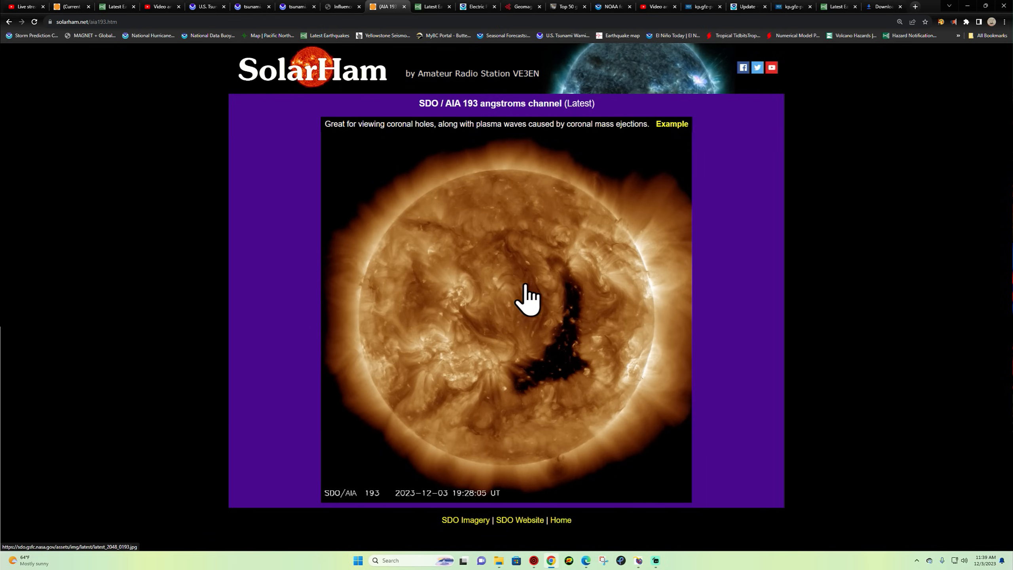
mouse_move(571, 288)
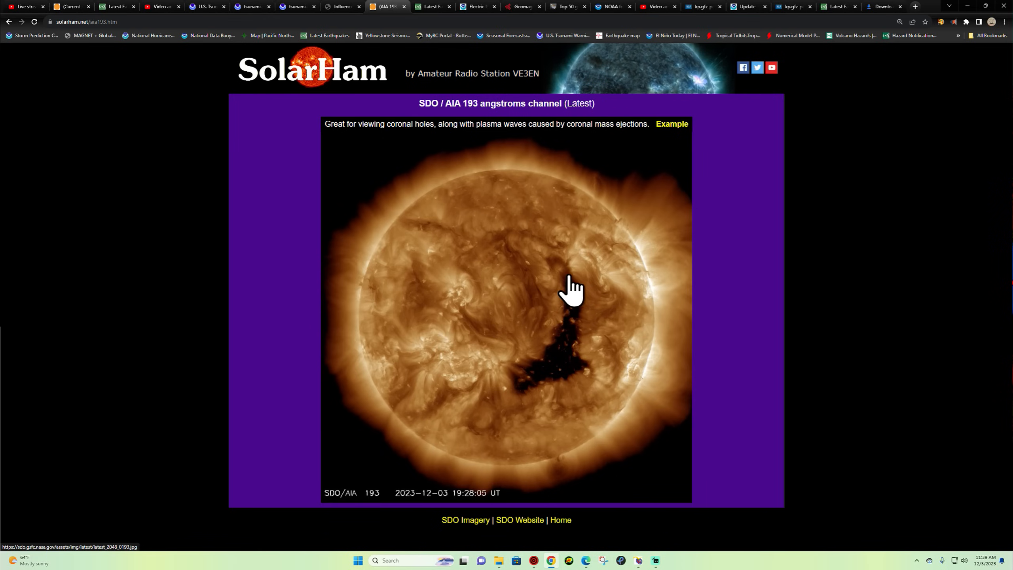
mouse_move(569, 294)
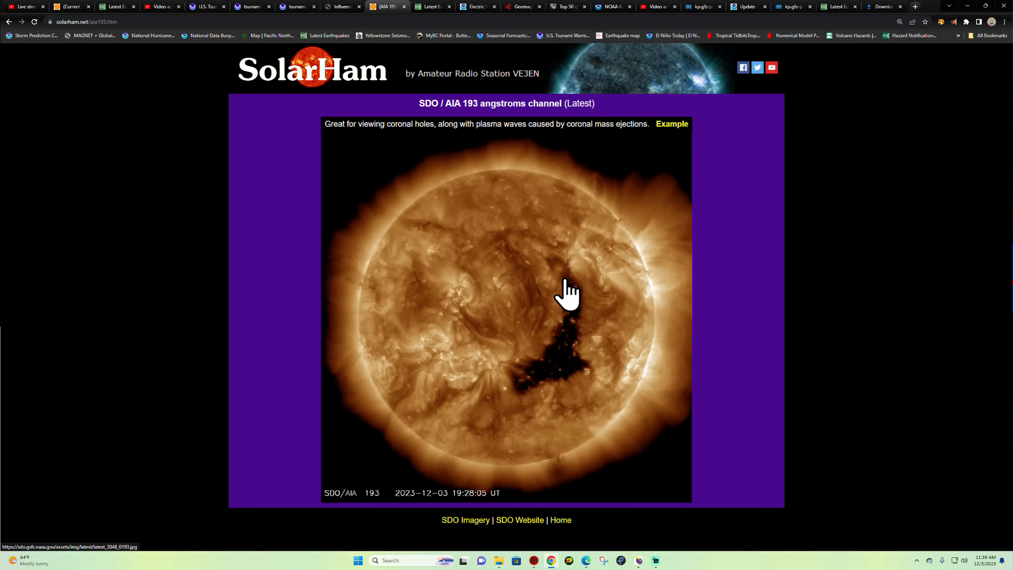
mouse_move(550, 325)
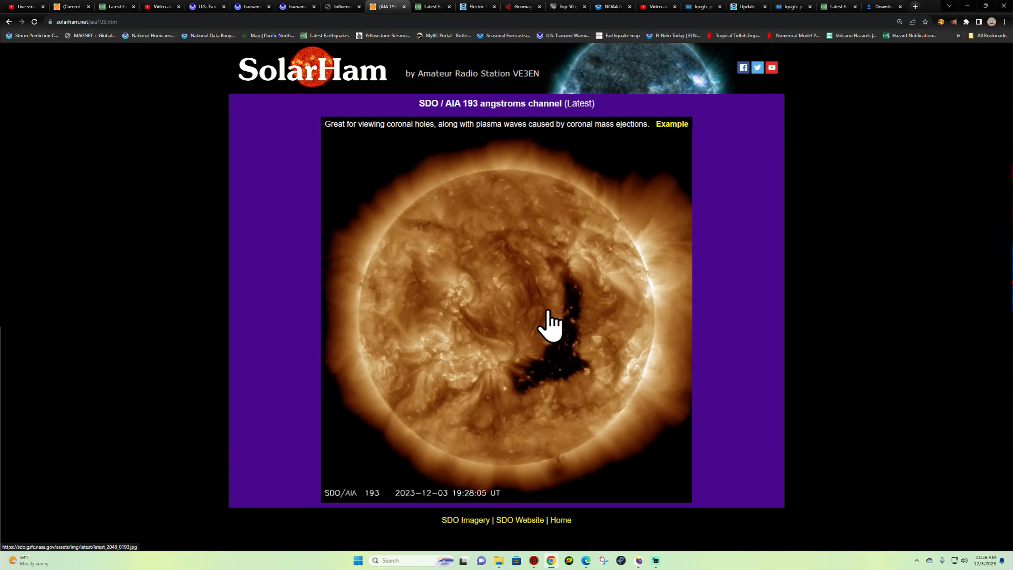
mouse_move(381, 106)
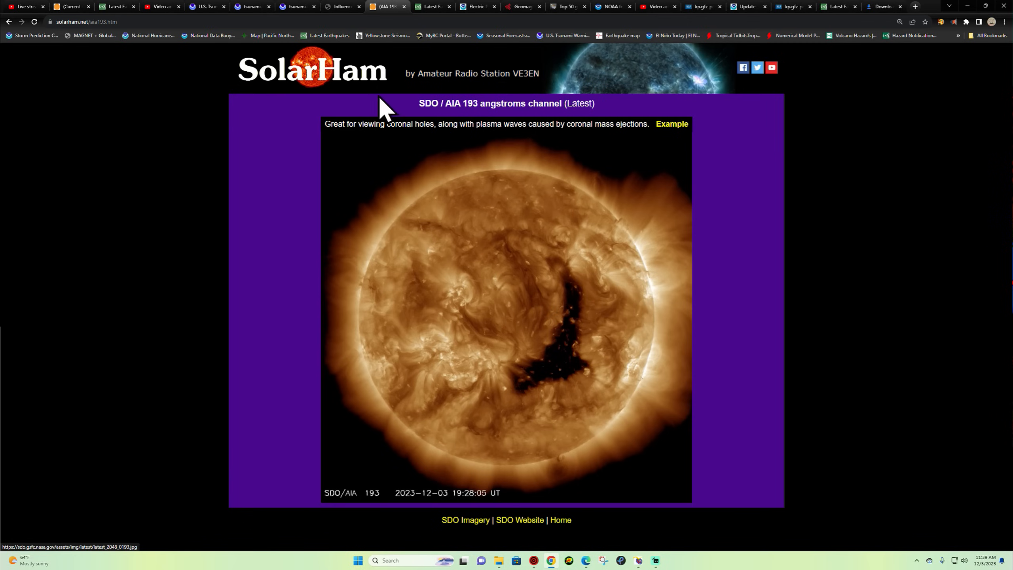
mouse_move(275, 108)
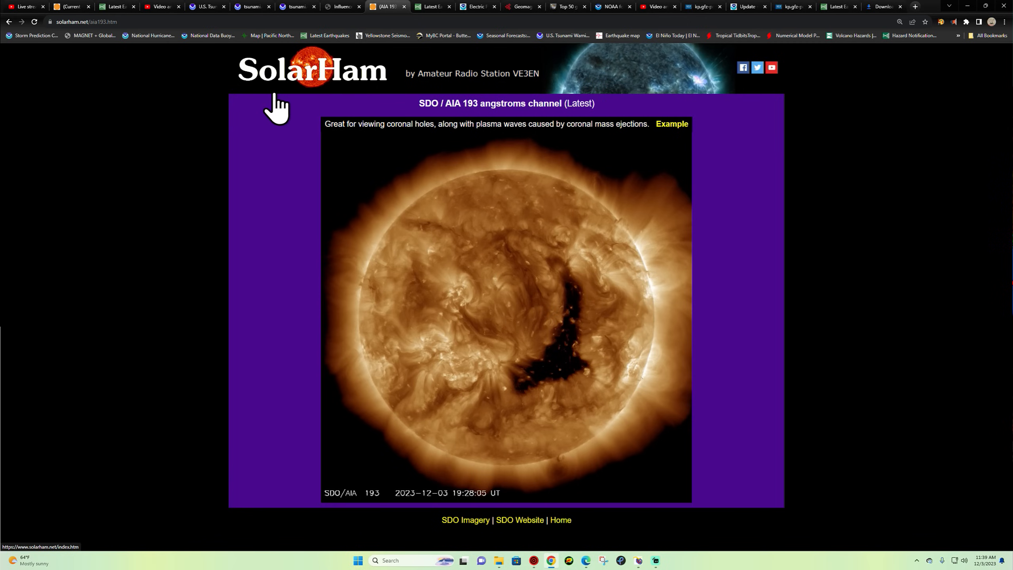
mouse_move(283, 76)
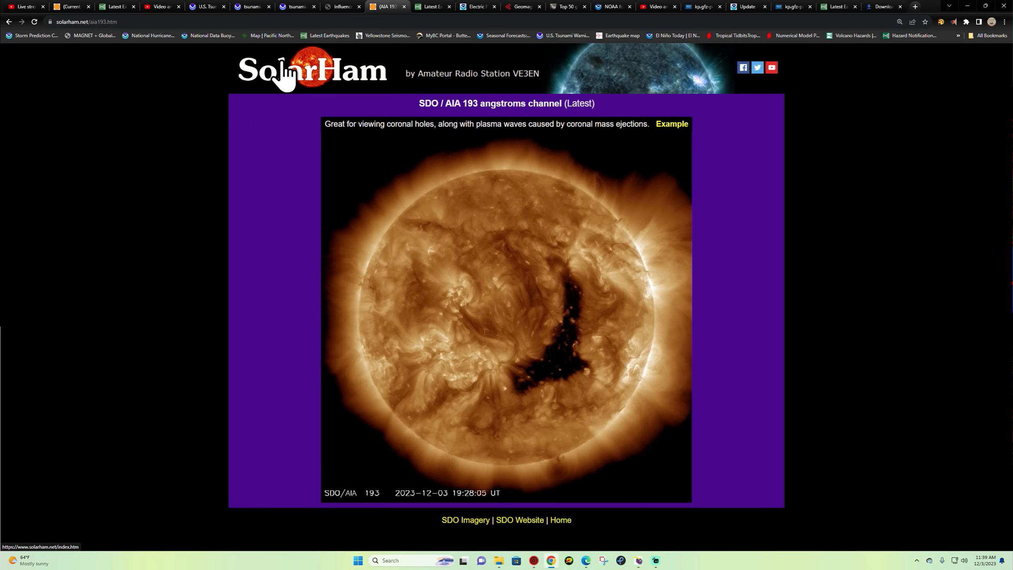
Return to SolarHam's home page and scroll down to the flare chart and sunspots.
click(560, 519)
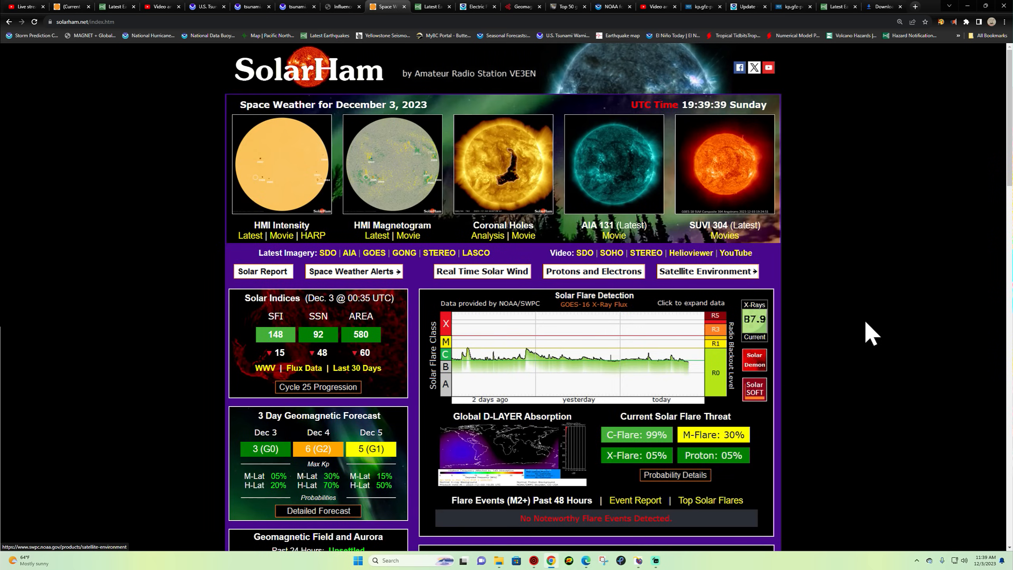
mouse_move(863, 313)
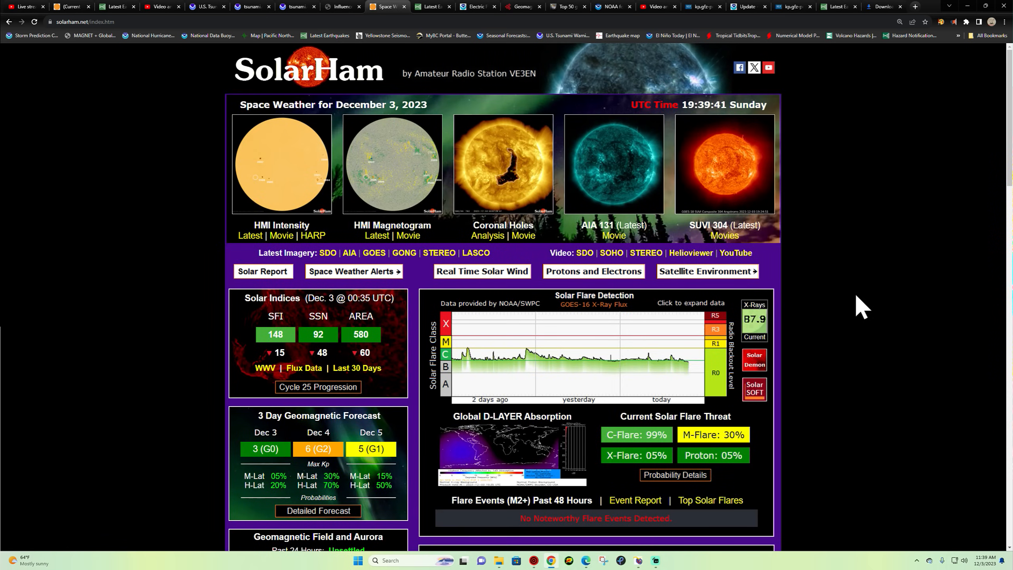
mouse_move(832, 310)
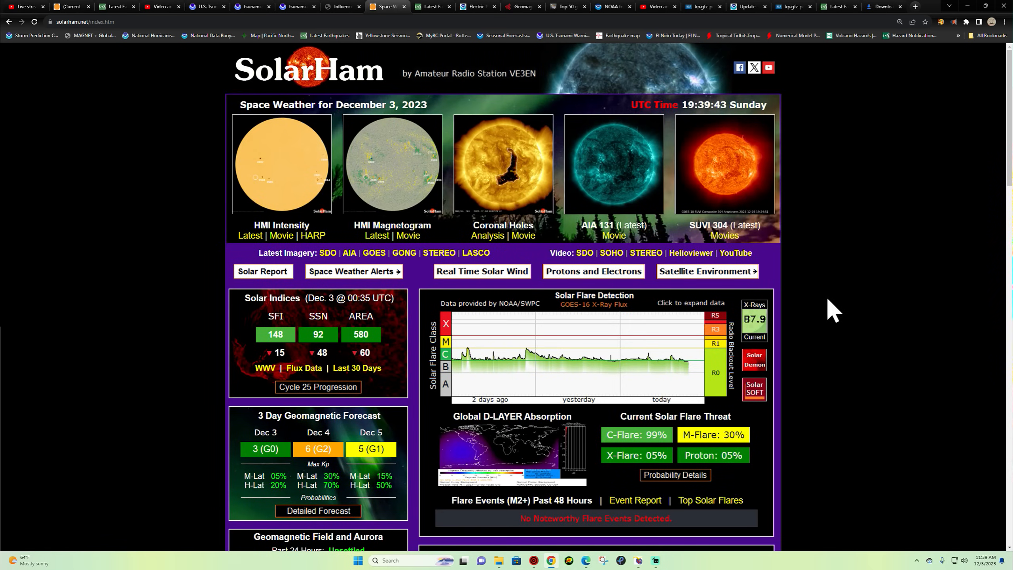
mouse_move(889, 271)
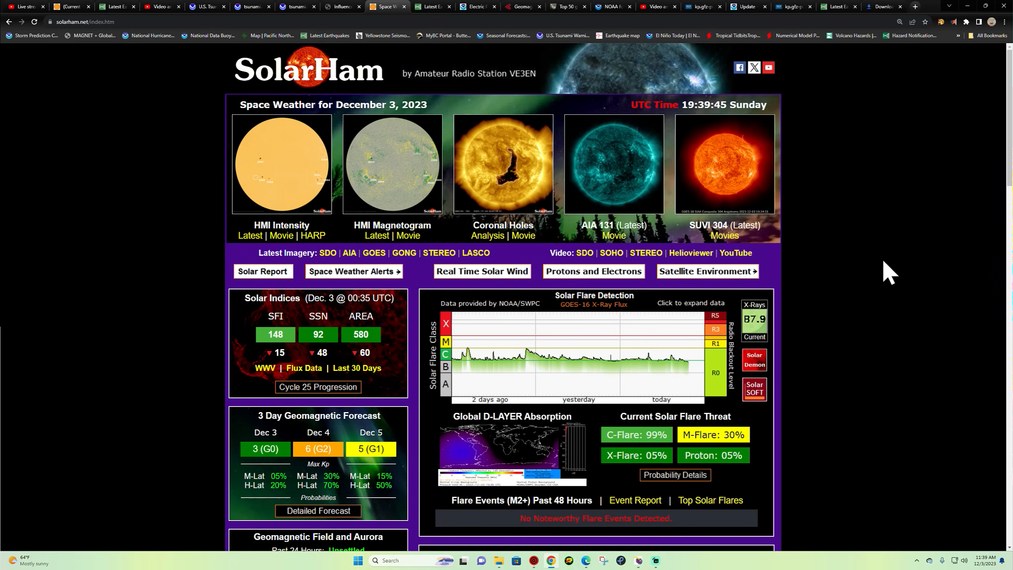
mouse_move(883, 272)
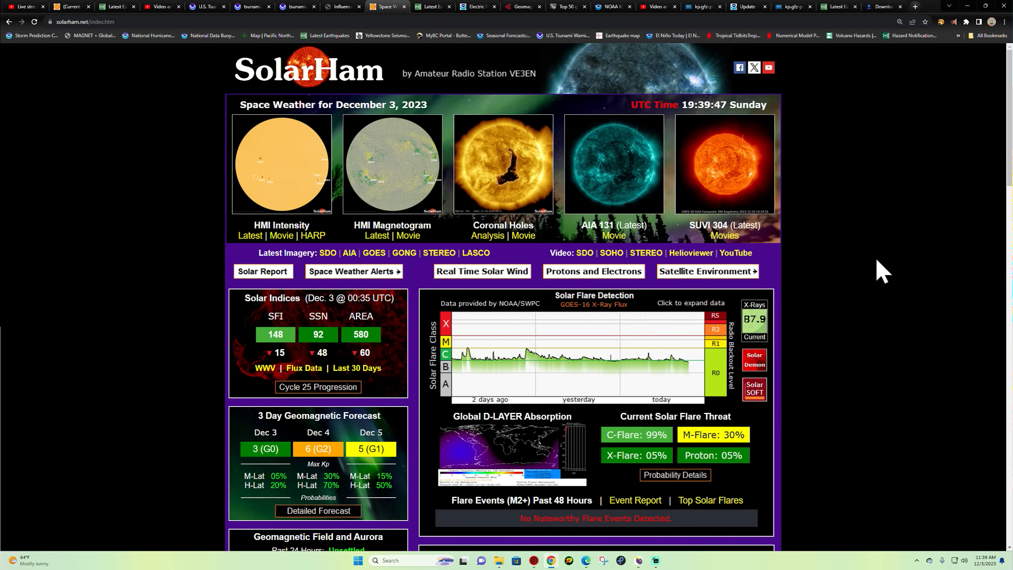
scroll(down, 3)
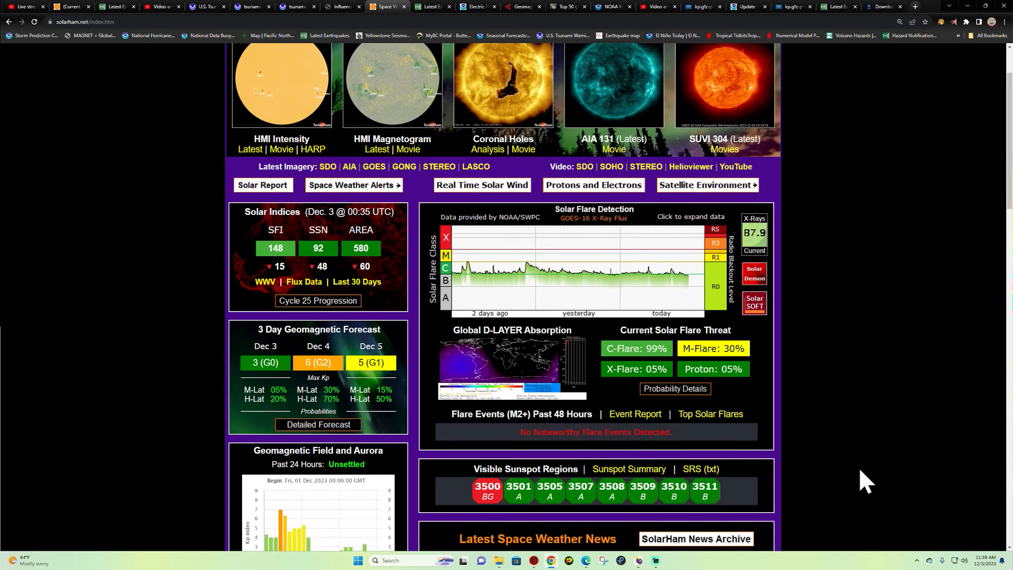
scroll(up, 3)
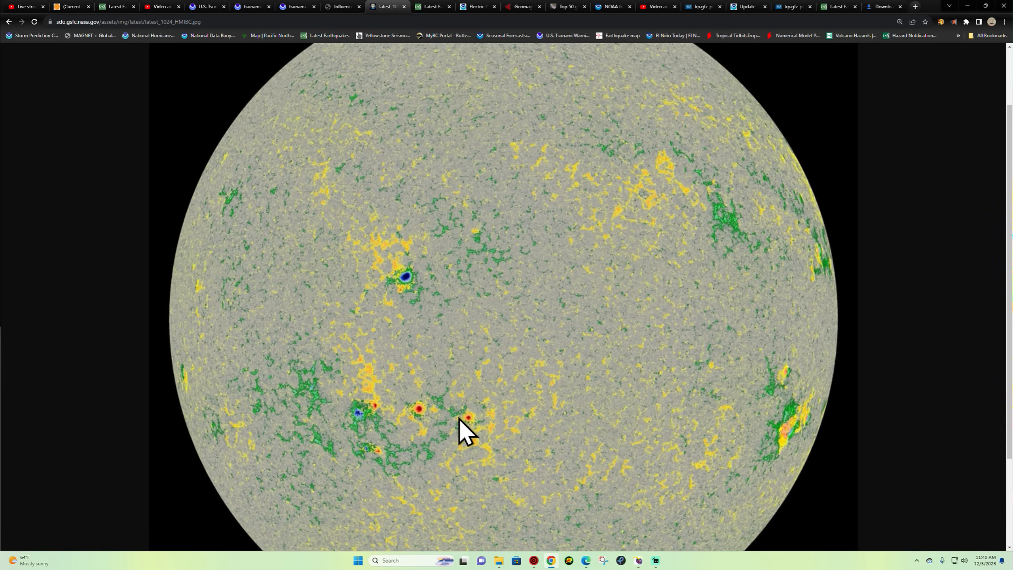
mouse_move(675, 345)
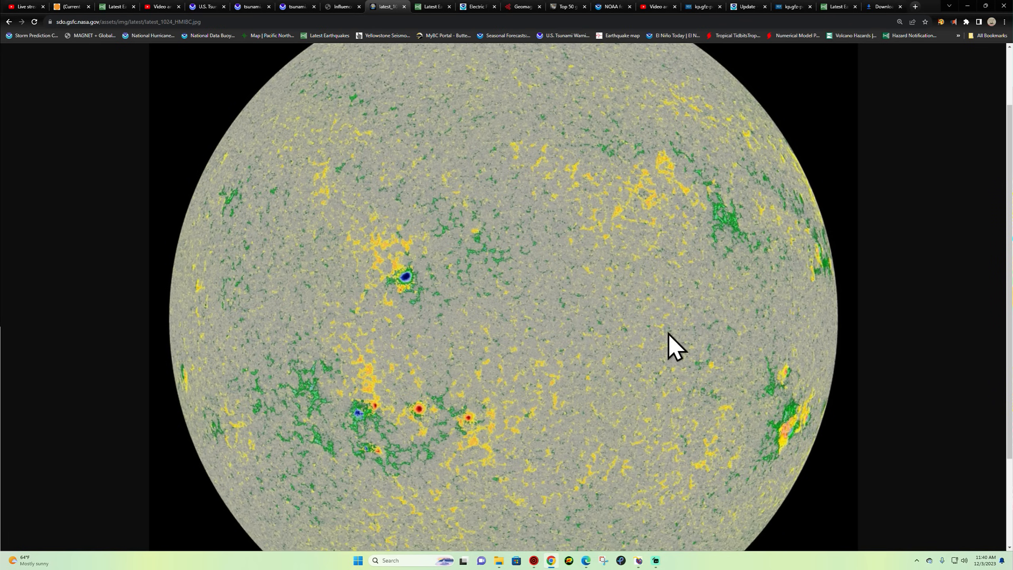
mouse_move(452, 416)
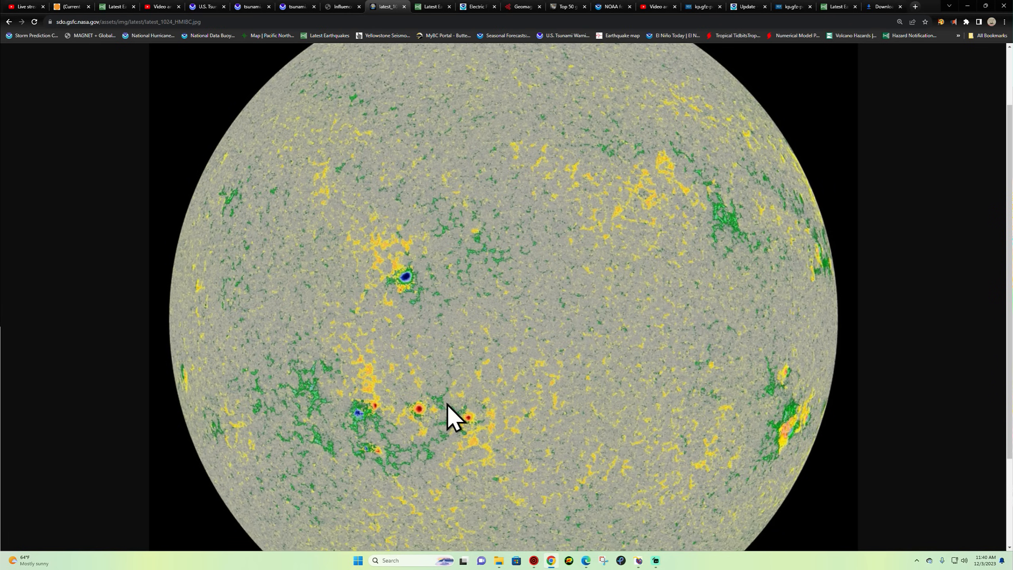
mouse_move(394, 336)
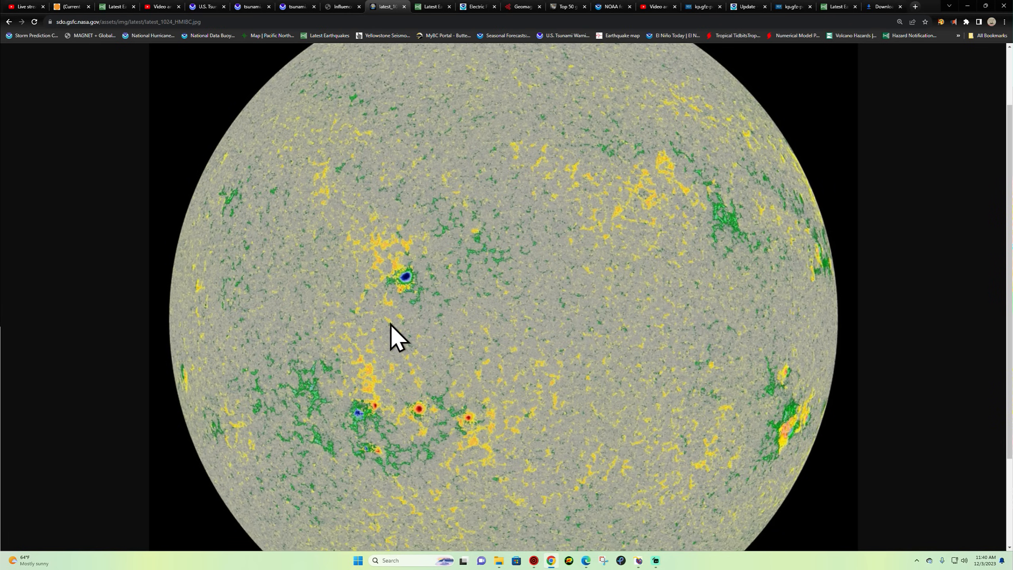
scroll(down, 3)
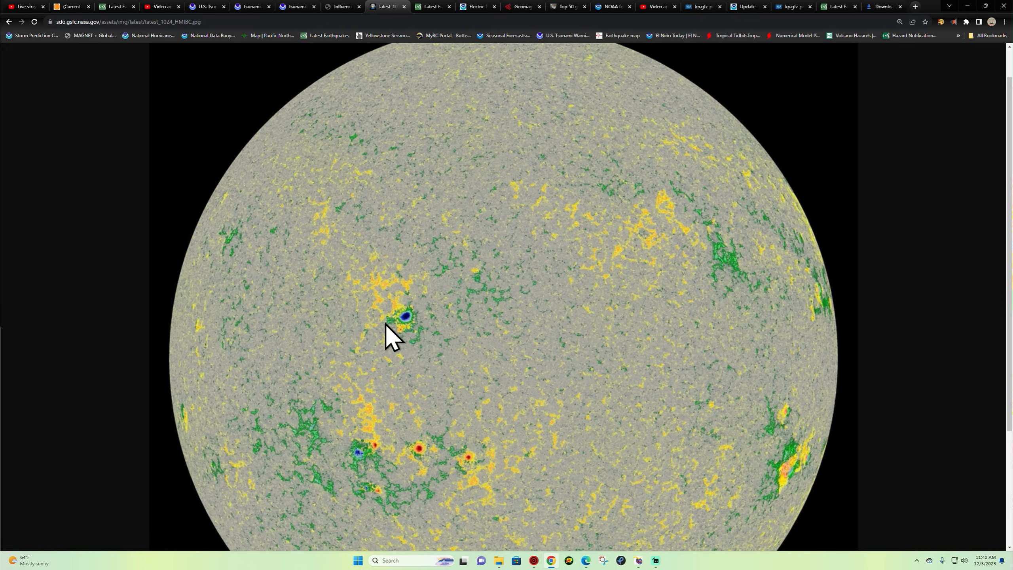
scroll(up, 3)
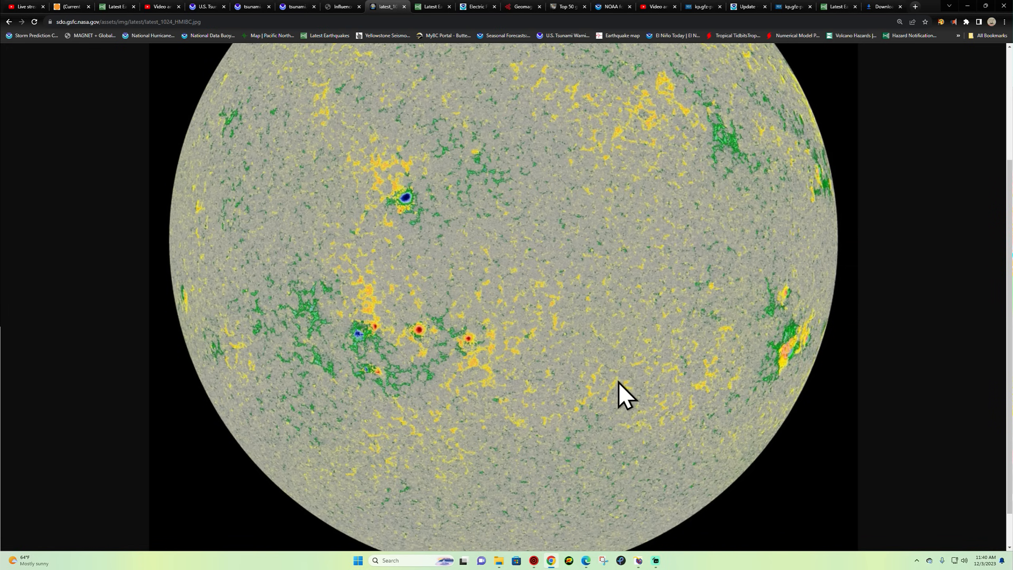
scroll(up, 3)
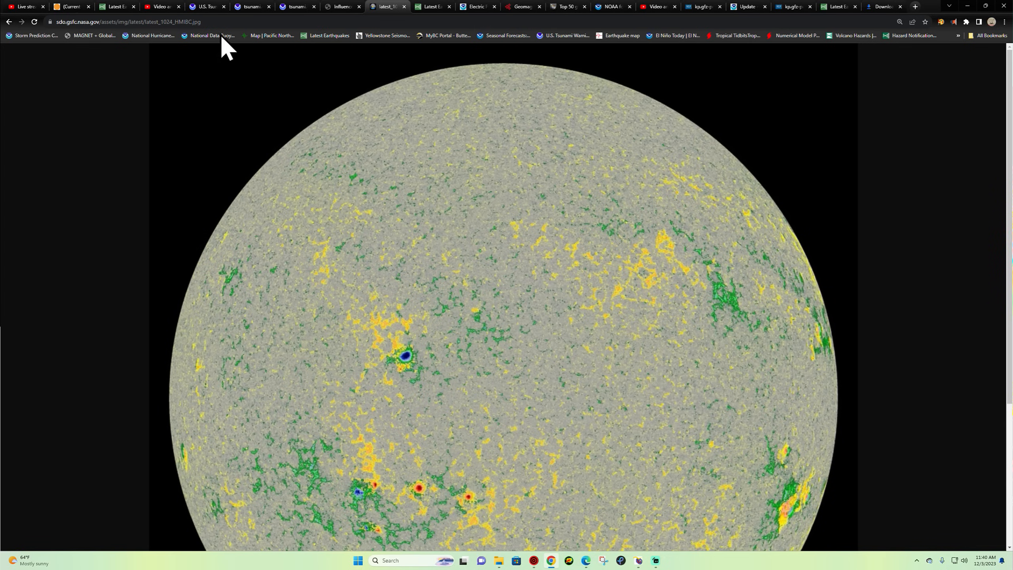
Switch back to SolarHam's December 3 dashboard and scroll through its solar indices and sunspots.
click(384, 6)
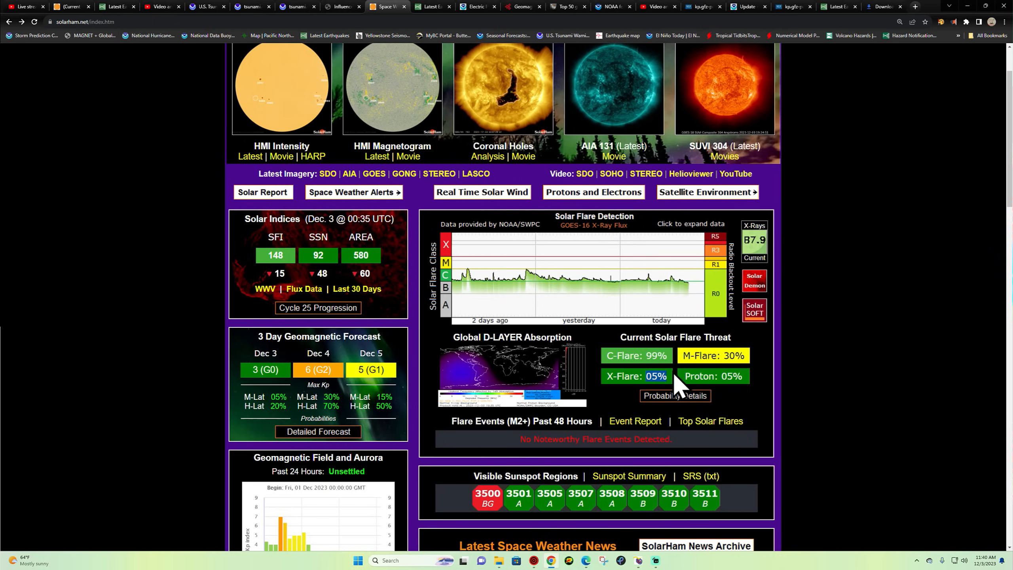
mouse_move(817, 352)
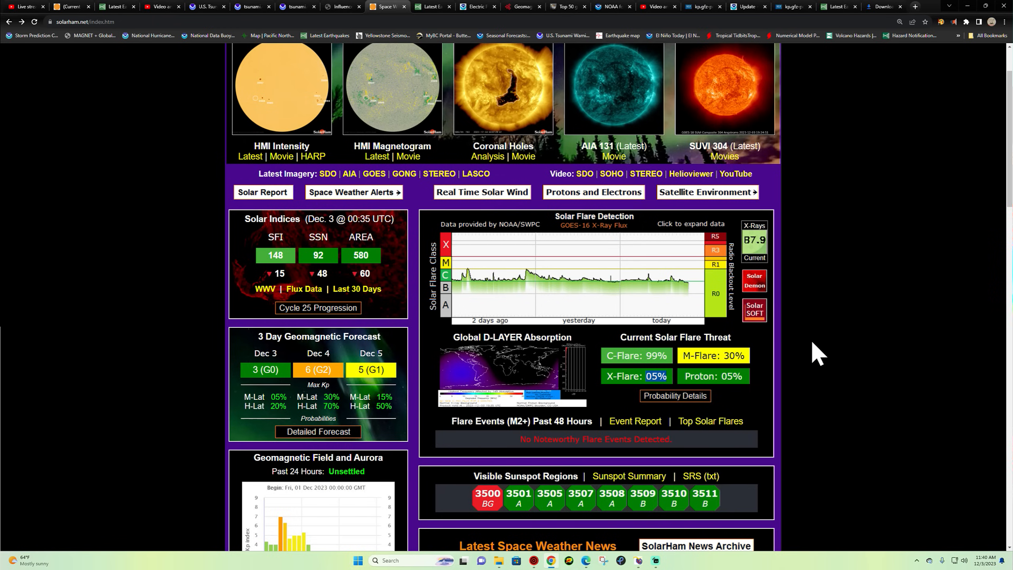
scroll(down, 3)
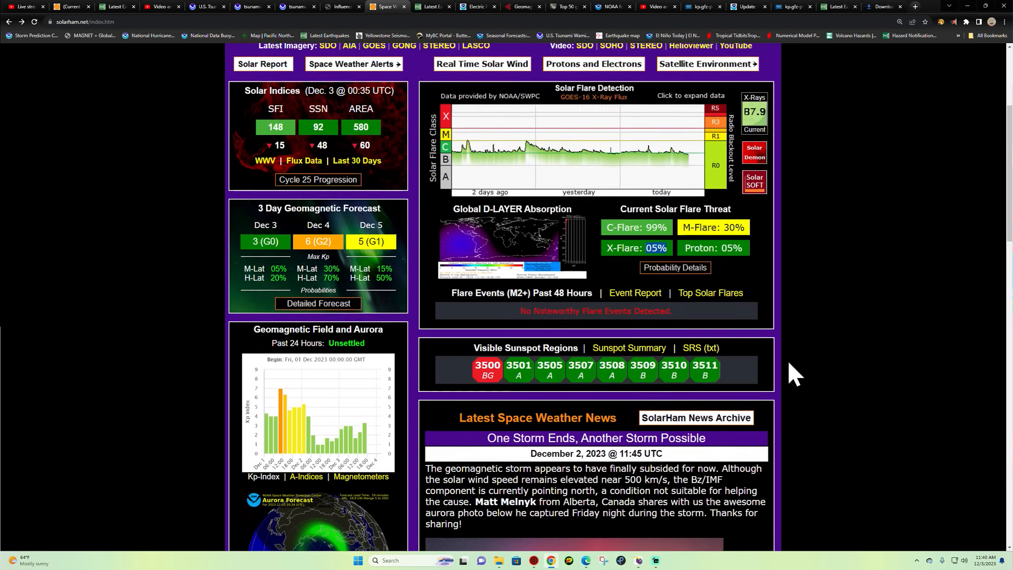
scroll(up, 3)
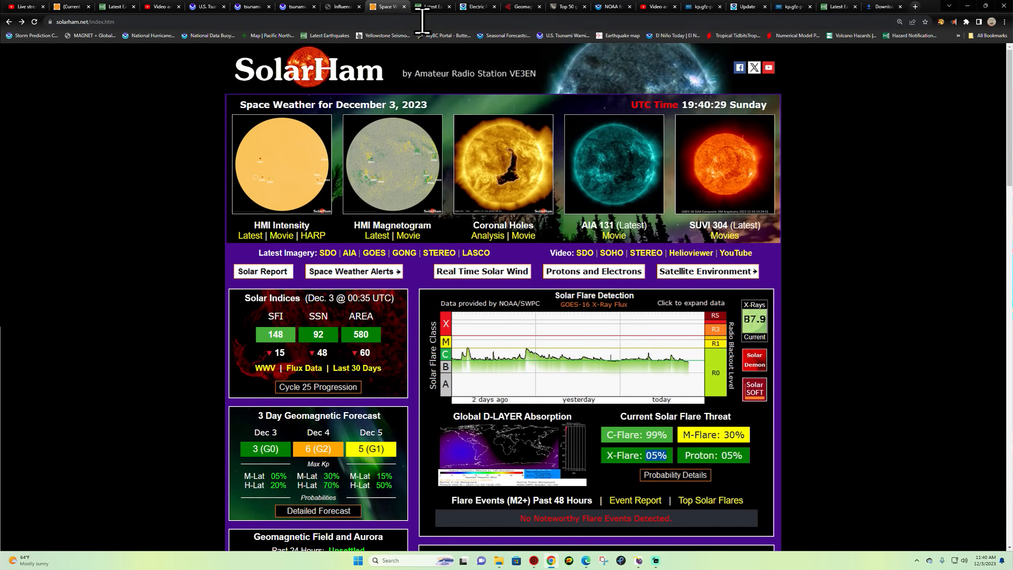
Sort the past-day Philippines quake list by Largest Magnitude First, topped by the M6.6 Hinatuan quake.
click(432, 6)
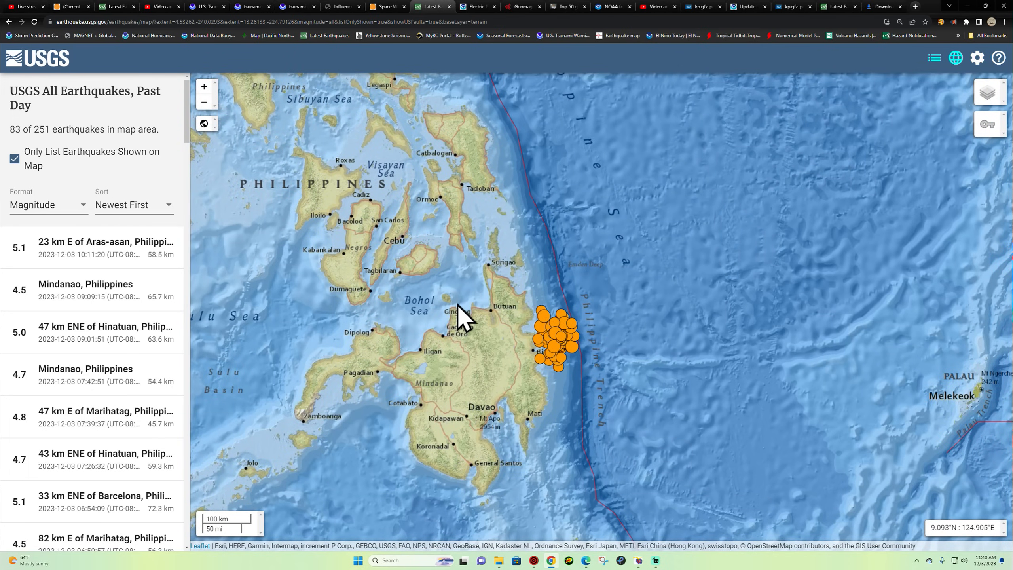
mouse_move(608, 359)
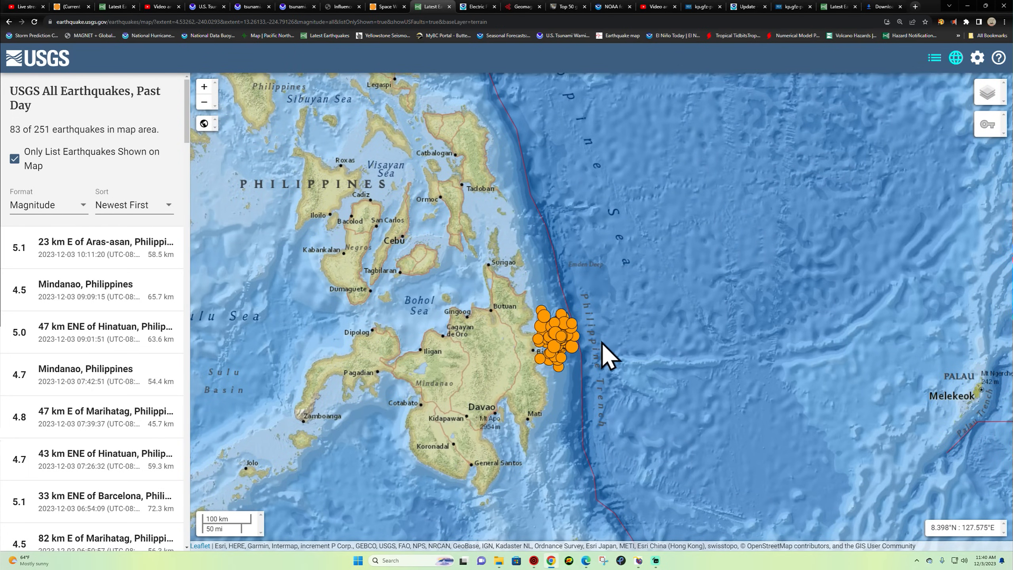
mouse_move(154, 213)
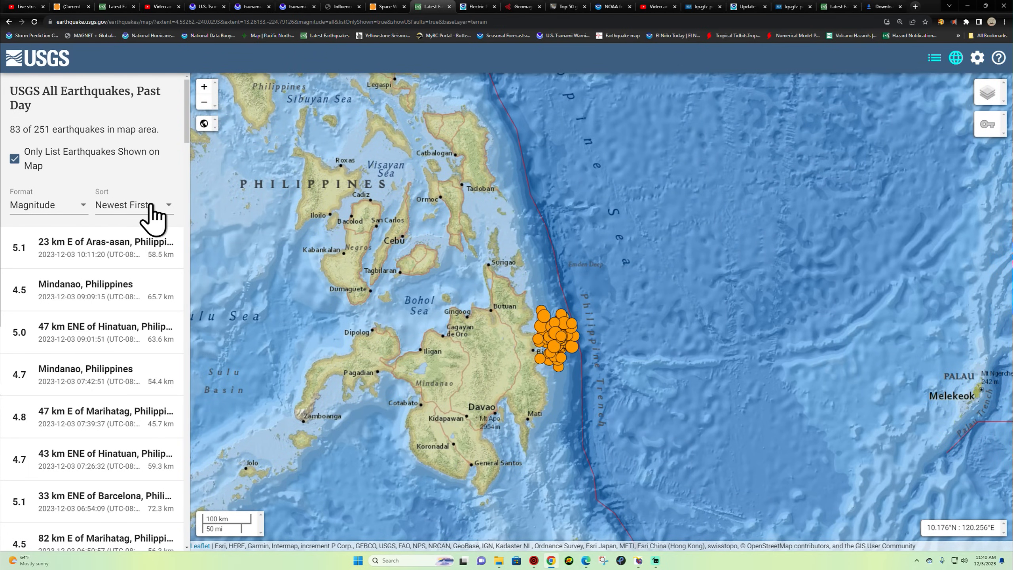
click(134, 205)
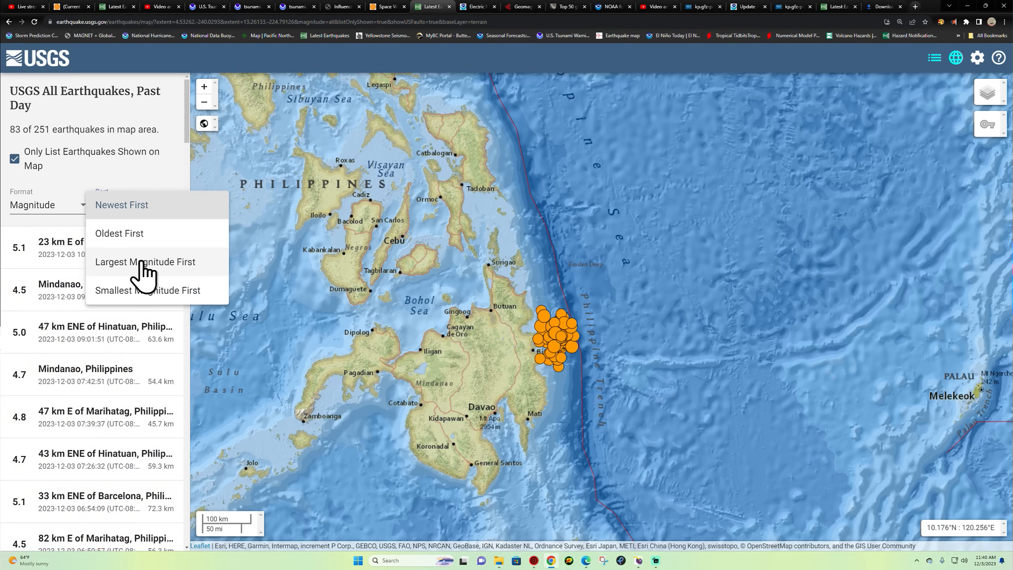
mouse_move(135, 277)
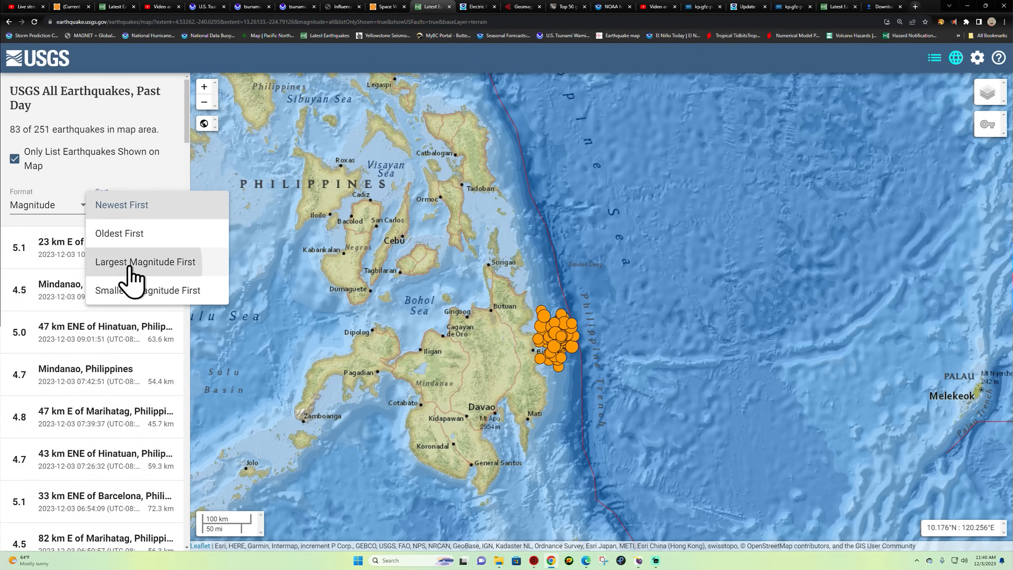
click(145, 262)
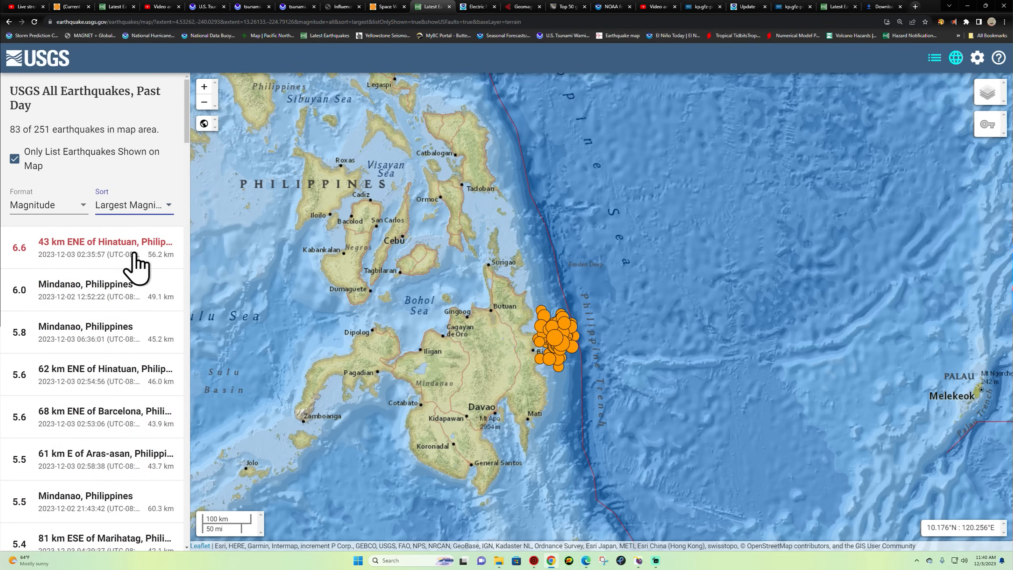
scroll(down, 3)
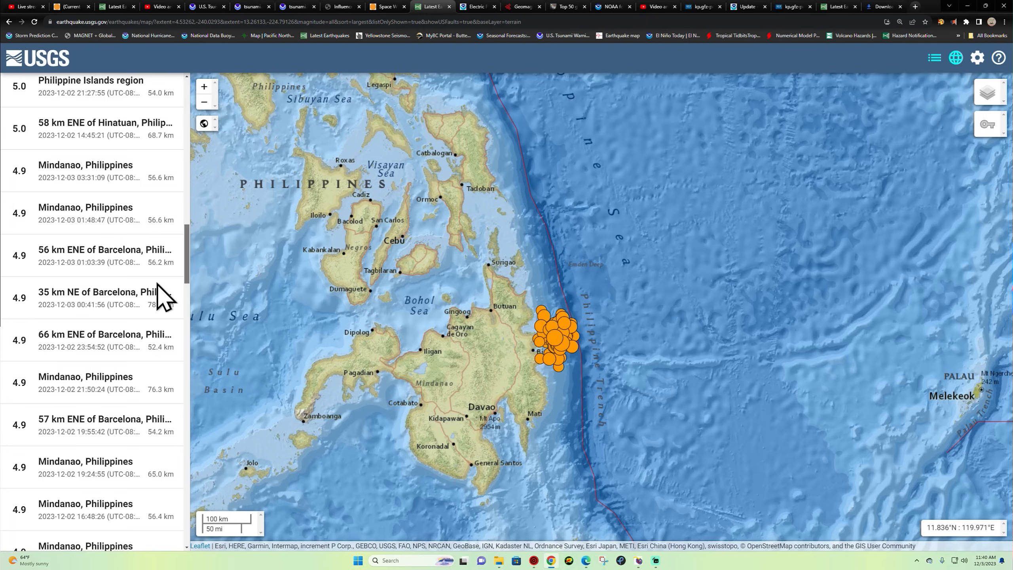
scroll(down, 3)
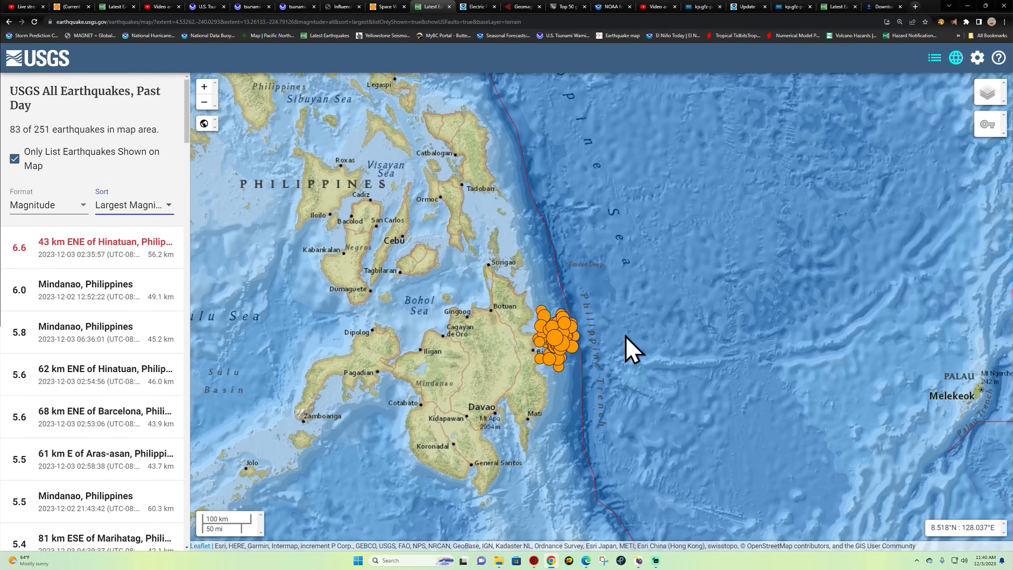
mouse_move(782, 333)
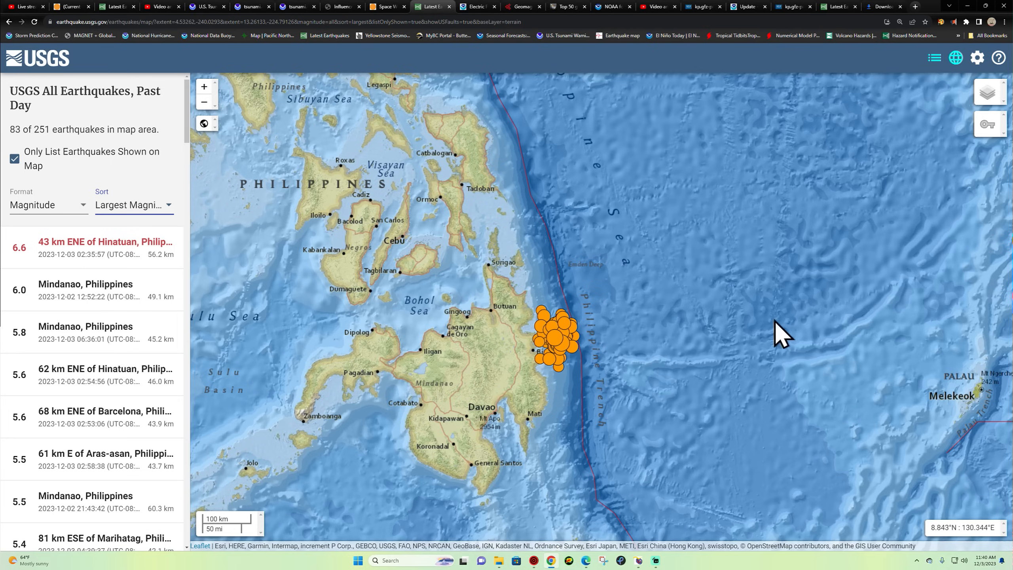
mouse_move(888, 385)
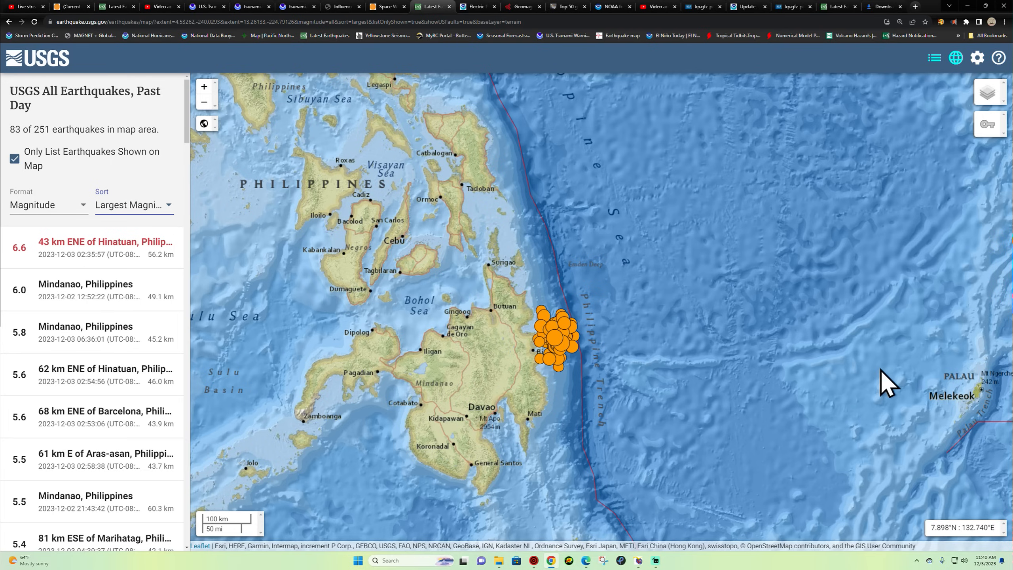
mouse_move(439, 378)
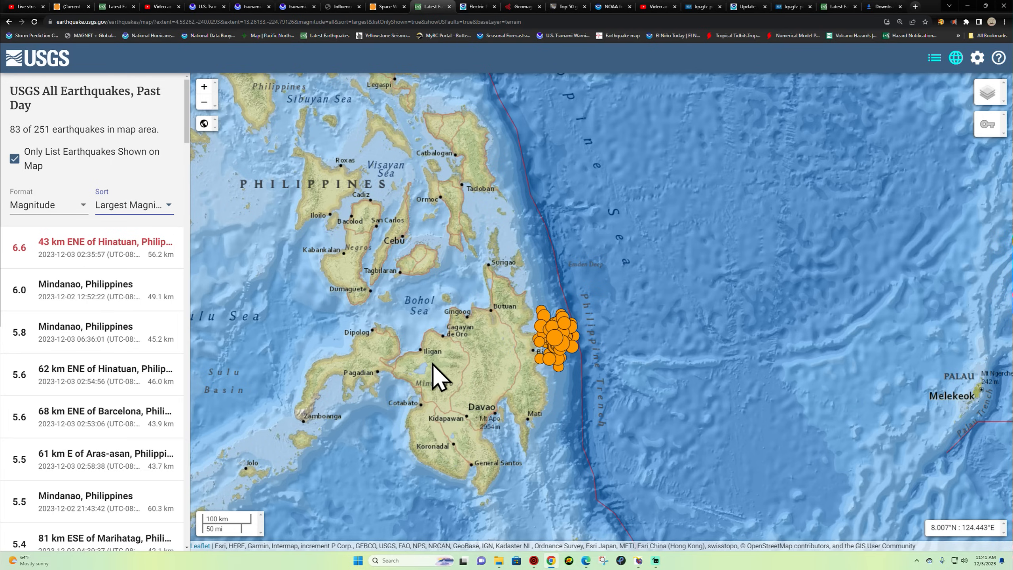
mouse_move(62, 265)
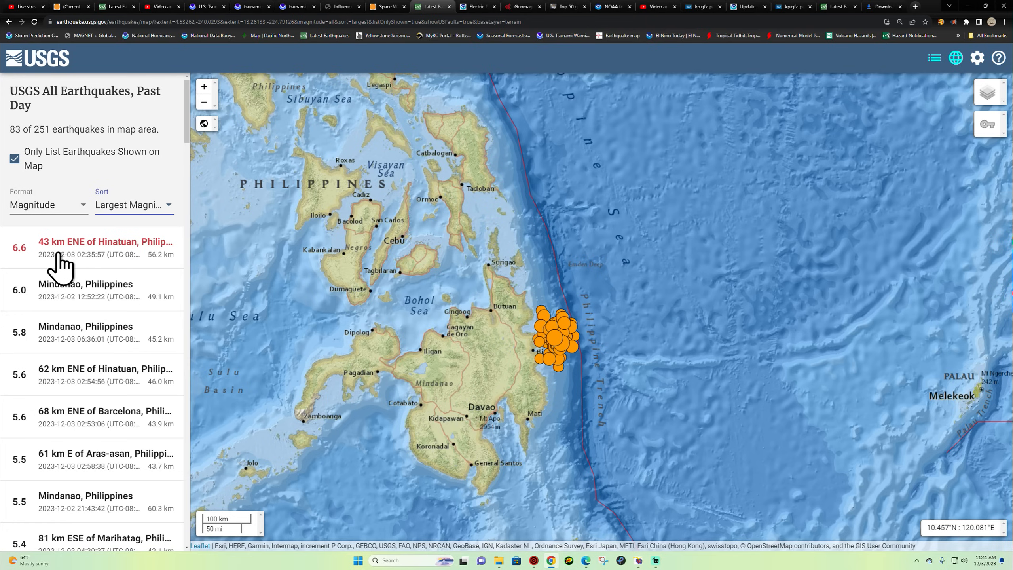
mouse_move(10, 268)
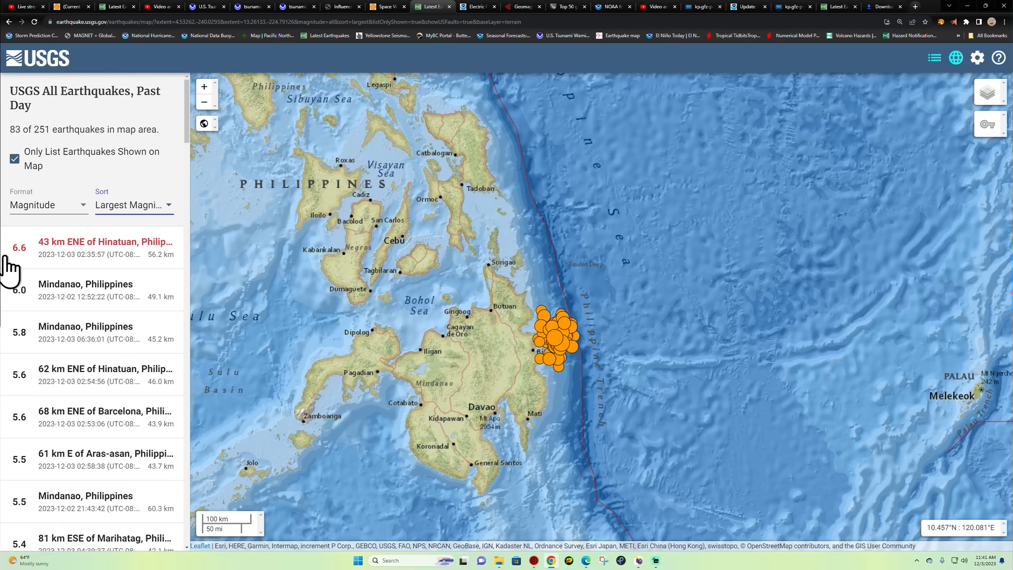
mouse_move(36, 266)
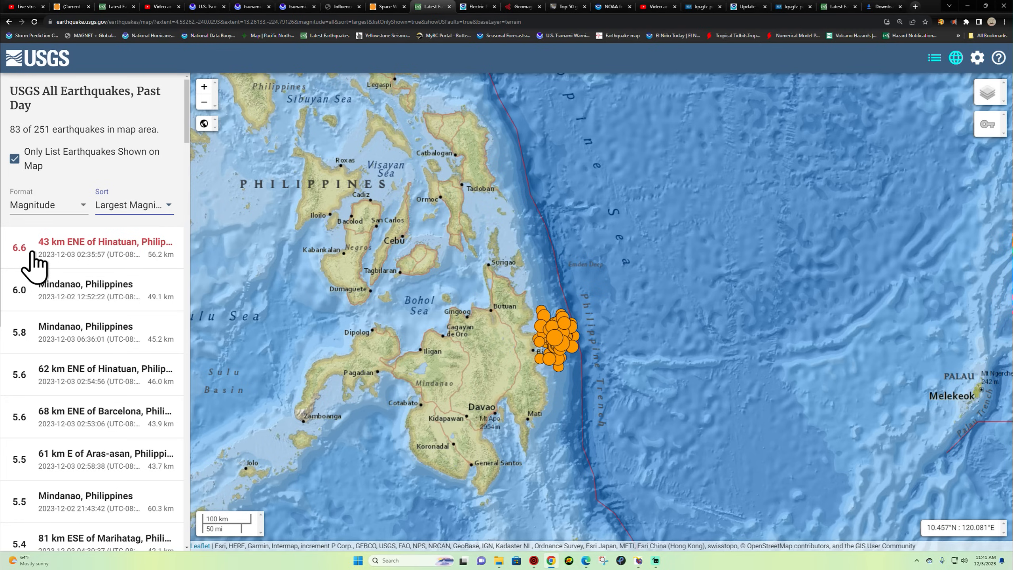
mouse_move(987, 104)
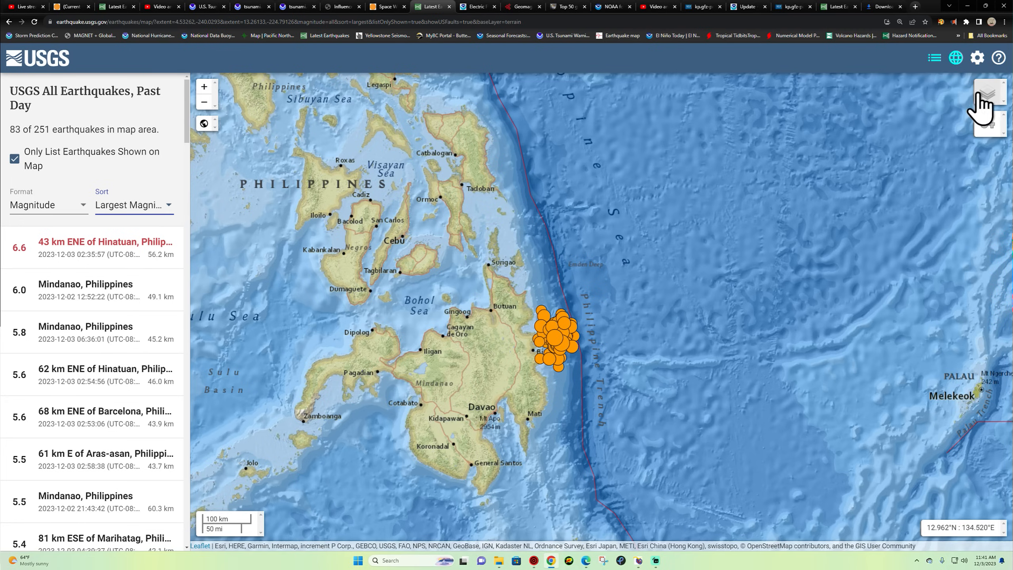
Switch the feed to past-week M2.5+ earthquakes, led by the M7.6 Mindanao event.
click(977, 58)
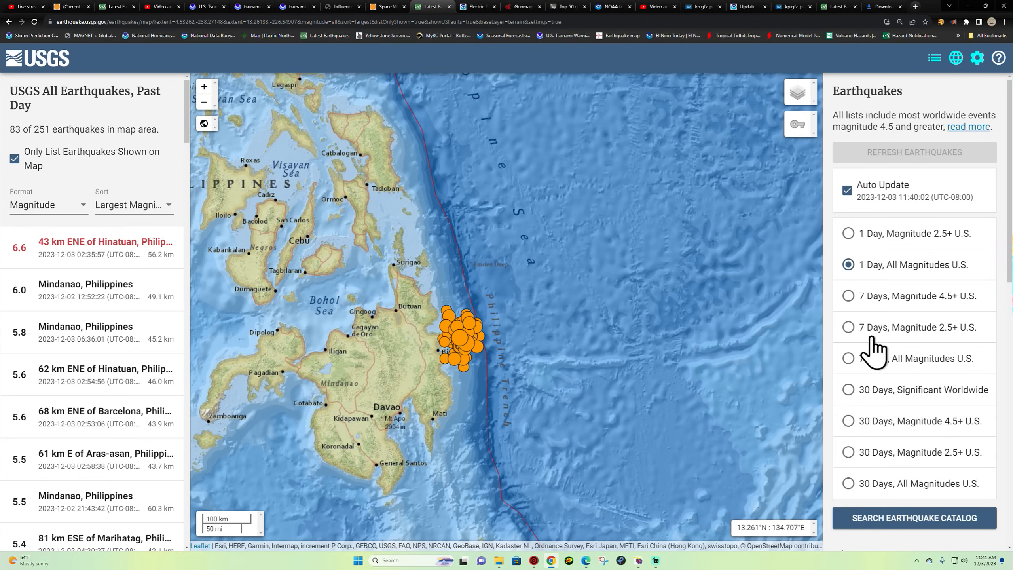
click(848, 326)
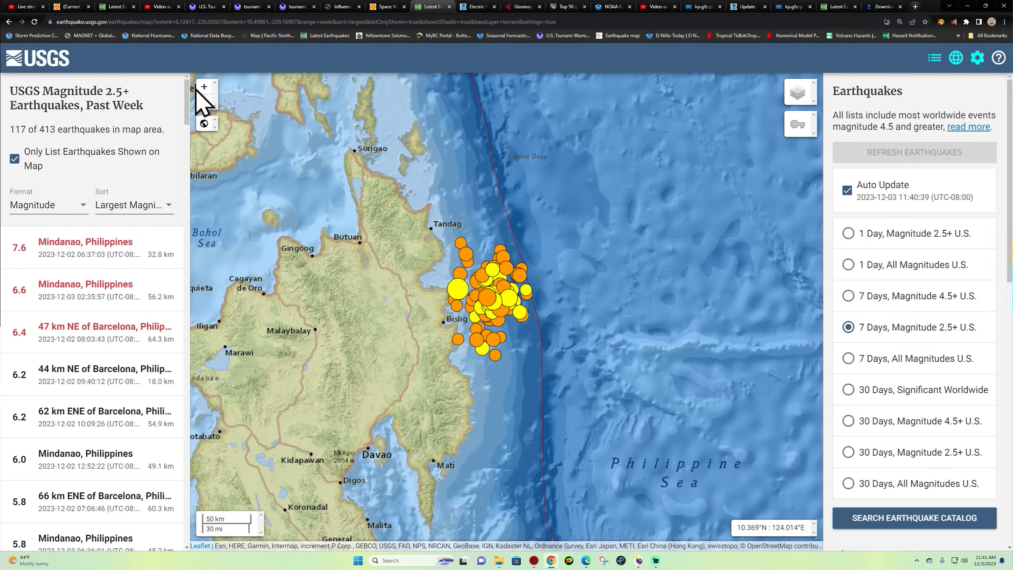
mouse_move(567, 304)
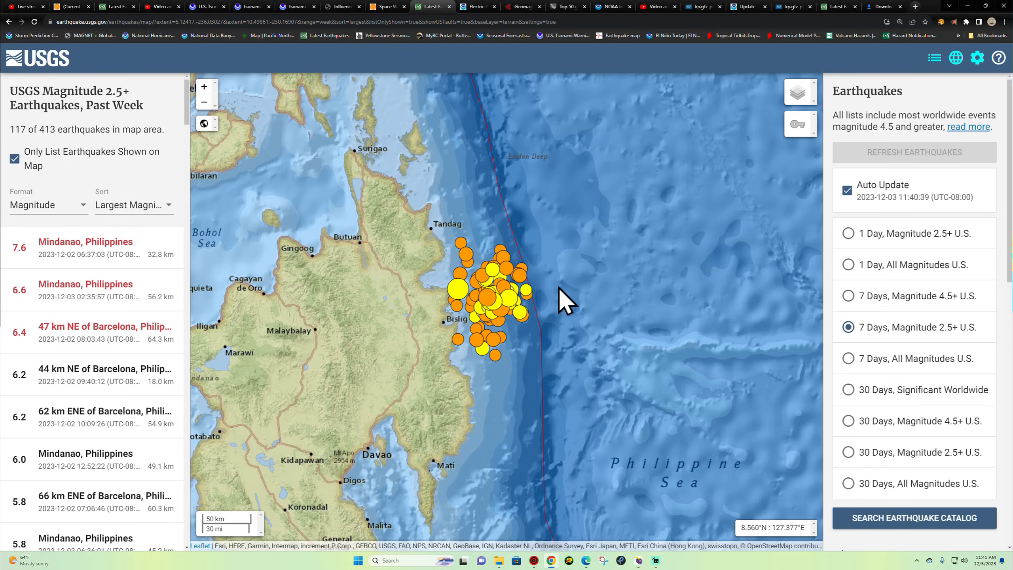
mouse_move(559, 304)
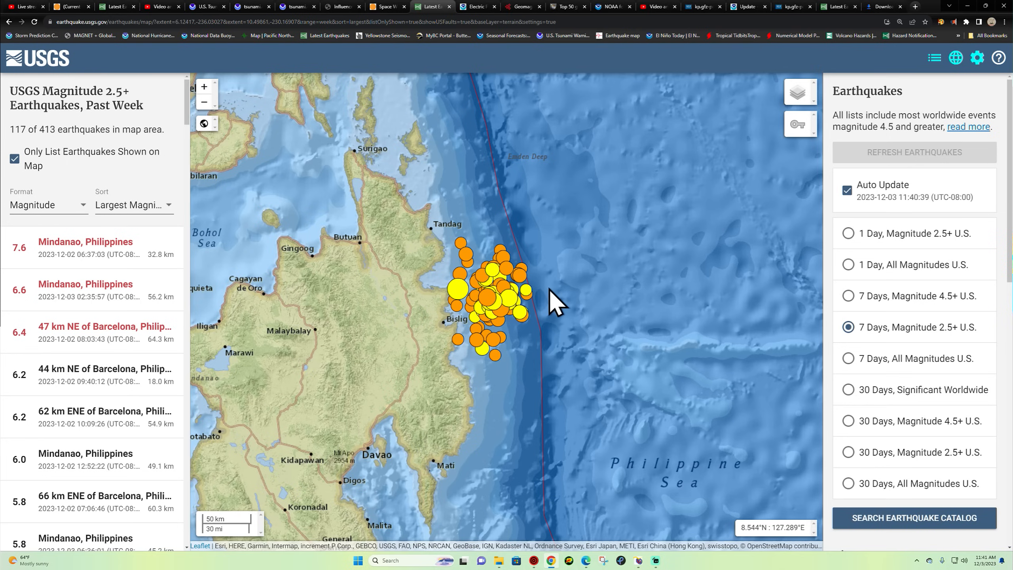
mouse_move(506, 264)
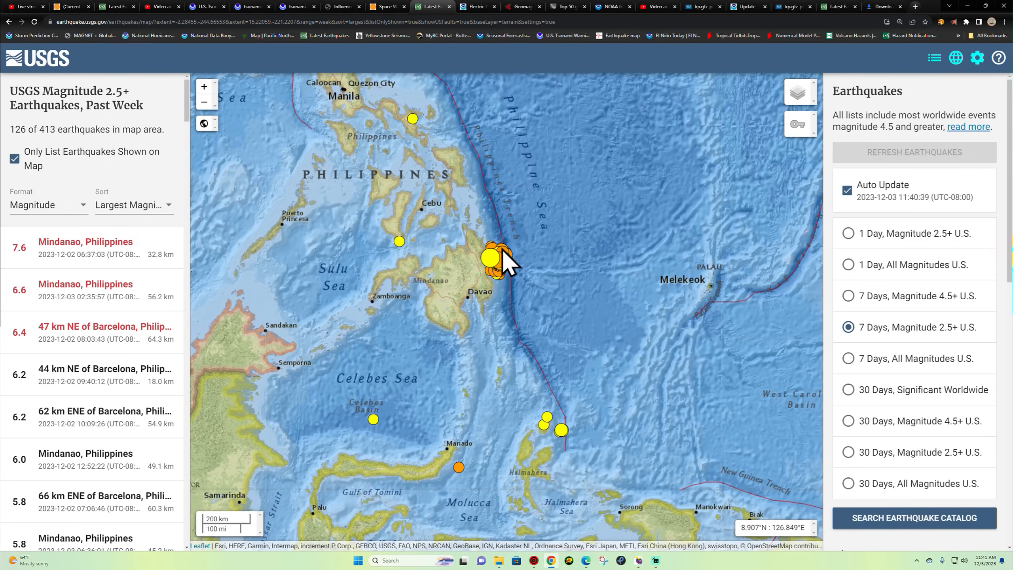
mouse_move(501, 234)
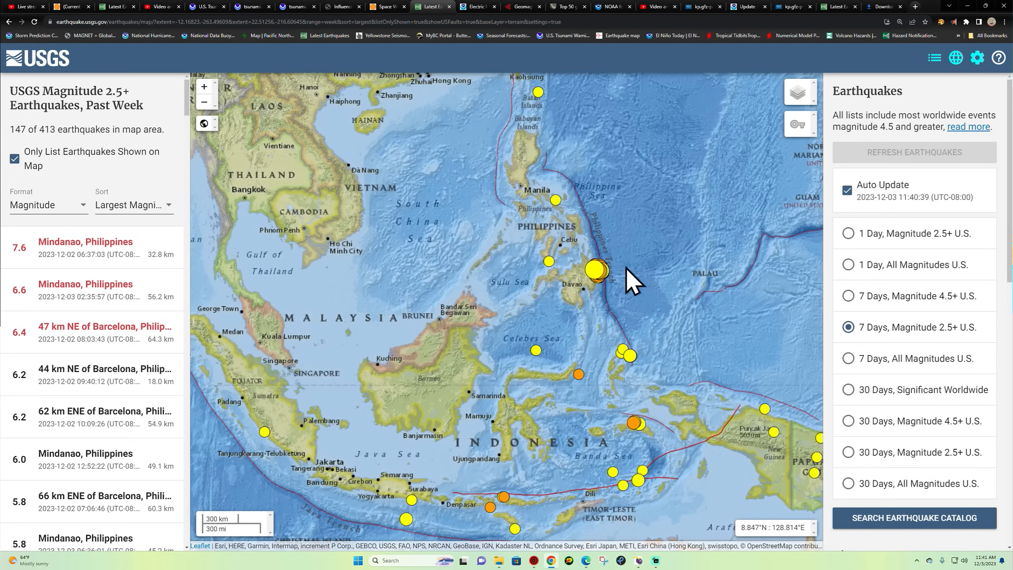
mouse_move(624, 277)
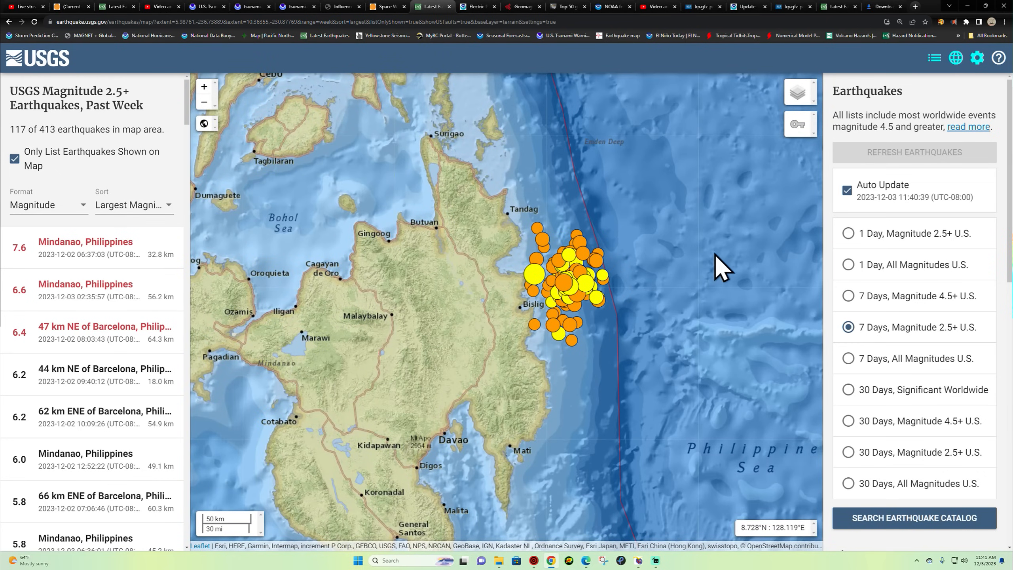
mouse_move(491, 314)
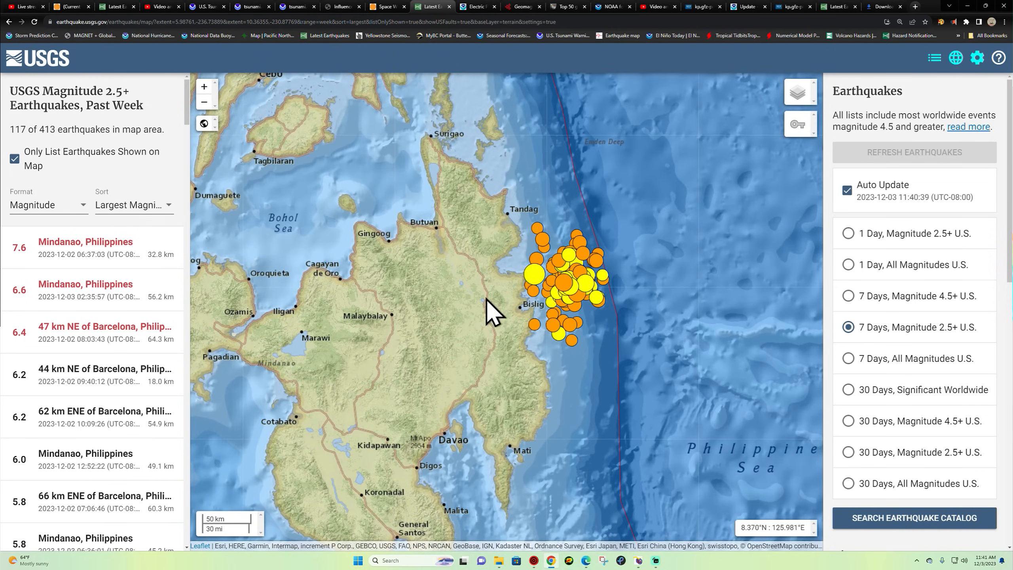
mouse_move(604, 261)
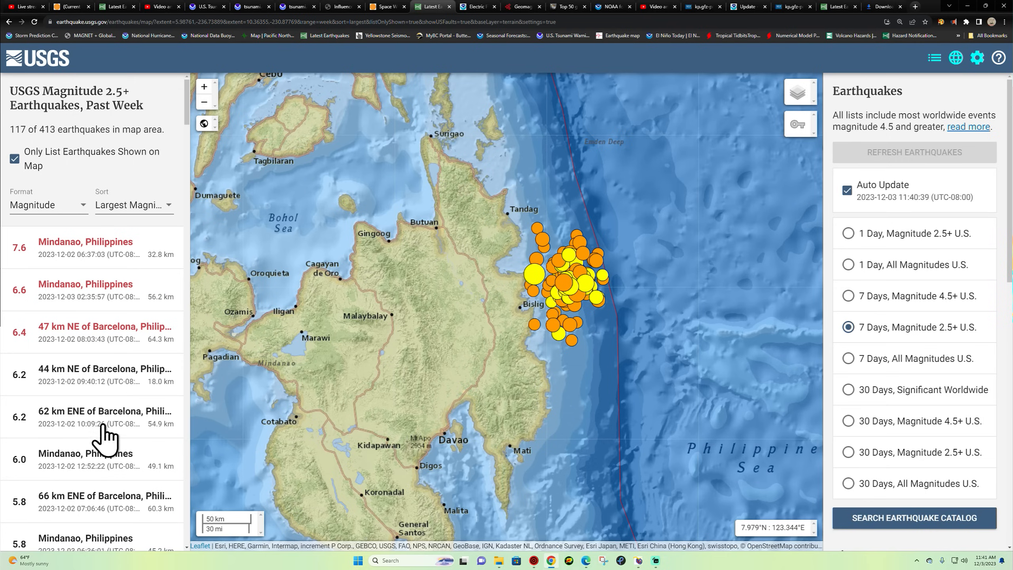
mouse_move(12, 250)
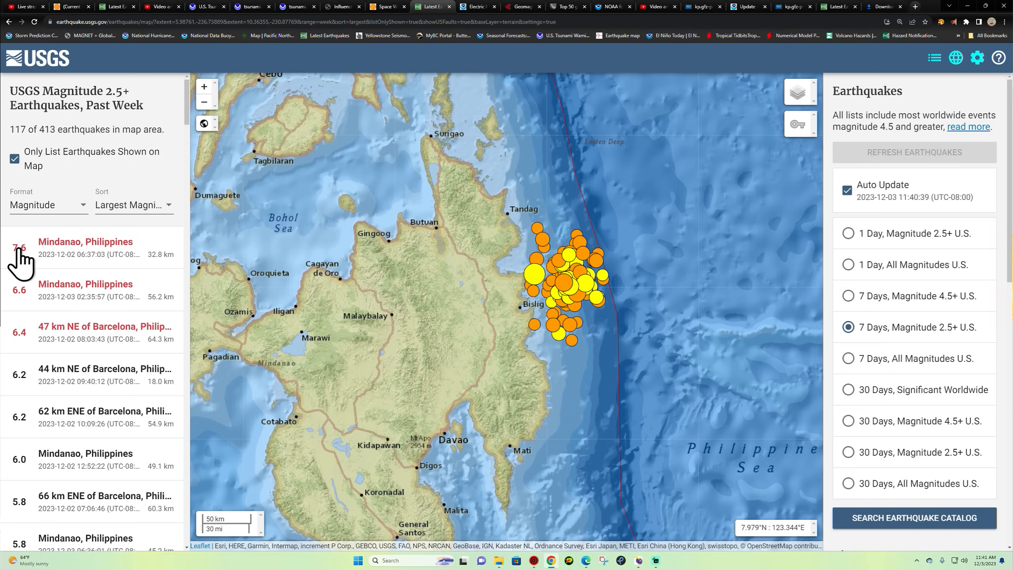
mouse_move(20, 317)
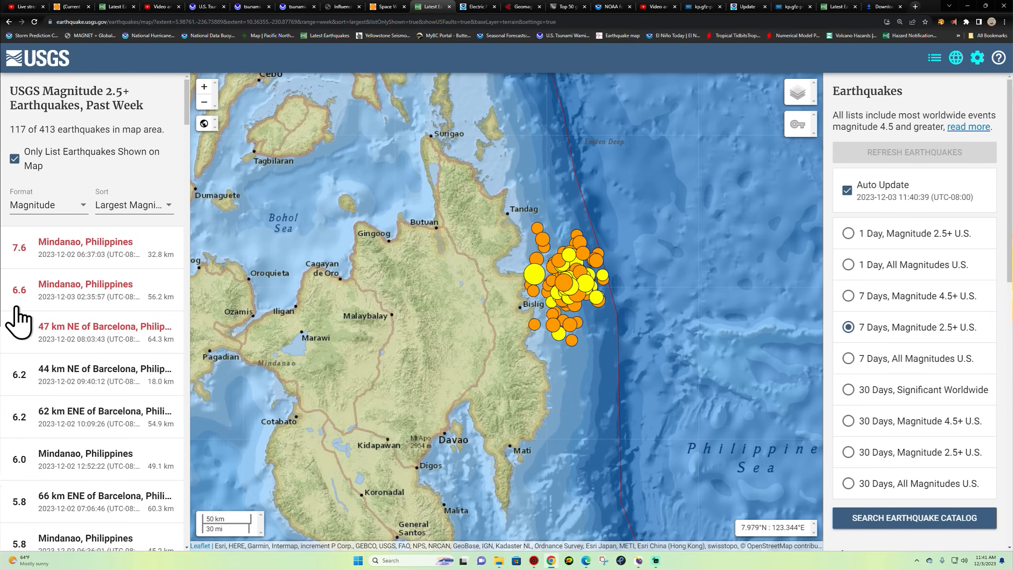
mouse_move(21, 307)
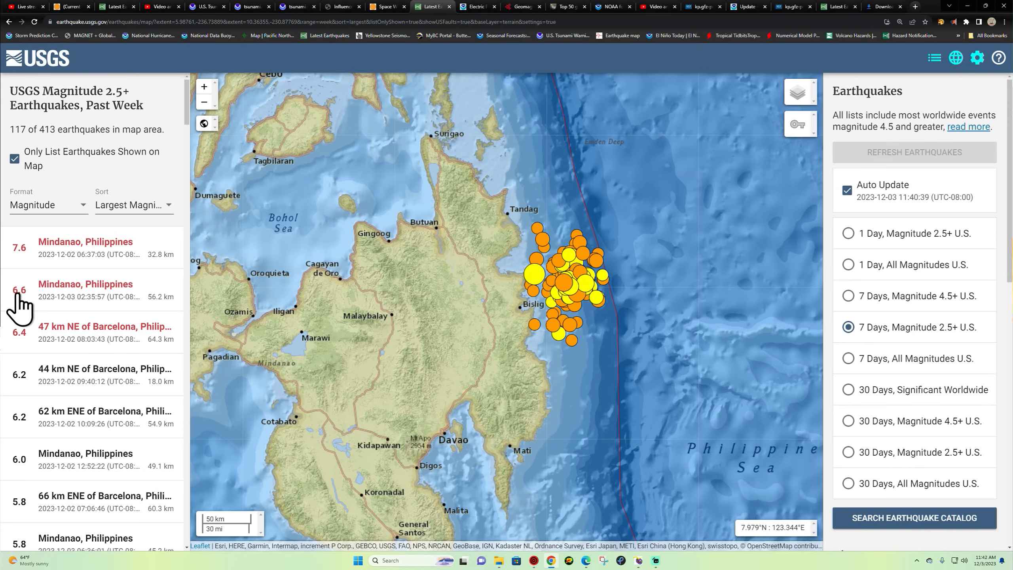
mouse_move(478, 310)
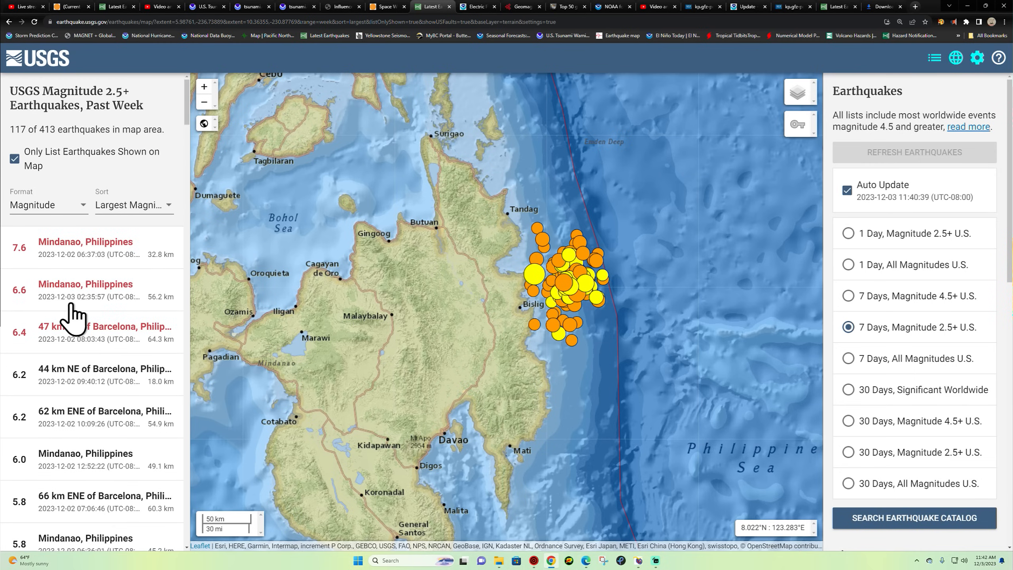
scroll(down, 3)
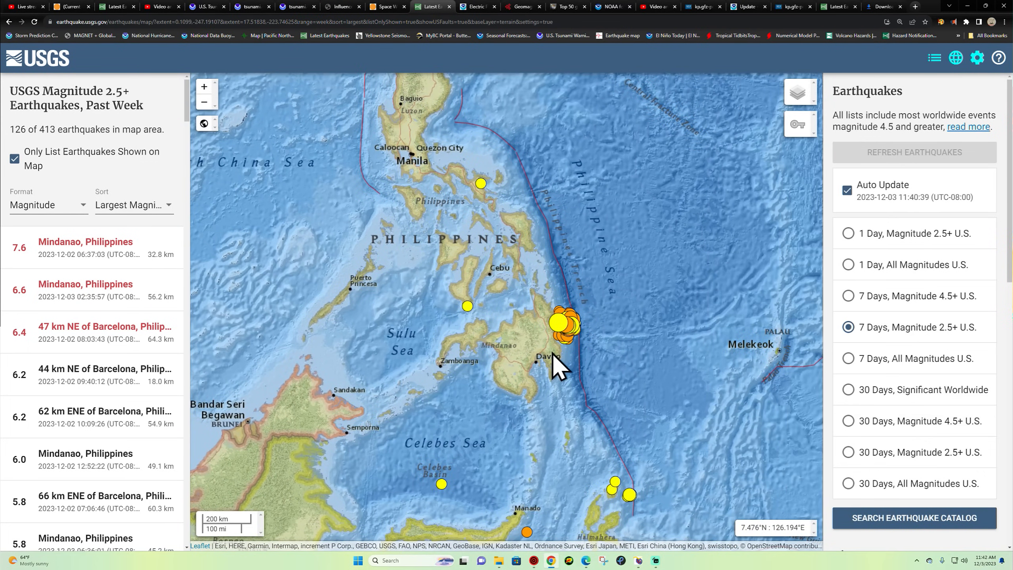
Set up a catalog search for M7+ quakes starting 1000-11-26 and begin drawing a region.
click(913, 518)
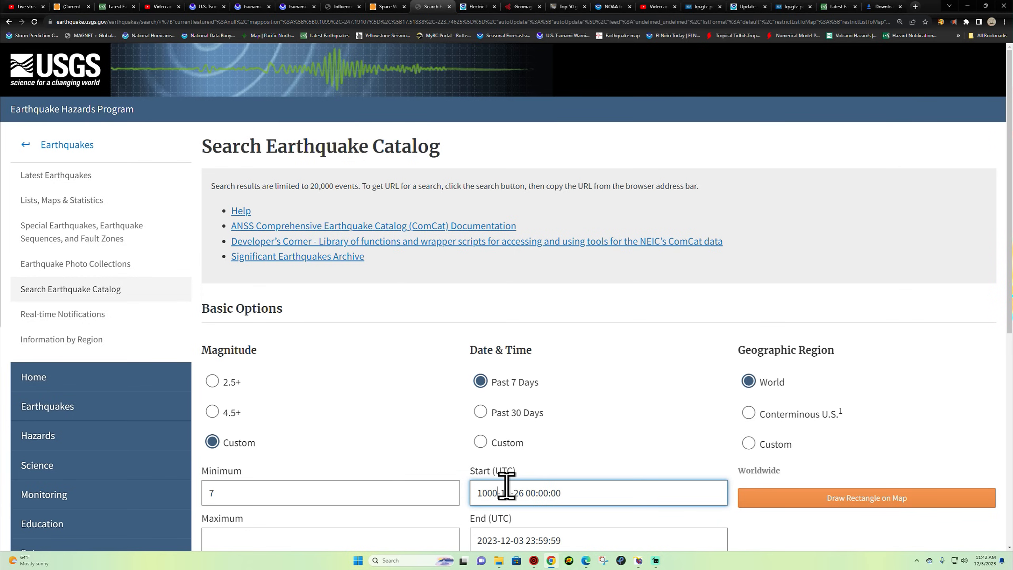
mouse_move(631, 458)
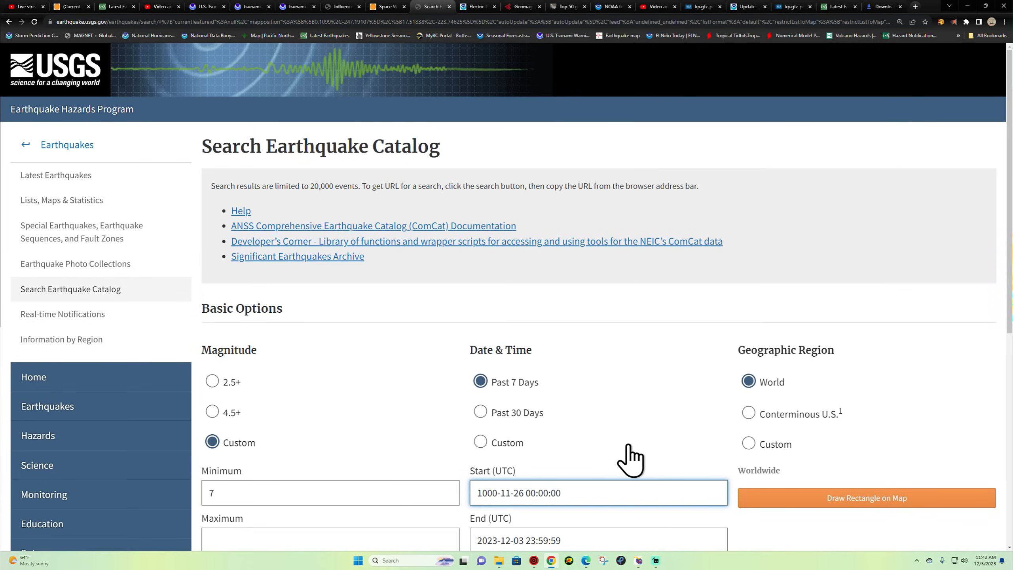
scroll(down, 3)
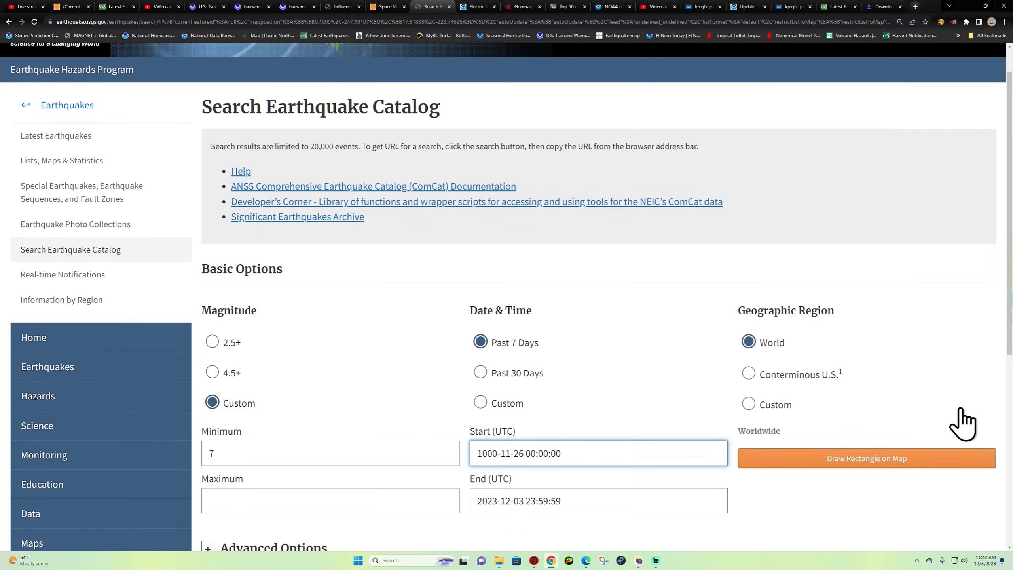
scroll(down, 3)
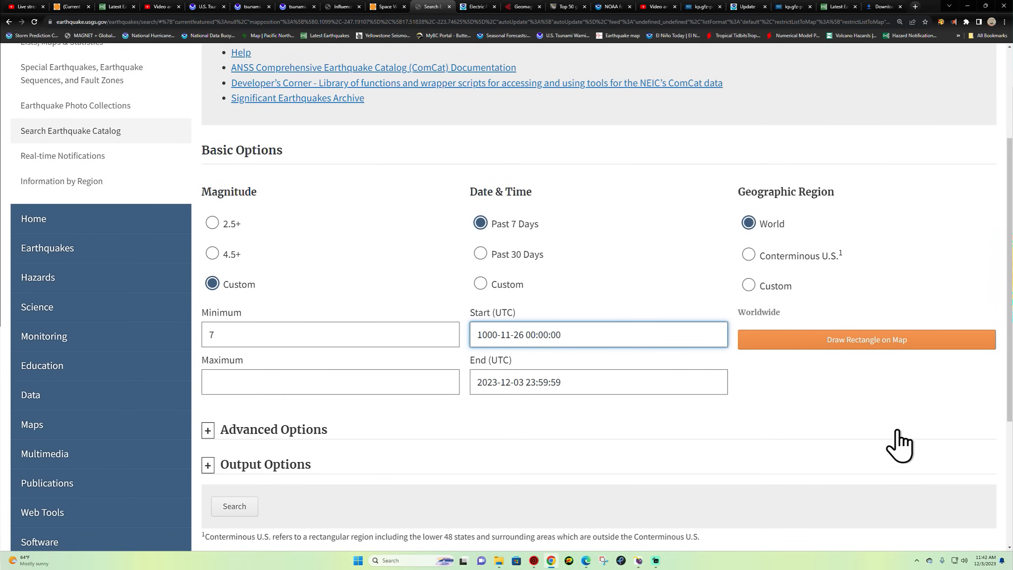
mouse_move(476, 309)
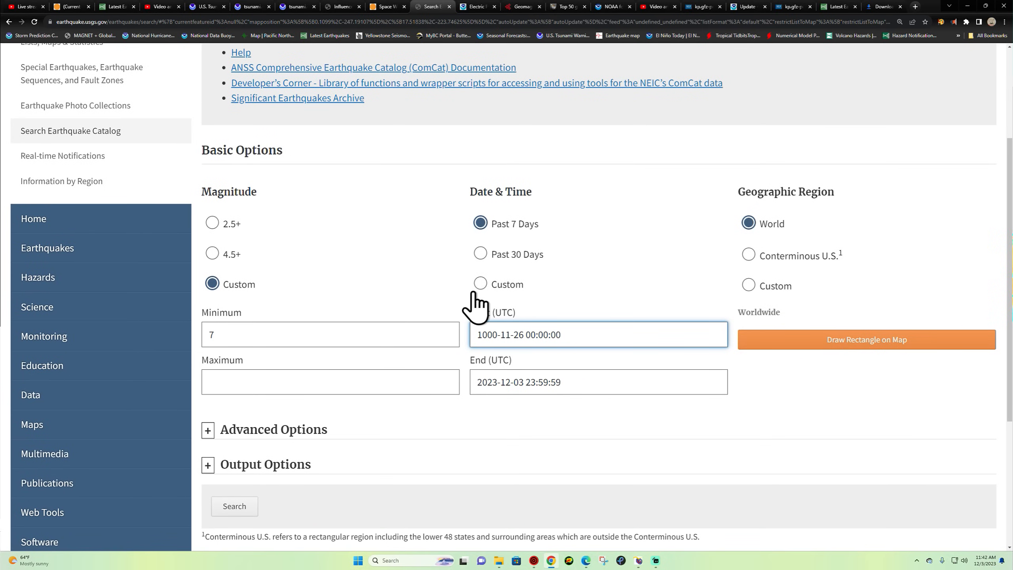
click(480, 284)
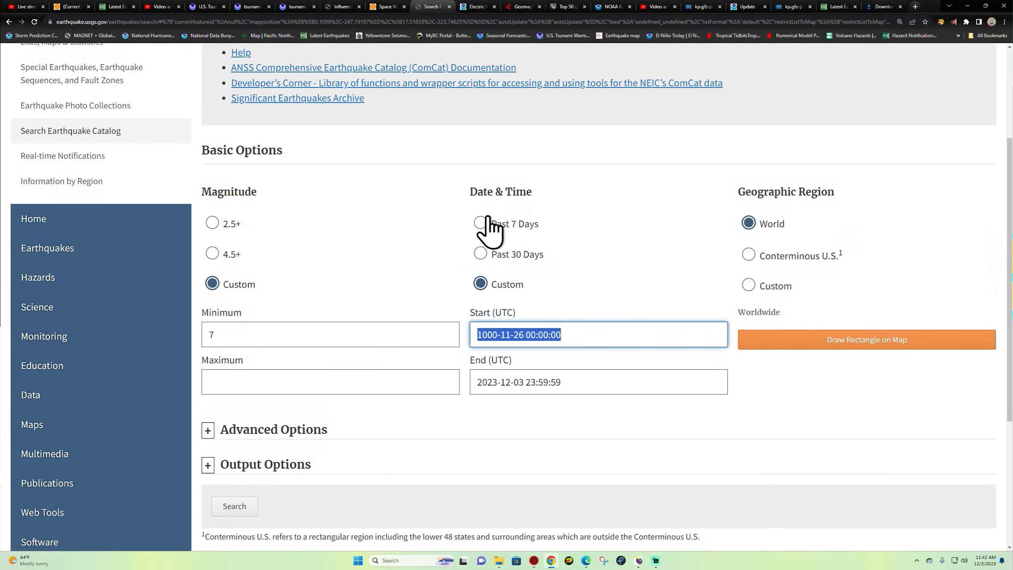
click(866, 339)
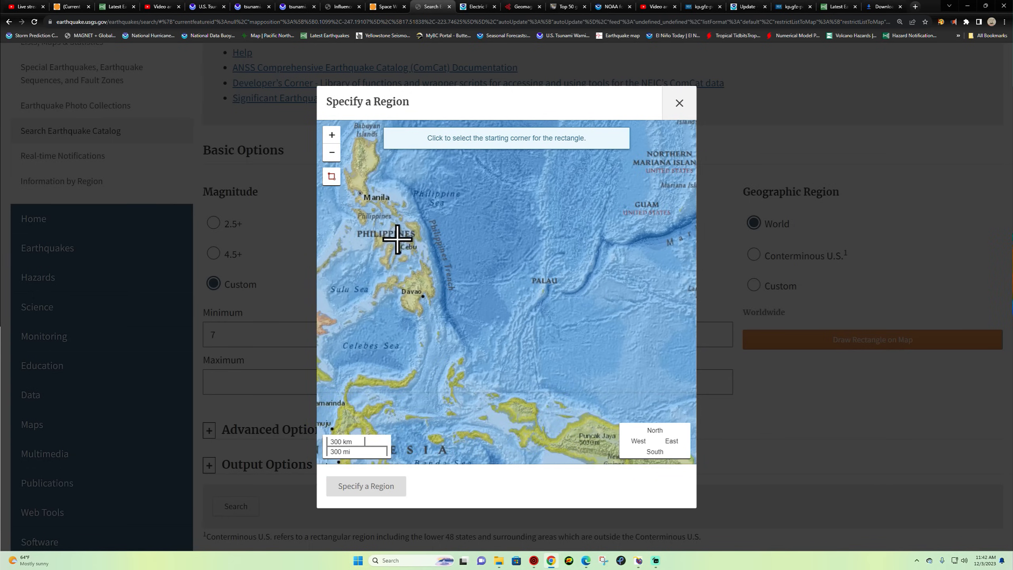
Draw a rectangle over the Philippines as the region and run the search, returning 72 results.
click(396, 240)
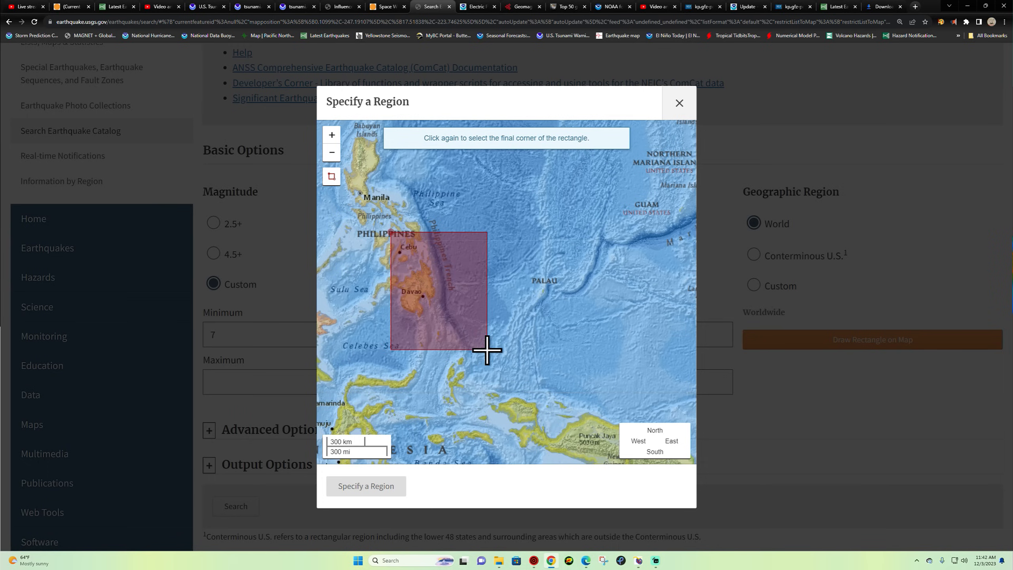
click(487, 351)
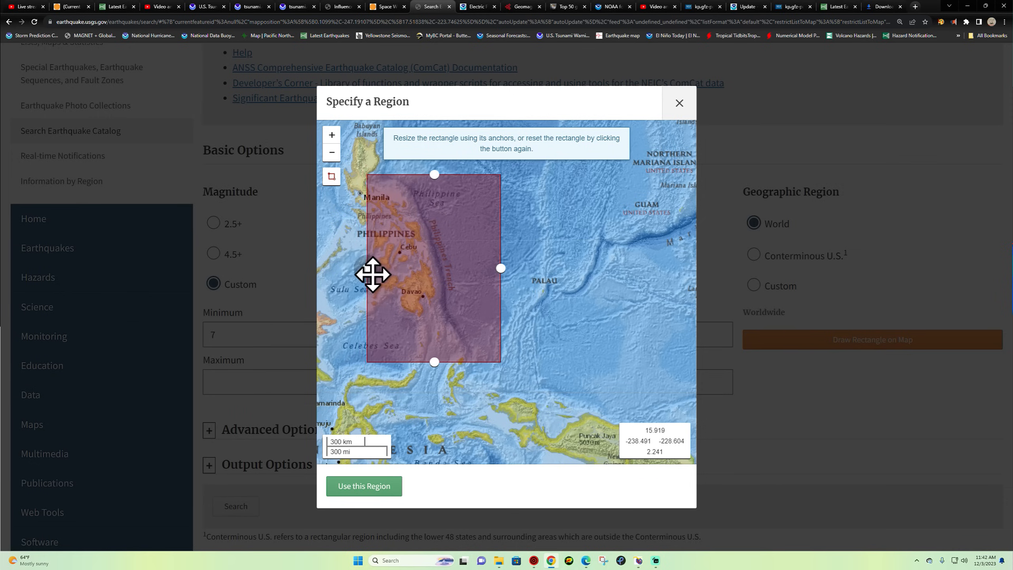
click(363, 485)
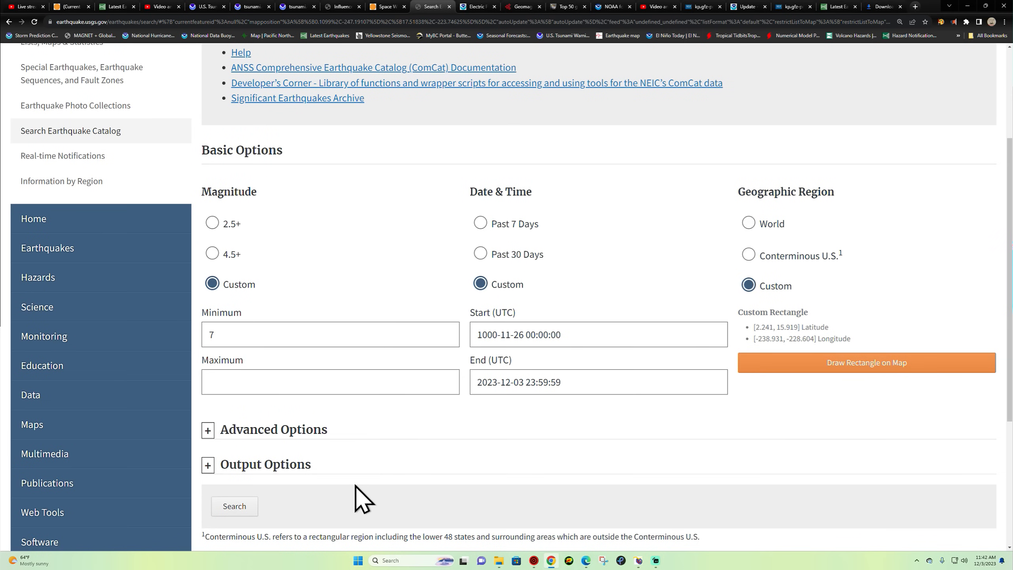
click(234, 505)
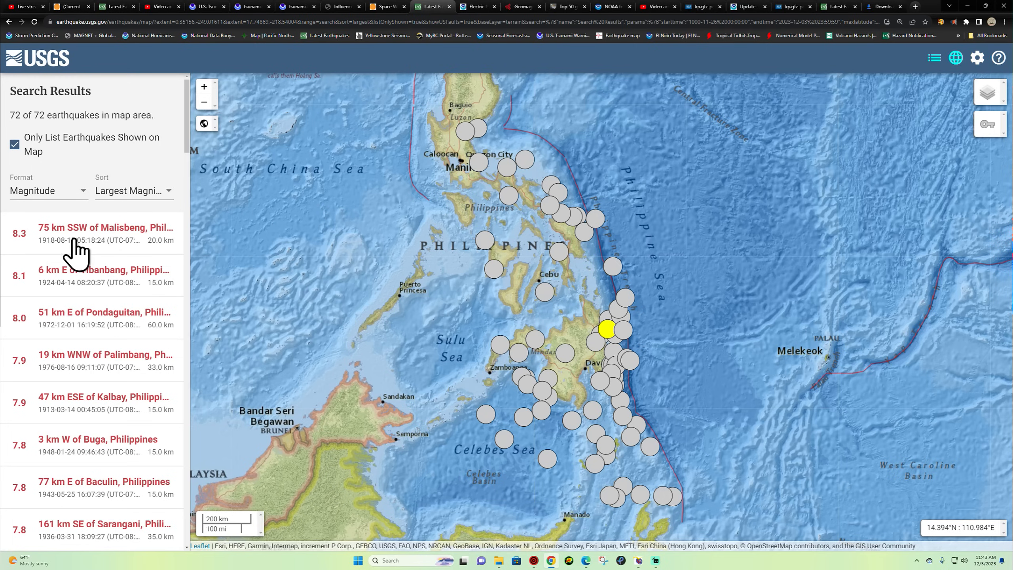
Compare the 1918 M8.3 Malisbeng quake details with the recent M7.6 Mindanao quake.
click(91, 233)
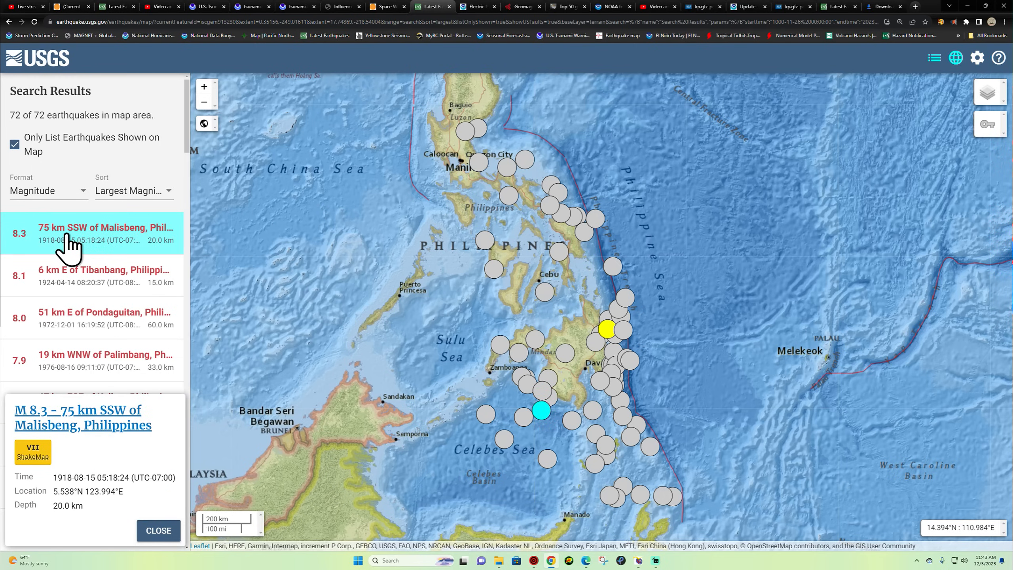
mouse_move(585, 287)
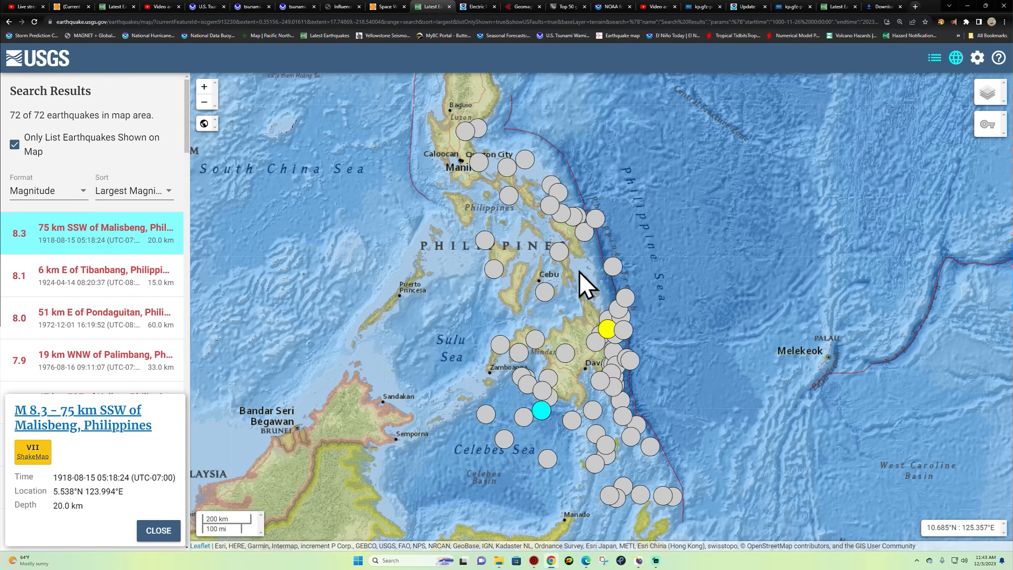
mouse_move(561, 298)
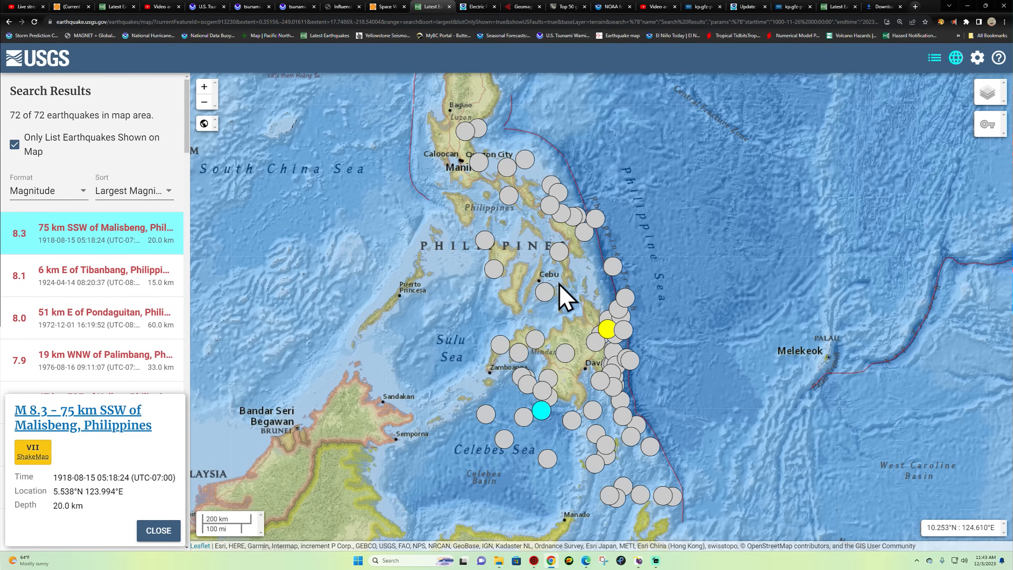
mouse_move(613, 432)
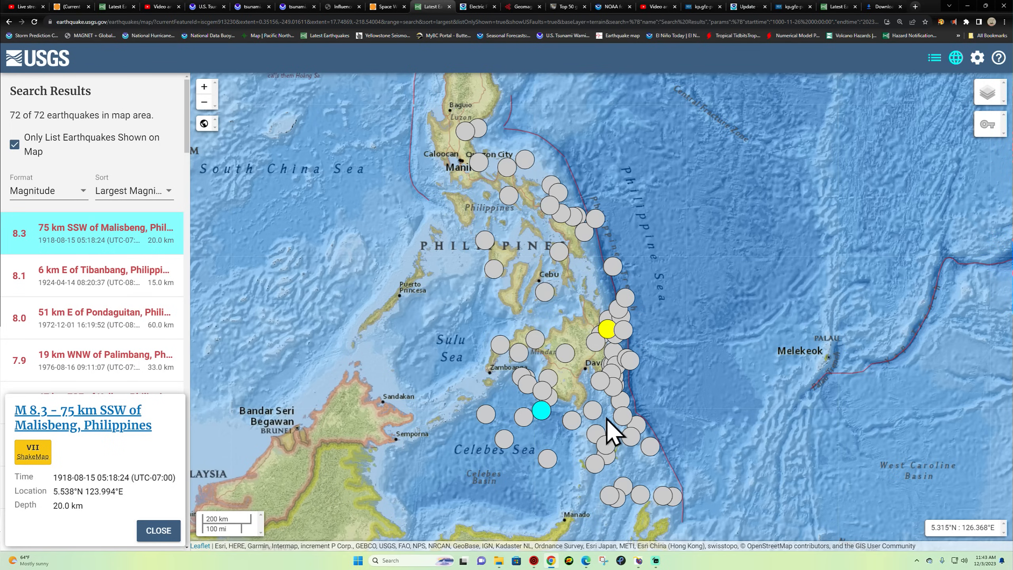
mouse_move(617, 352)
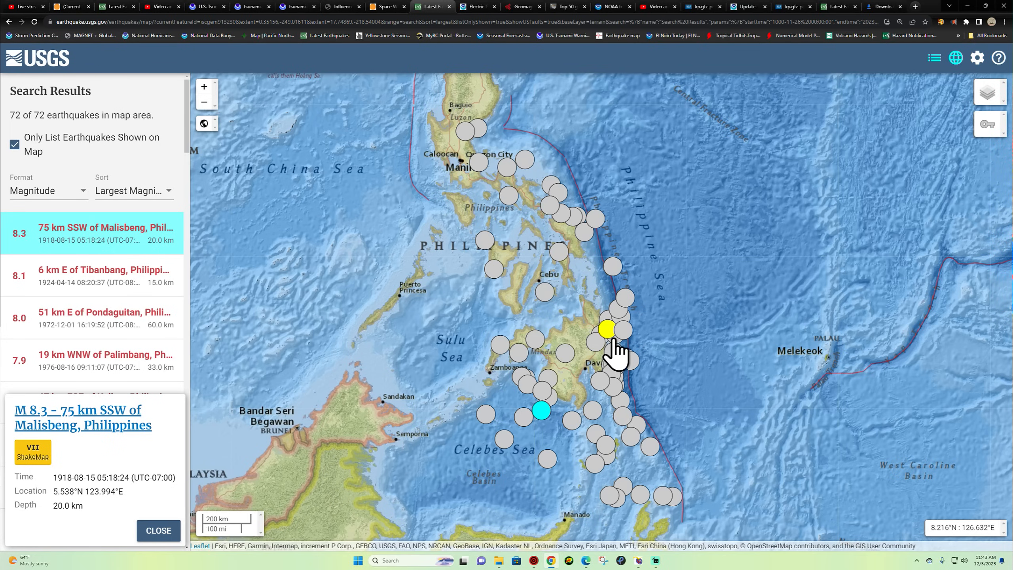
click(622, 329)
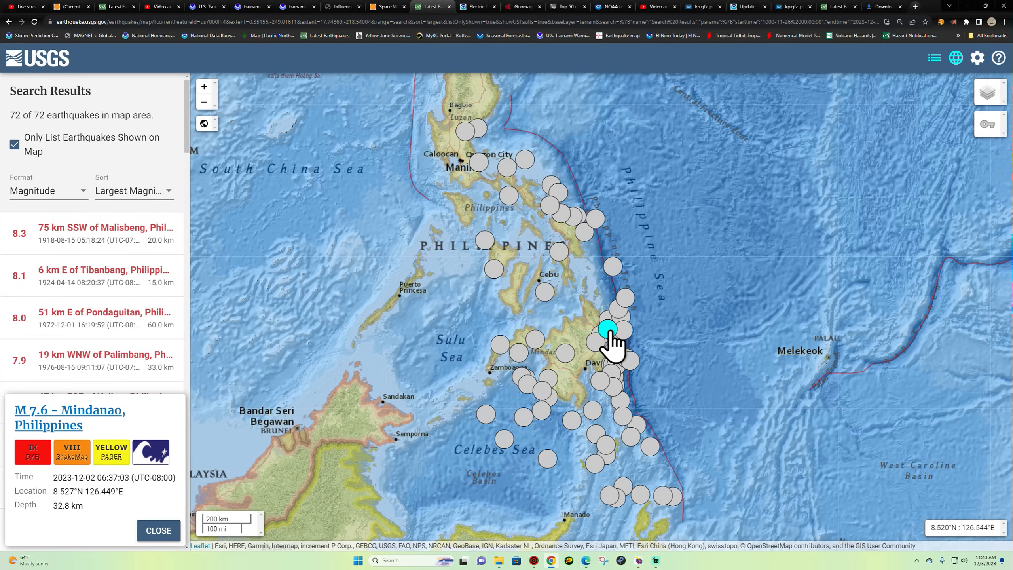
click(103, 232)
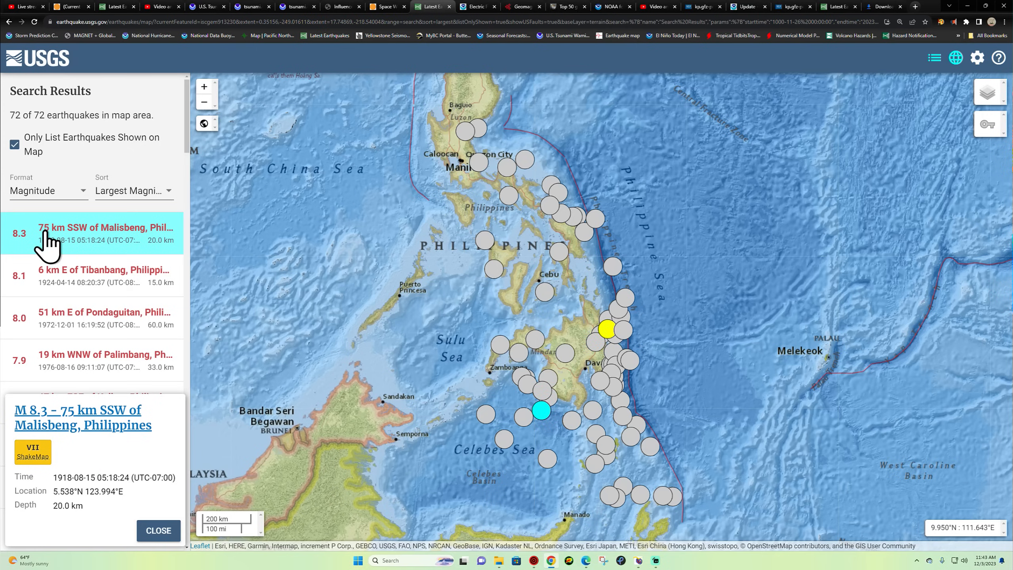
mouse_move(594, 360)
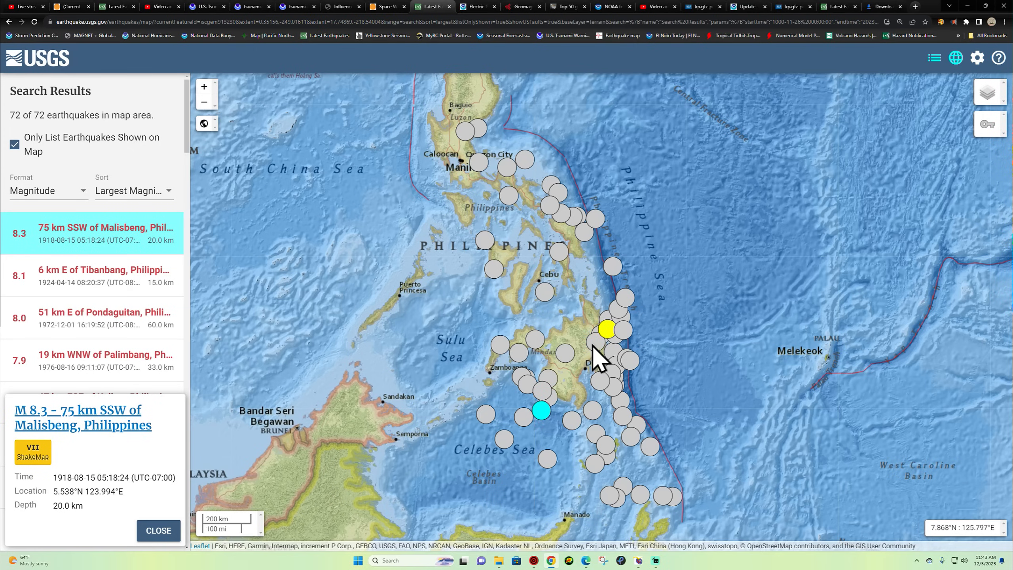
mouse_move(52, 284)
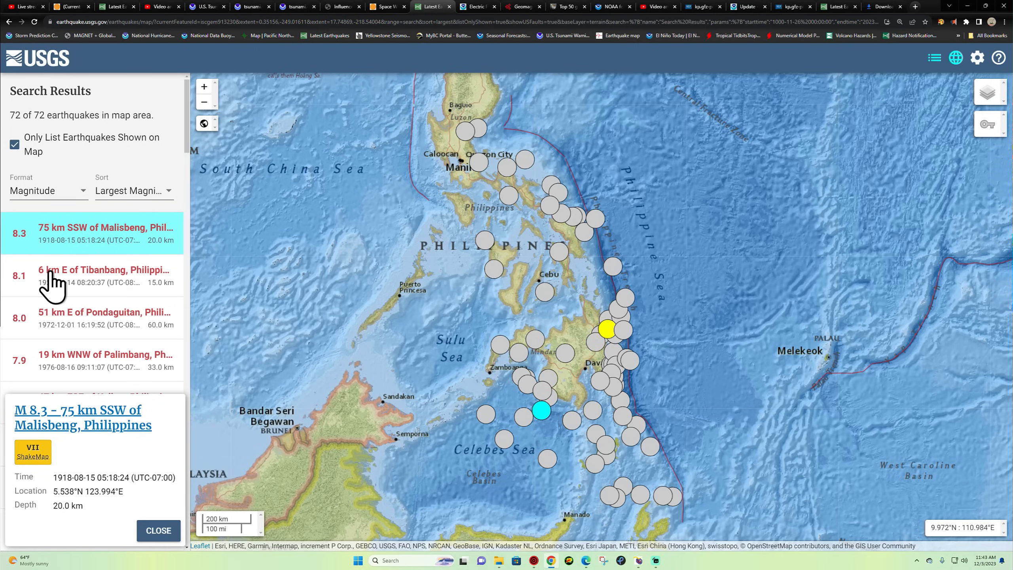
View details of the M8.1 Tibanbang, M8.0 Pondaguitan and M7.9 Palimbang quakes.
click(103, 276)
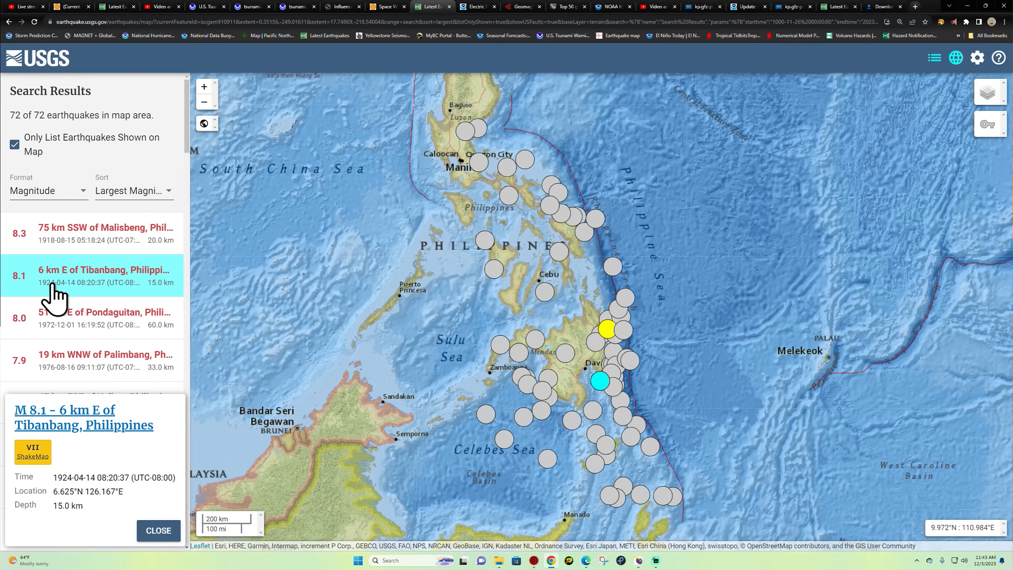
click(103, 317)
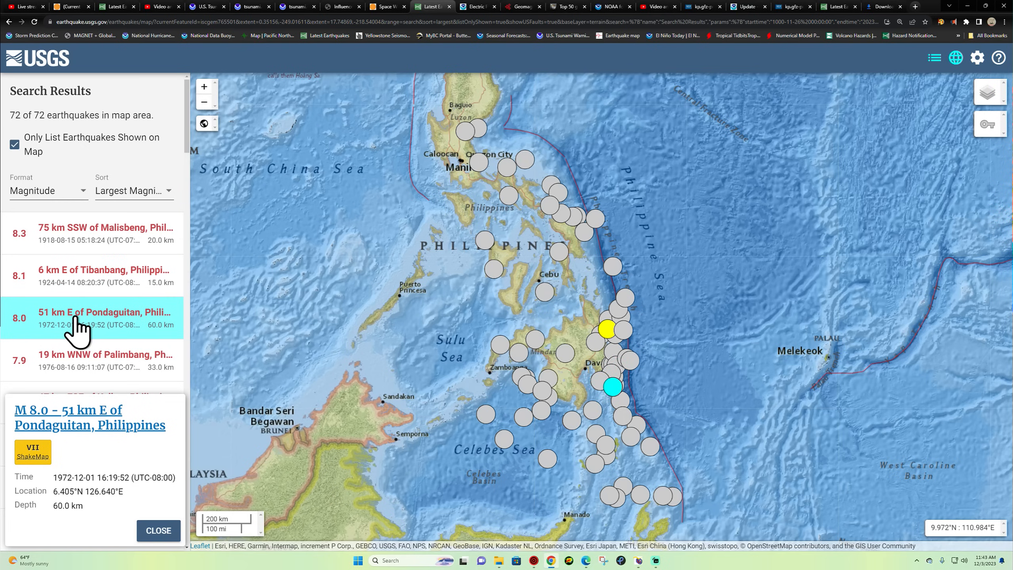
mouse_move(588, 342)
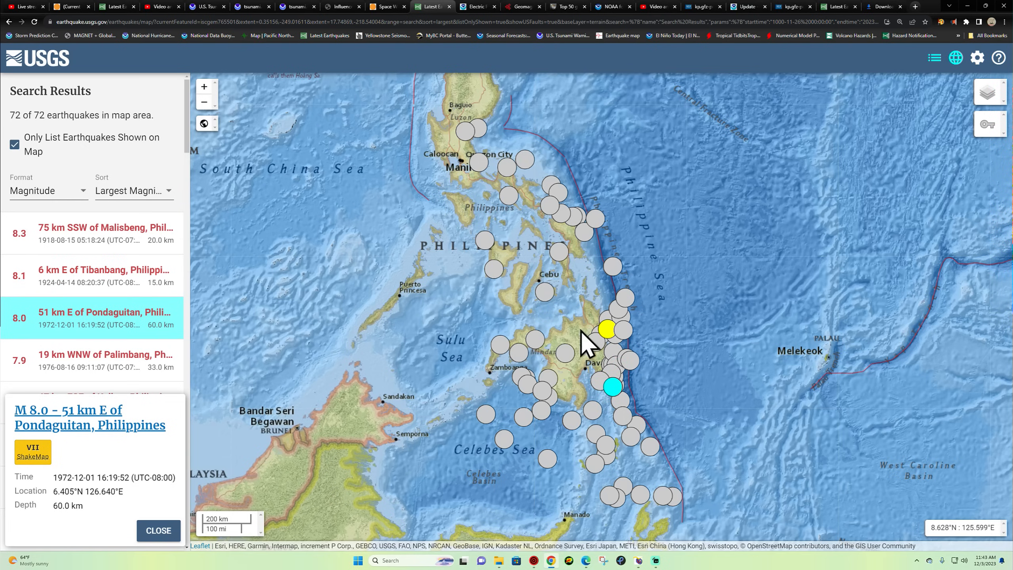
mouse_move(70, 383)
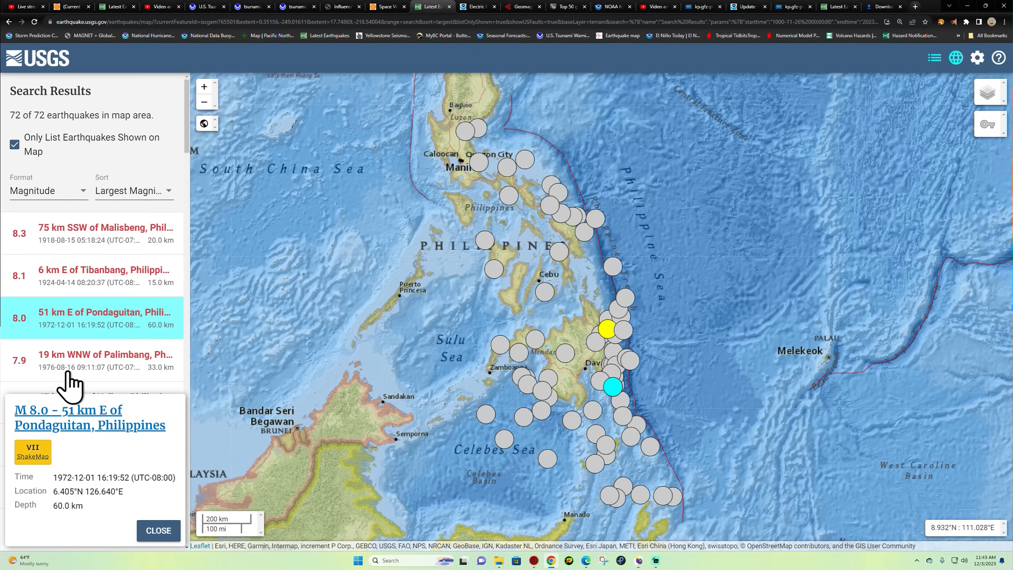
click(103, 360)
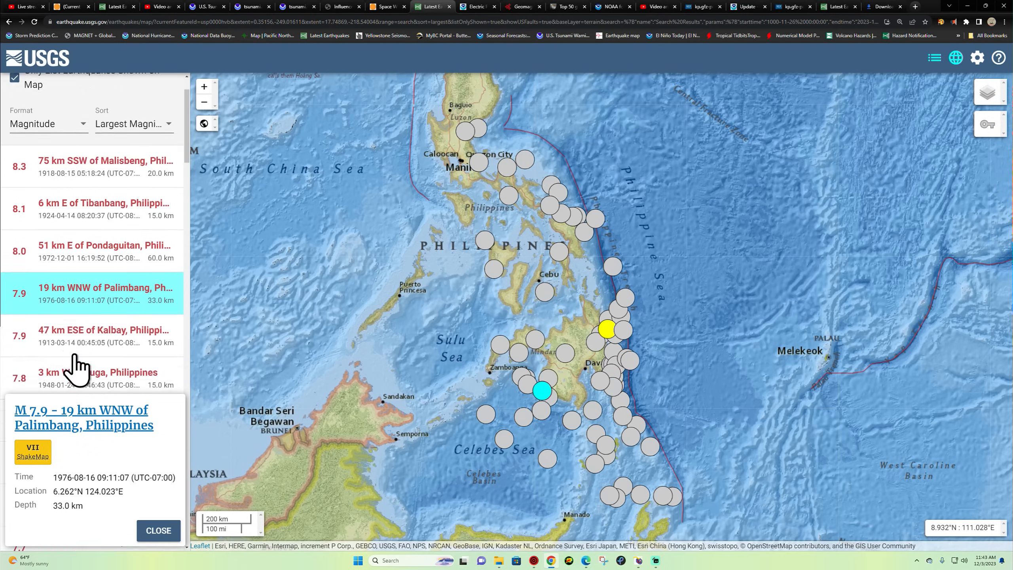
scroll(up, 3)
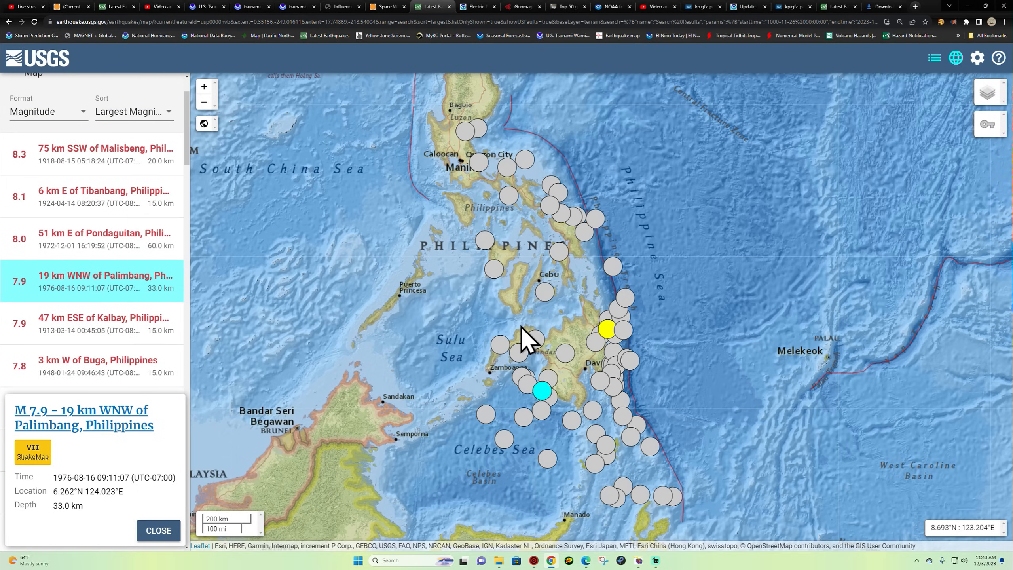
mouse_move(624, 313)
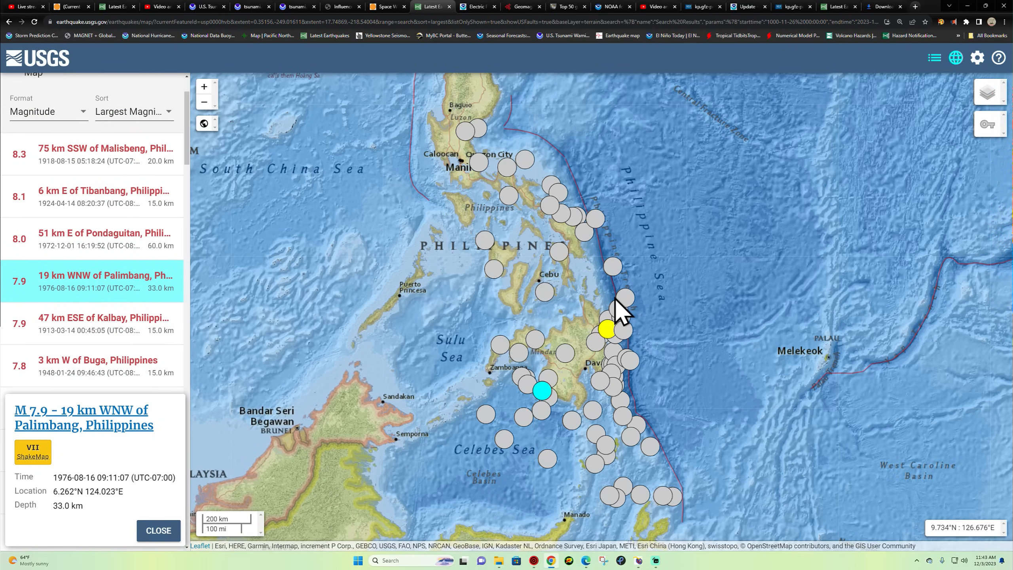
mouse_move(607, 277)
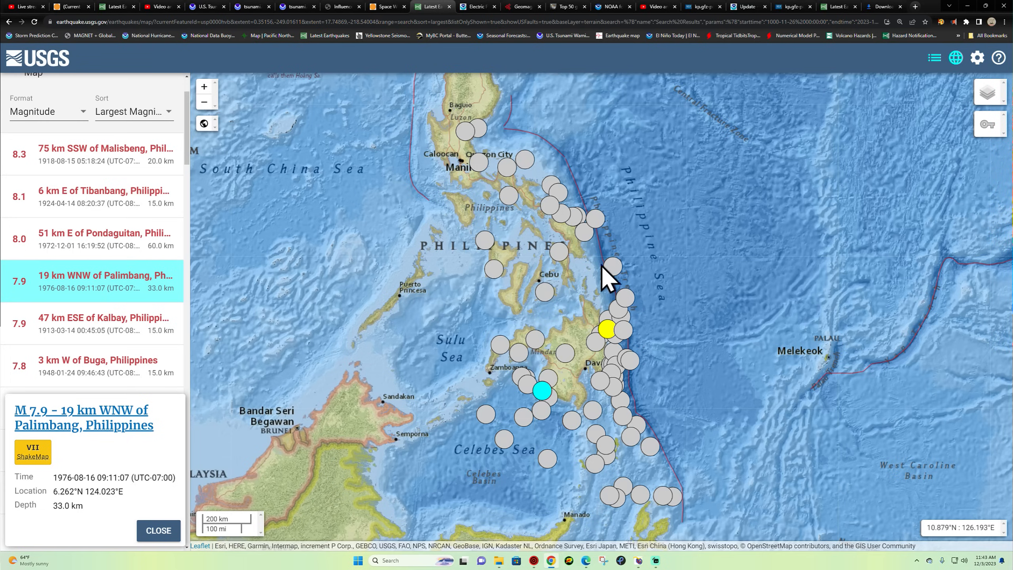
mouse_move(597, 265)
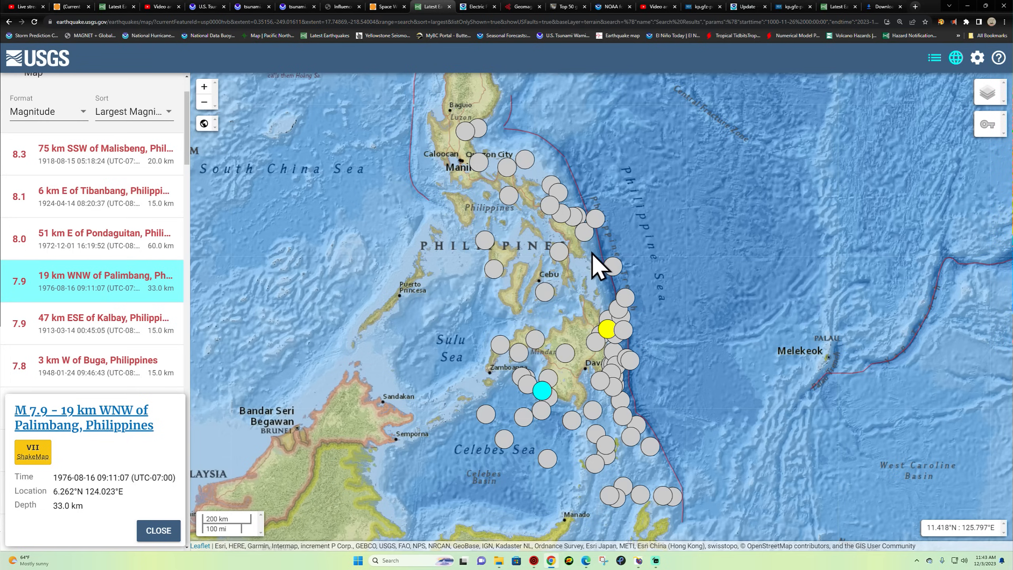
scroll(down, 3)
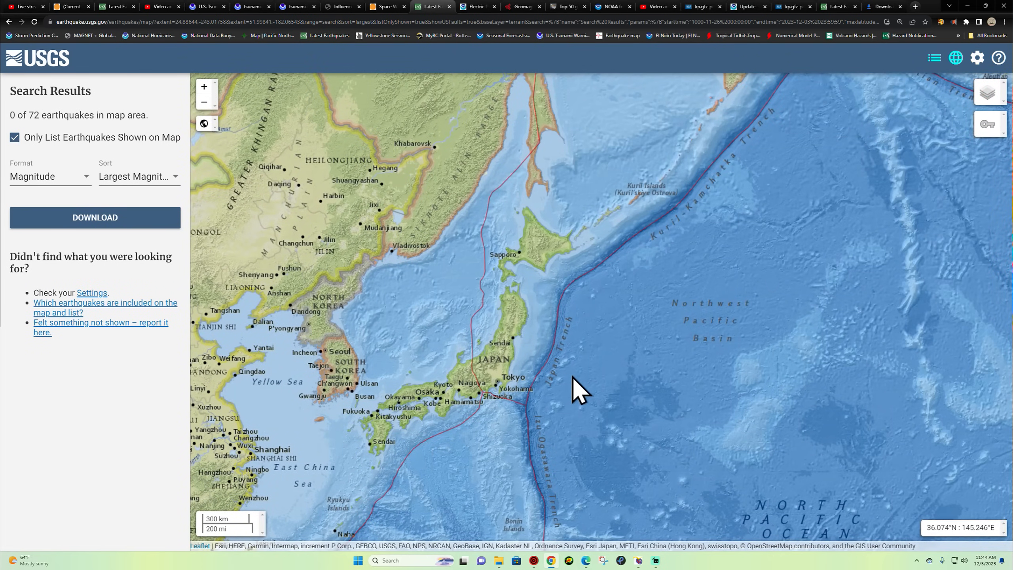
mouse_move(571, 341)
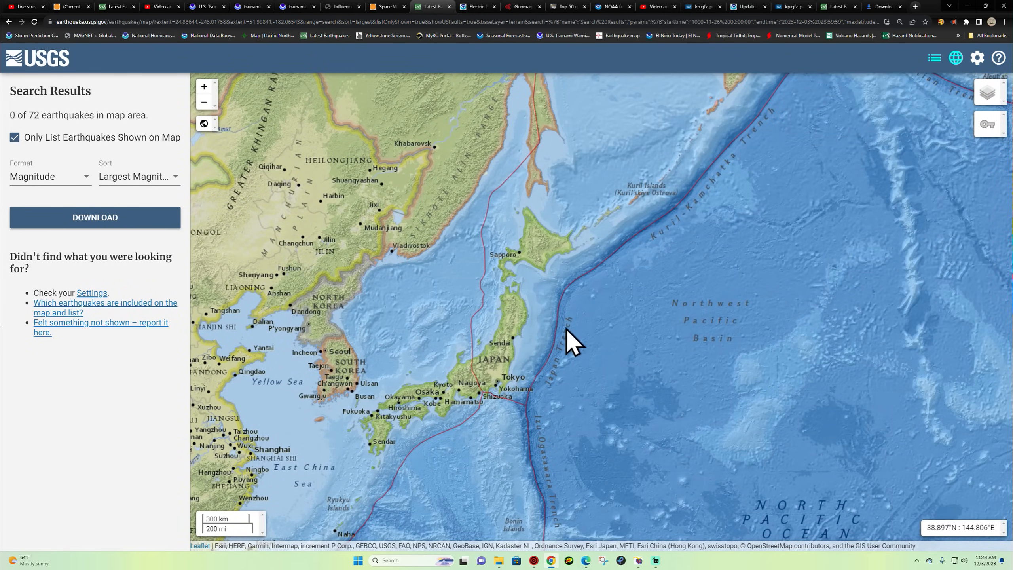
mouse_move(572, 320)
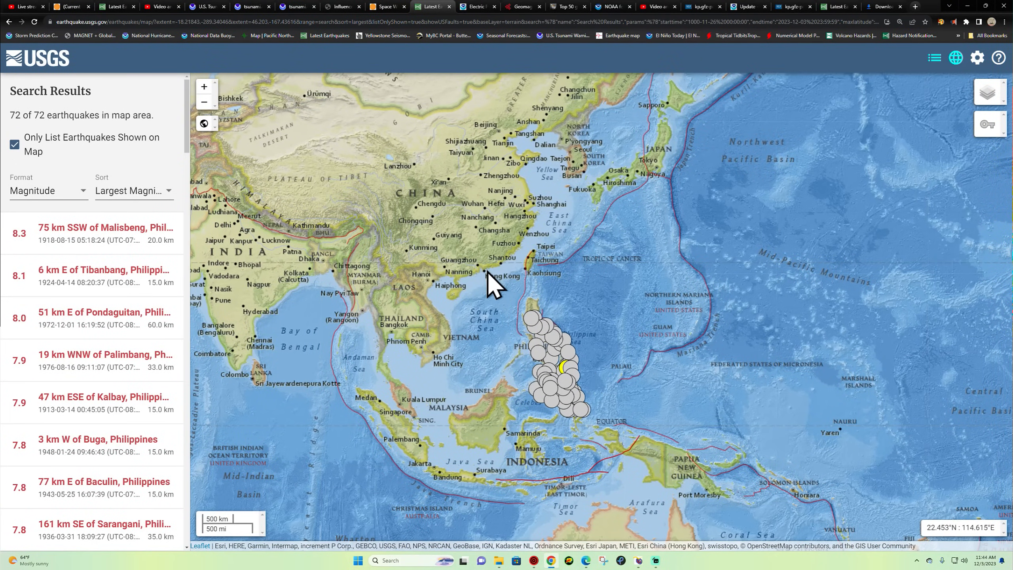
mouse_move(307, 51)
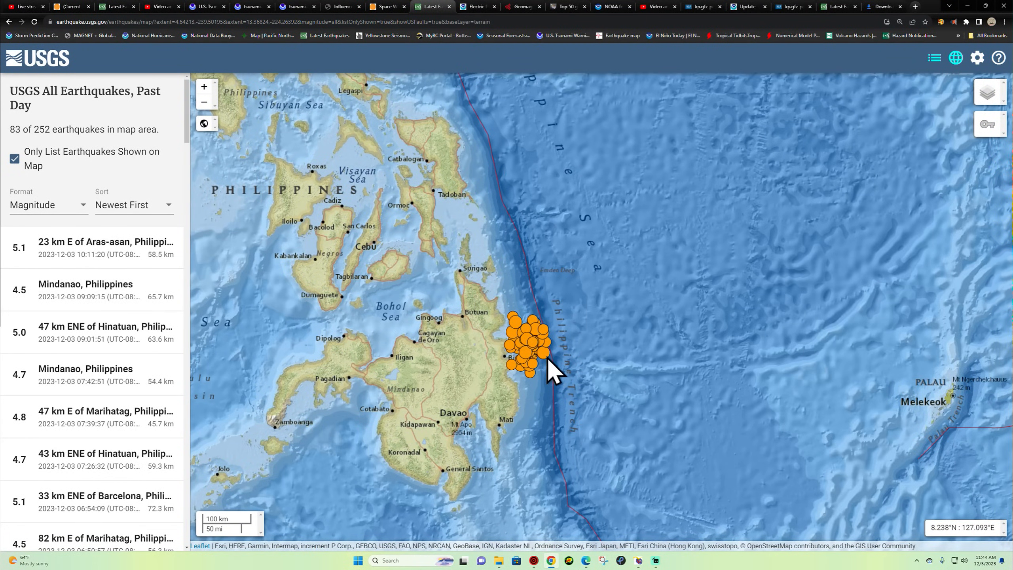
mouse_move(548, 361)
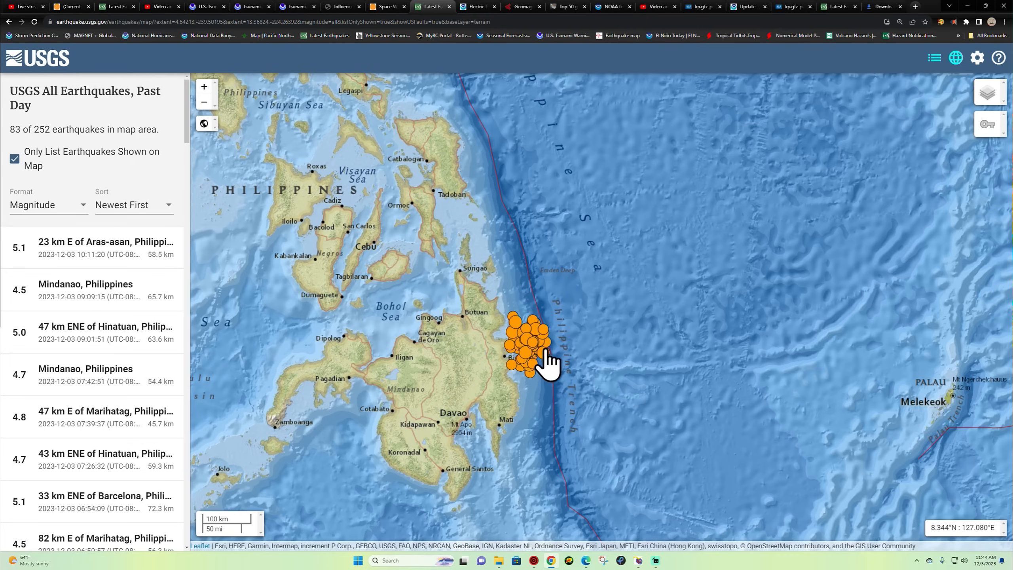
mouse_move(585, 362)
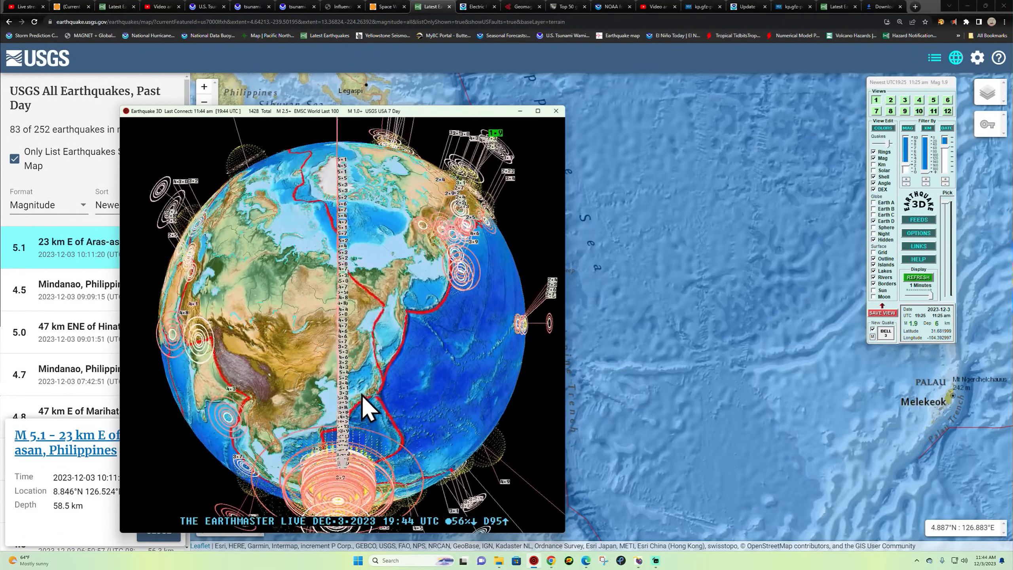
Return to the All Earthquakes, Past Day map and zoom toward the cluster east of Mindanao.
click(555, 111)
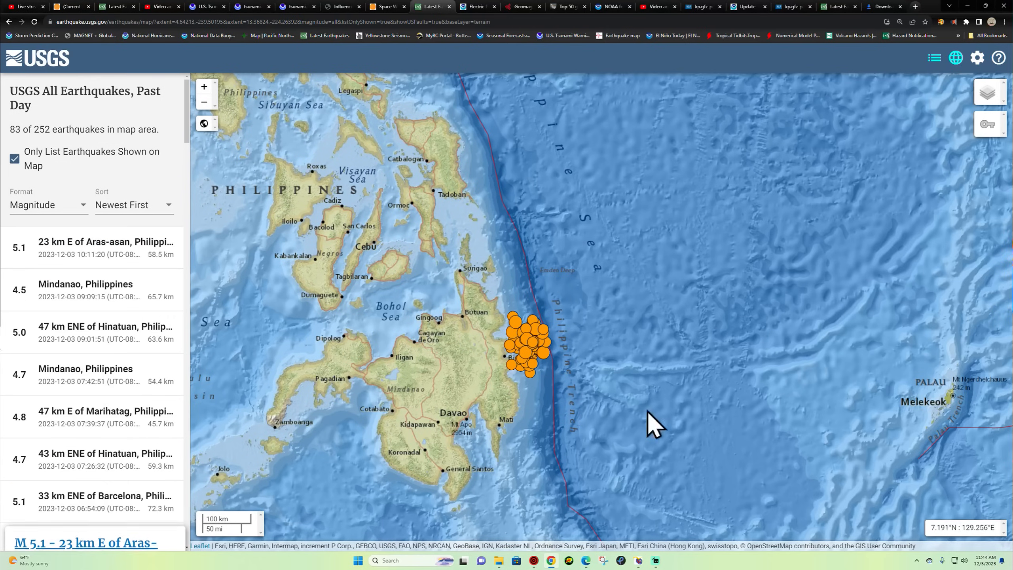
mouse_move(542, 316)
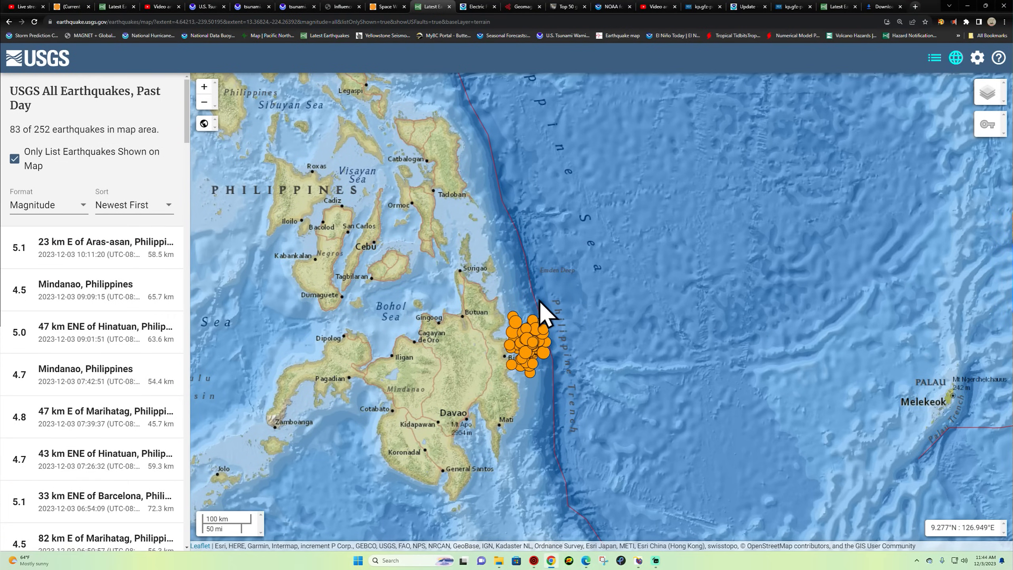
mouse_move(552, 413)
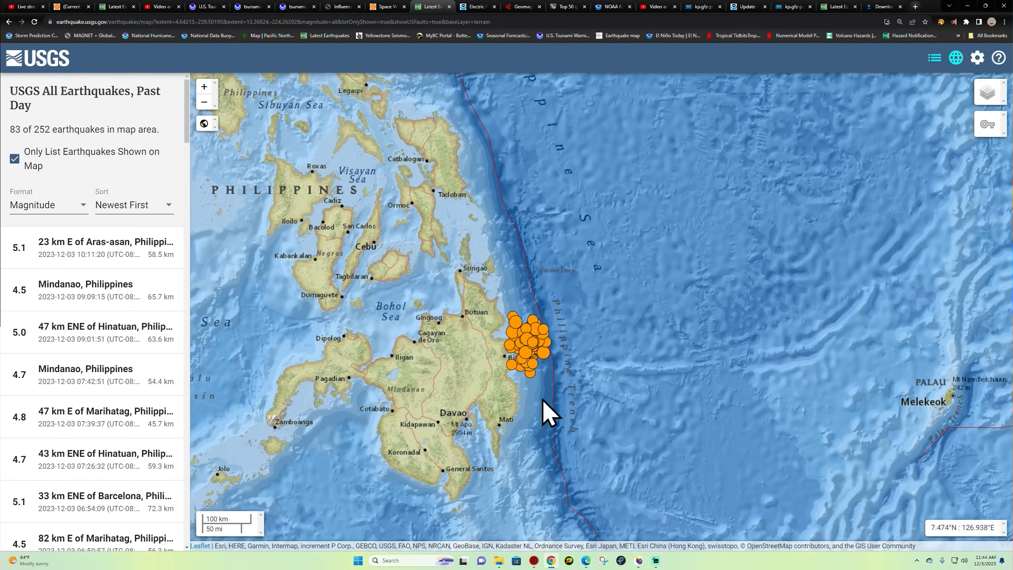
mouse_move(533, 330)
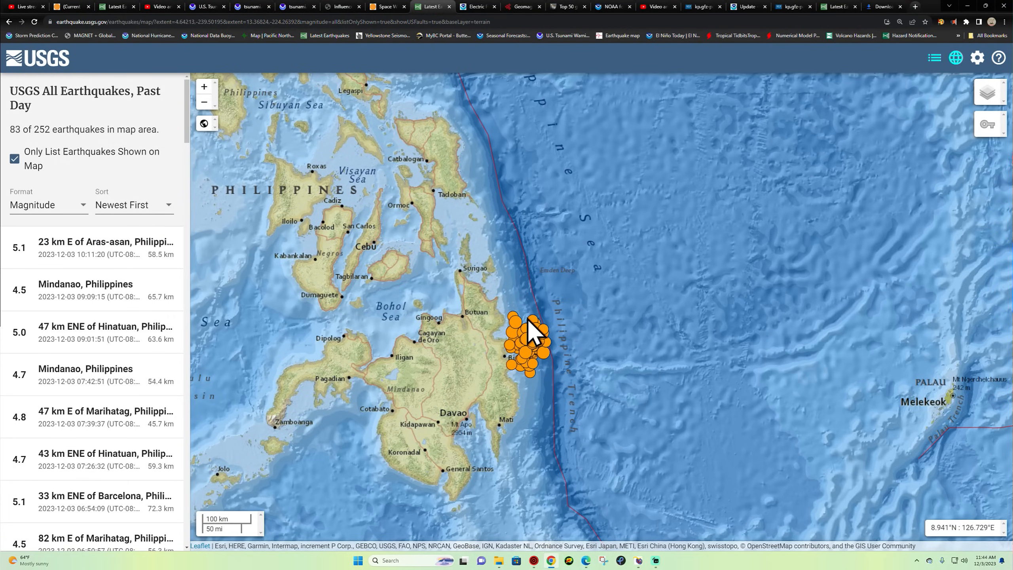
mouse_move(546, 342)
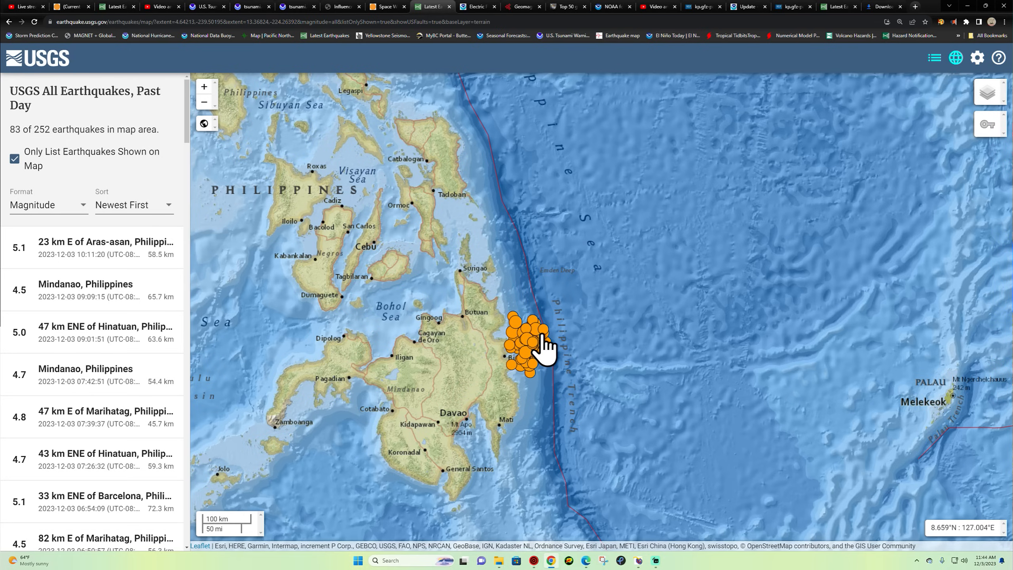
click(203, 101)
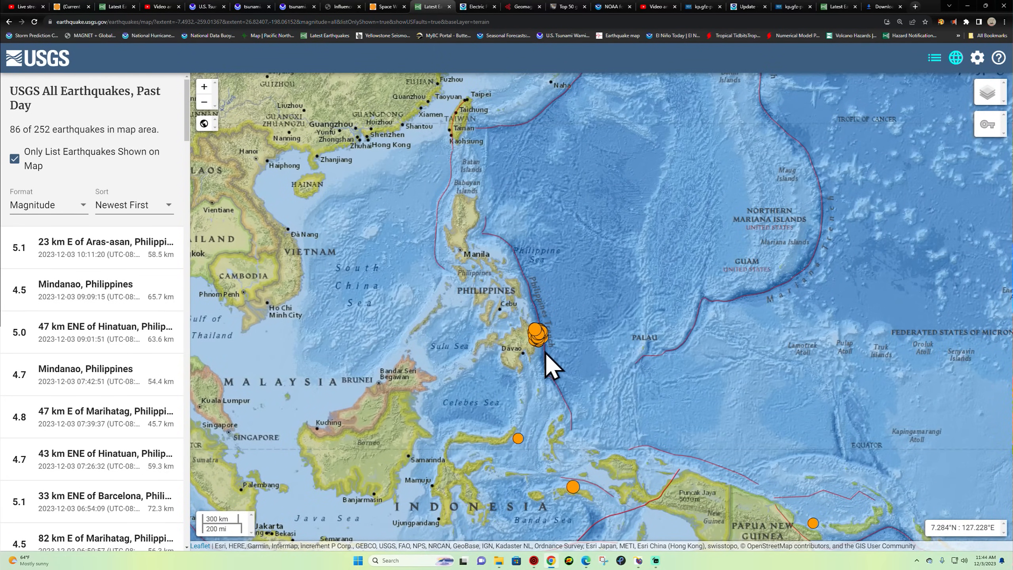
mouse_move(704, 349)
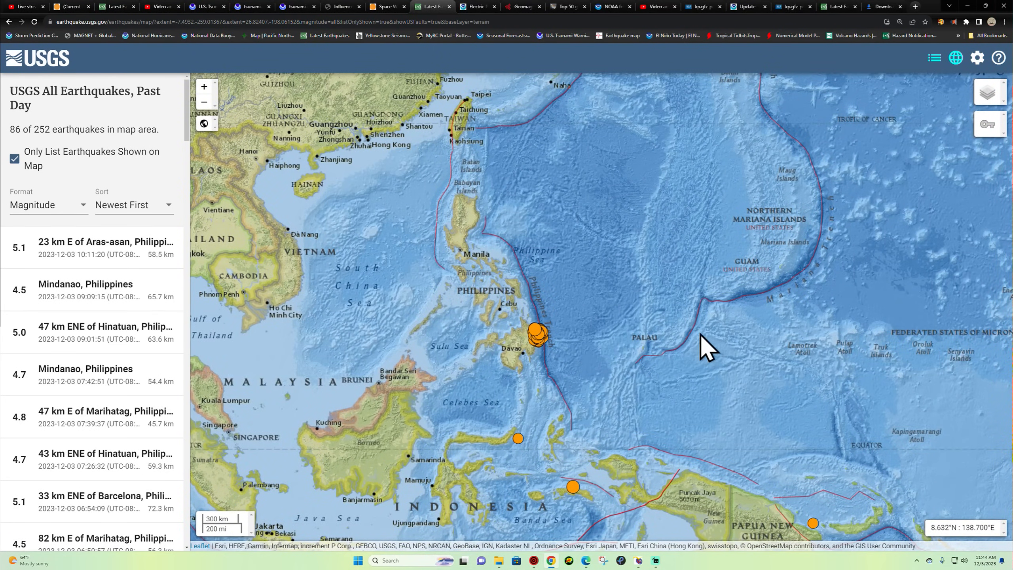
mouse_move(565, 345)
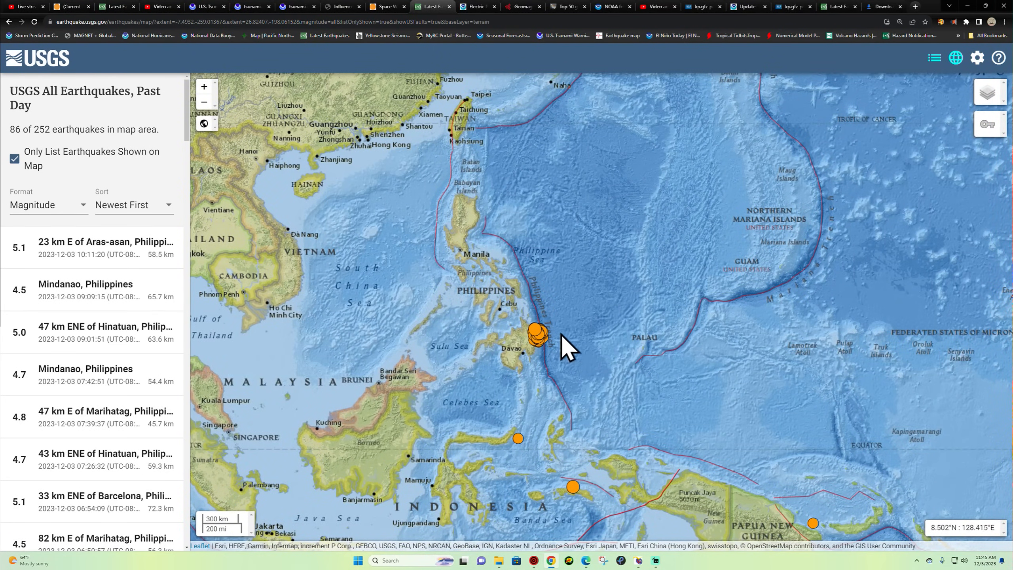
mouse_move(565, 372)
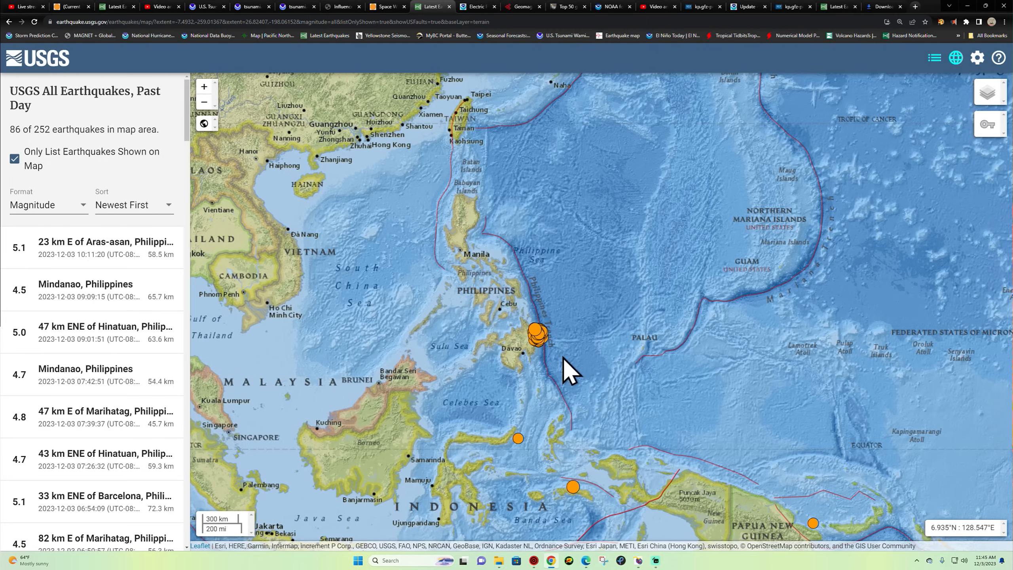
mouse_move(567, 362)
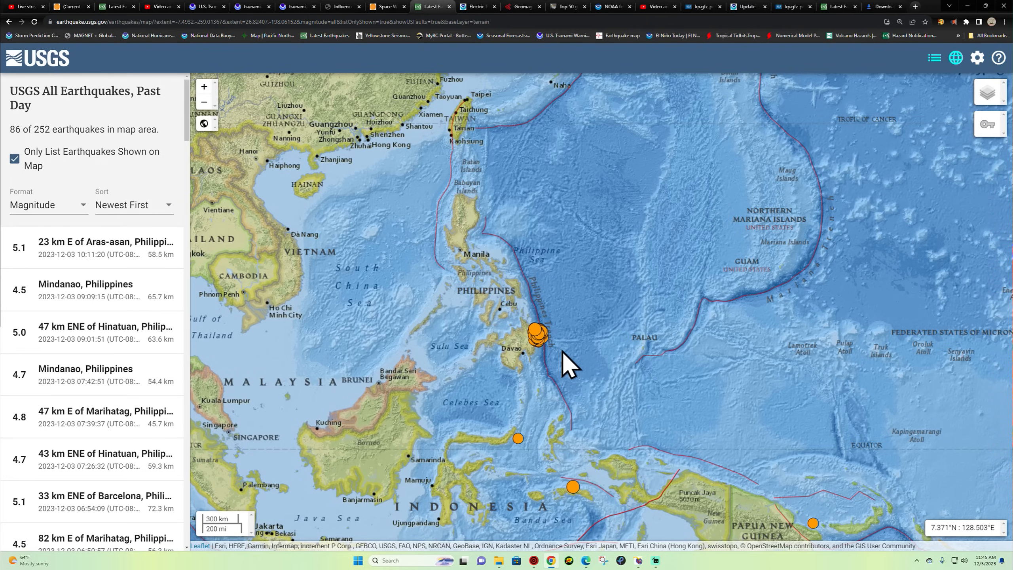
mouse_move(546, 349)
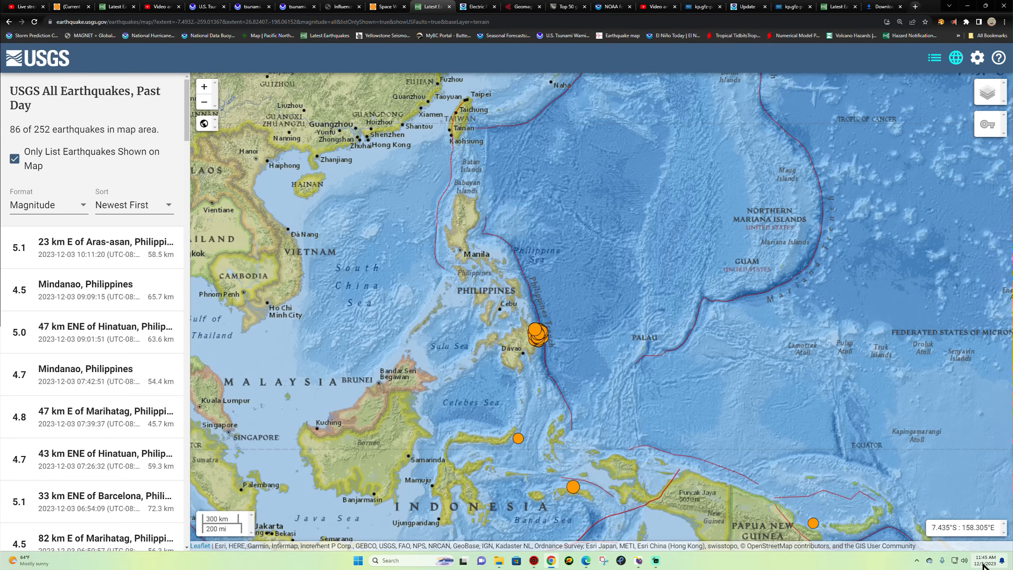
mouse_move(524, 342)
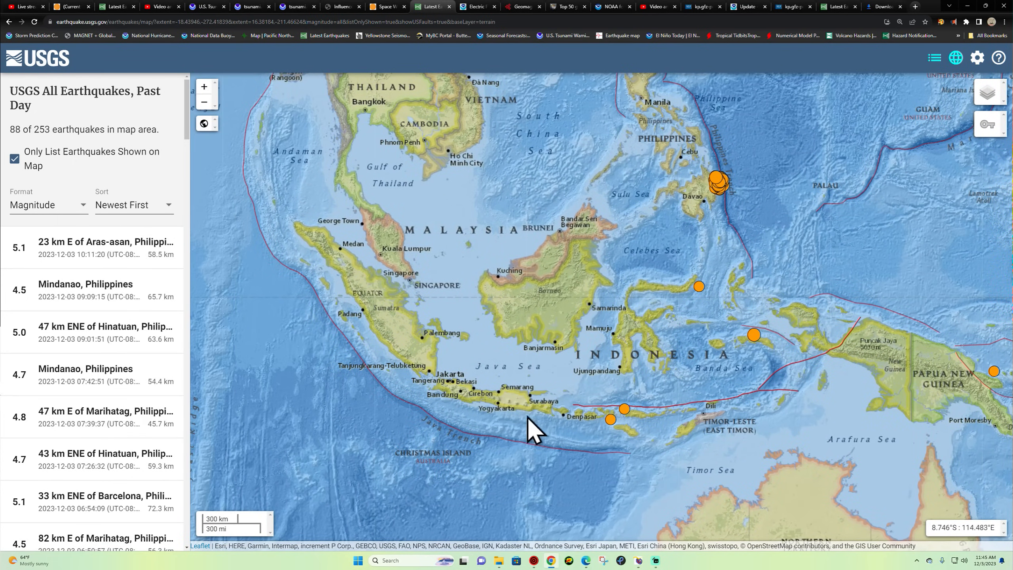
mouse_move(808, 191)
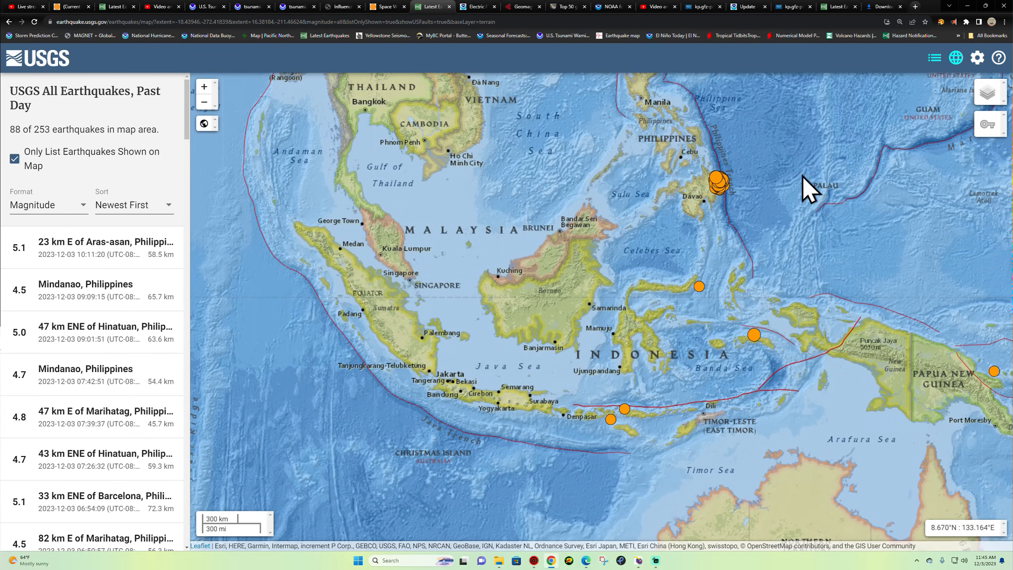
mouse_move(517, 439)
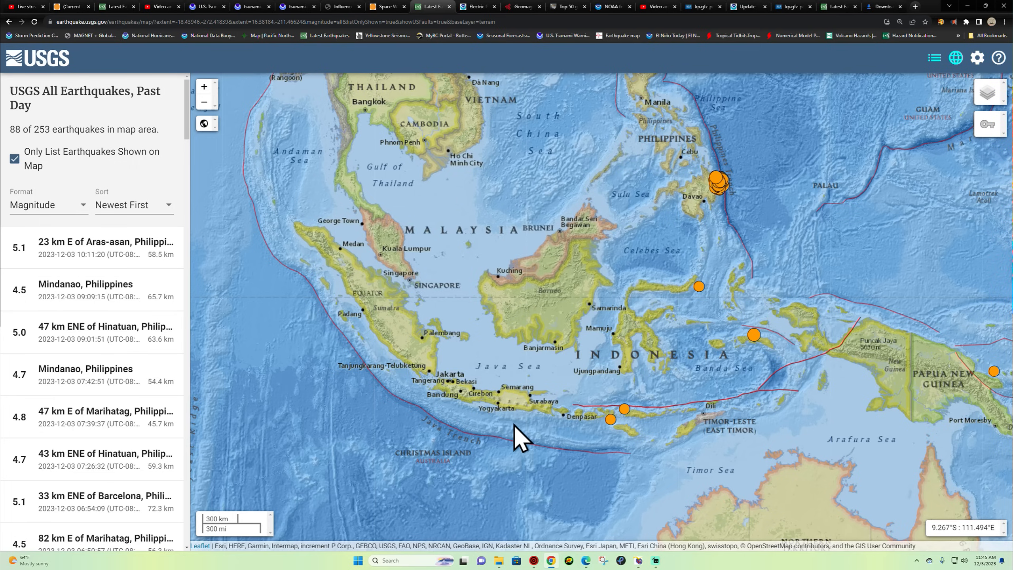
mouse_move(662, 326)
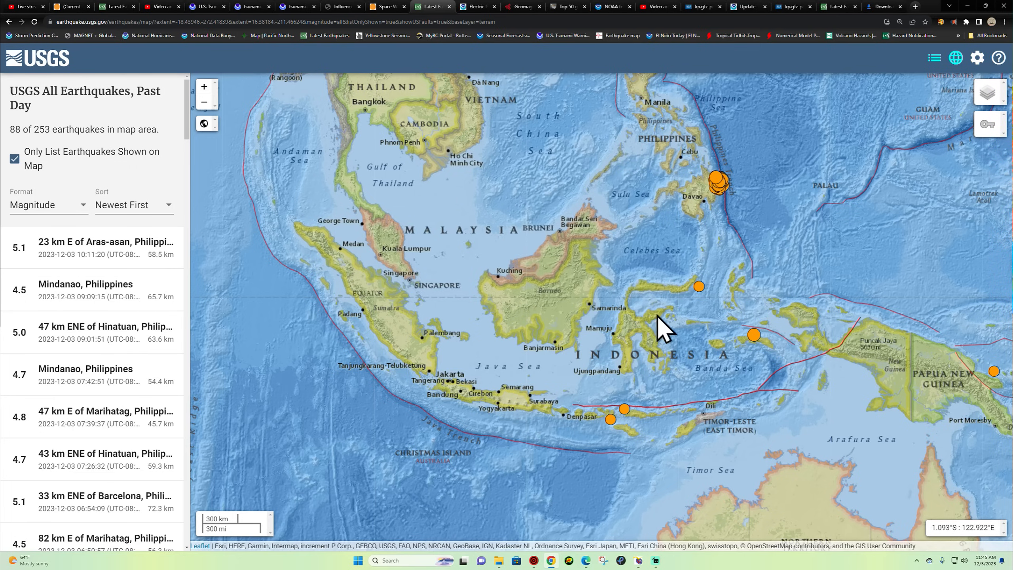
mouse_move(141, 258)
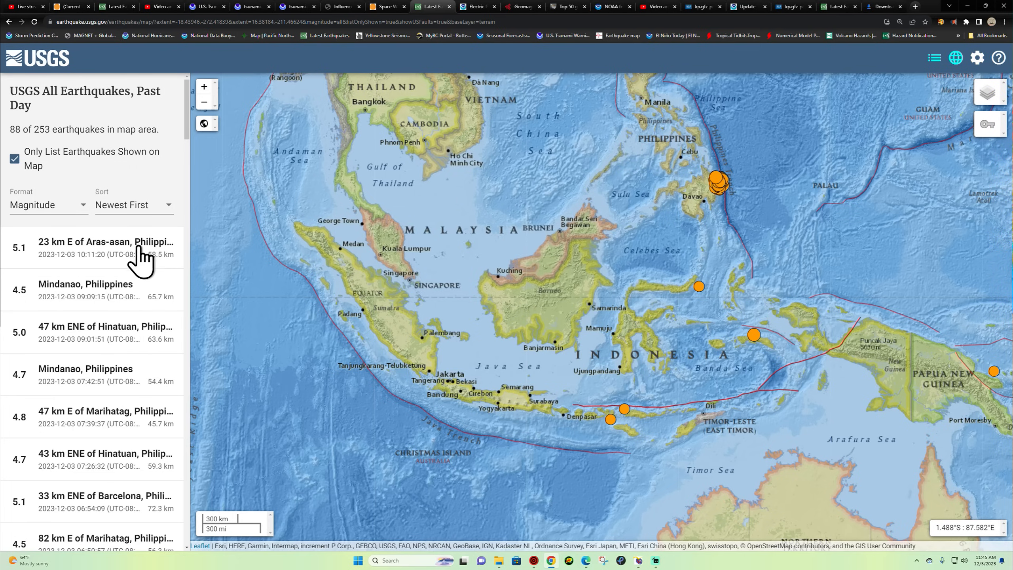
Widen the map and show details of the M5.2 Seram quake, then the M4.4 Tondano quake.
scroll(down, 3)
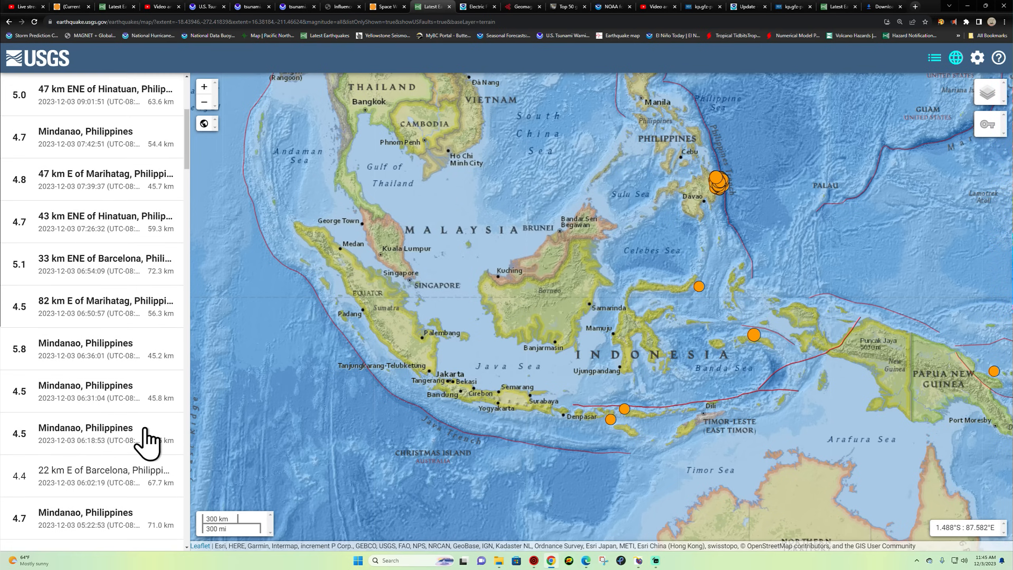
scroll(down, 3)
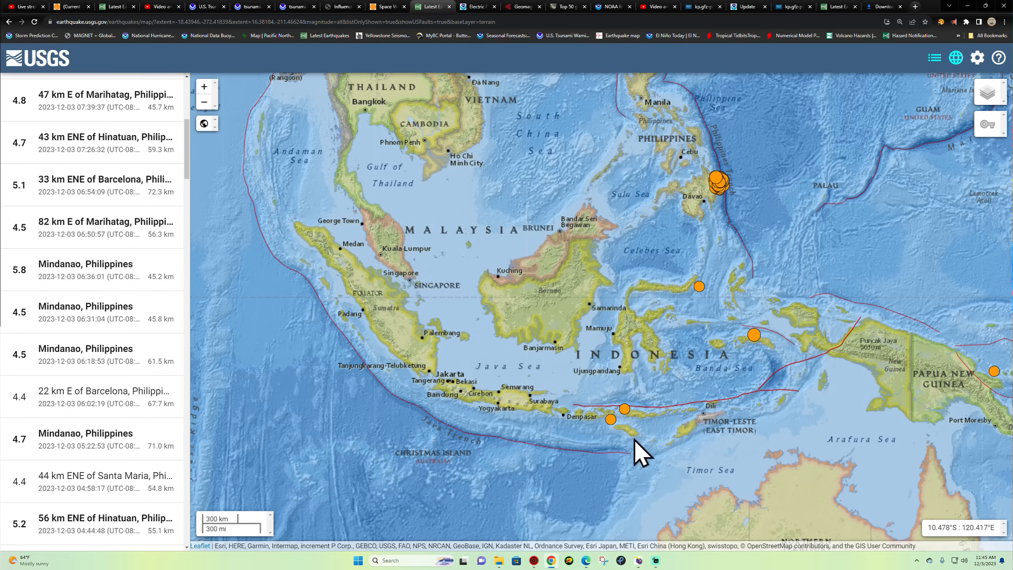
click(623, 408)
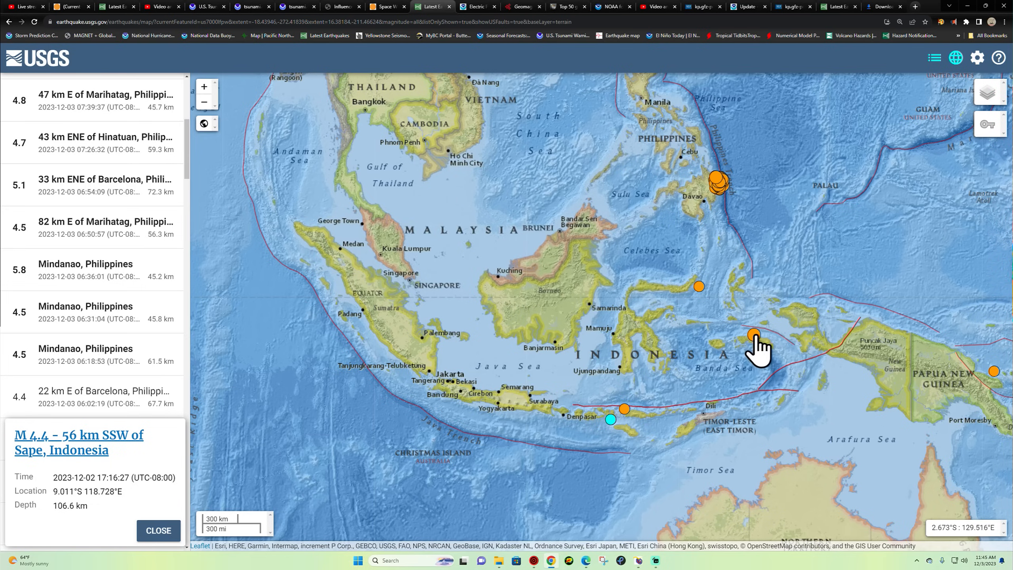
click(753, 335)
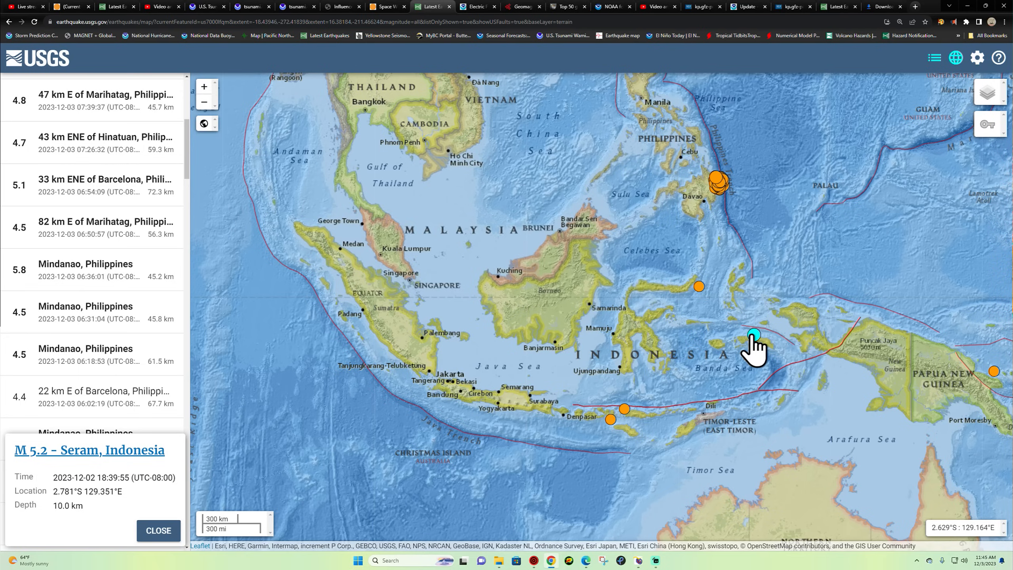
click(697, 286)
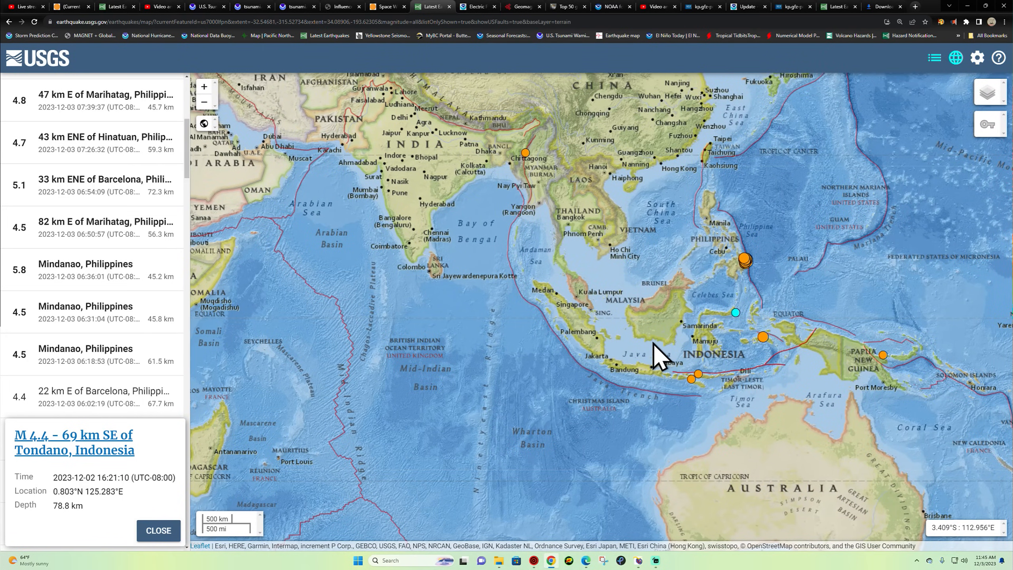
mouse_move(826, 359)
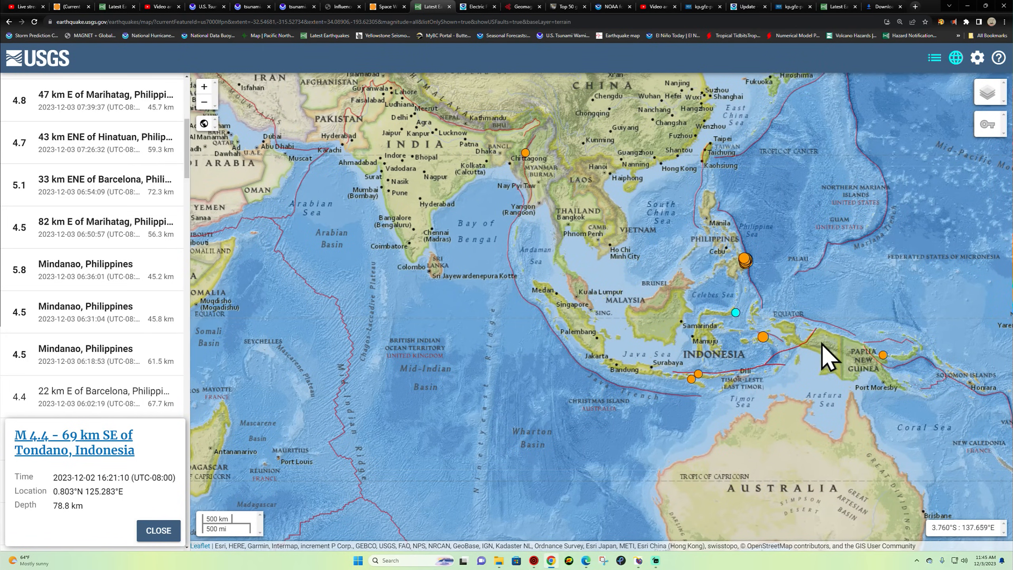
mouse_move(720, 194)
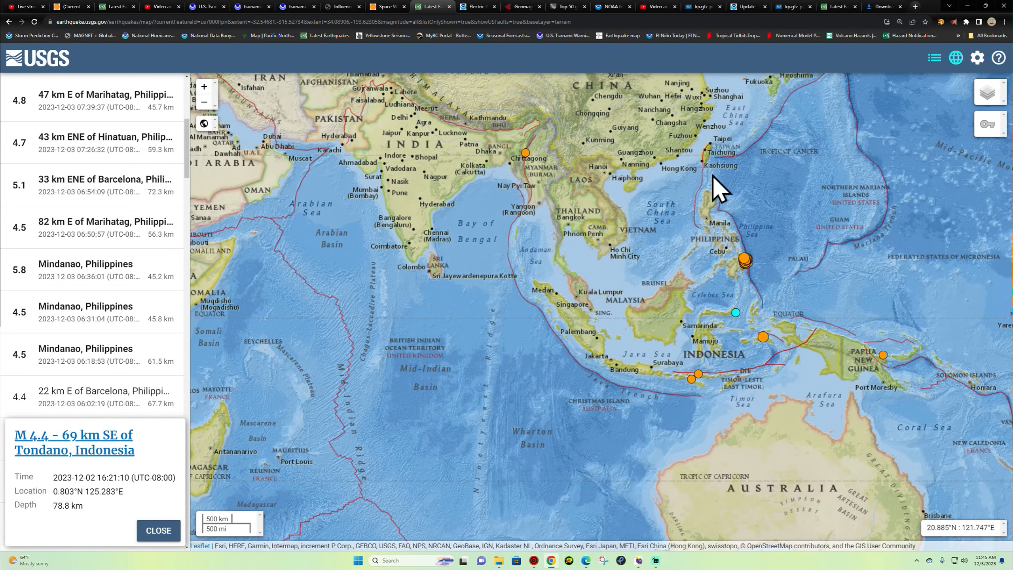
mouse_move(736, 275)
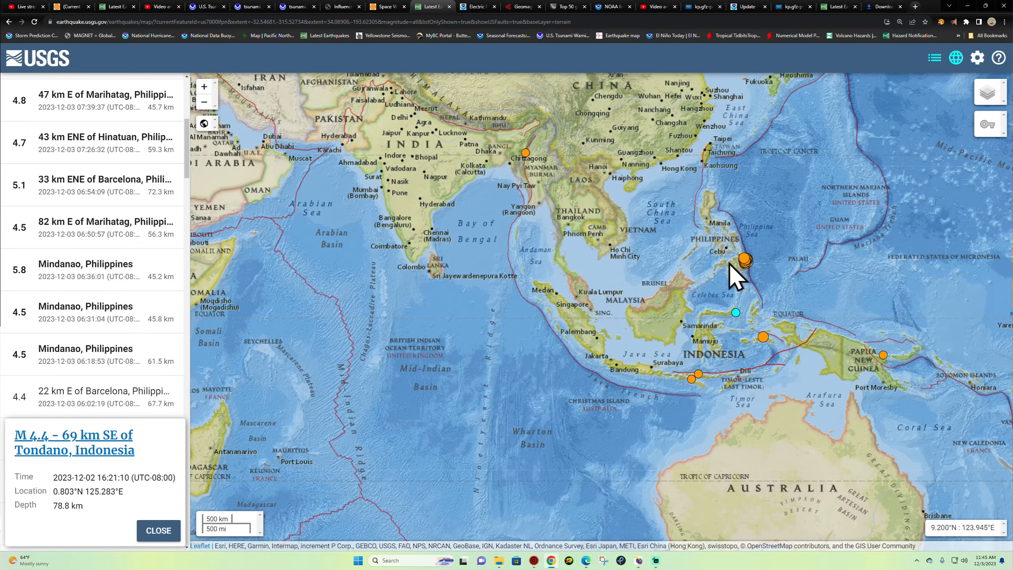
mouse_move(577, 354)
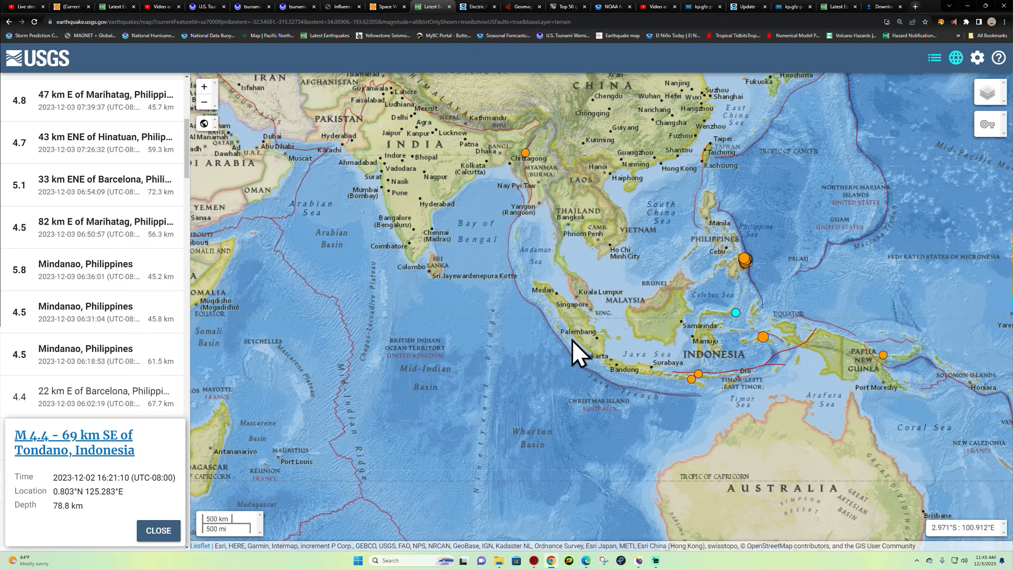
mouse_move(648, 380)
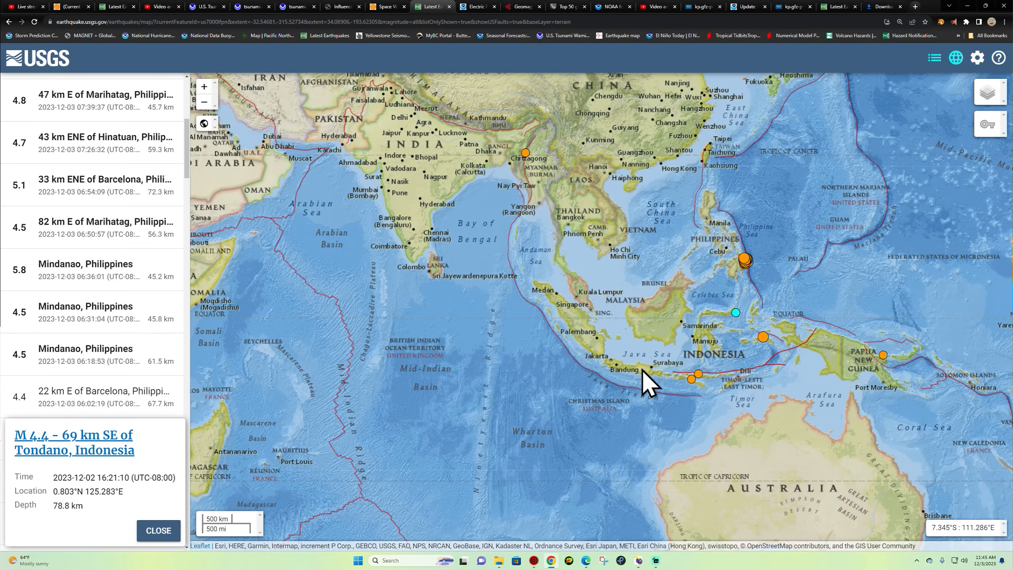
mouse_move(539, 323)
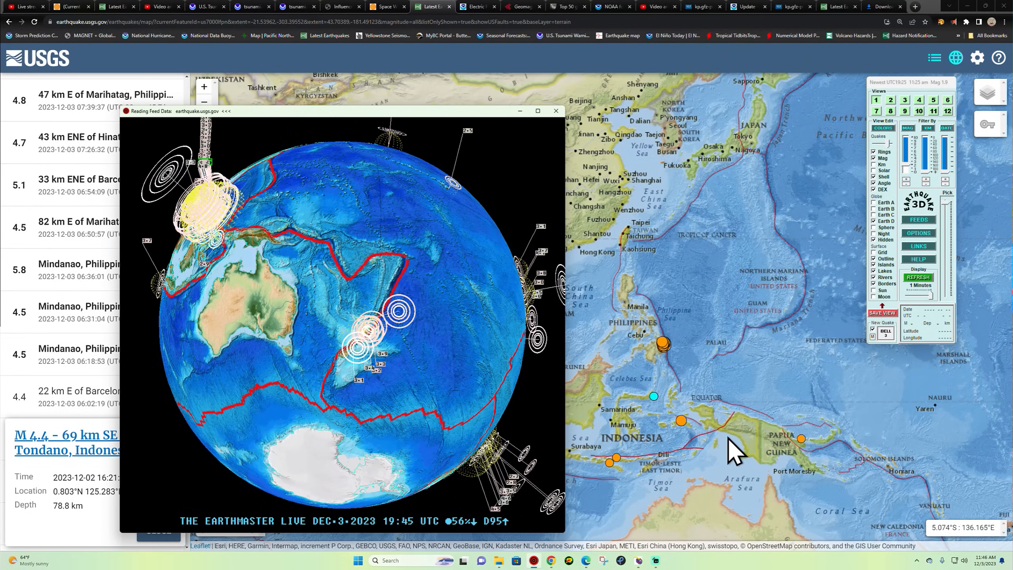
Bring the earthquake map back and show details of the 526 km-deep M4.9 Fiji region quake.
click(554, 110)
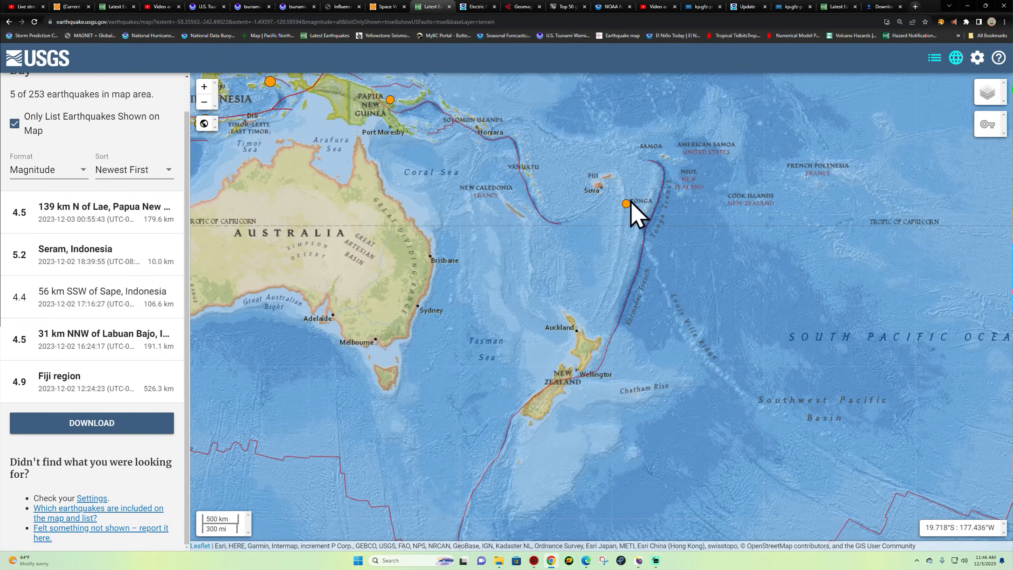
click(624, 204)
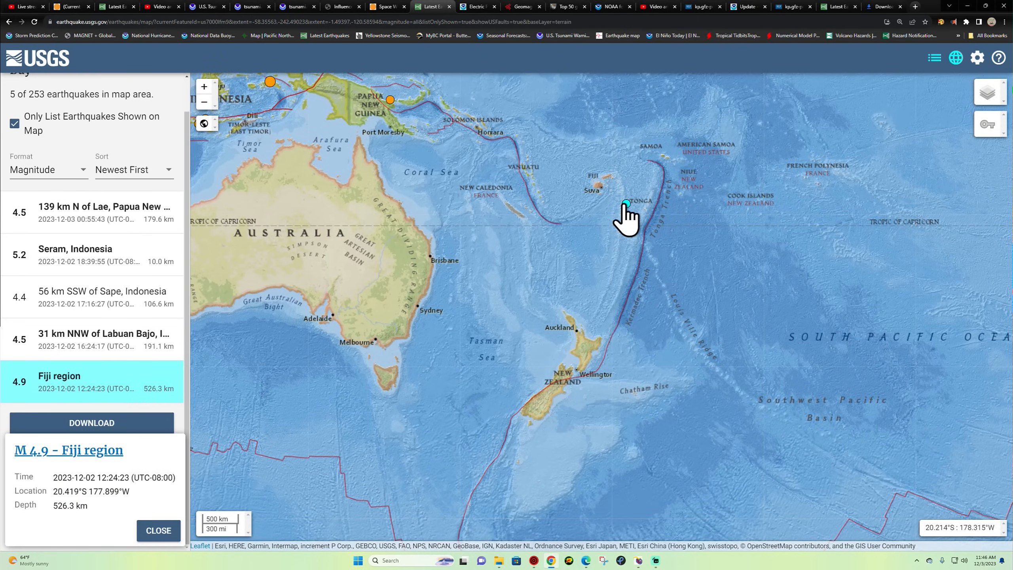
mouse_move(91, 181)
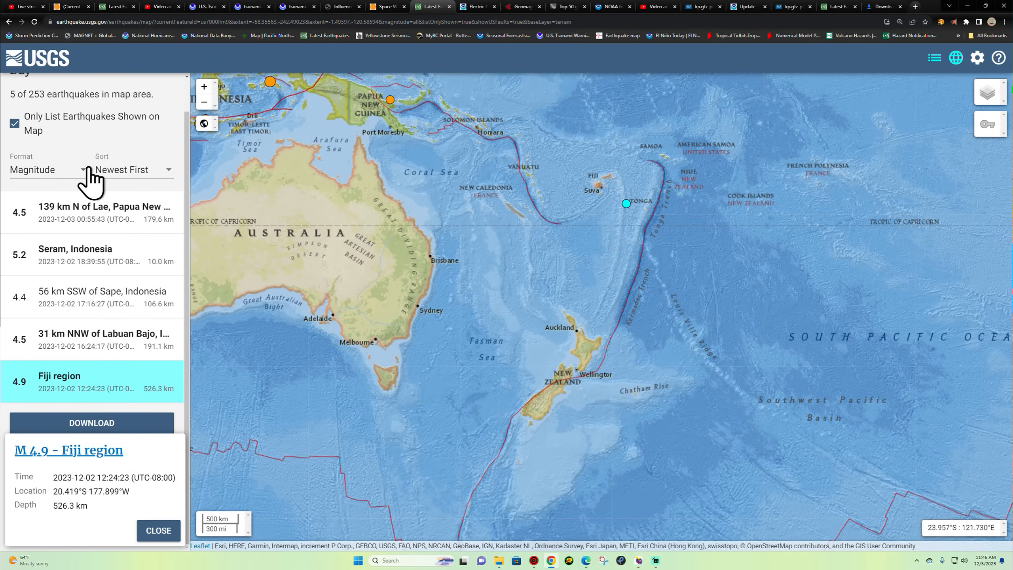
mouse_move(143, 458)
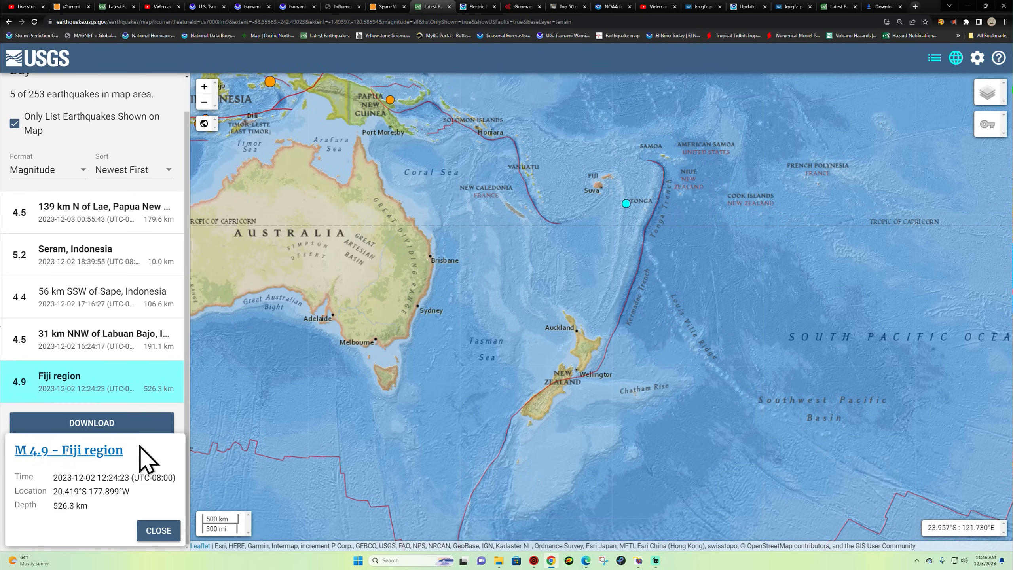
mouse_move(100, 349)
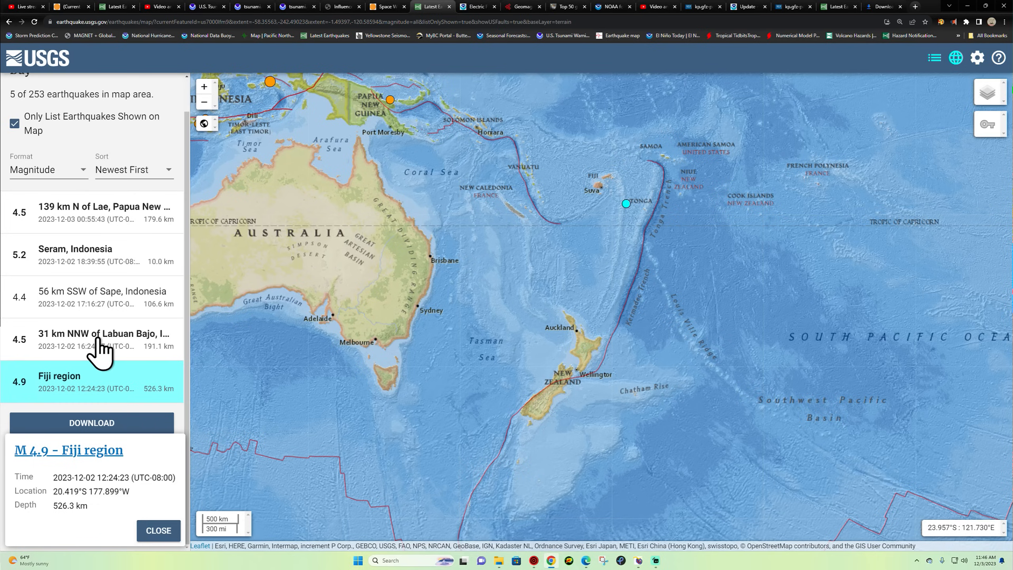
mouse_move(120, 252)
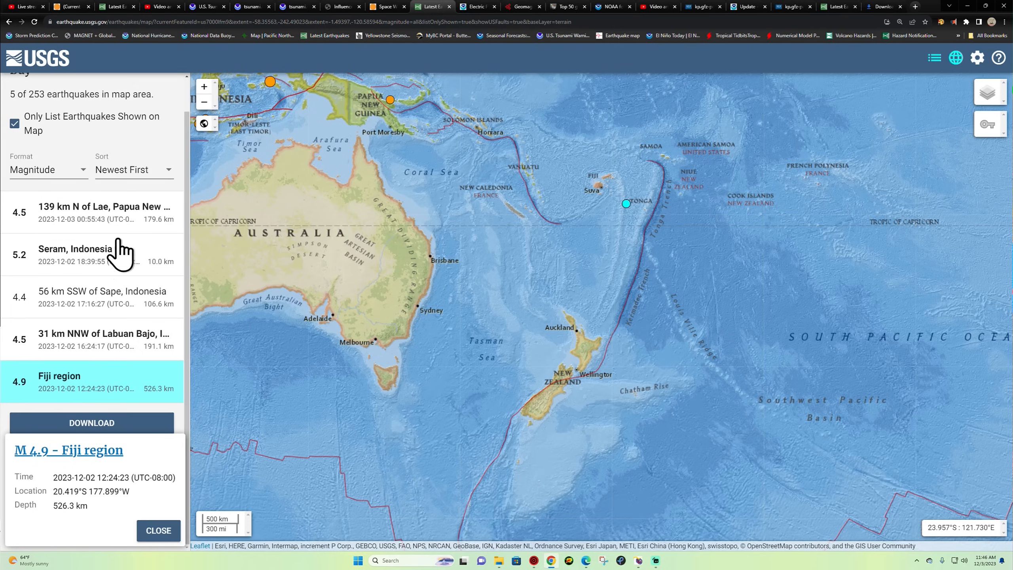
mouse_move(405, 321)
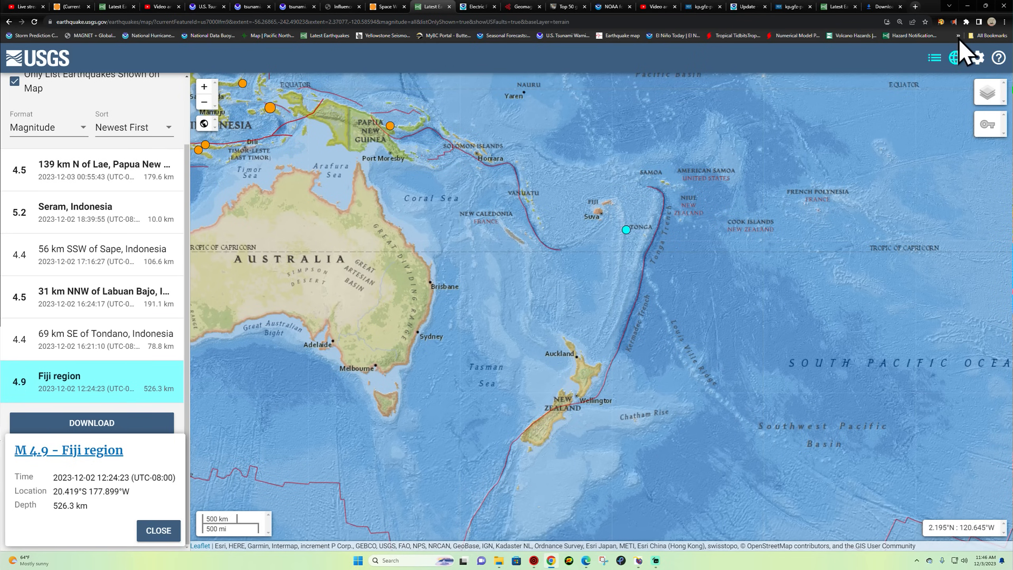
Review GeoNet's Recent Quakes list led by the M2.7 near Napier, then go to NZ Quakes.
click(957, 35)
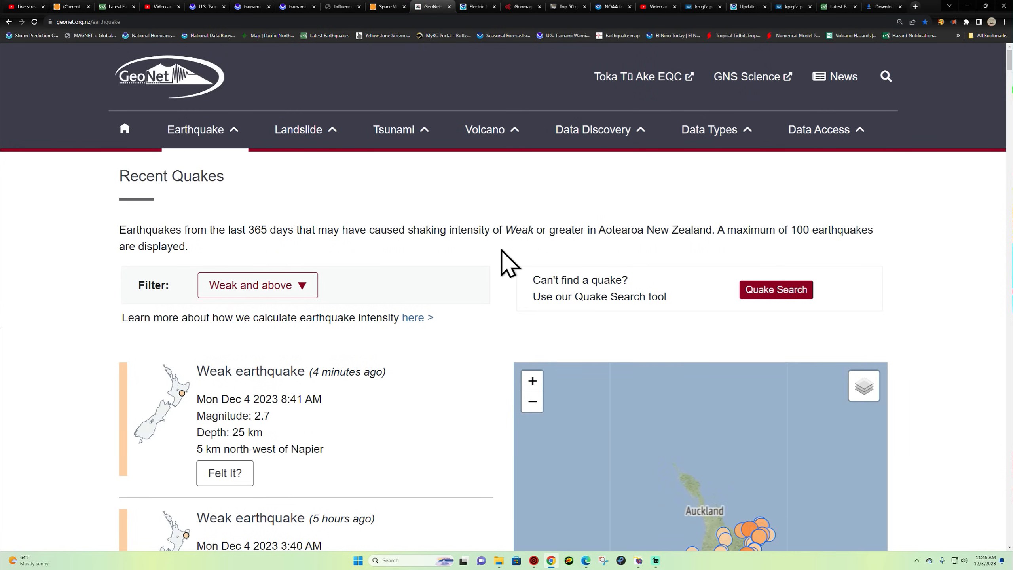
mouse_move(915, 315)
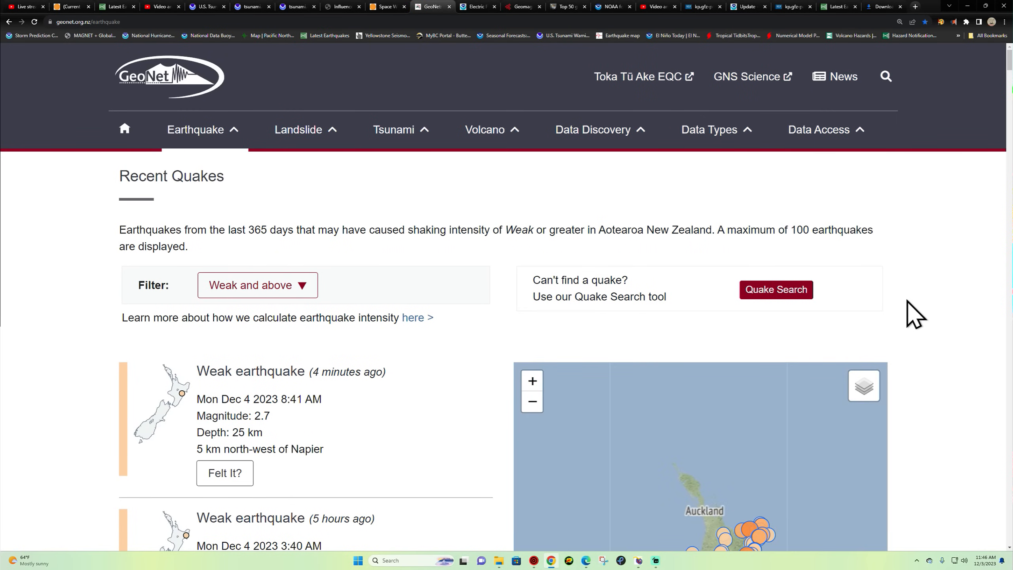
mouse_move(975, 236)
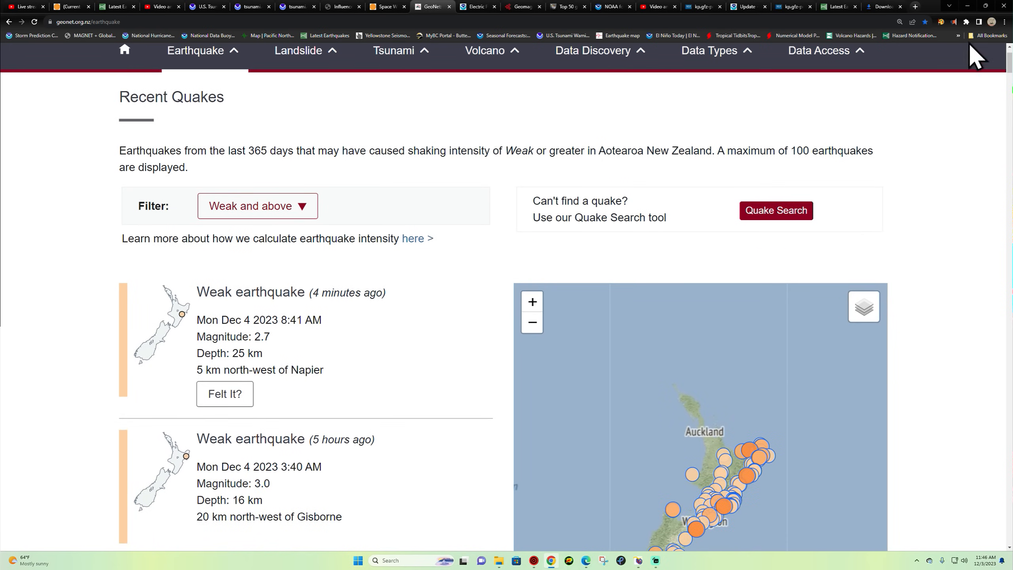
click(987, 36)
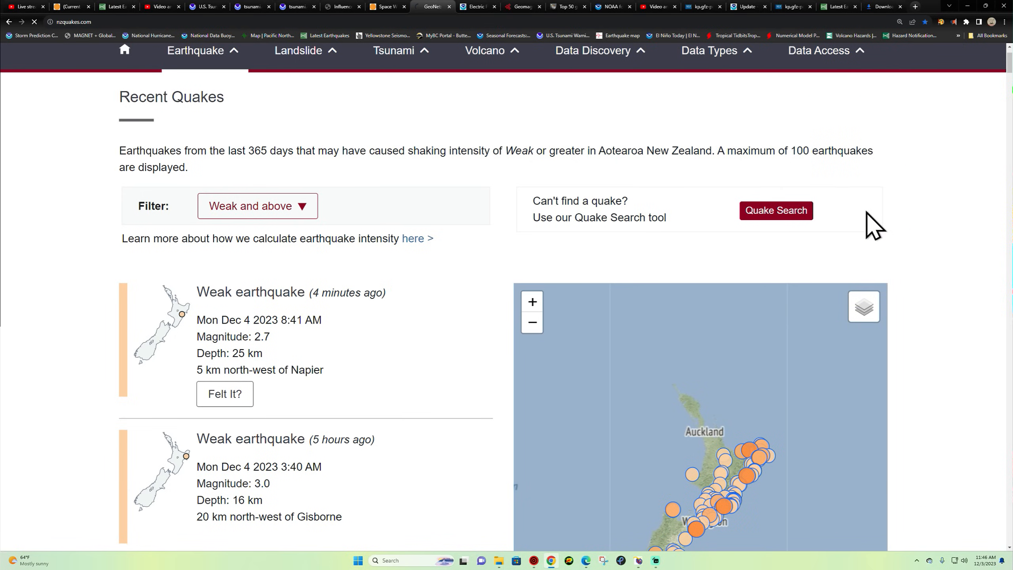
mouse_move(949, 203)
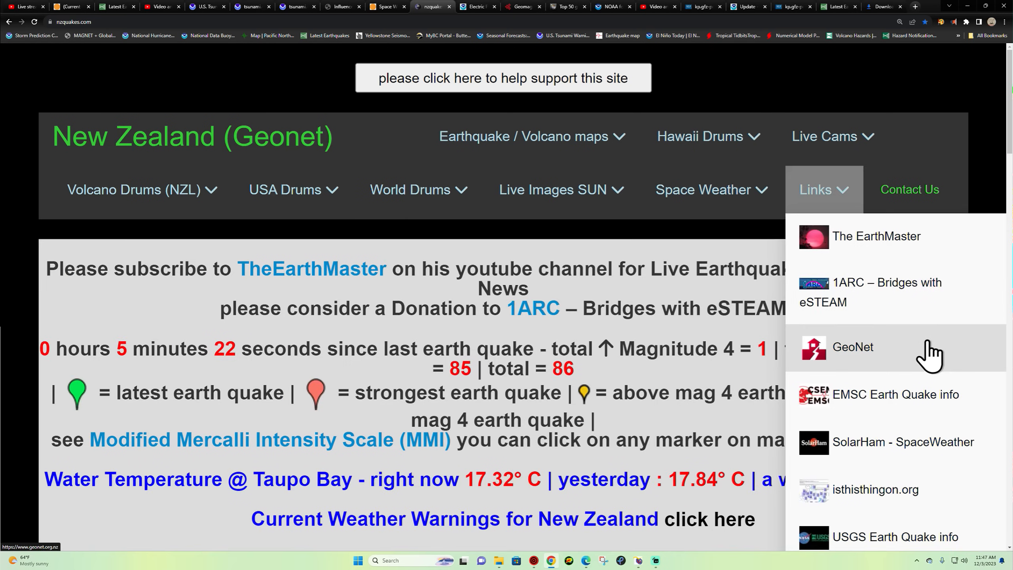
Scroll through the NZ Quakes page to view the map of 86 recent quakes.
scroll(down, 3)
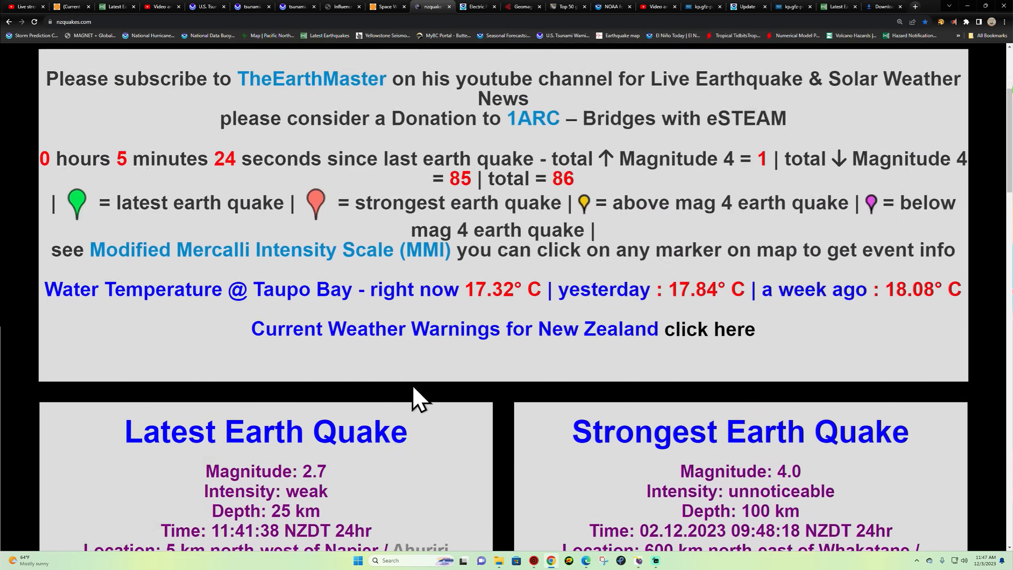
scroll(up, 3)
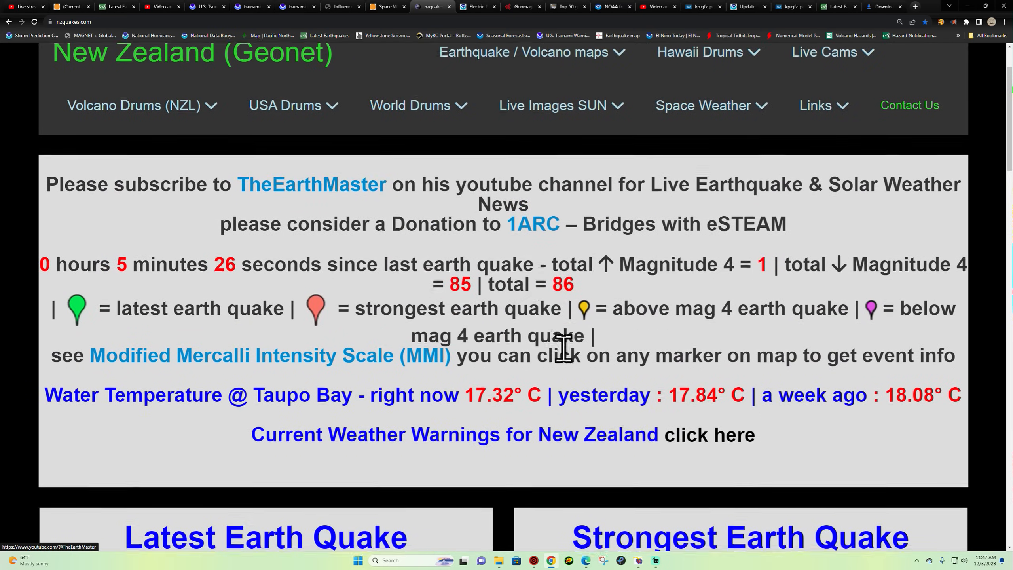
scroll(down, 3)
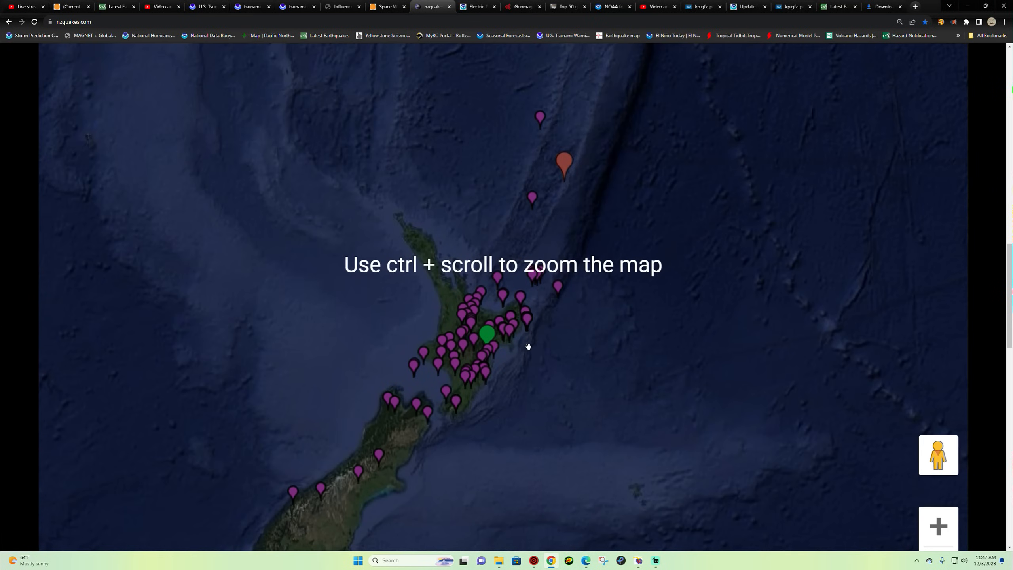
scroll(down, 3)
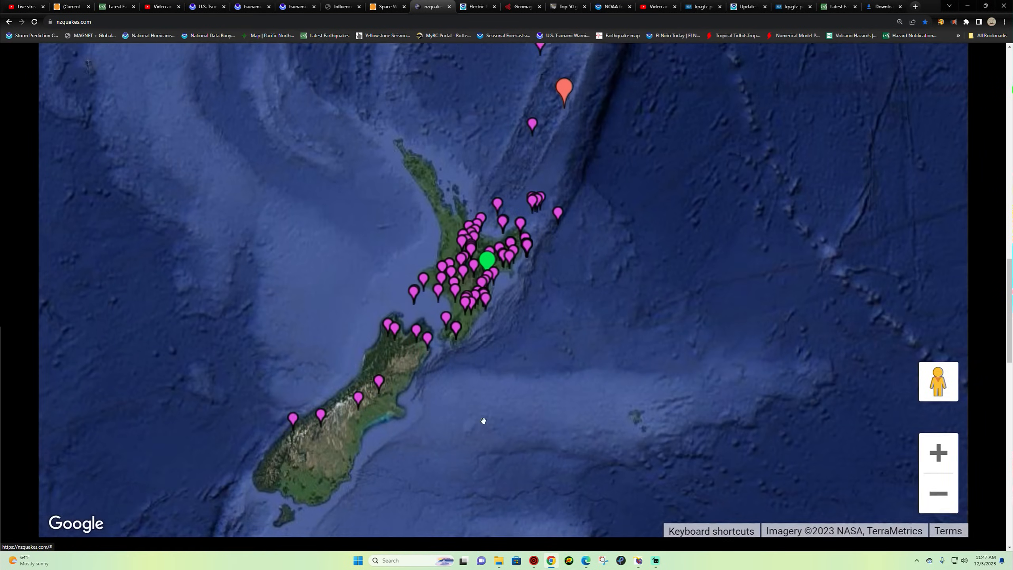
scroll(up, 3)
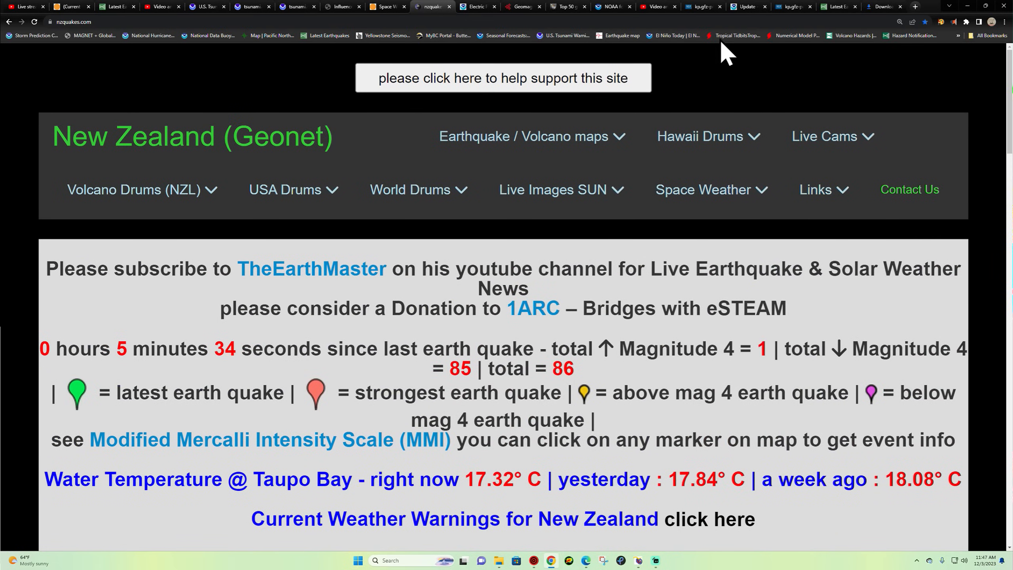
mouse_move(13, 38)
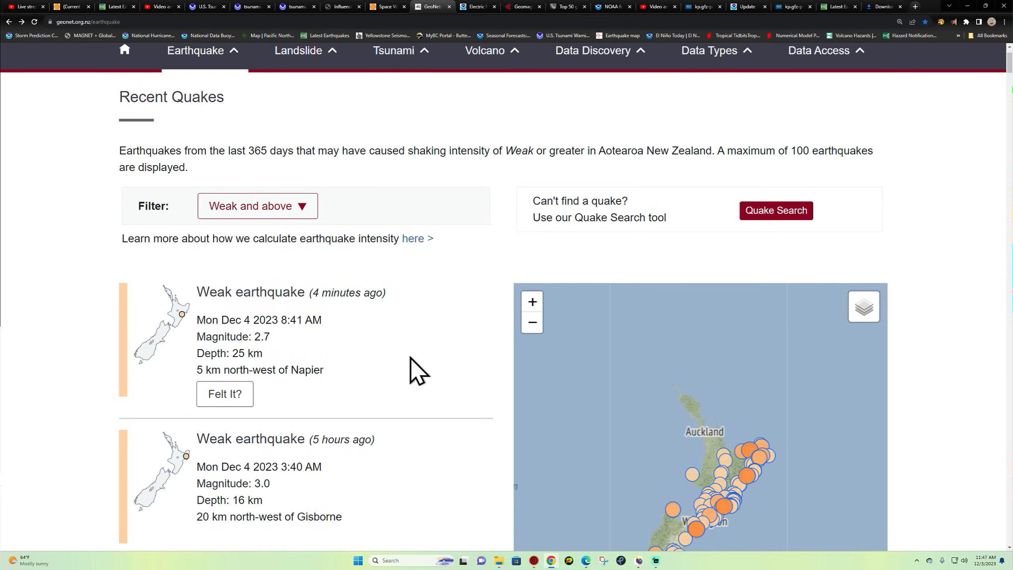
Highlight the Napier quake's 2.7 magnitude and scroll the Recent Quakes list to yesterday's entries.
double_click(262, 337)
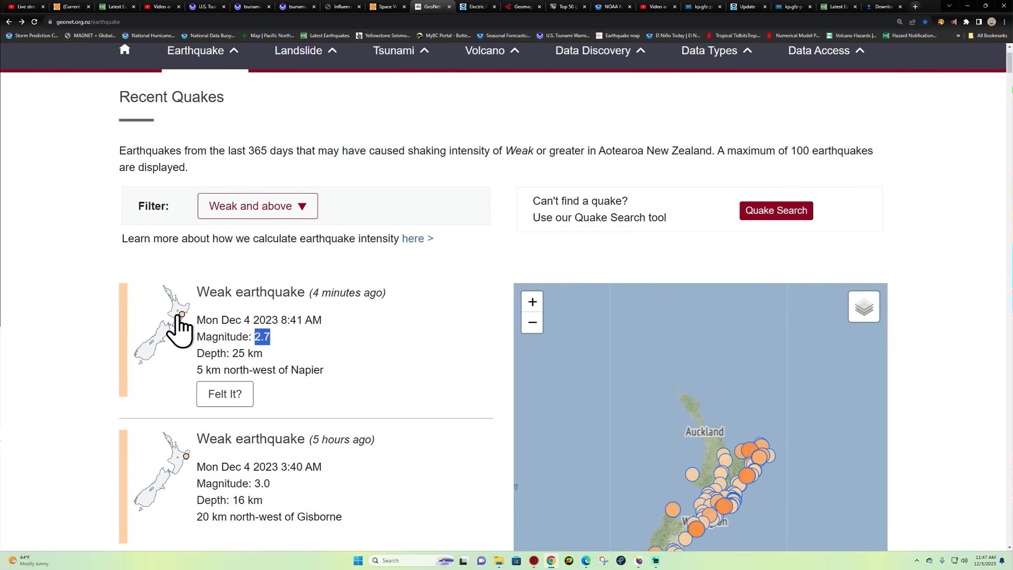
scroll(down, 3)
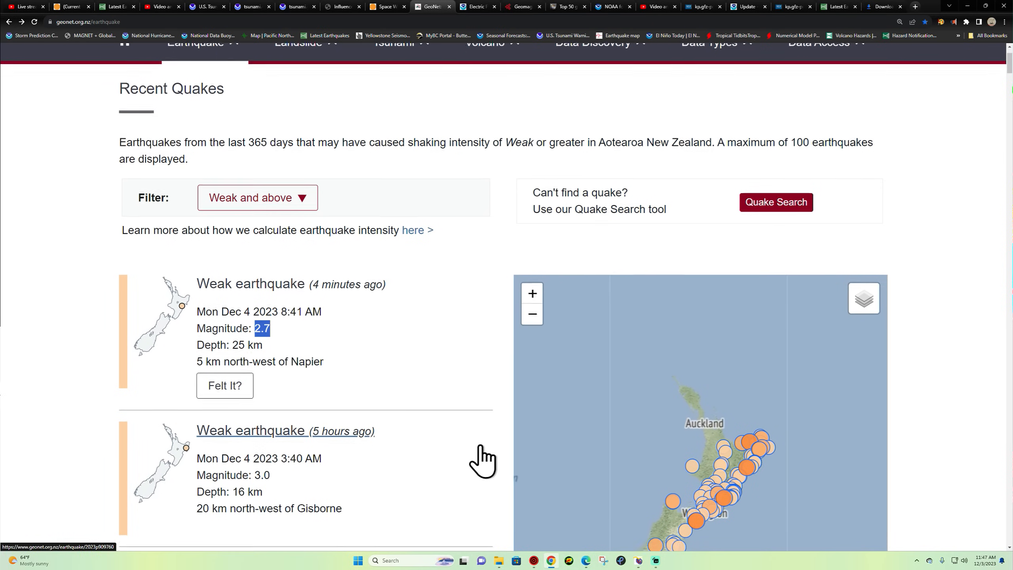
scroll(down, 3)
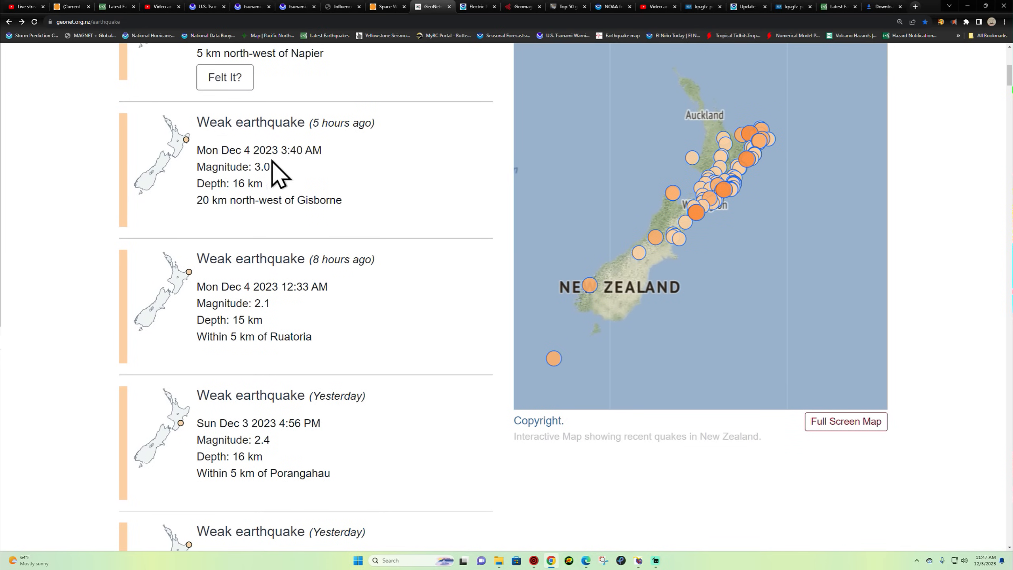
scroll(down, 3)
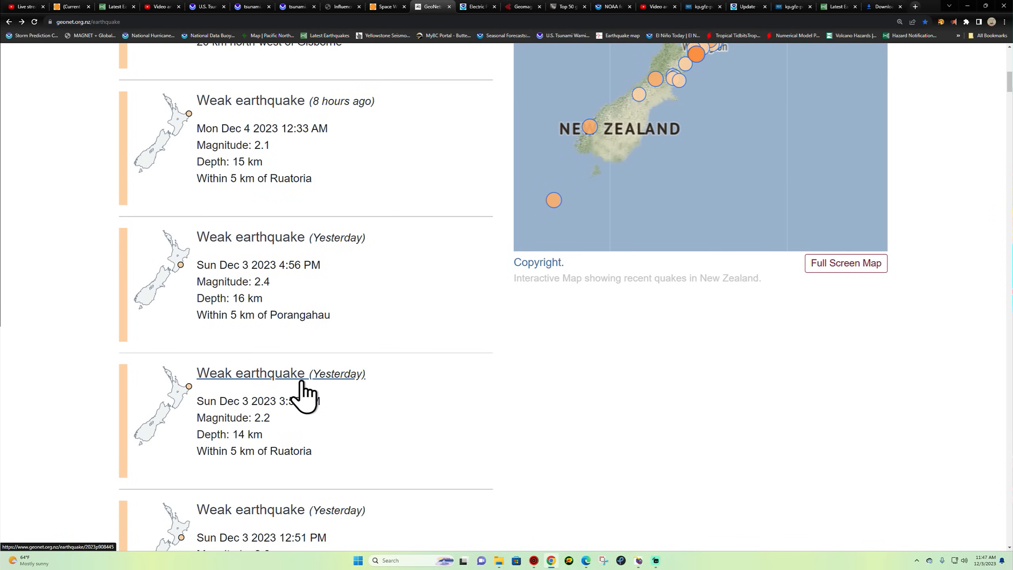
scroll(up, 3)
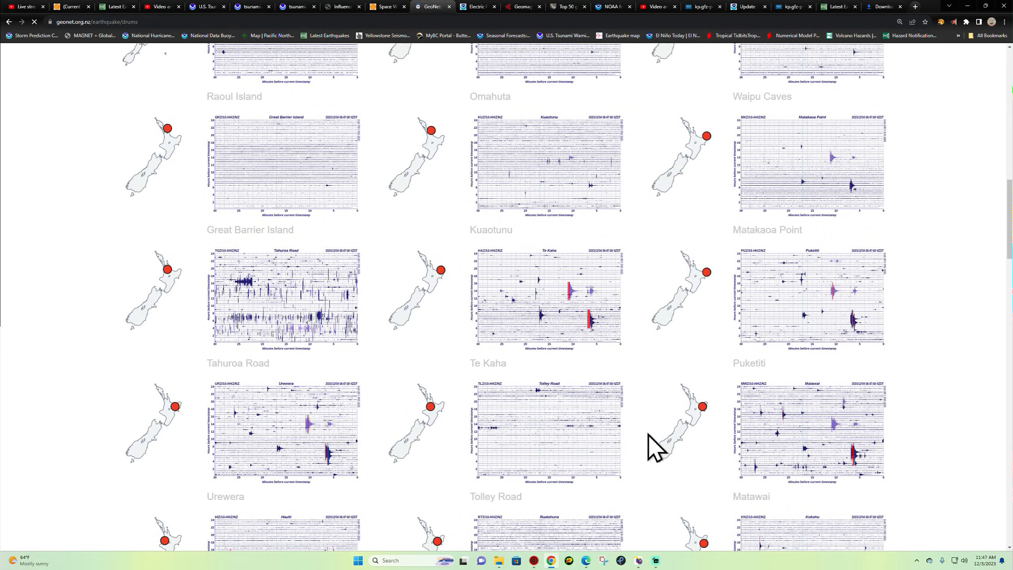
mouse_move(647, 363)
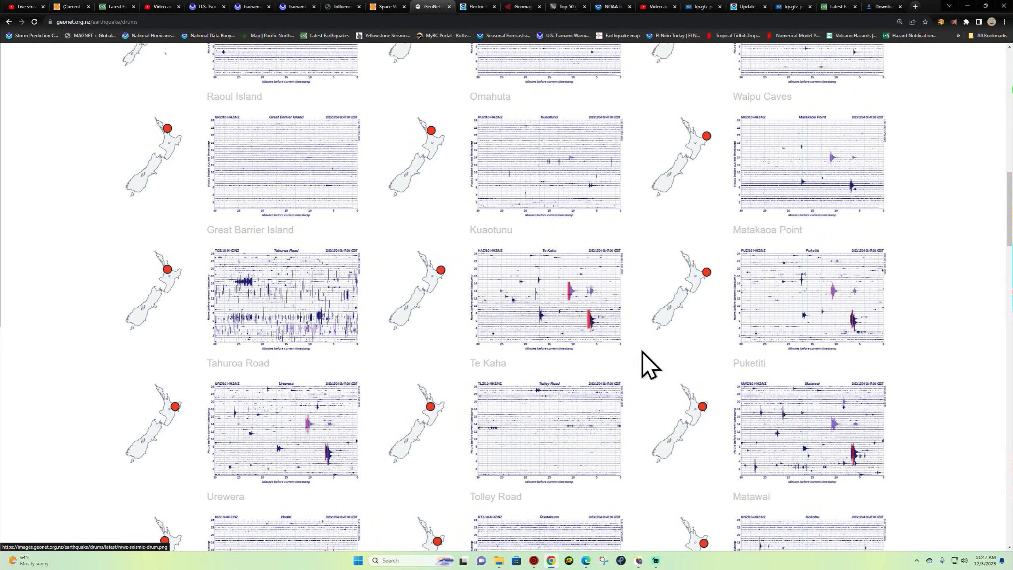
scroll(down, 3)
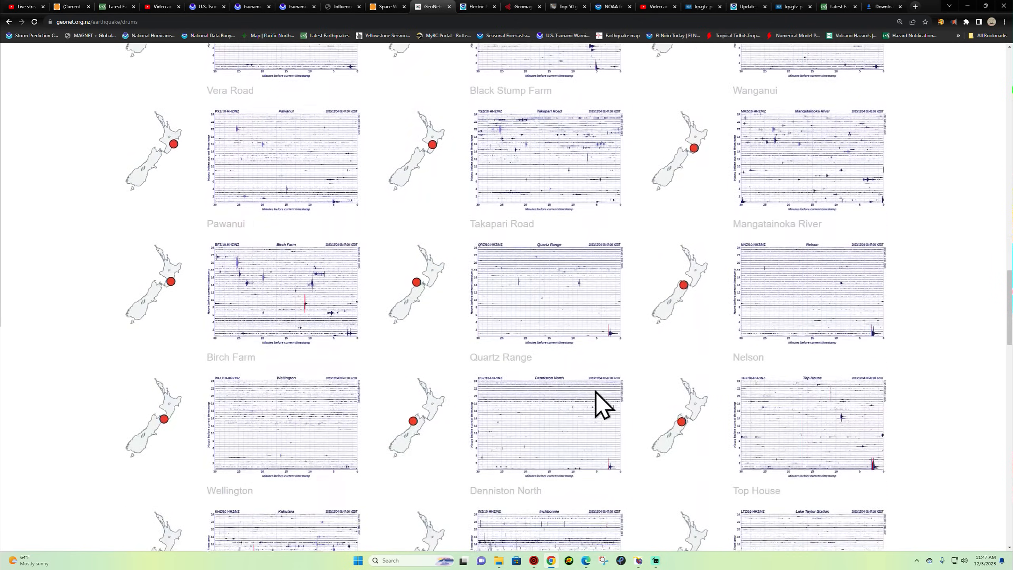
scroll(down, 3)
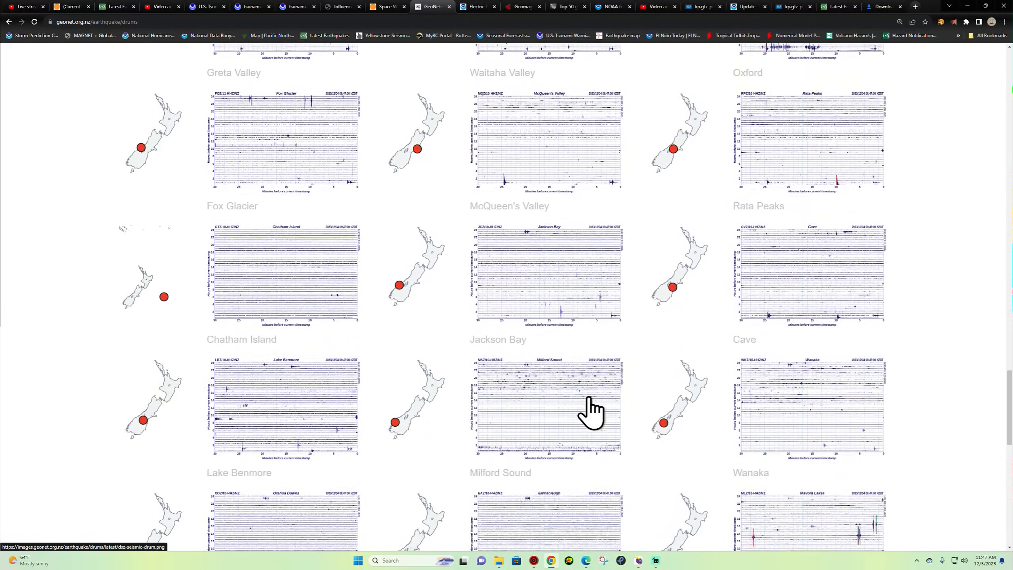
scroll(down, 3)
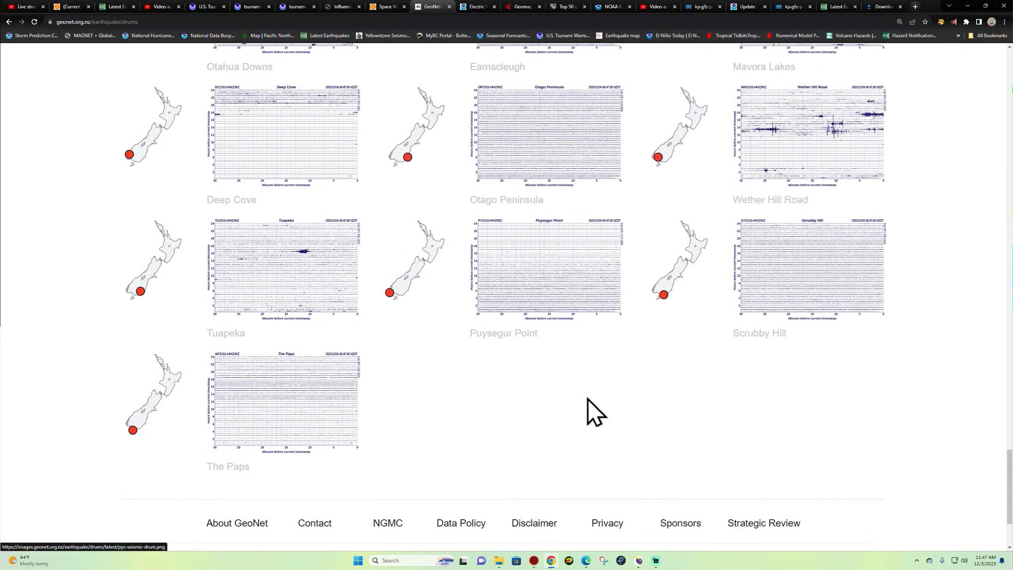
scroll(up, 3)
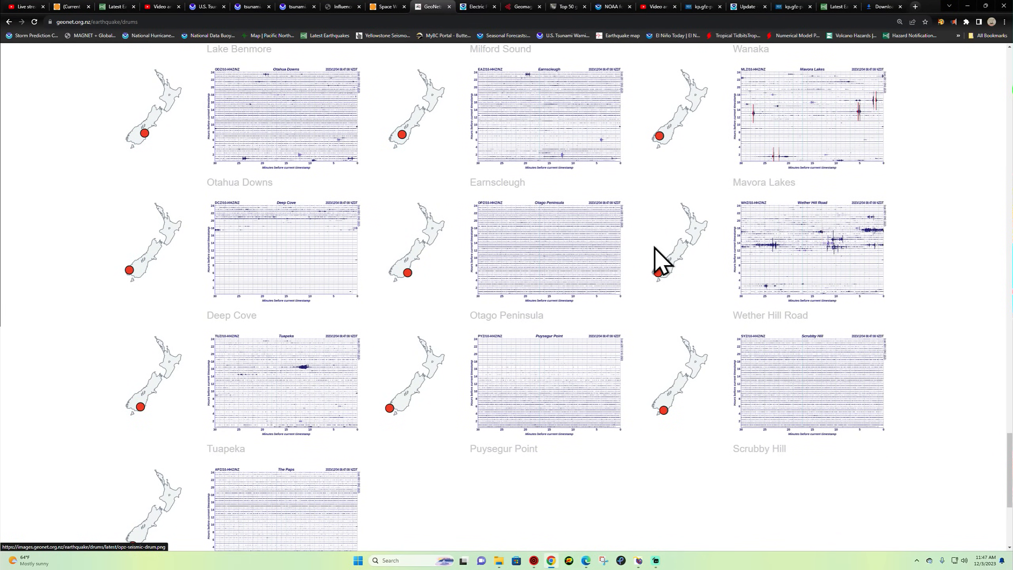
scroll(up, 3)
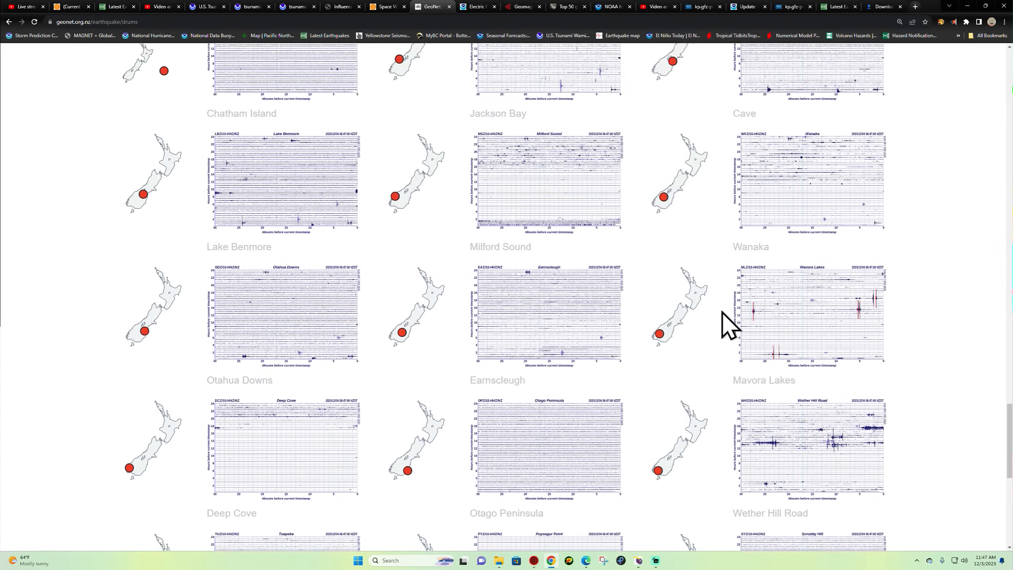
mouse_move(785, 333)
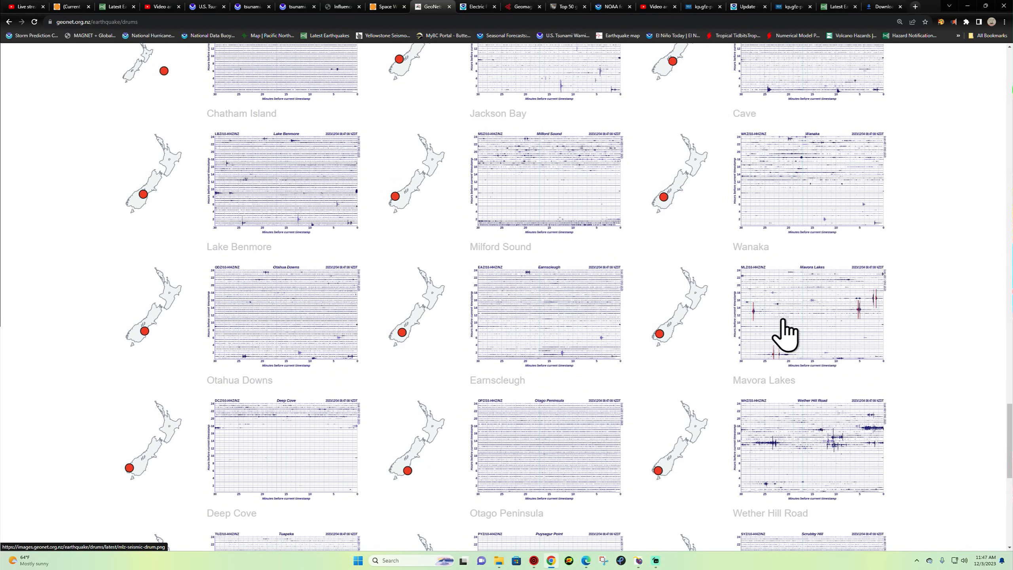
mouse_move(858, 323)
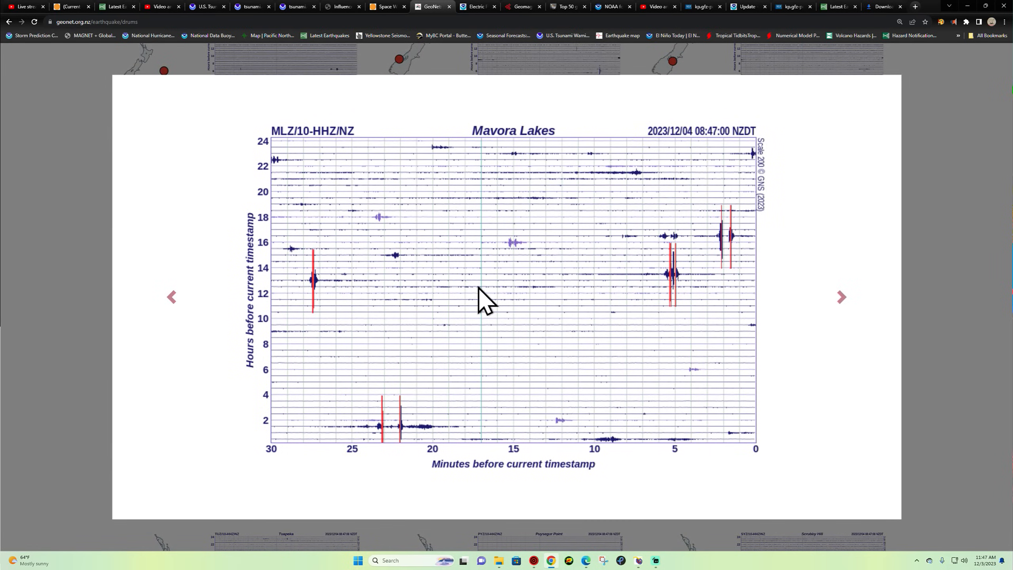
mouse_move(313, 287)
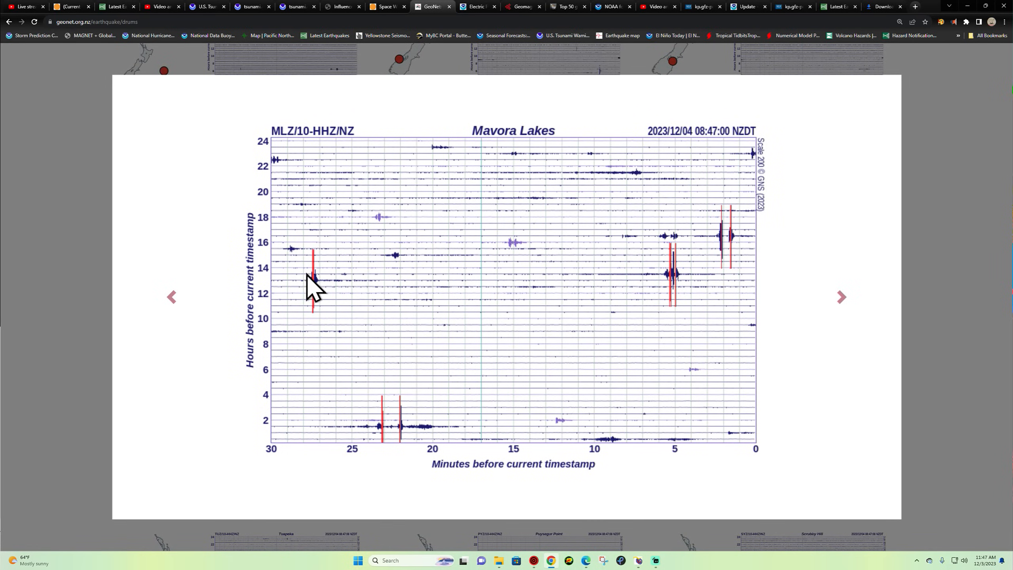
mouse_move(313, 272)
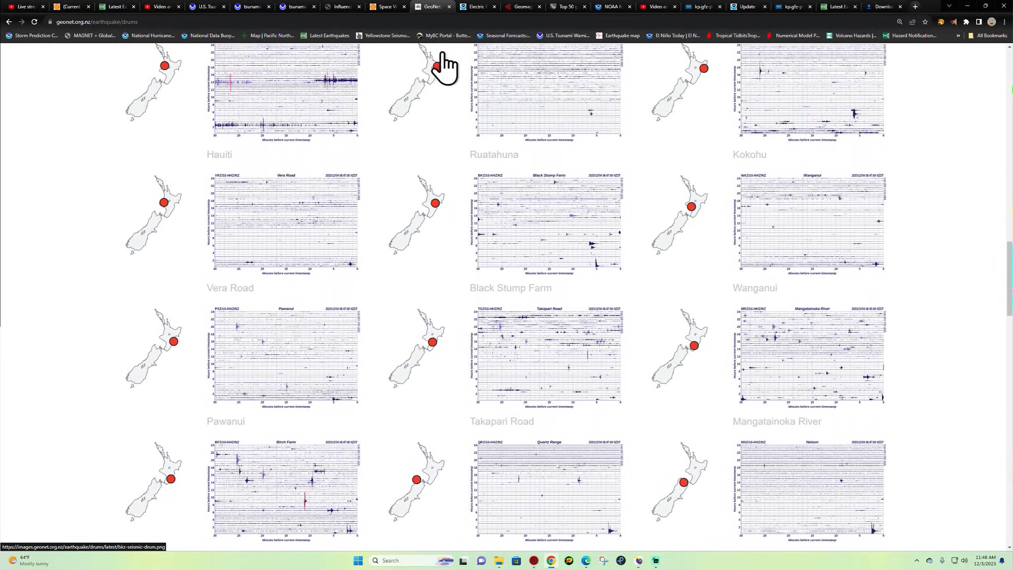
Show details of the M1.7 quake 14 km NE of Pāhala and zoom toward Kīlauea.
click(432, 7)
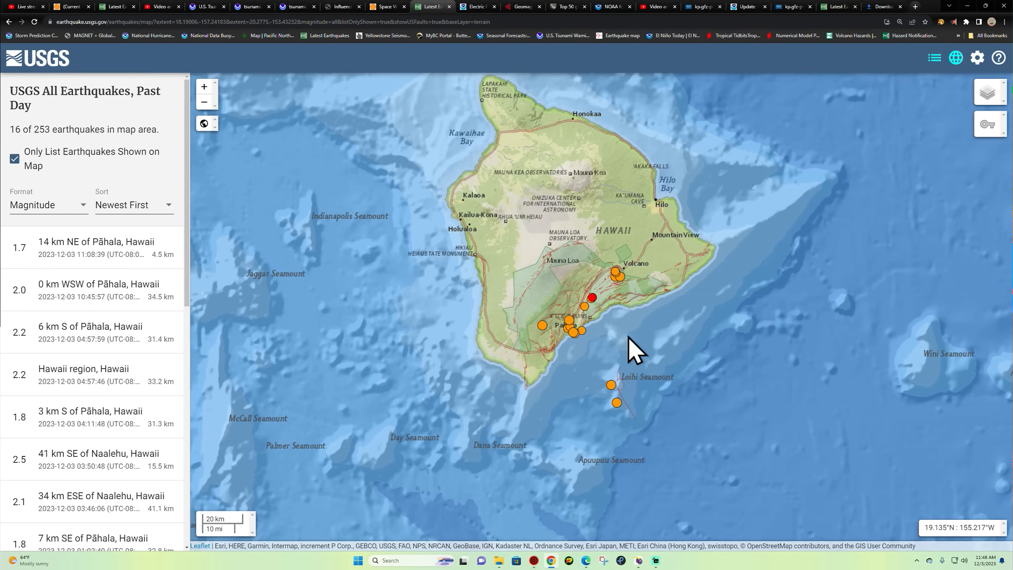
mouse_move(139, 263)
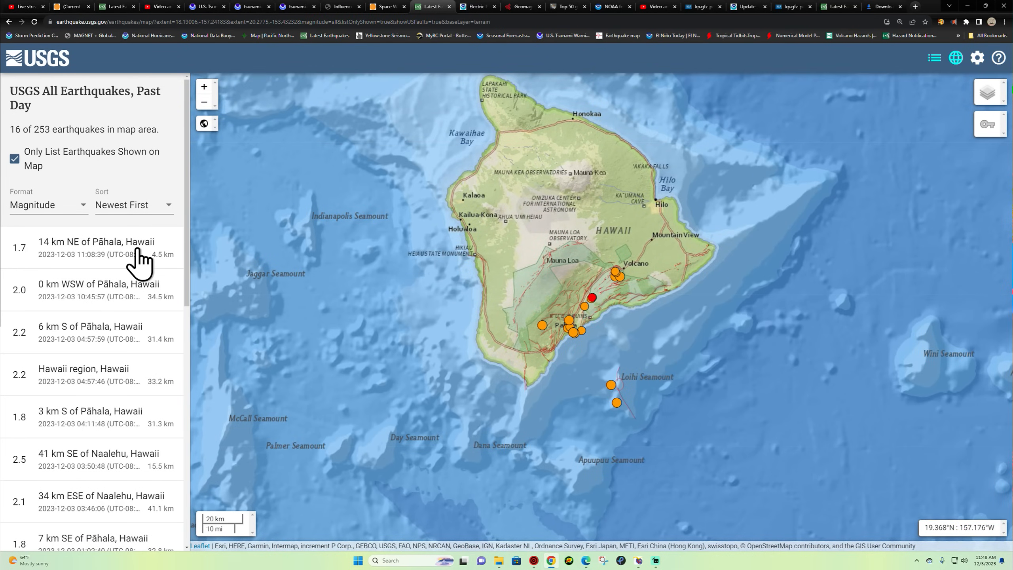
click(91, 248)
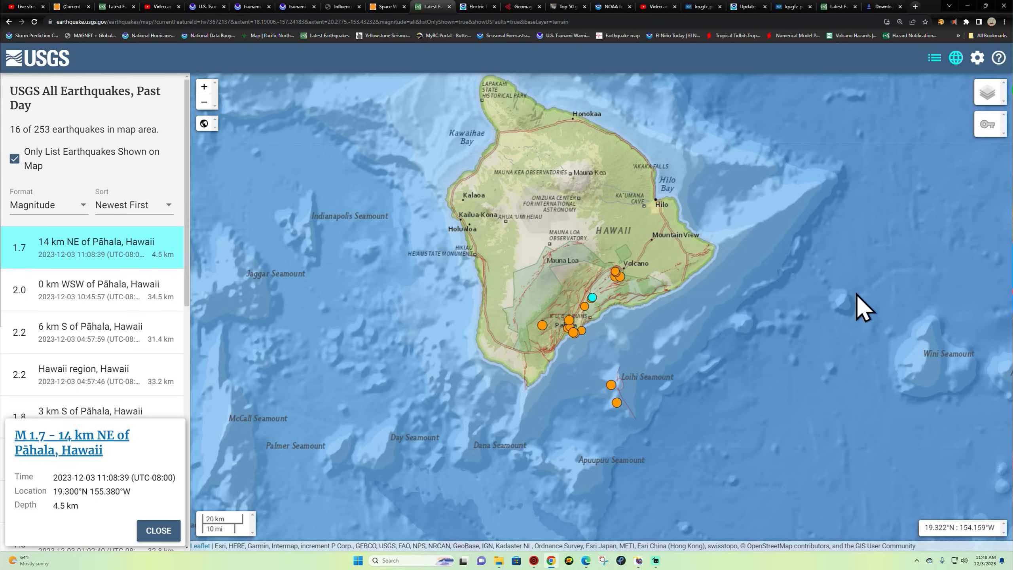
mouse_move(612, 329)
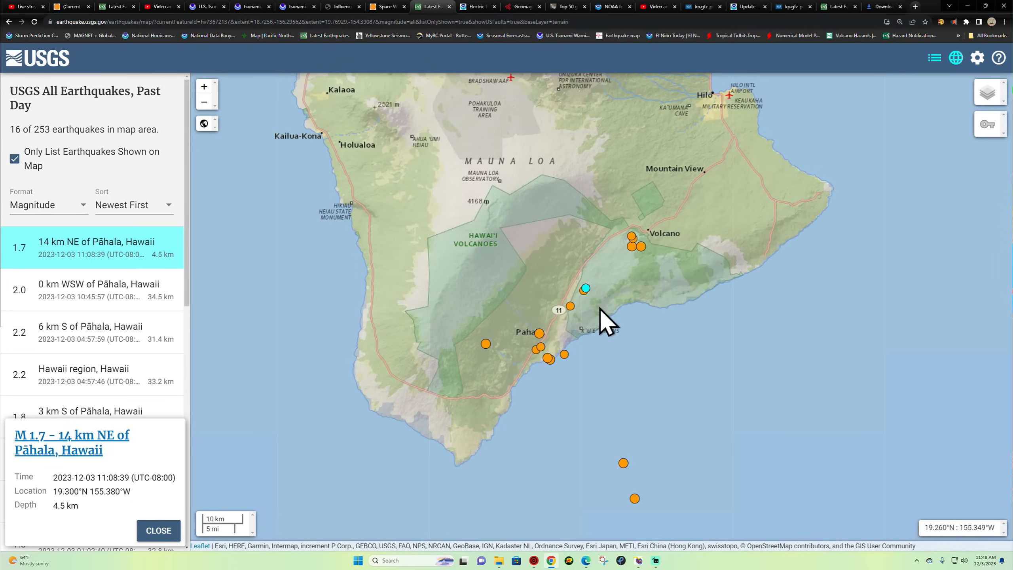
scroll(up, 3)
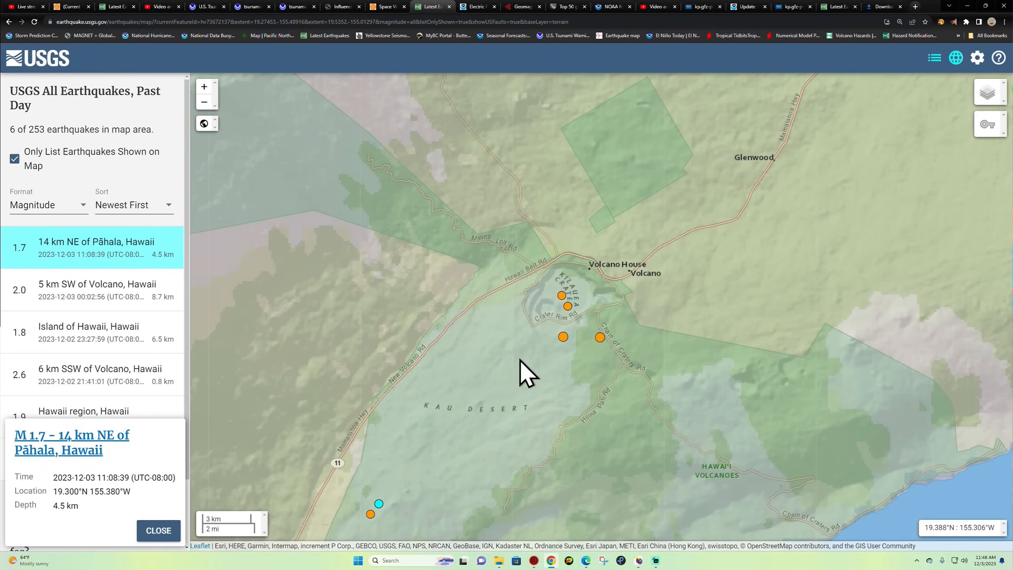
mouse_move(591, 362)
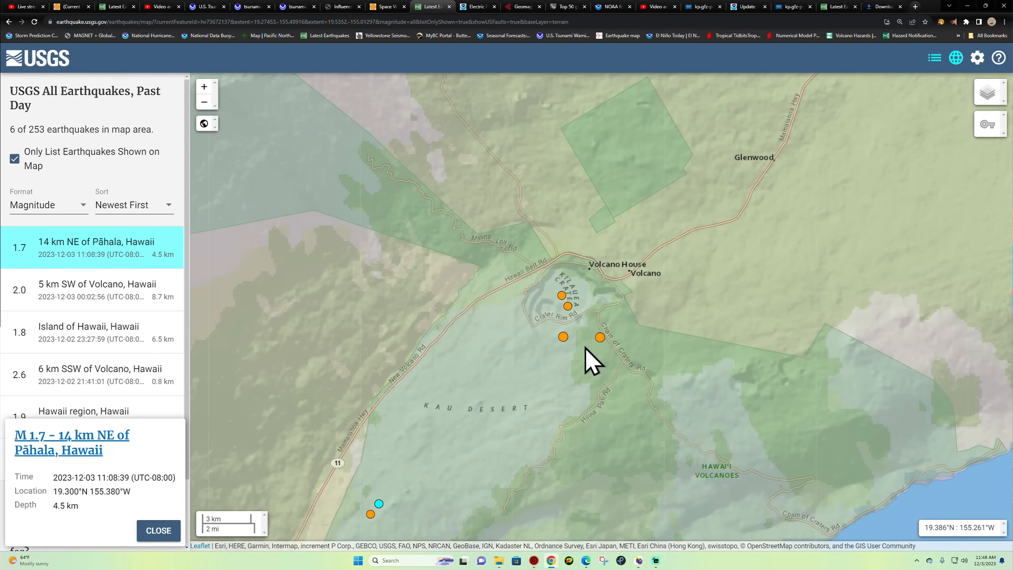
mouse_move(694, 25)
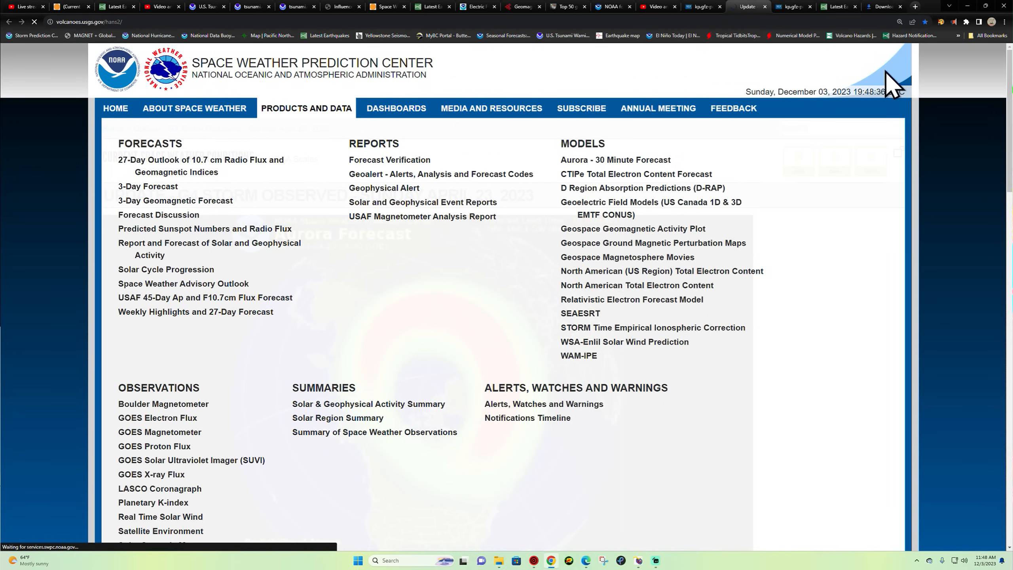
Read the latest HVO Kilauea Daily Update from HANS' Recent Notices.
click(747, 6)
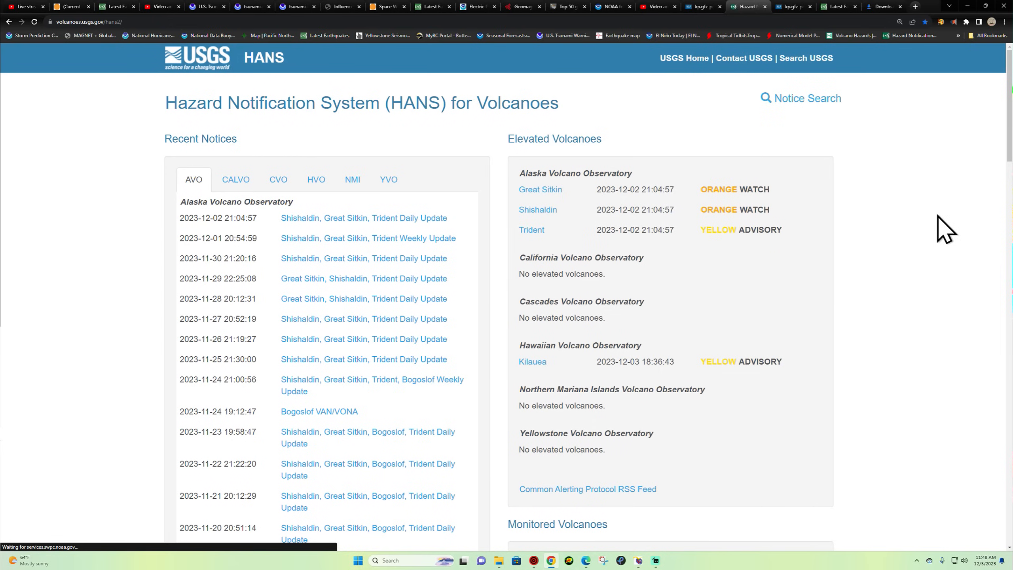
click(315, 180)
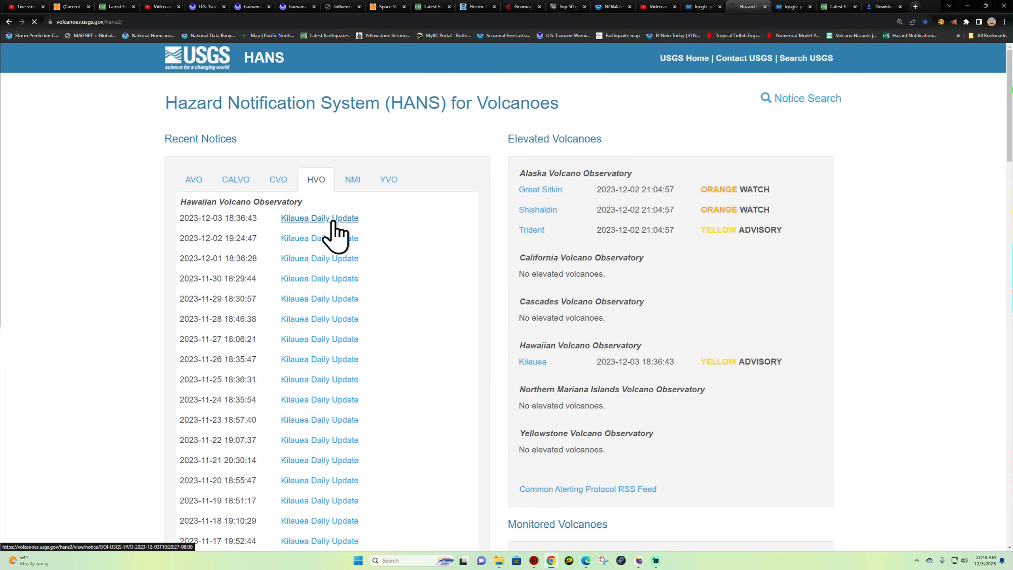
click(320, 218)
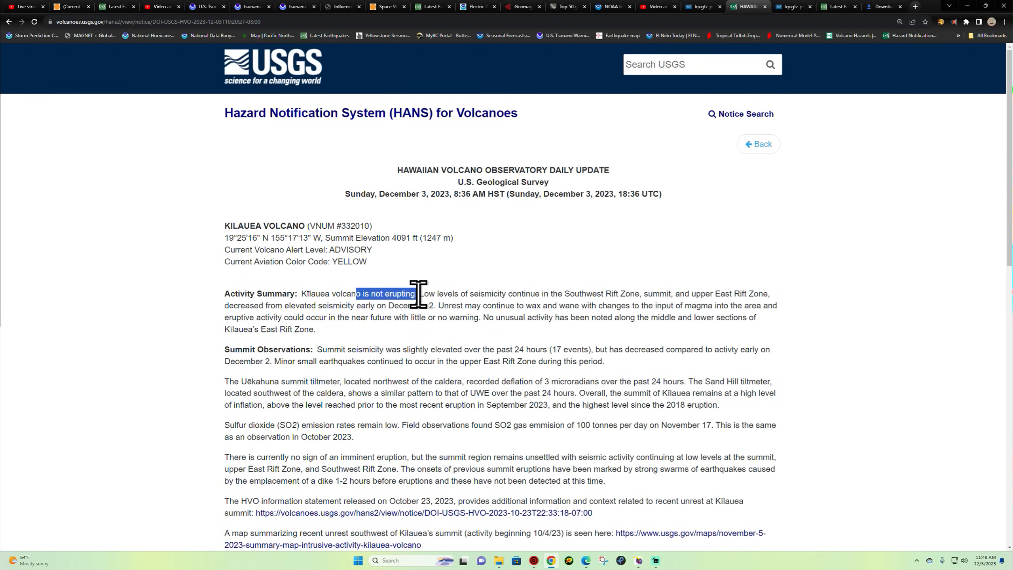
mouse_move(500, 297)
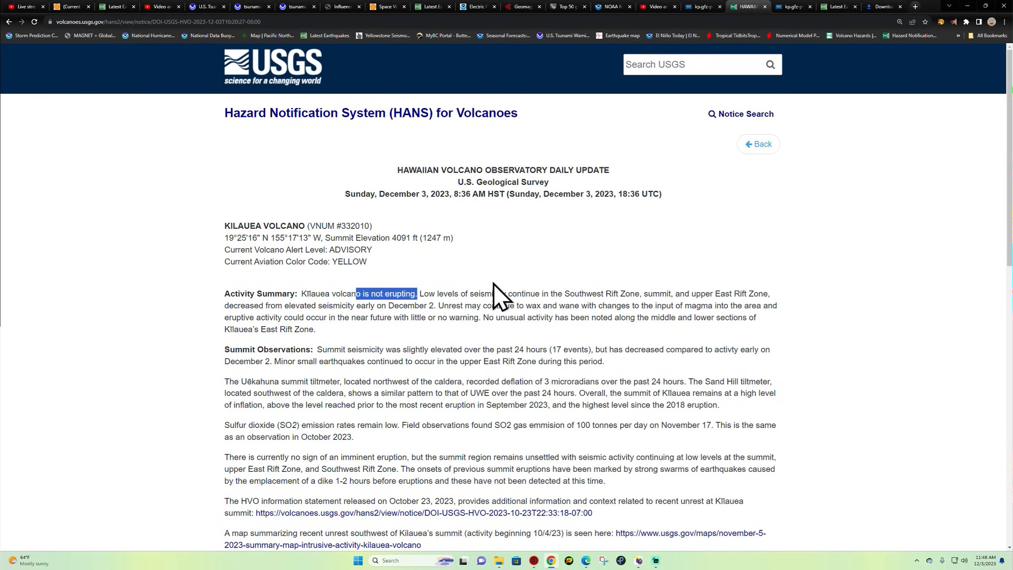
mouse_move(612, 320)
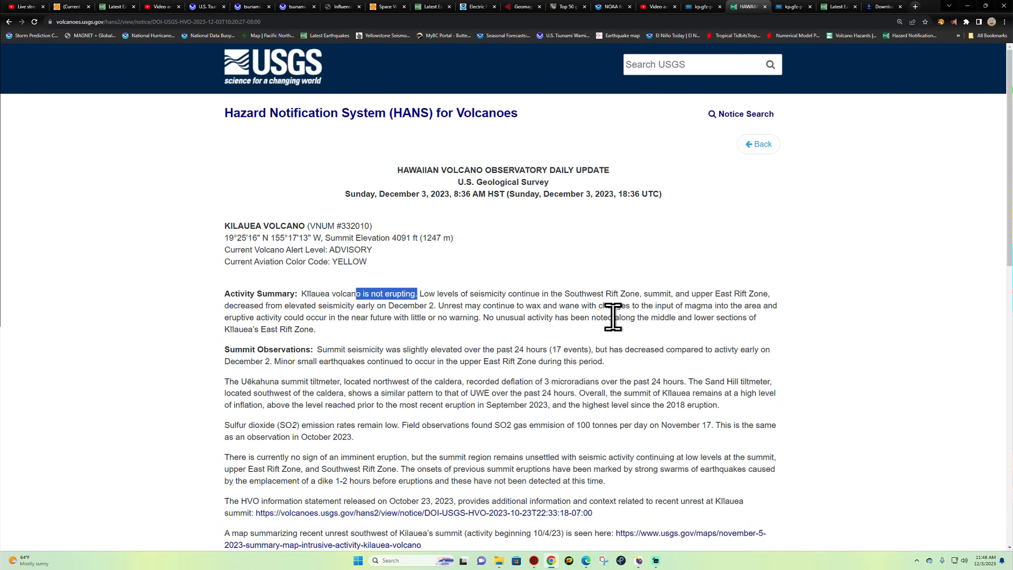
scroll(down, 3)
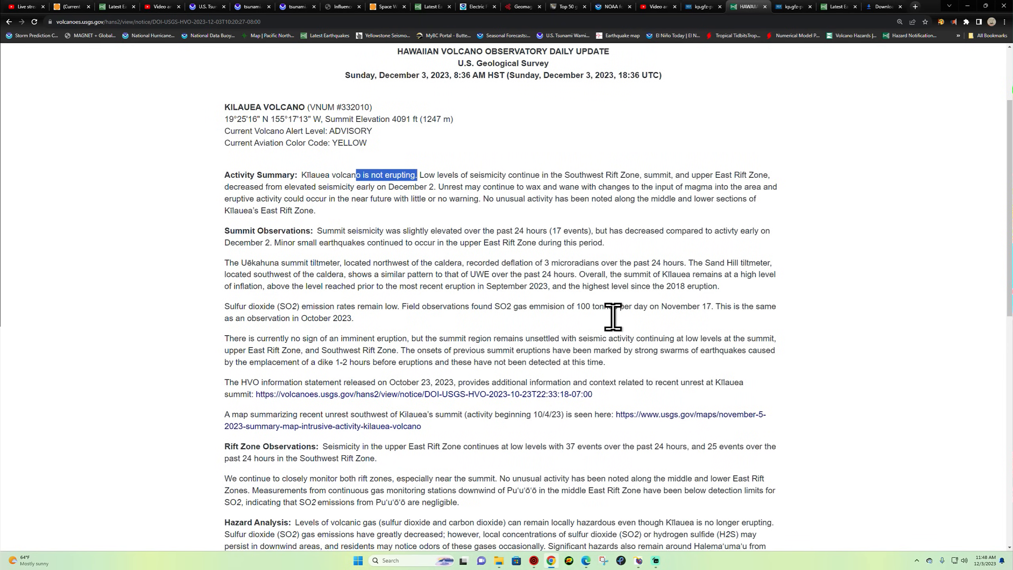
mouse_move(620, 339)
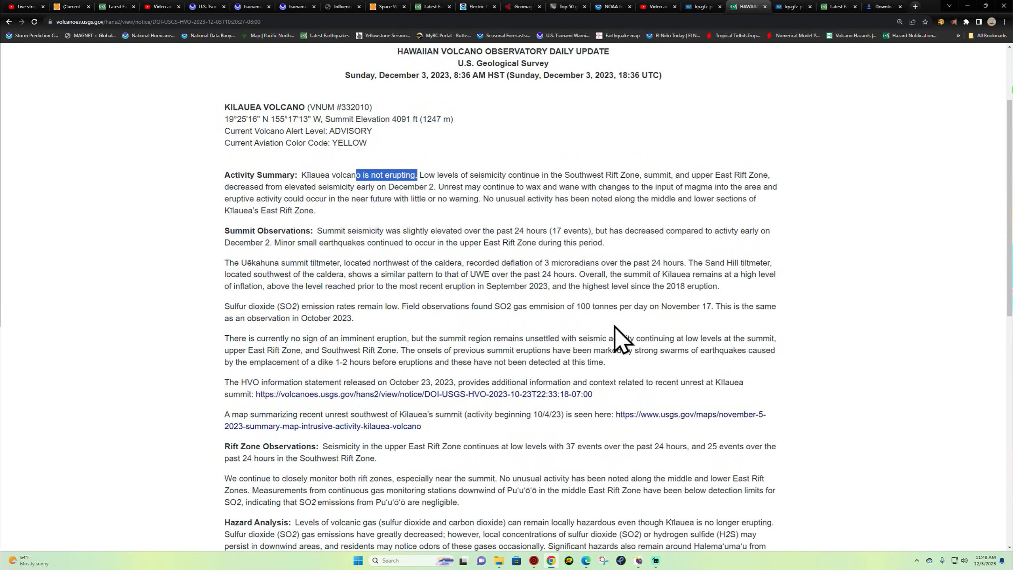
scroll(up, 3)
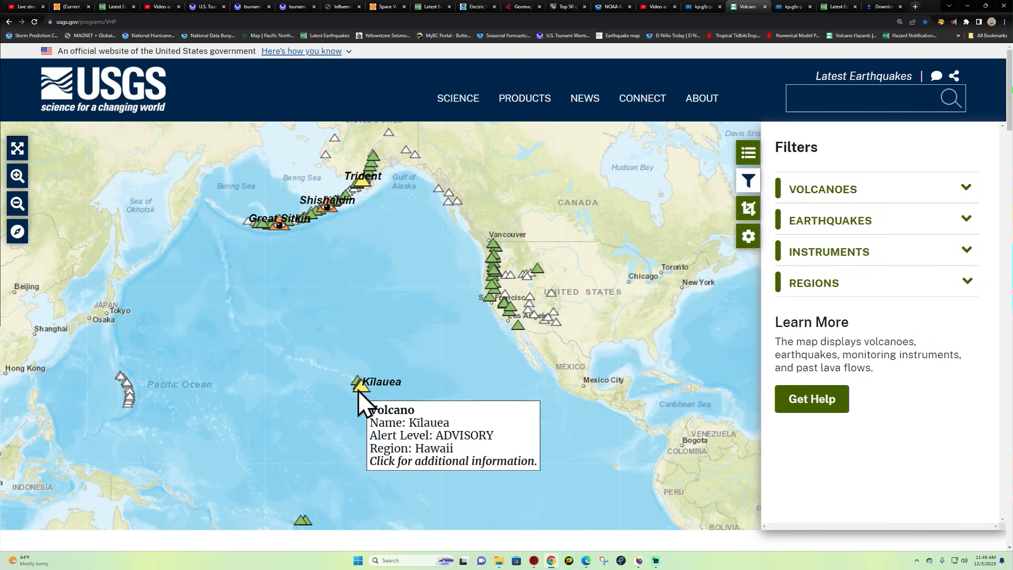
Open Kīlauea's volcano page and list instrument counts: 58 GPS, 57 seismometers, 27 cameras.
click(361, 386)
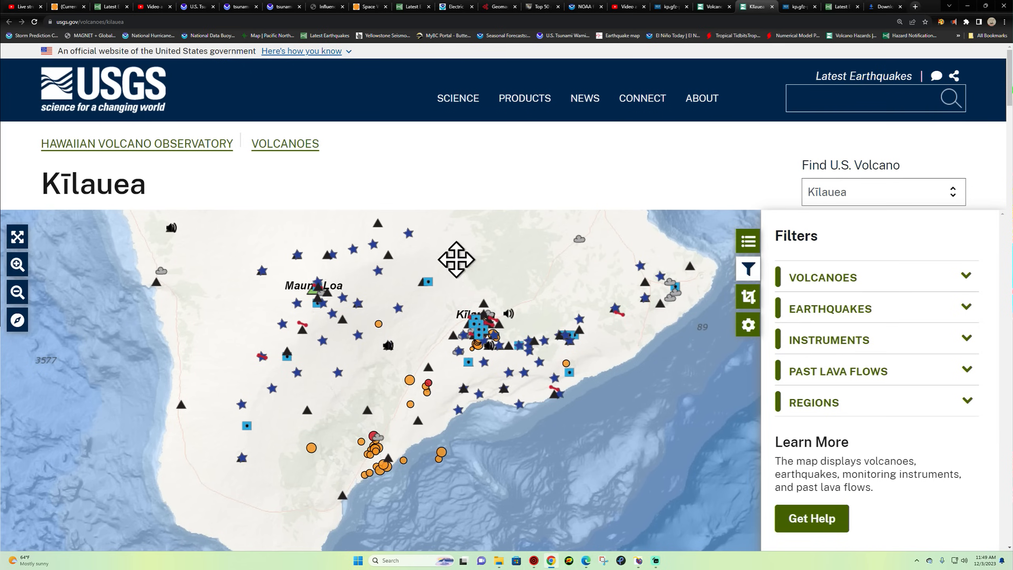
click(829, 340)
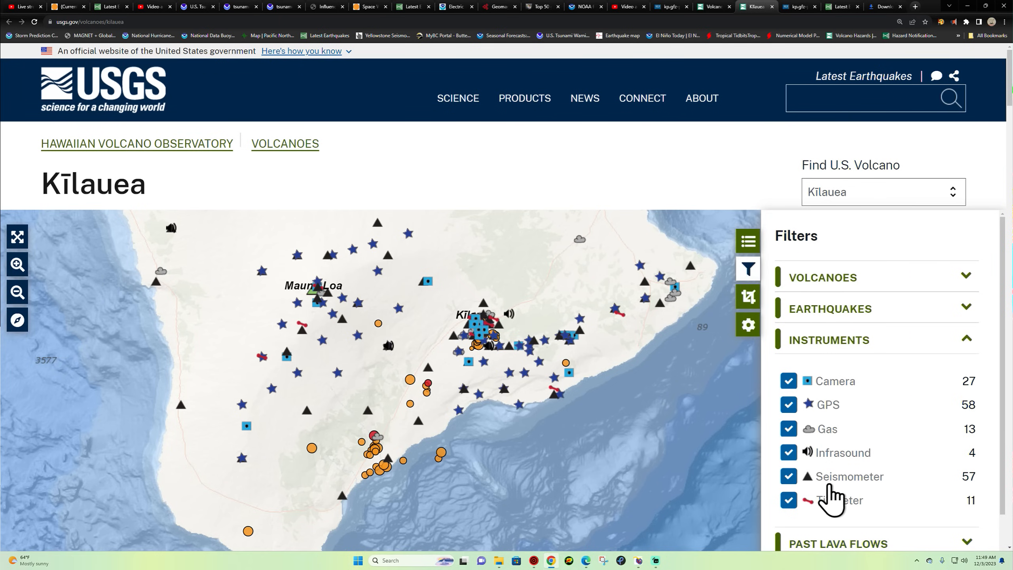
mouse_move(504, 320)
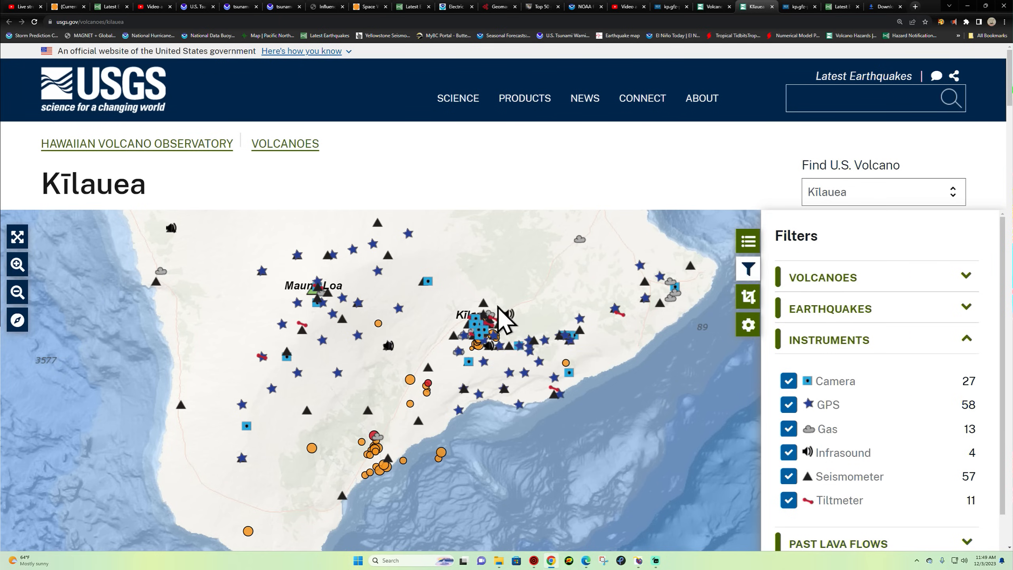
mouse_move(474, 336)
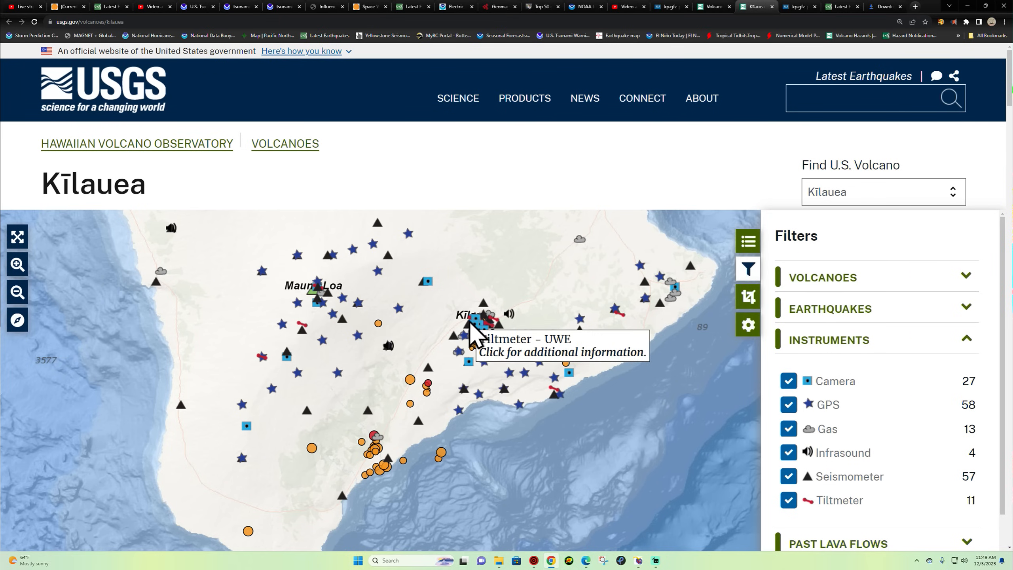
Open the recent readings of Kīlauea's UWE summit tiltmeter.
click(488, 316)
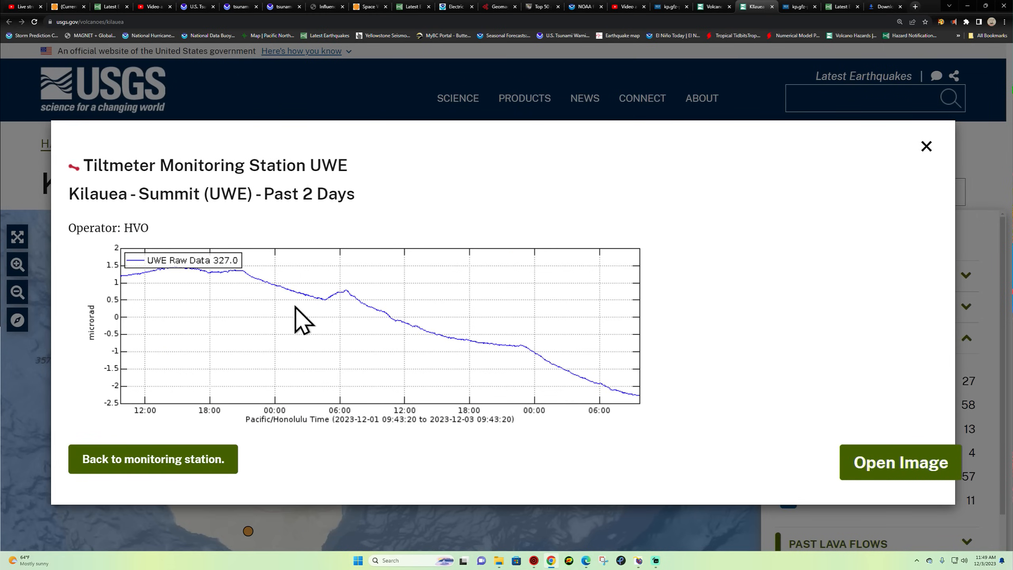
mouse_move(636, 422)
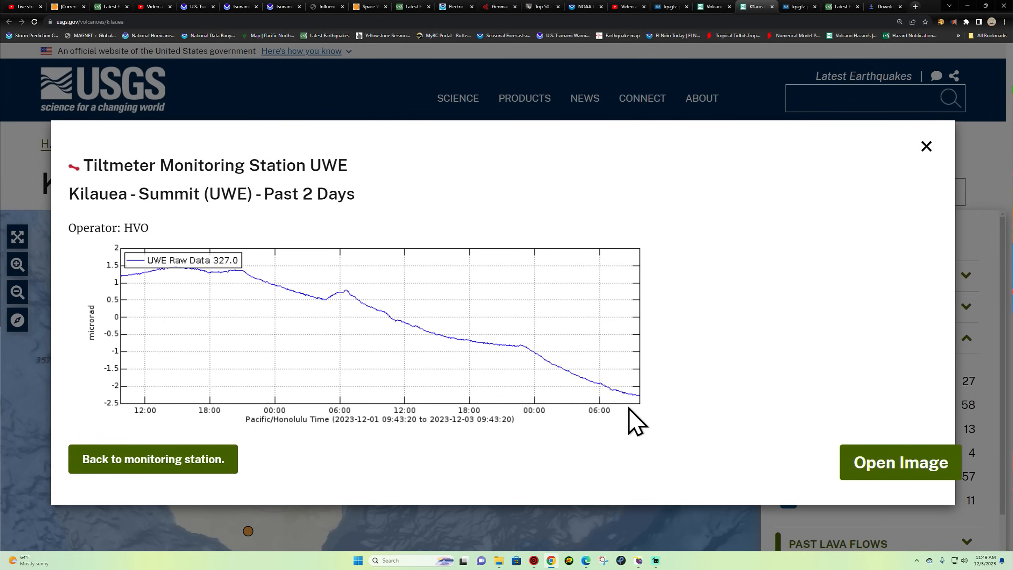
mouse_move(162, 475)
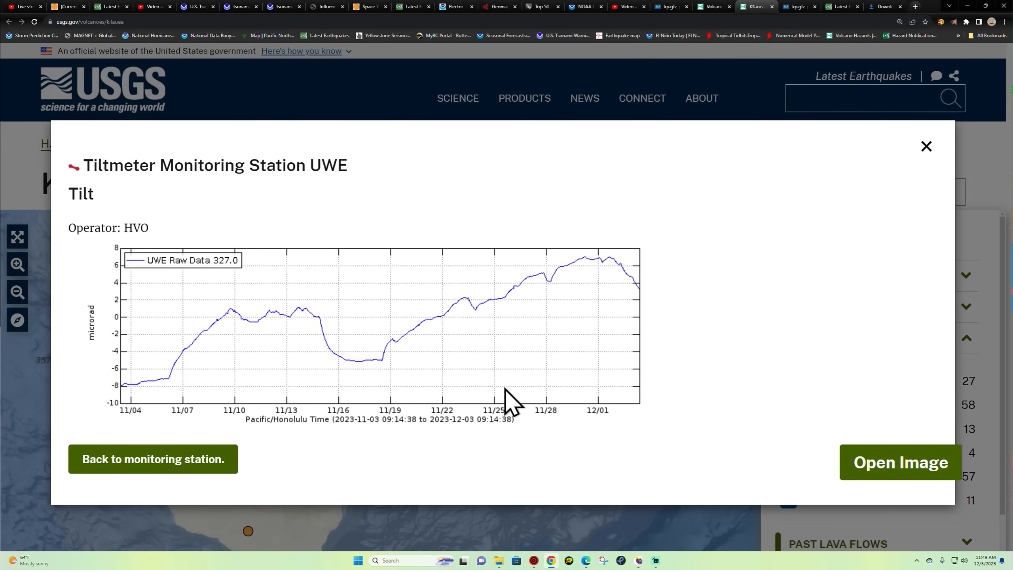
mouse_move(321, 330)
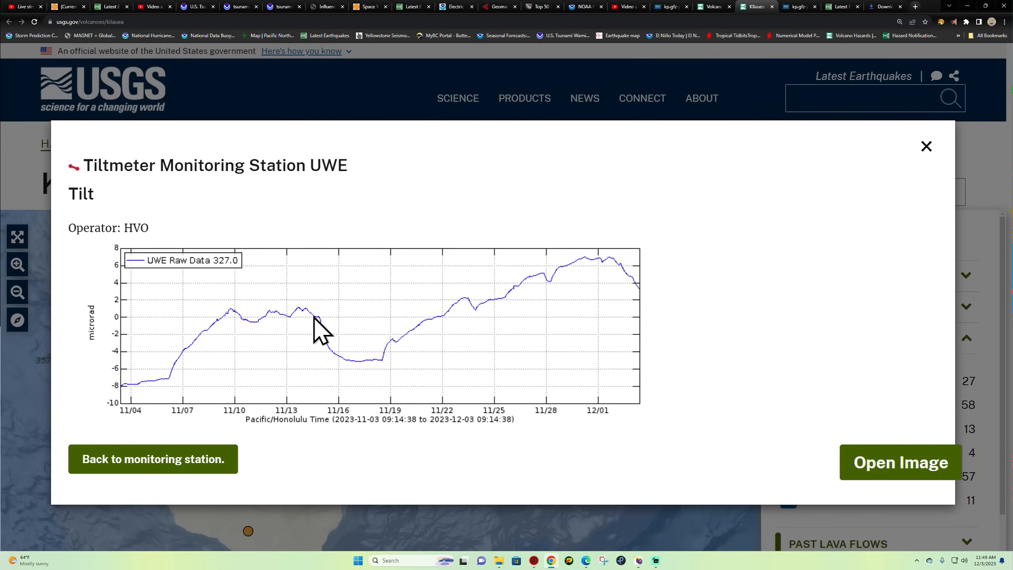
mouse_move(548, 407)
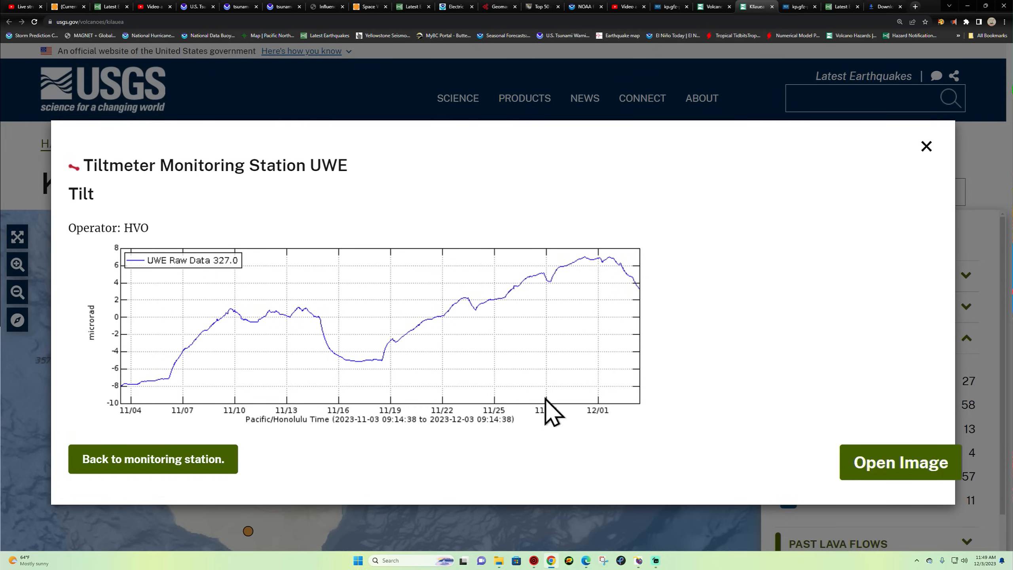
mouse_move(150, 378)
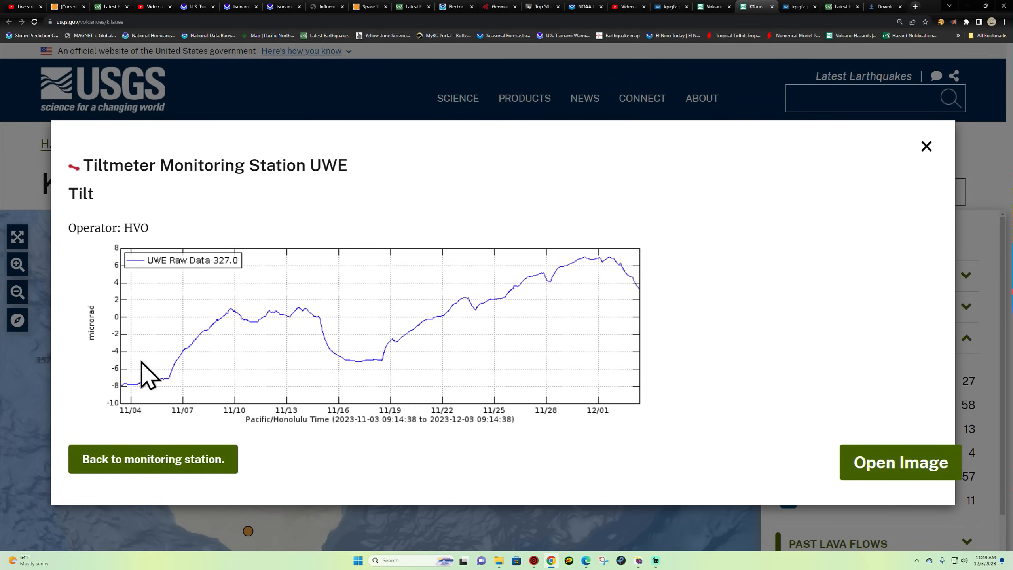
mouse_move(572, 334)
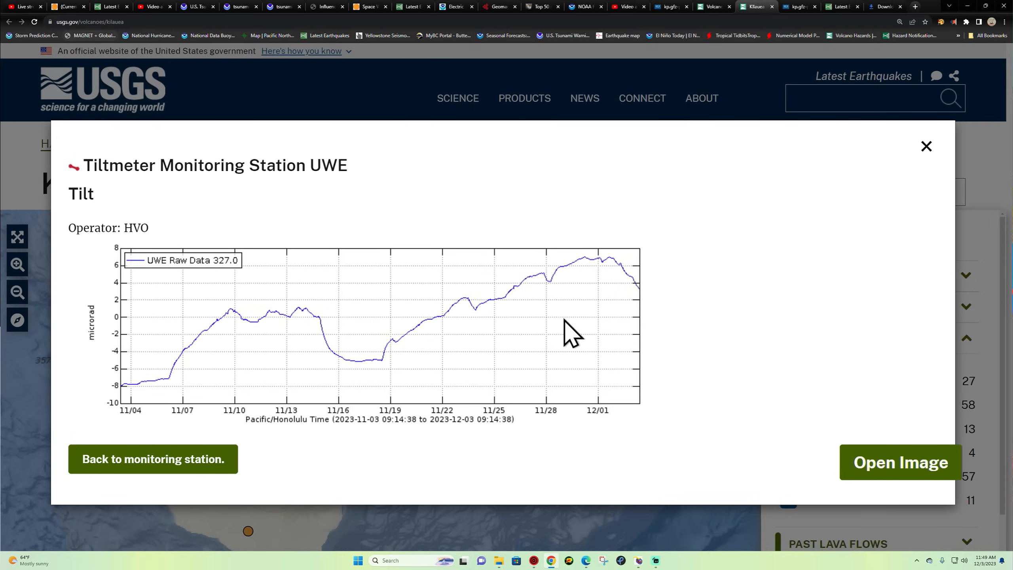
mouse_move(836, 303)
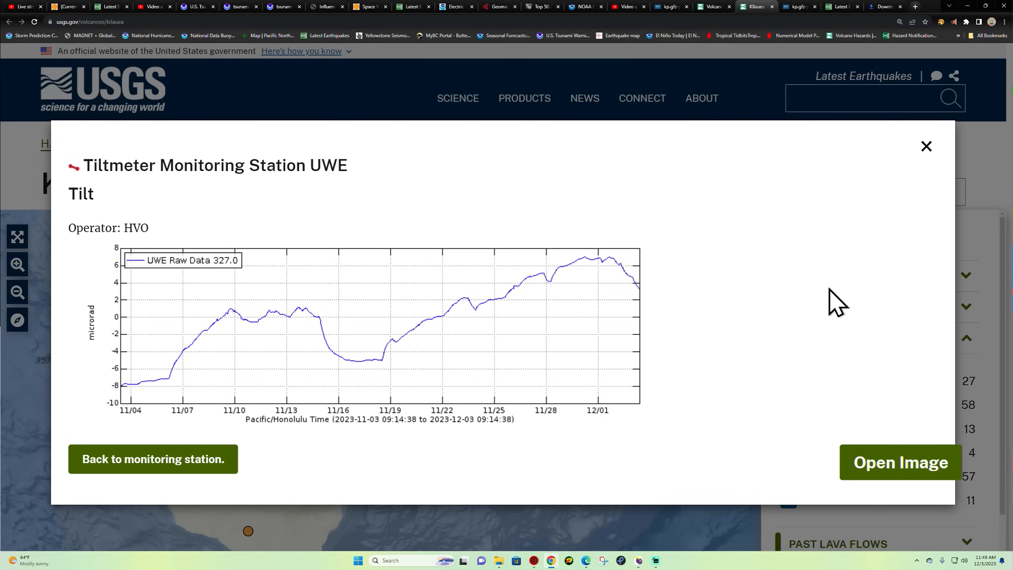
mouse_move(516, 393)
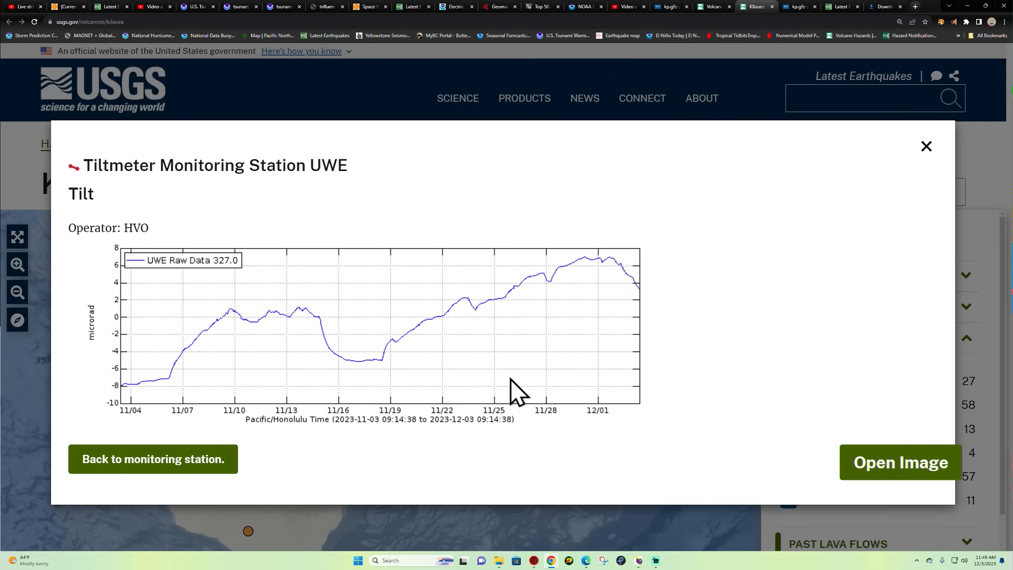
mouse_move(245, 352)
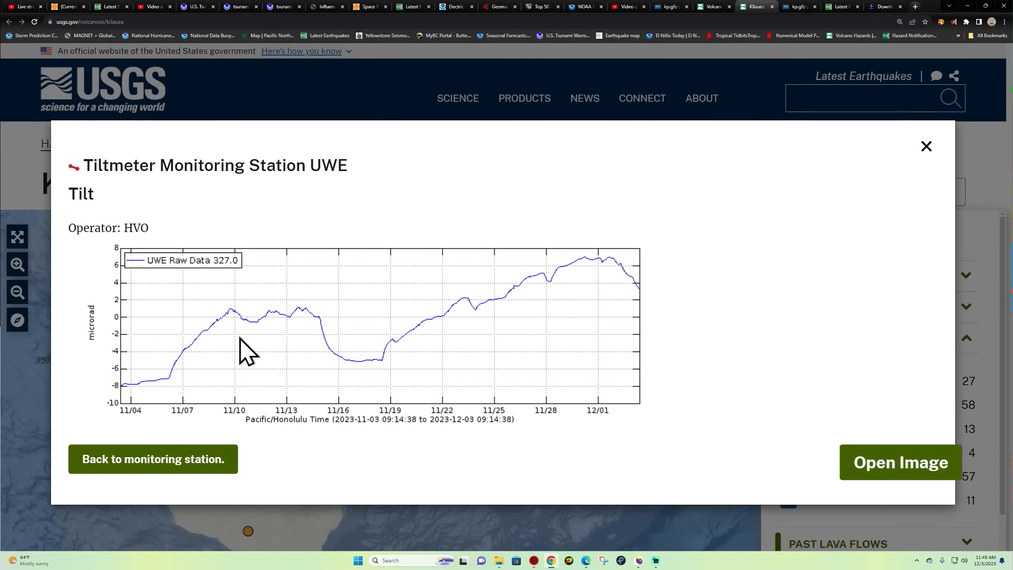
mouse_move(206, 352)
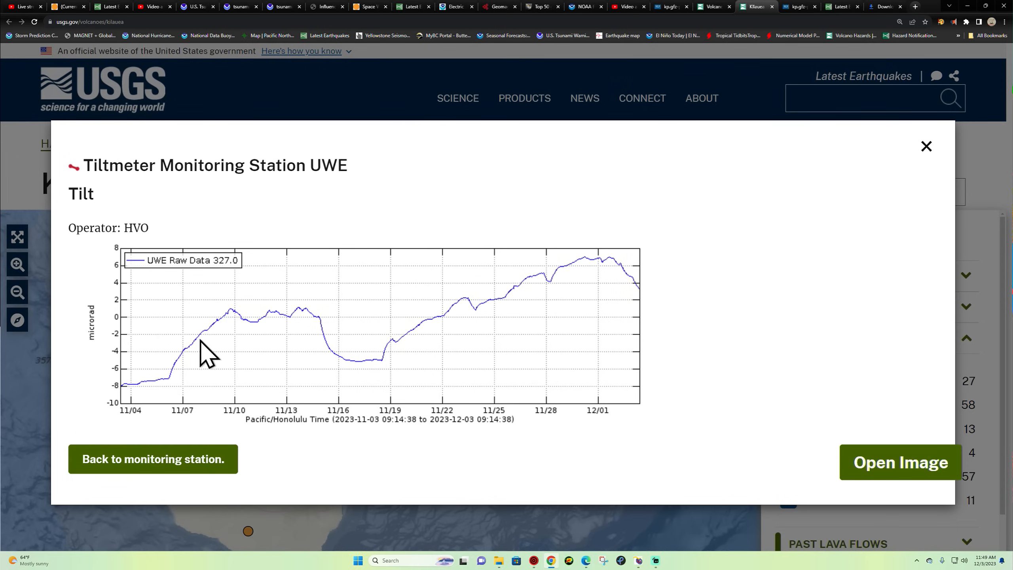
mouse_move(260, 328)
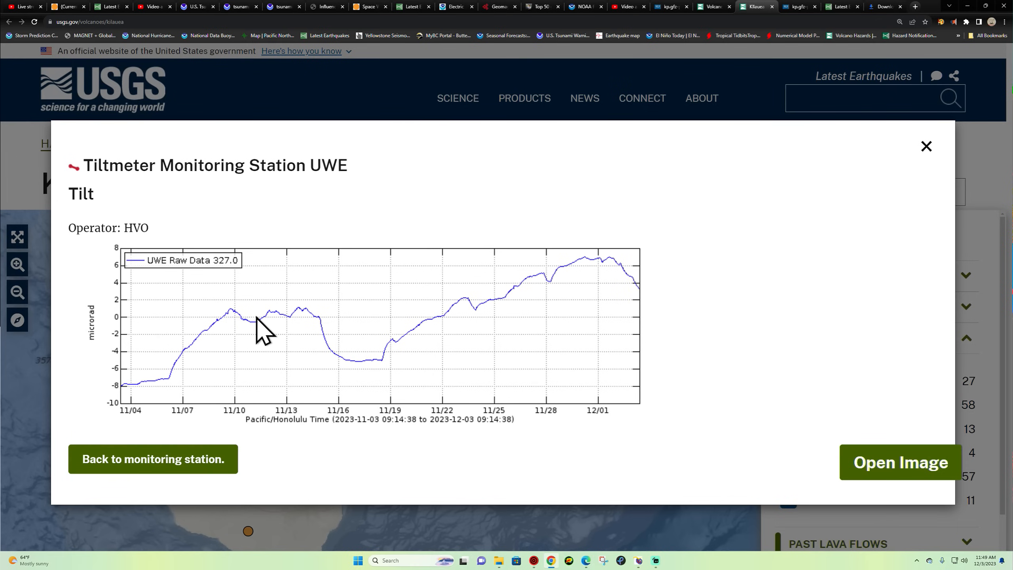
mouse_move(184, 352)
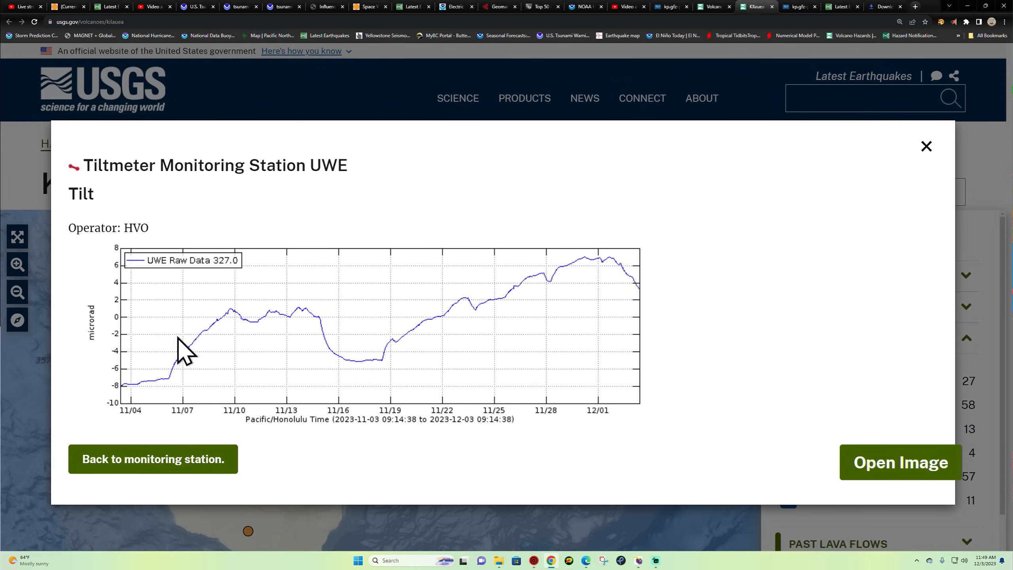
mouse_move(368, 369)
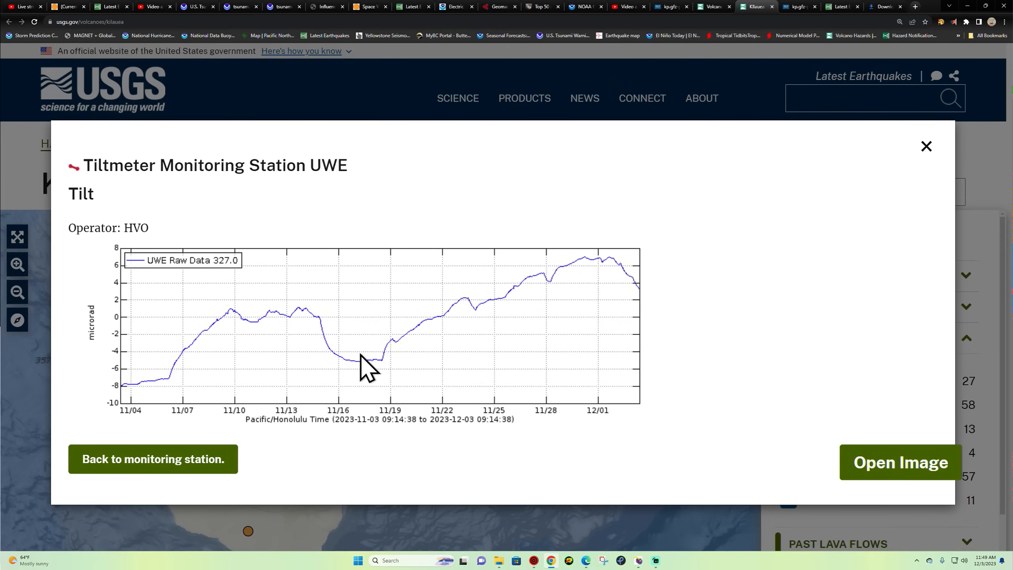
mouse_move(339, 375)
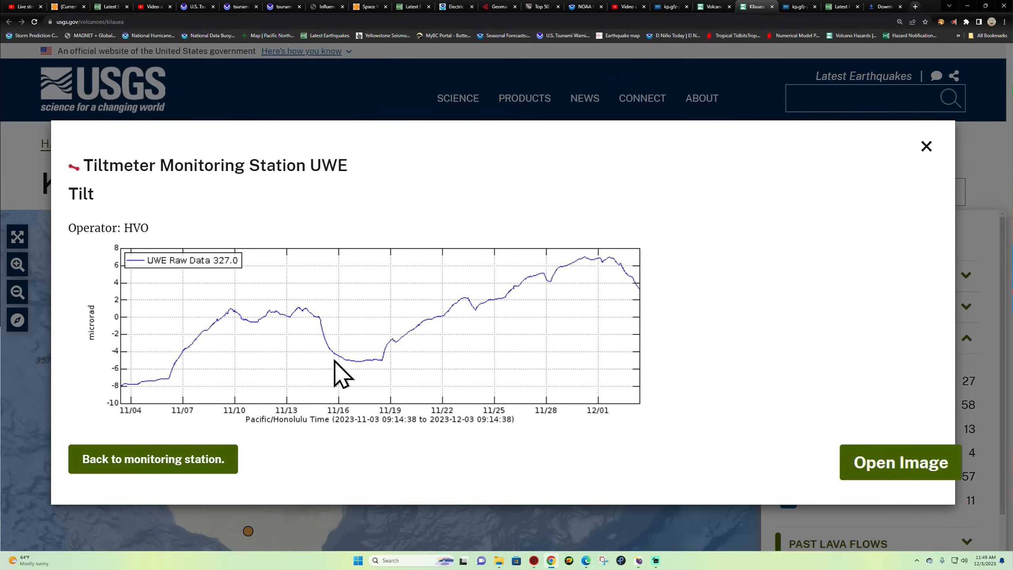
mouse_move(397, 359)
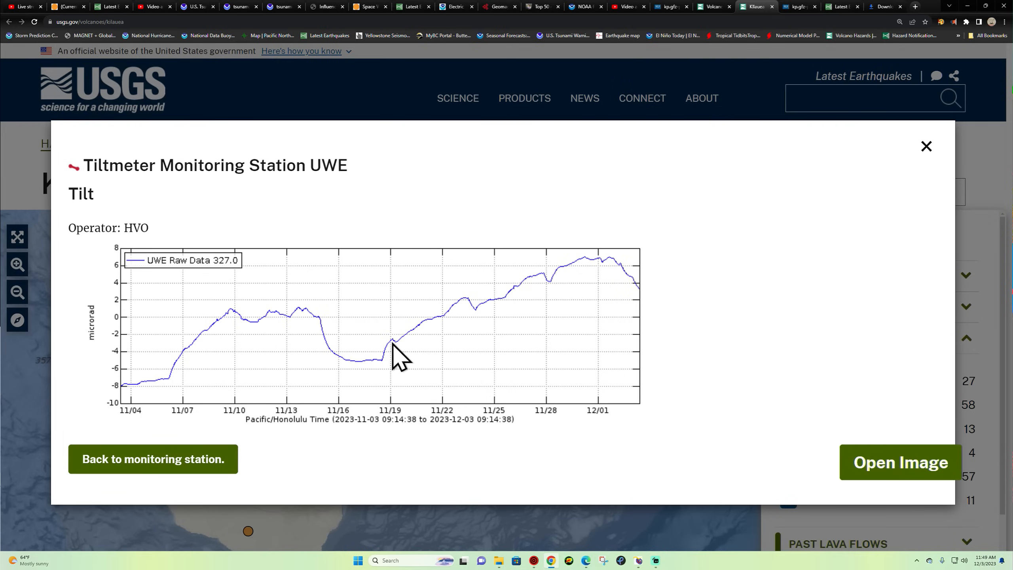
mouse_move(562, 288)
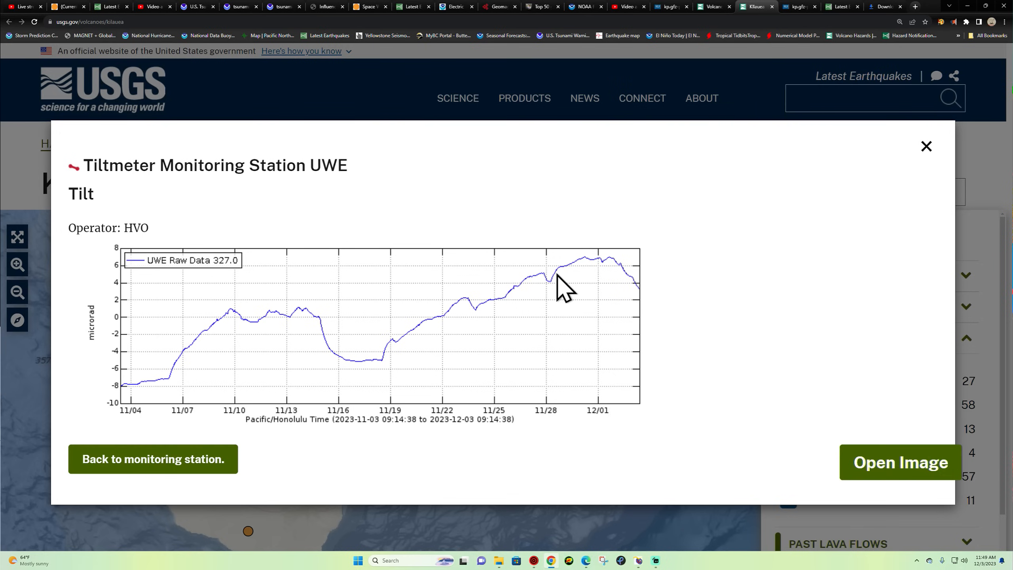
mouse_move(396, 349)
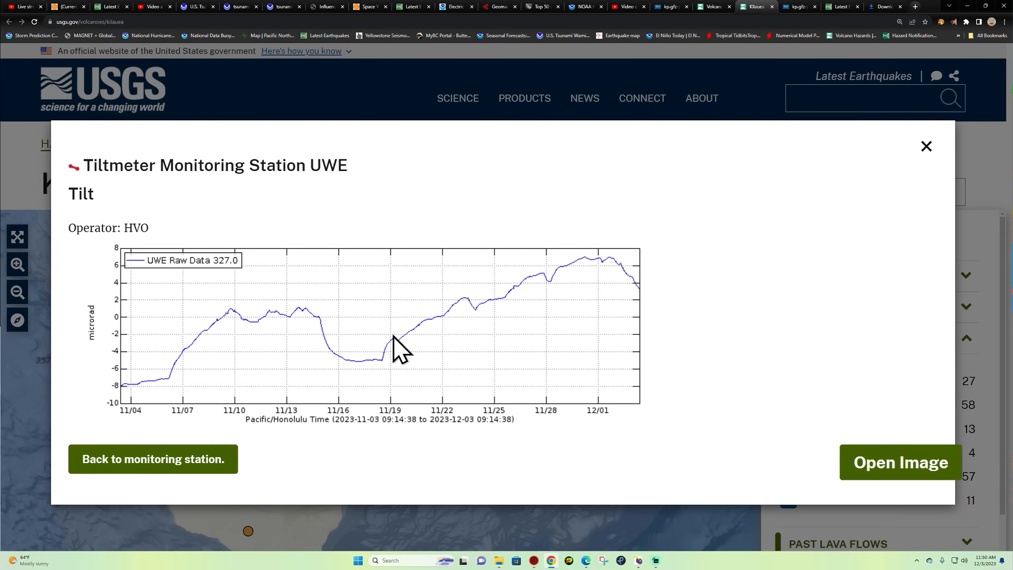
mouse_move(501, 314)
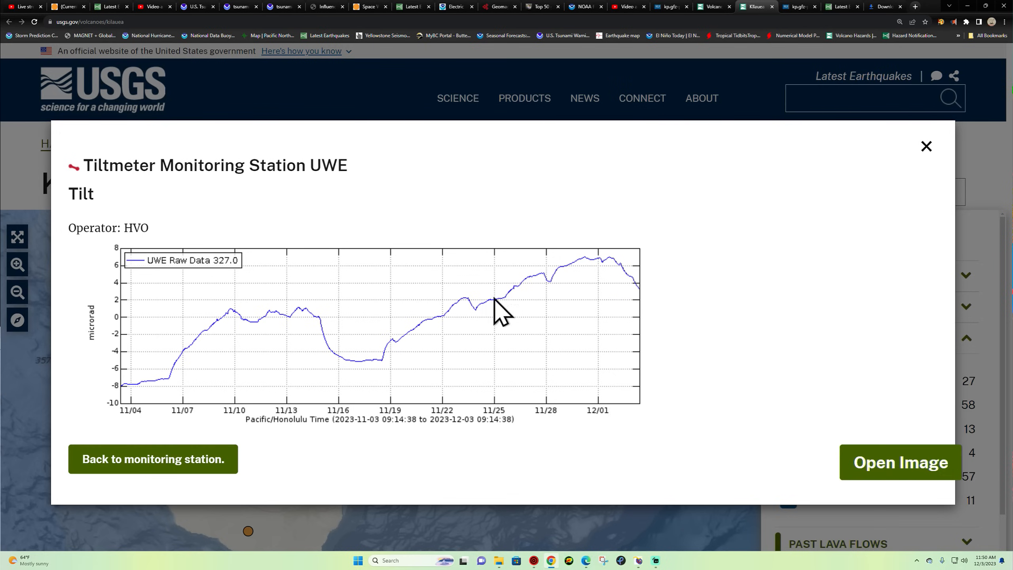
mouse_move(541, 289)
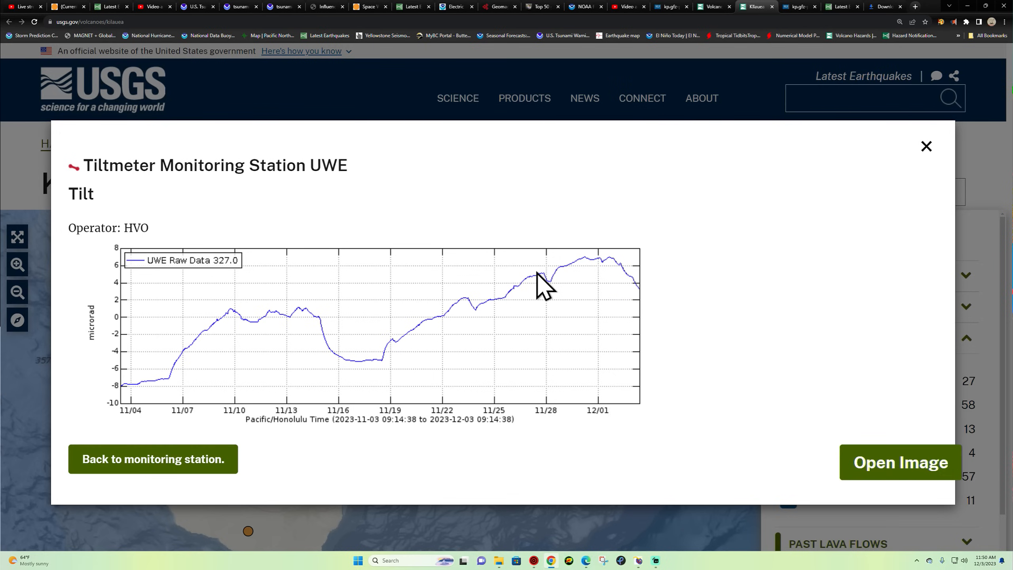
mouse_move(613, 278)
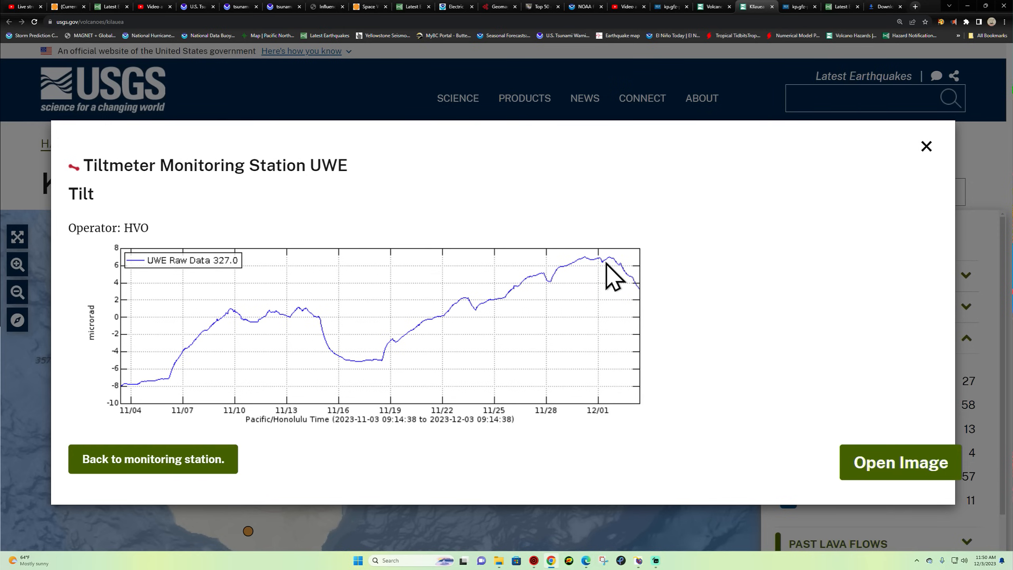
mouse_move(14, 392)
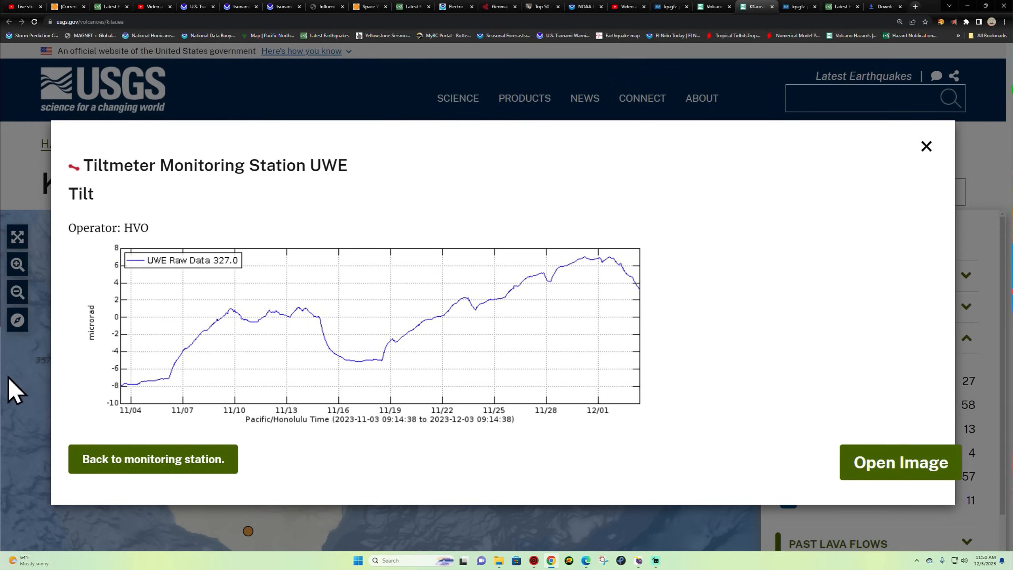
mouse_move(183, 361)
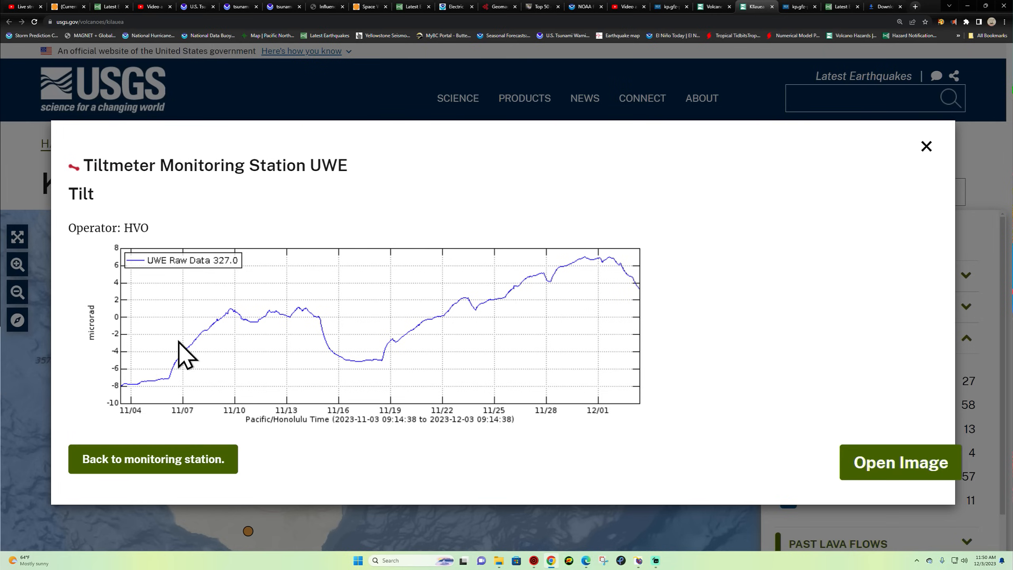
mouse_move(754, 316)
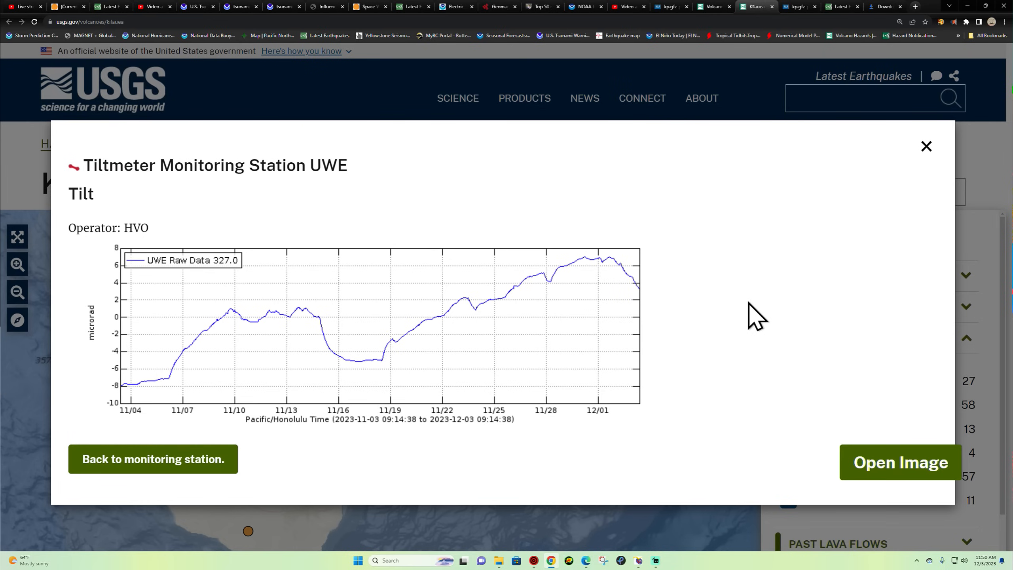
mouse_move(613, 271)
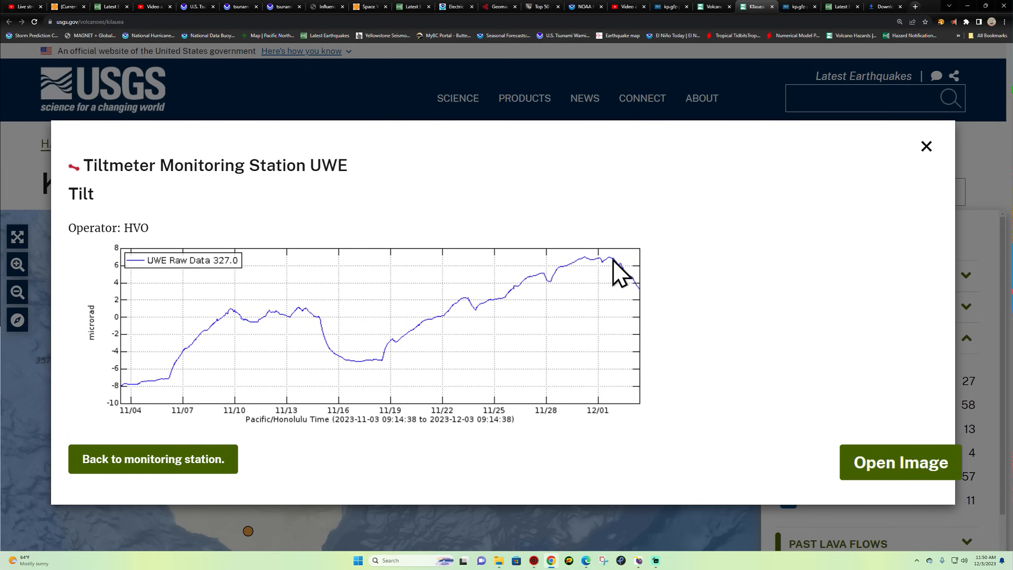
mouse_move(605, 265)
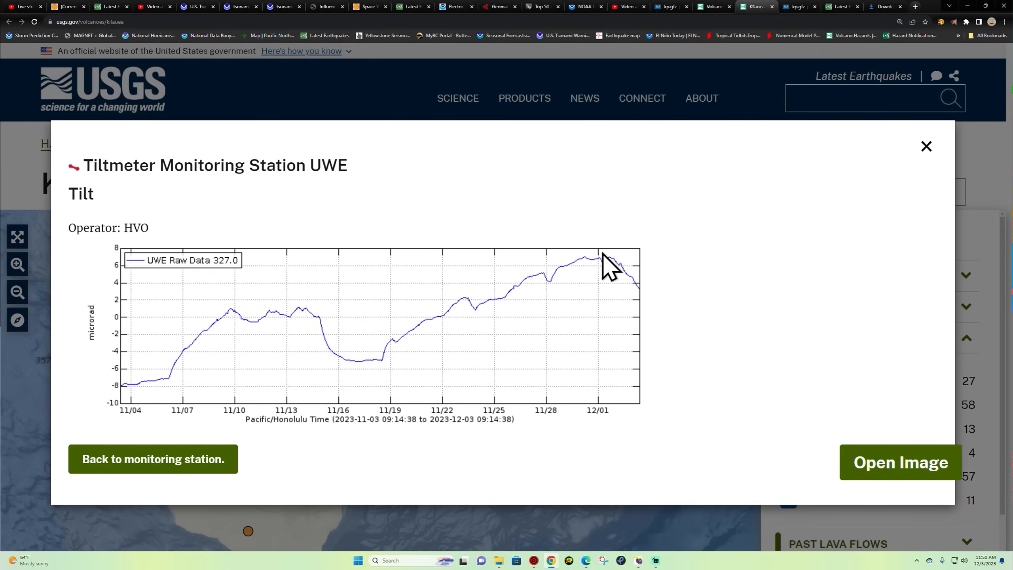
mouse_move(596, 274)
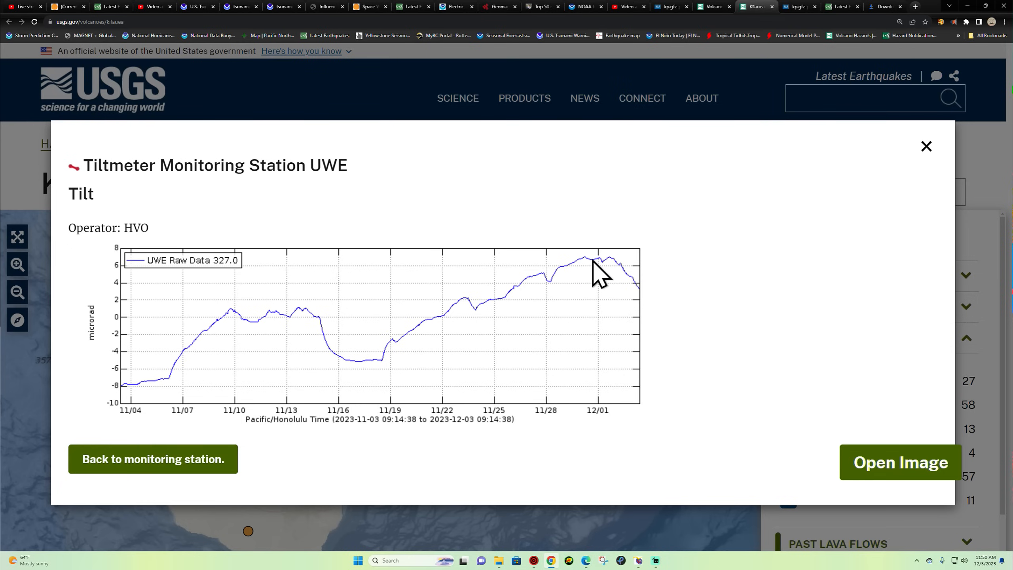
mouse_move(634, 293)
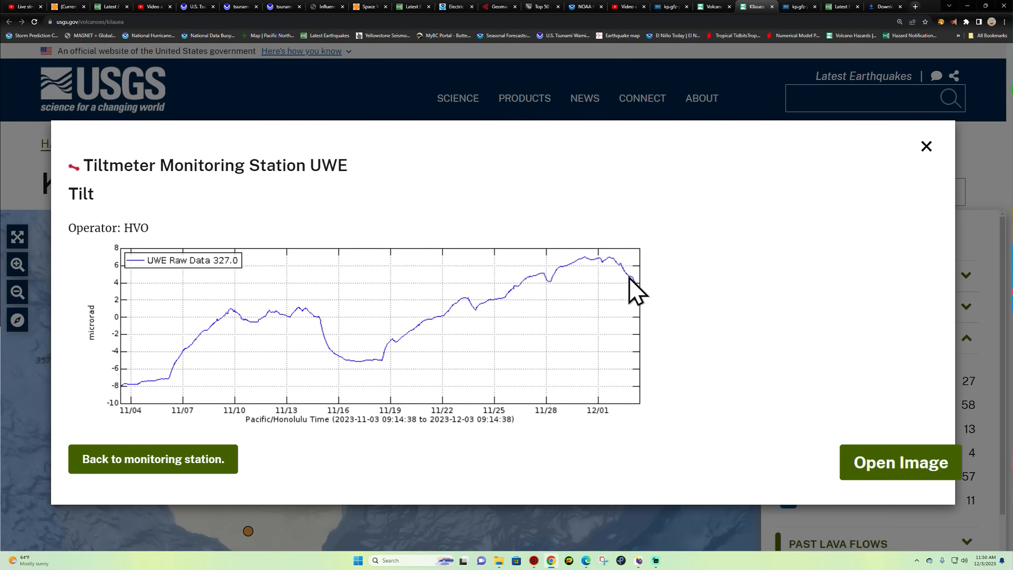
mouse_move(486, 321)
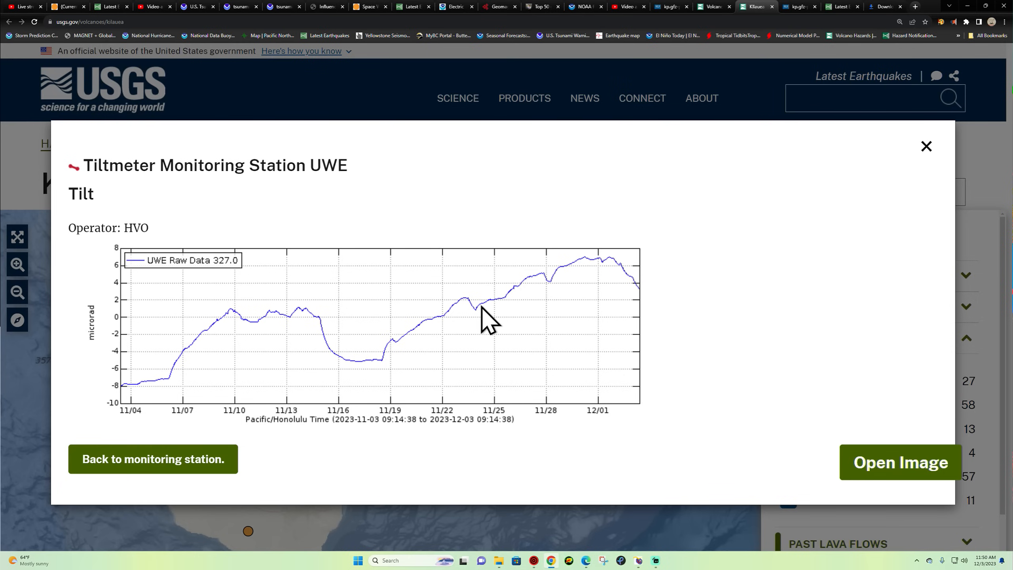
mouse_move(622, 279)
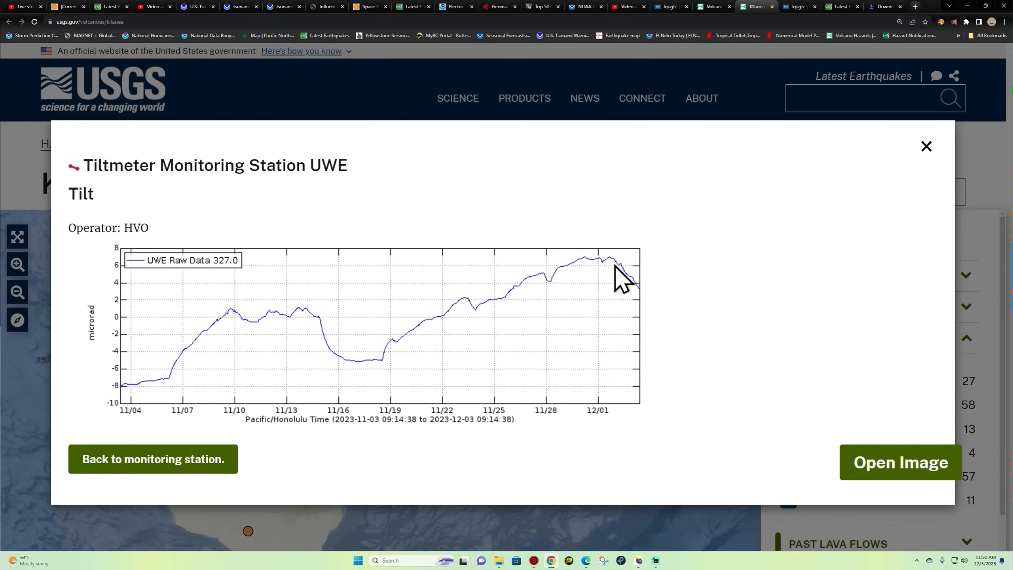
mouse_move(638, 298)
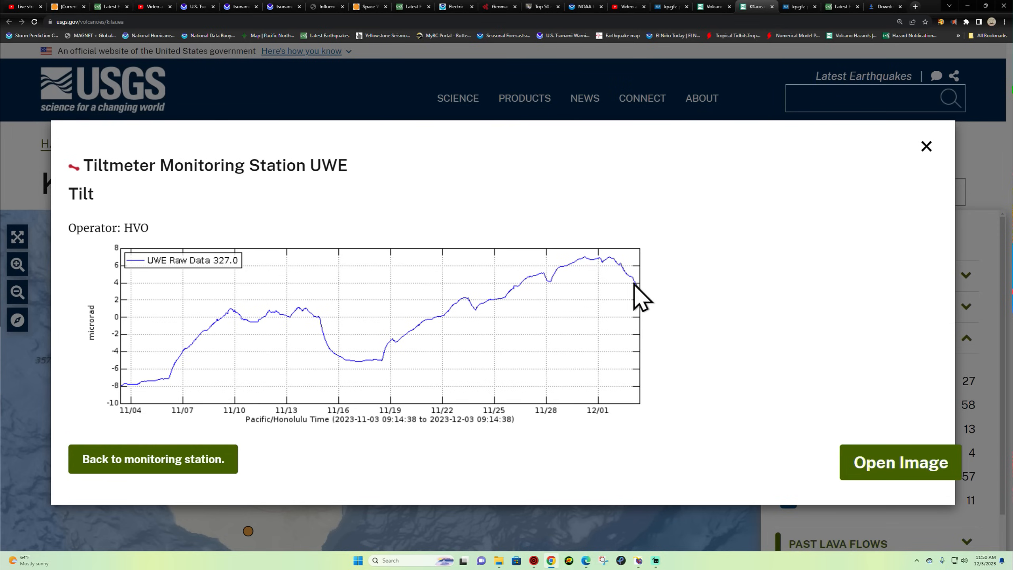
mouse_move(646, 304)
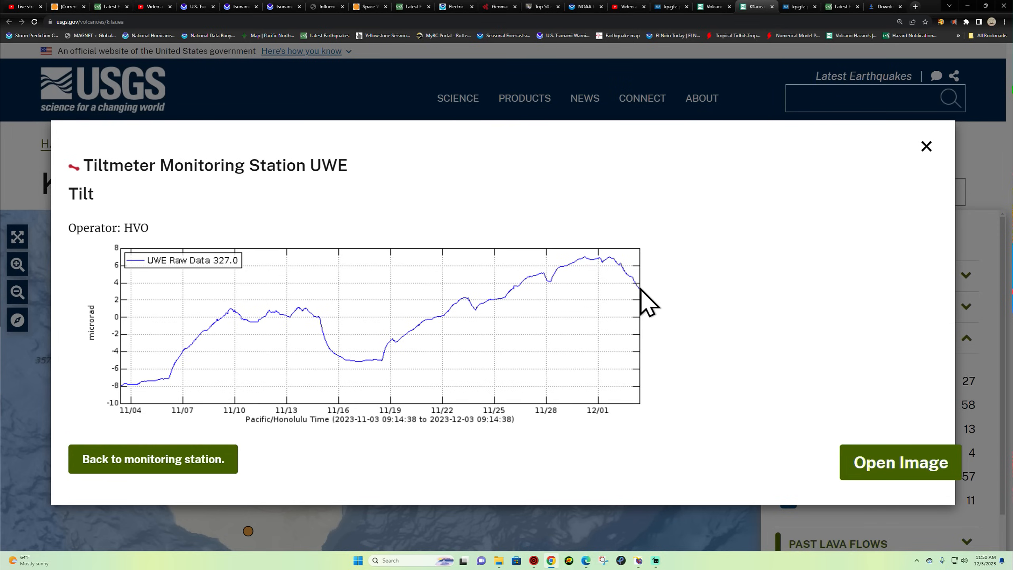
mouse_move(729, 325)
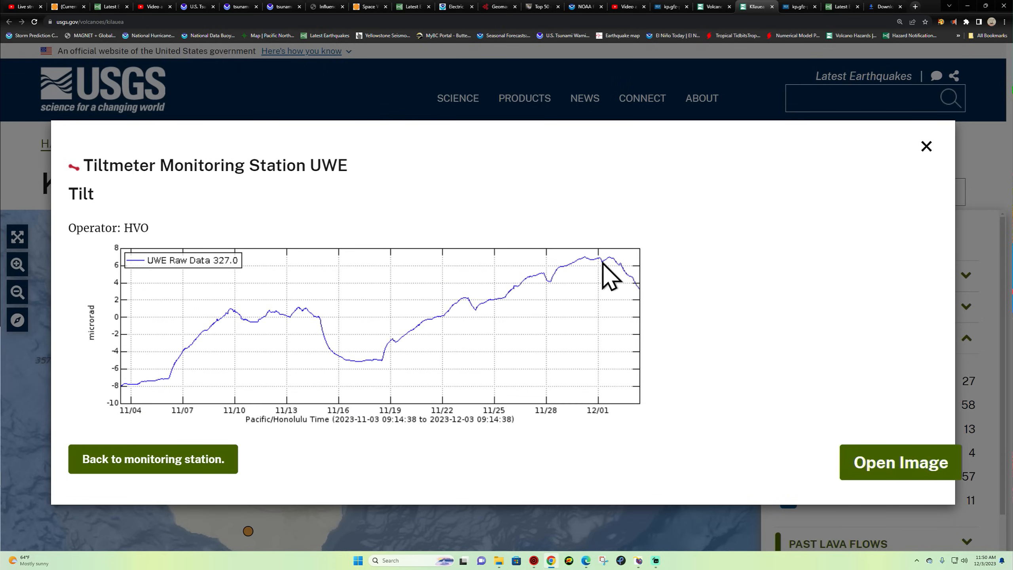
Leave the UWE tiltmeter summary and open the V1cam live image of Kīlauea caldera.
click(153, 459)
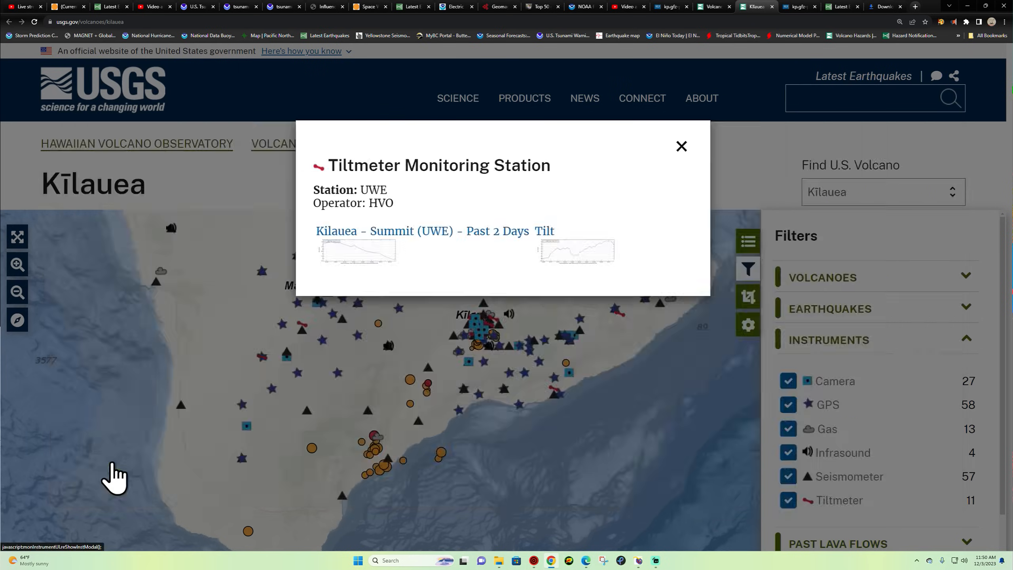
click(680, 146)
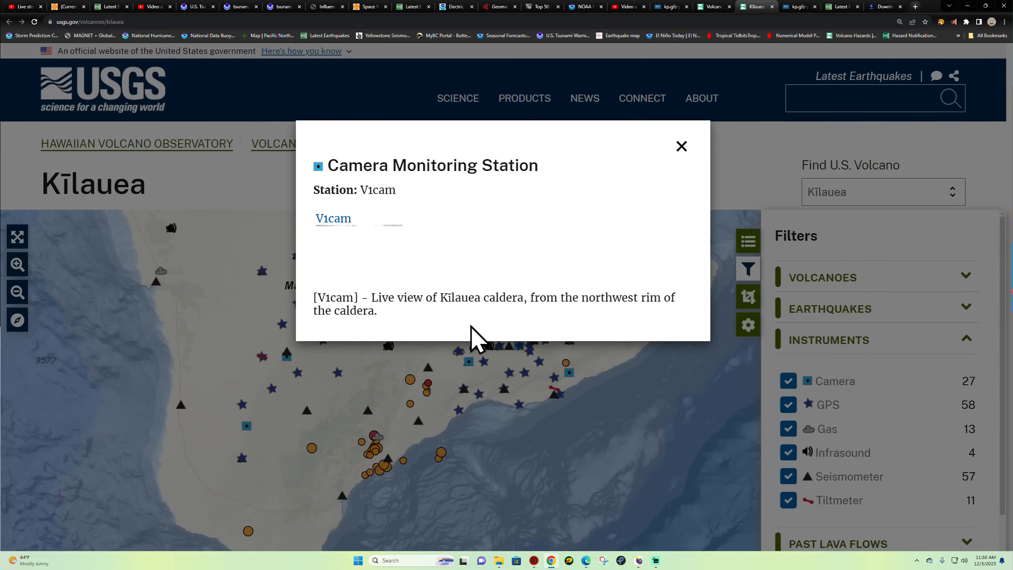
click(333, 219)
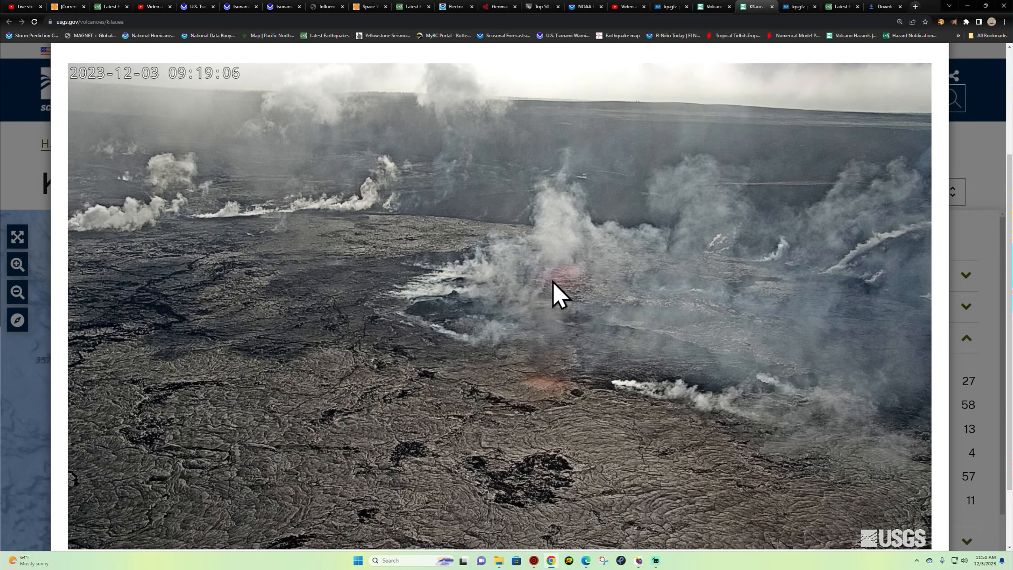
scroll(up, 3)
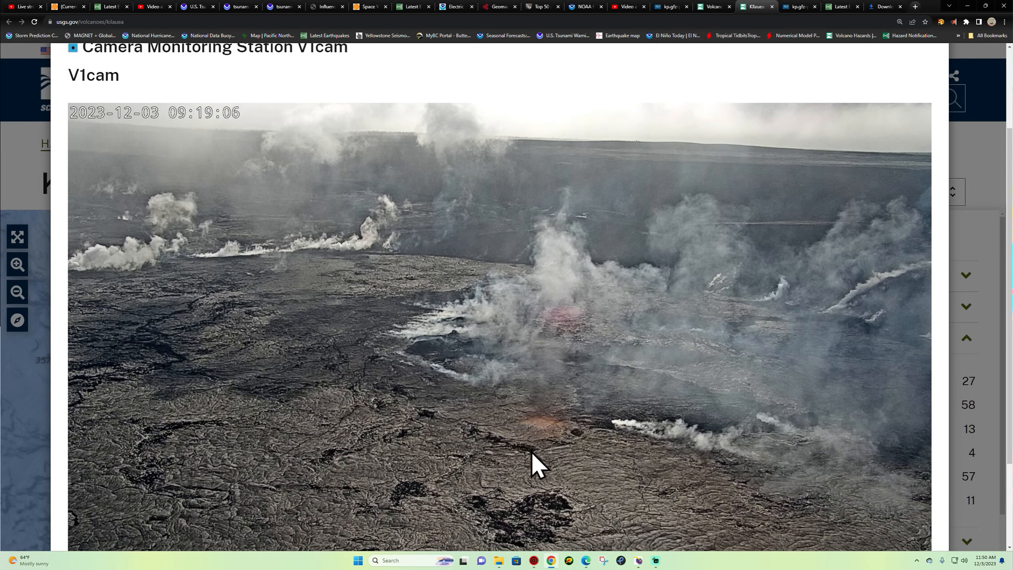
mouse_move(377, 346)
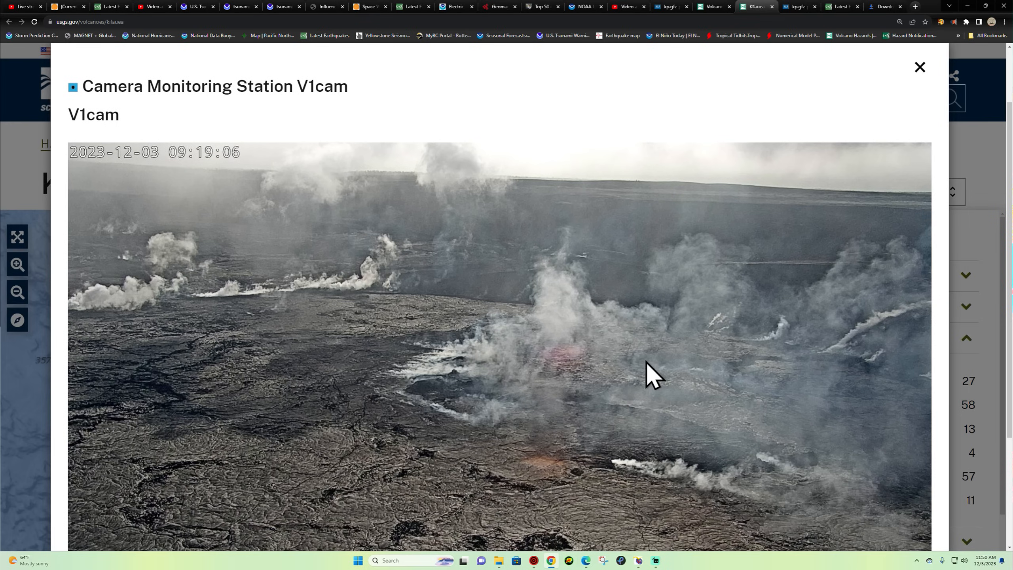
mouse_move(660, 394)
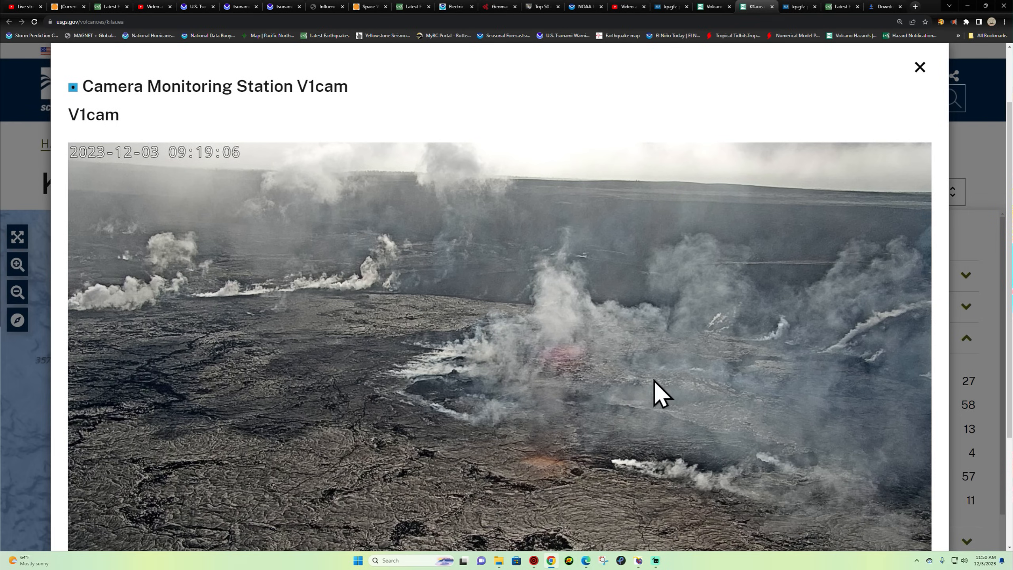
mouse_move(334, 315)
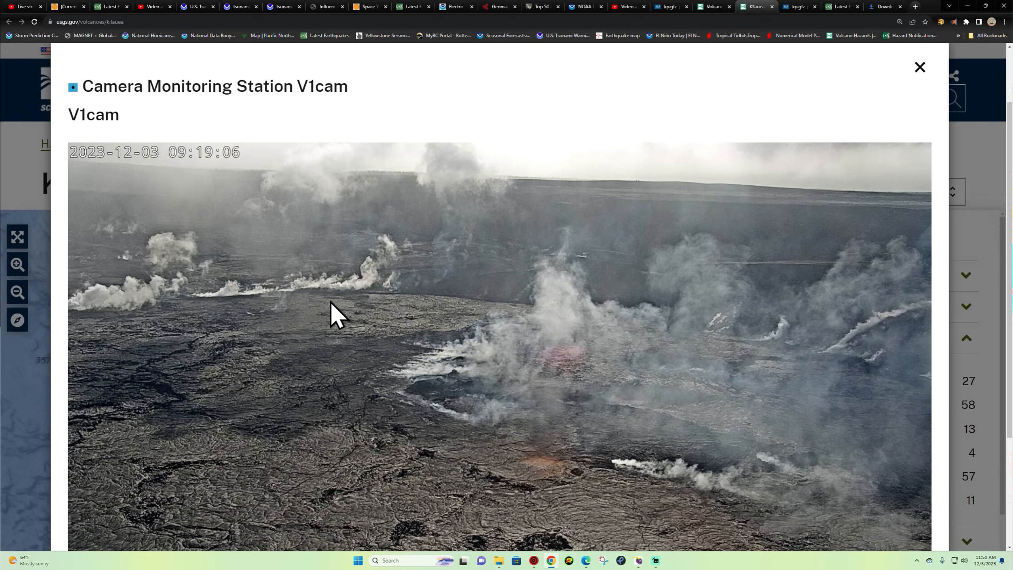
mouse_move(875, 270)
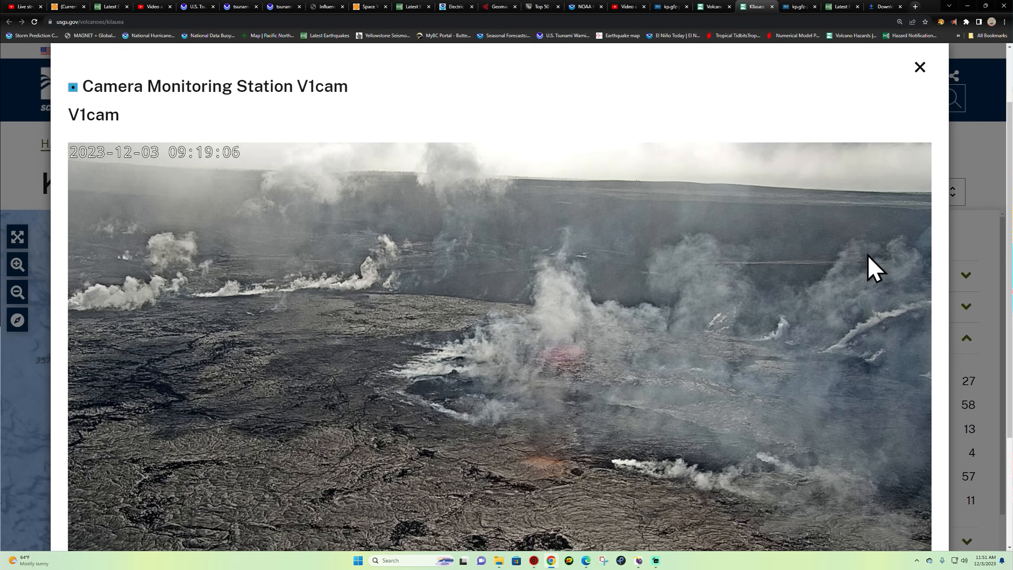
mouse_move(529, 400)
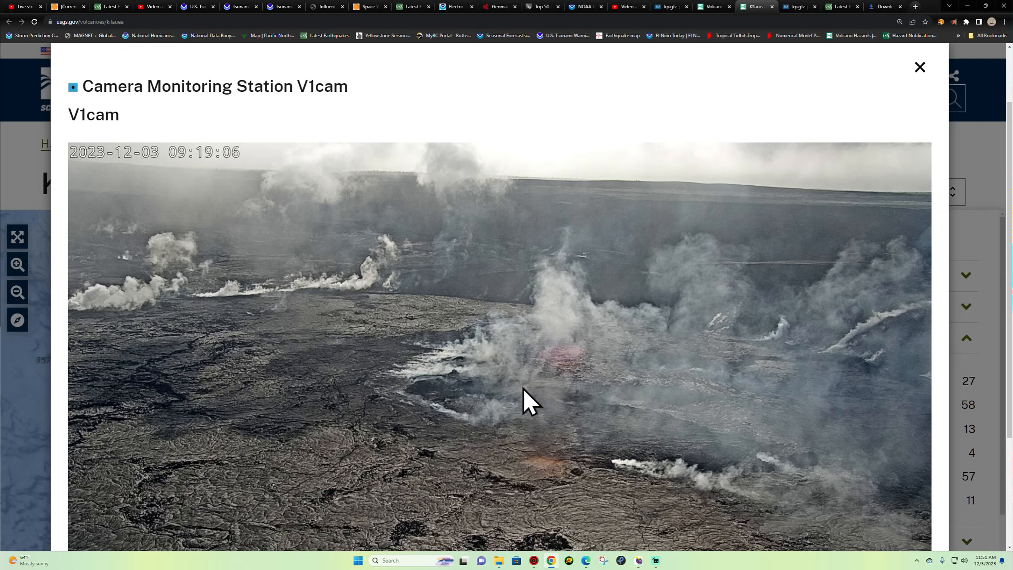
mouse_move(397, 281)
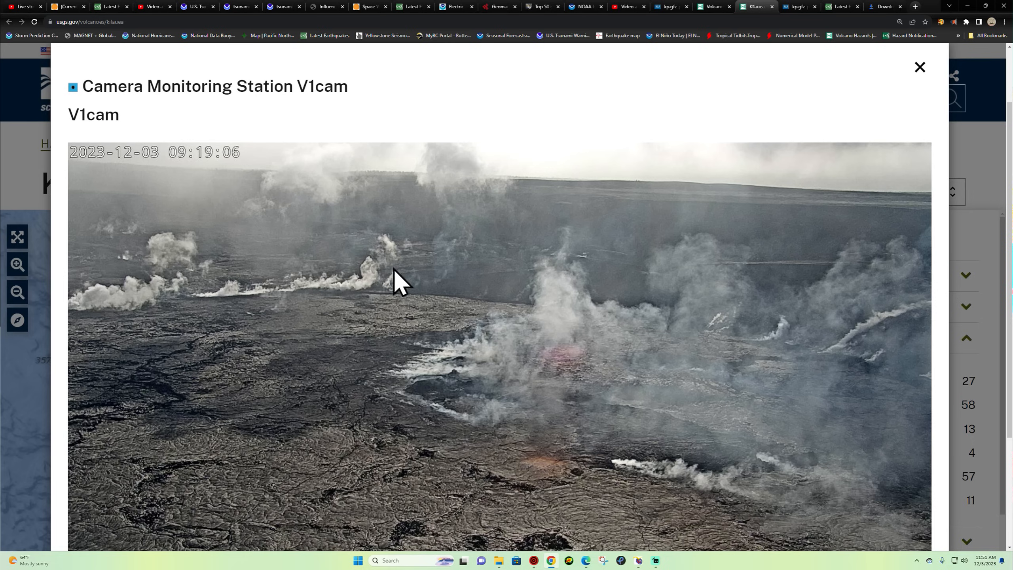
mouse_move(281, 232)
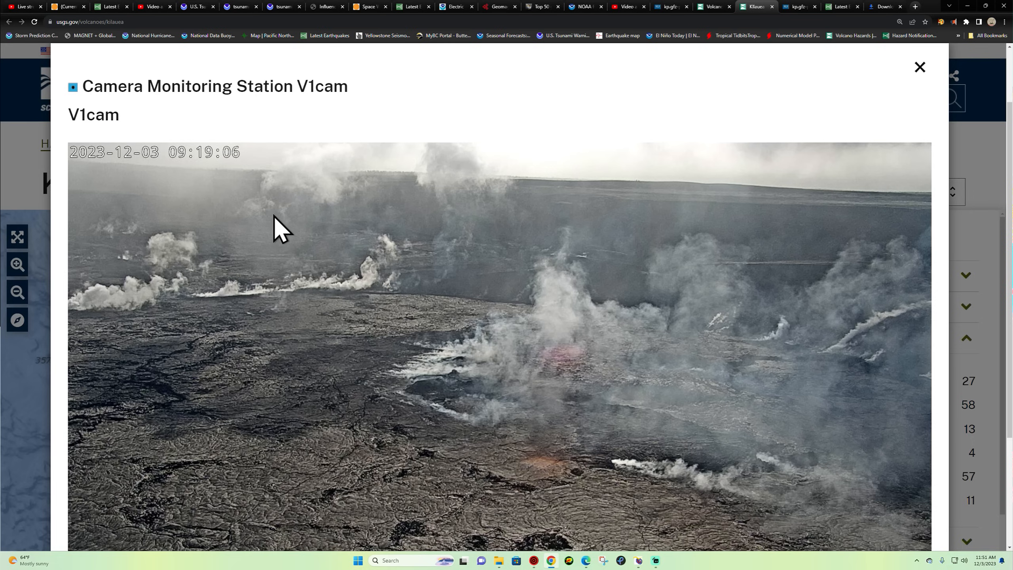
mouse_move(434, 267)
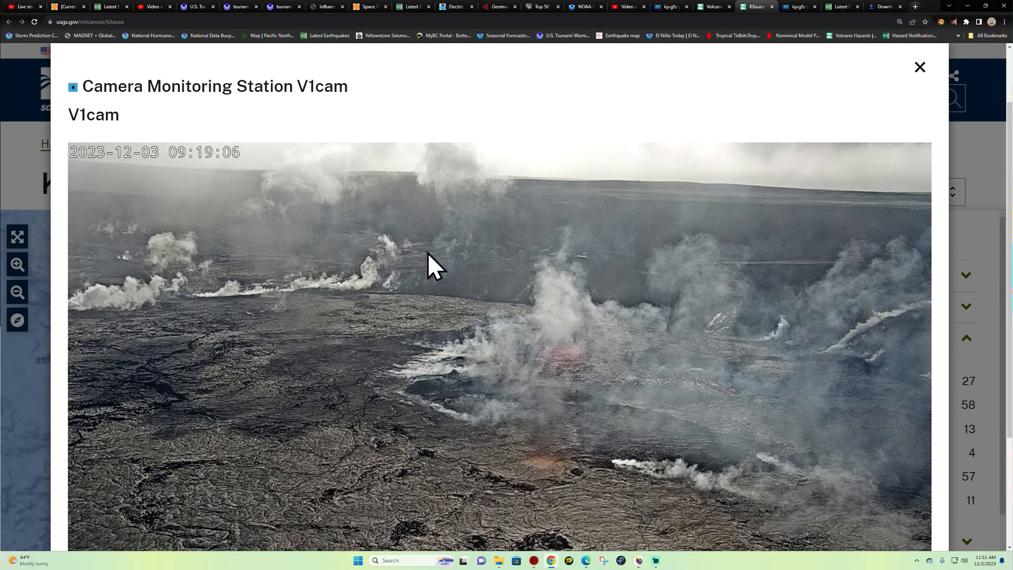
mouse_move(373, 199)
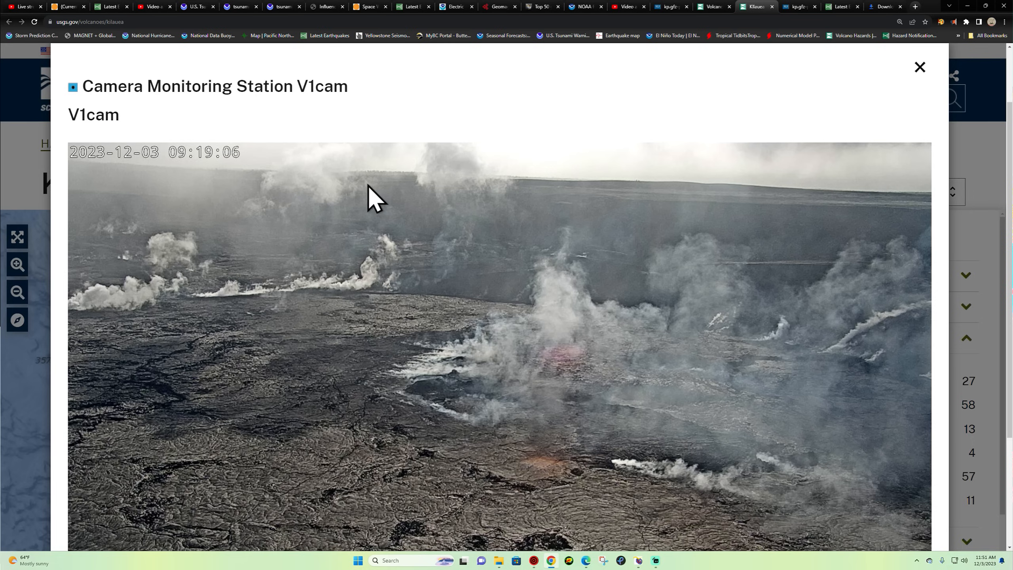
mouse_move(536, 220)
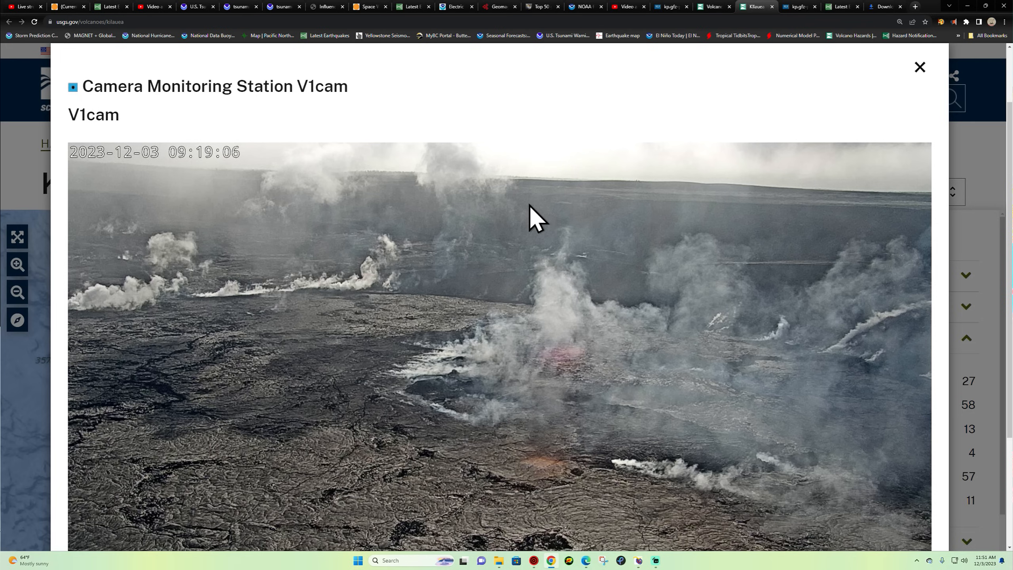
mouse_move(271, 249)
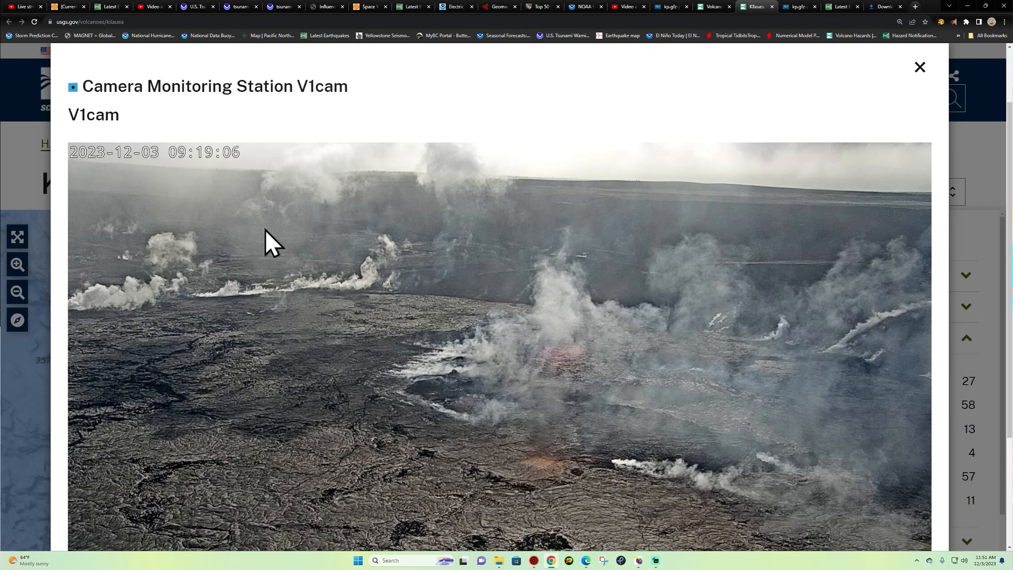
mouse_move(407, 242)
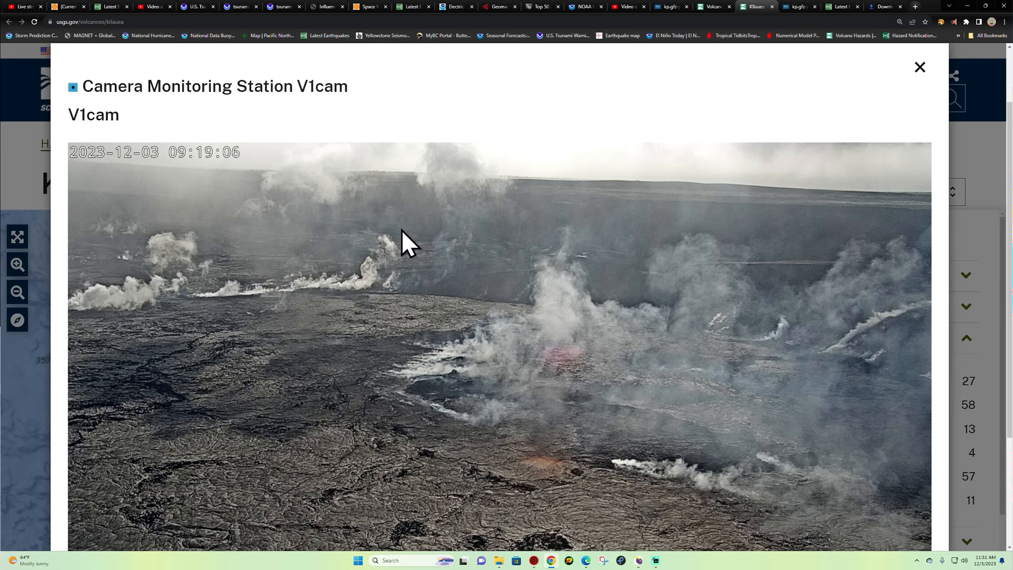
mouse_move(410, 242)
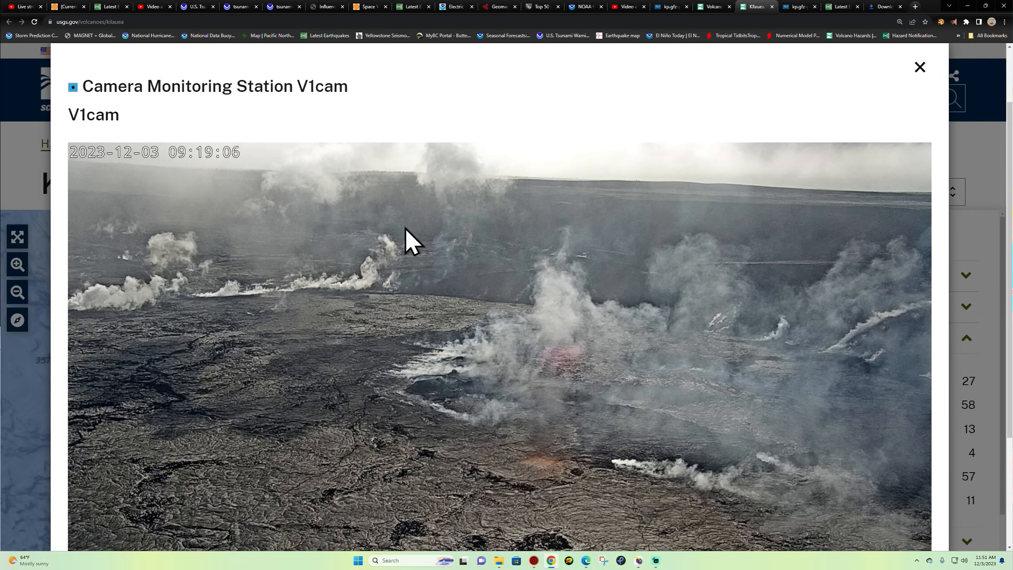
mouse_move(413, 248)
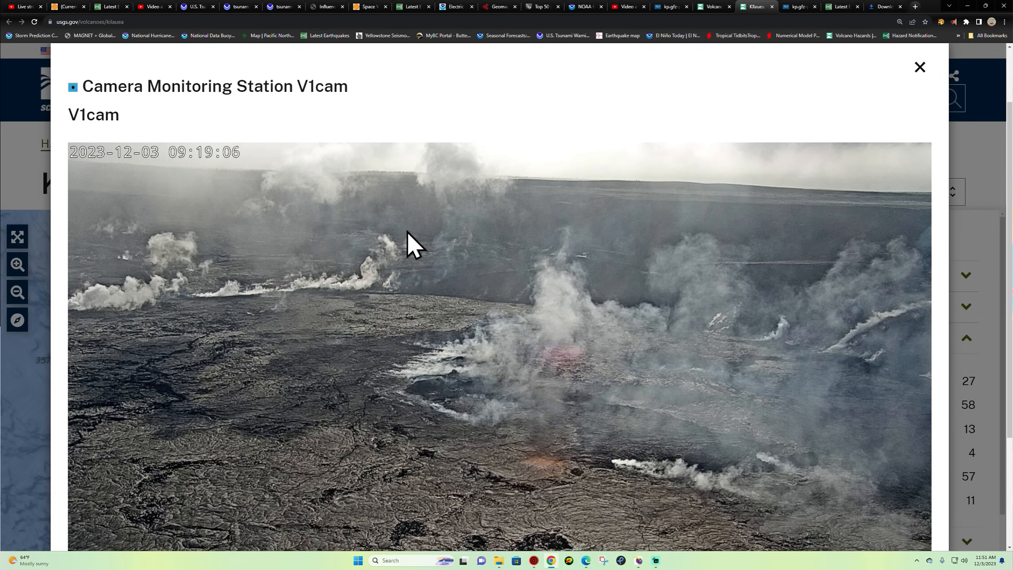
mouse_move(452, 272)
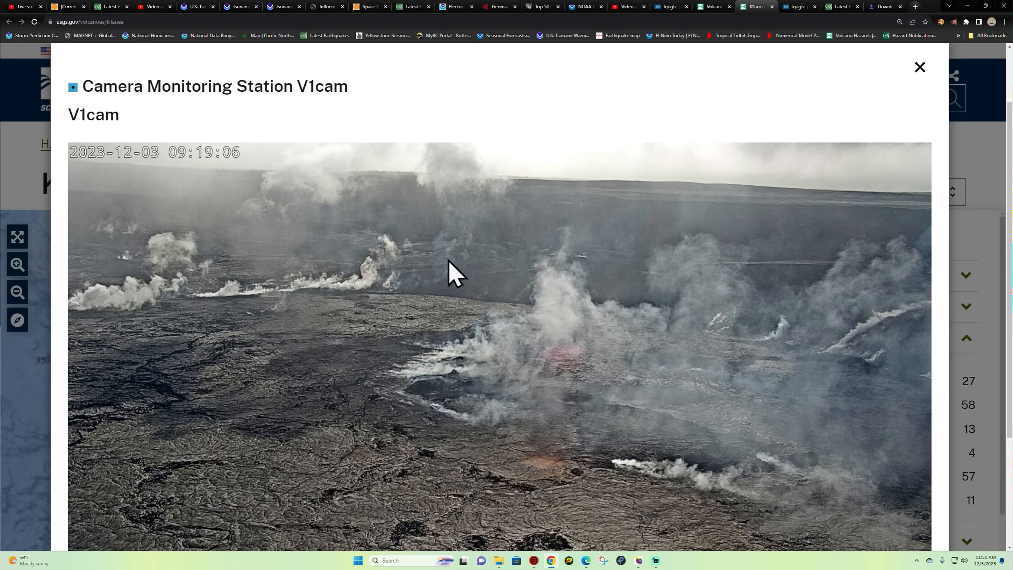
mouse_move(461, 374)
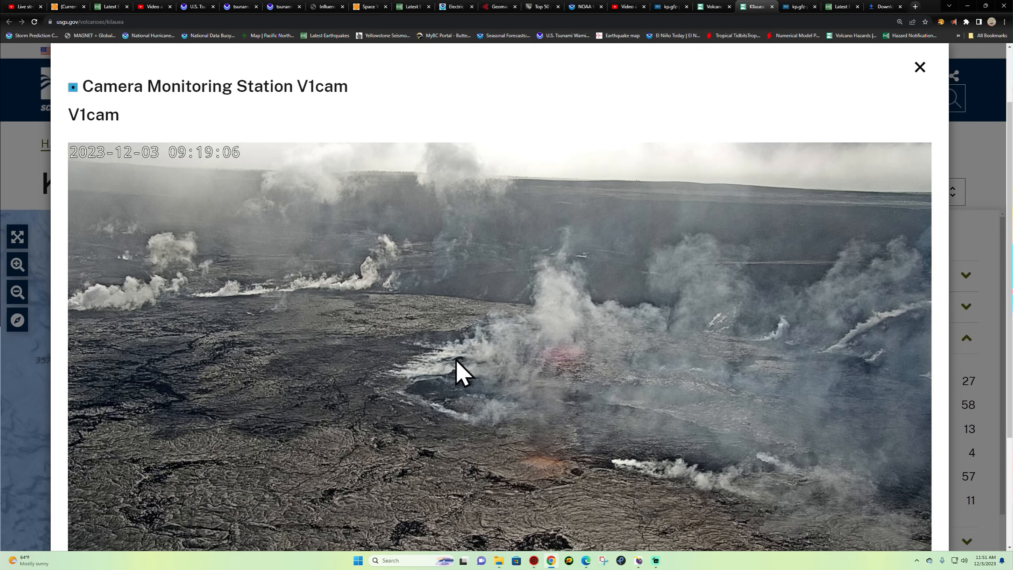
mouse_move(477, 433)
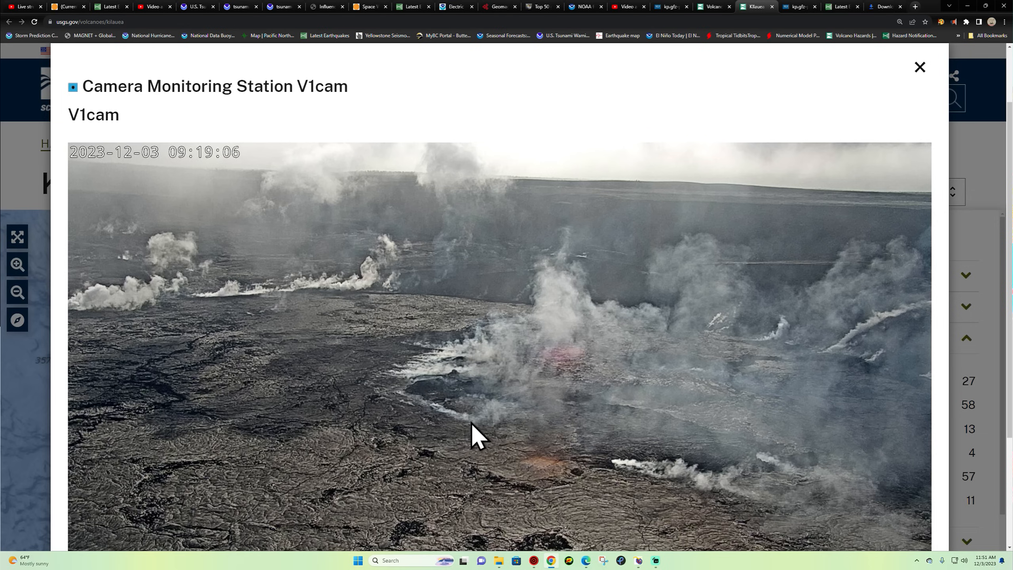
mouse_move(481, 420)
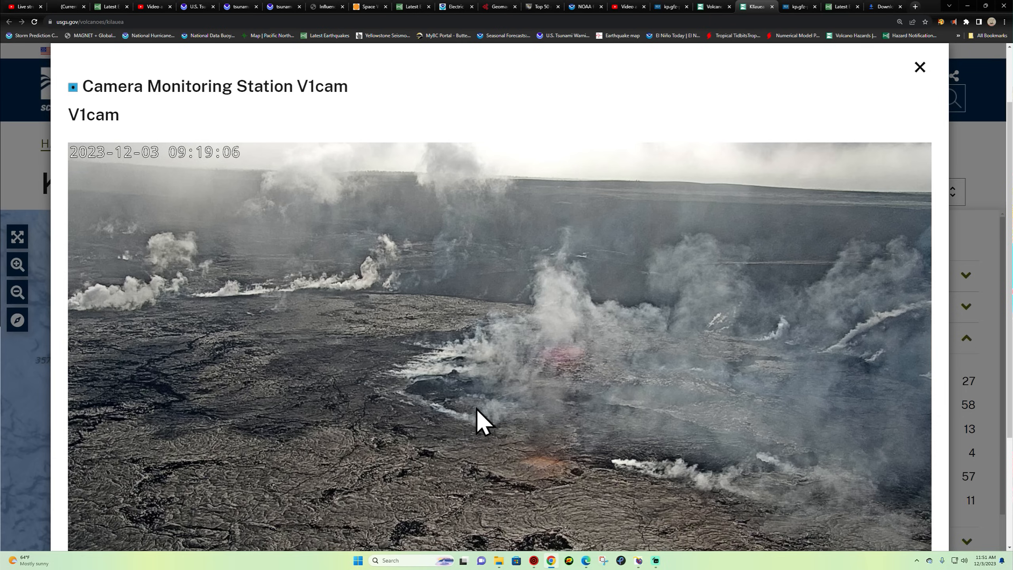
mouse_move(474, 384)
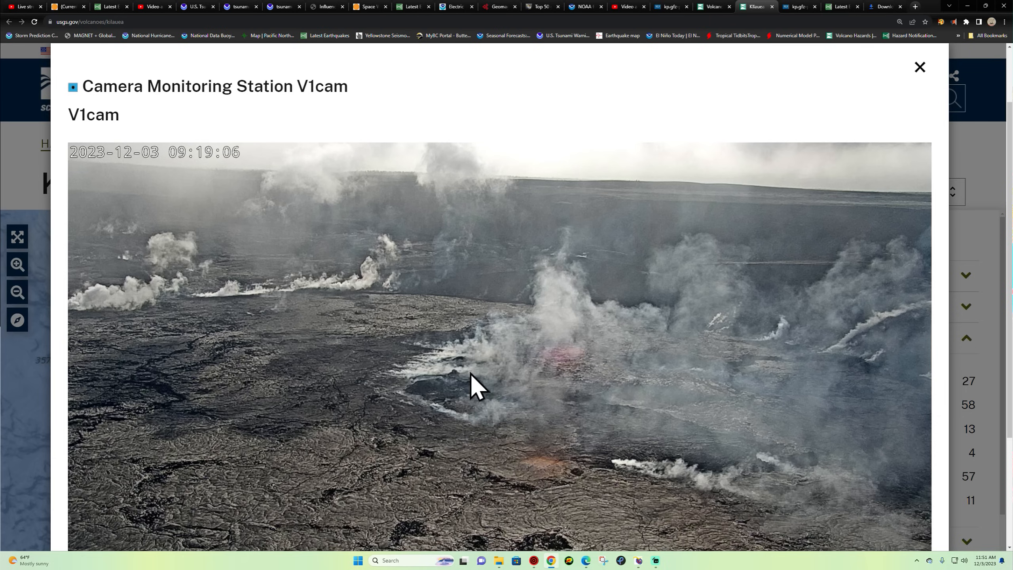
mouse_move(160, 361)
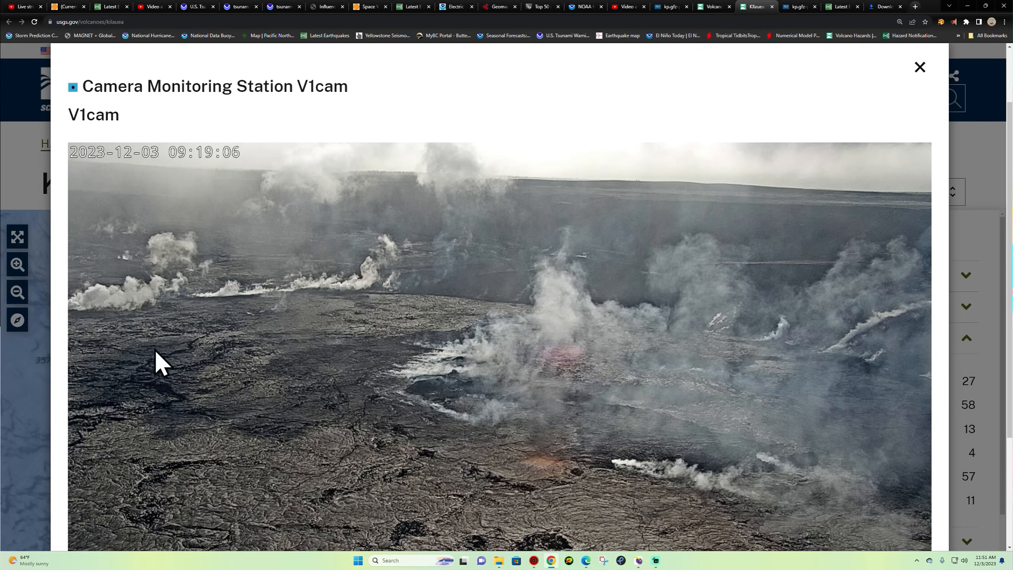
mouse_move(665, 392)
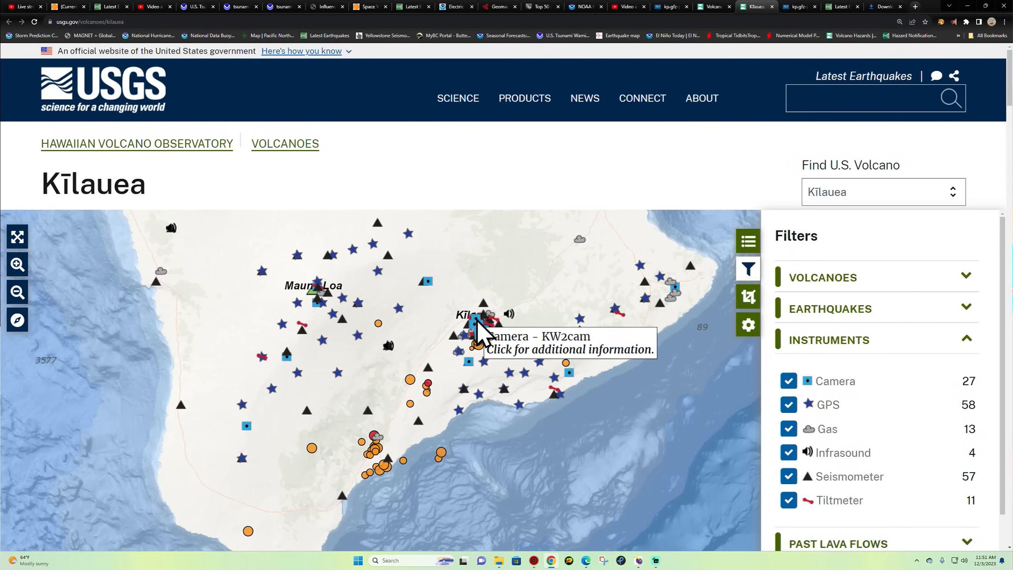
mouse_move(476, 349)
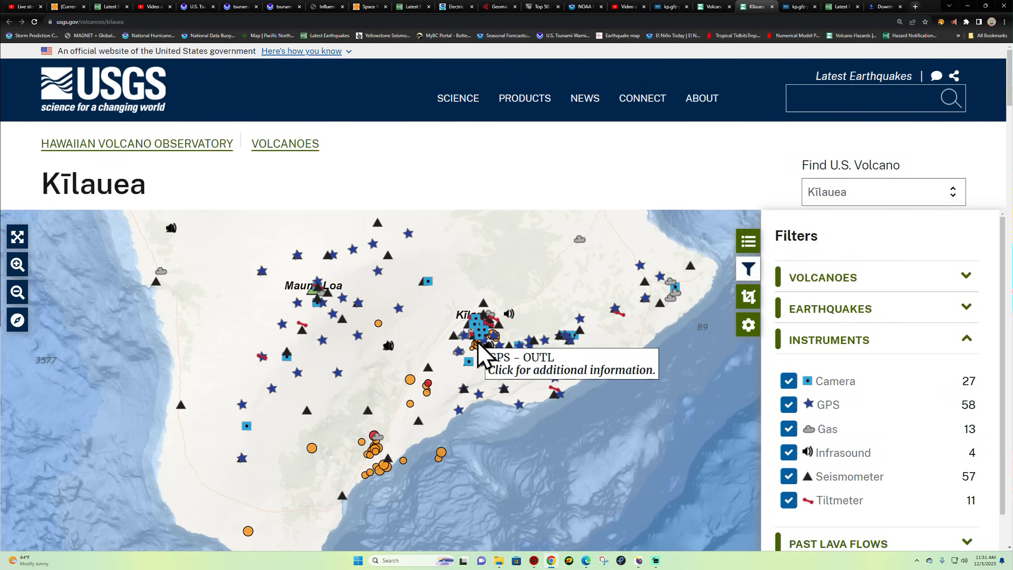
mouse_move(496, 334)
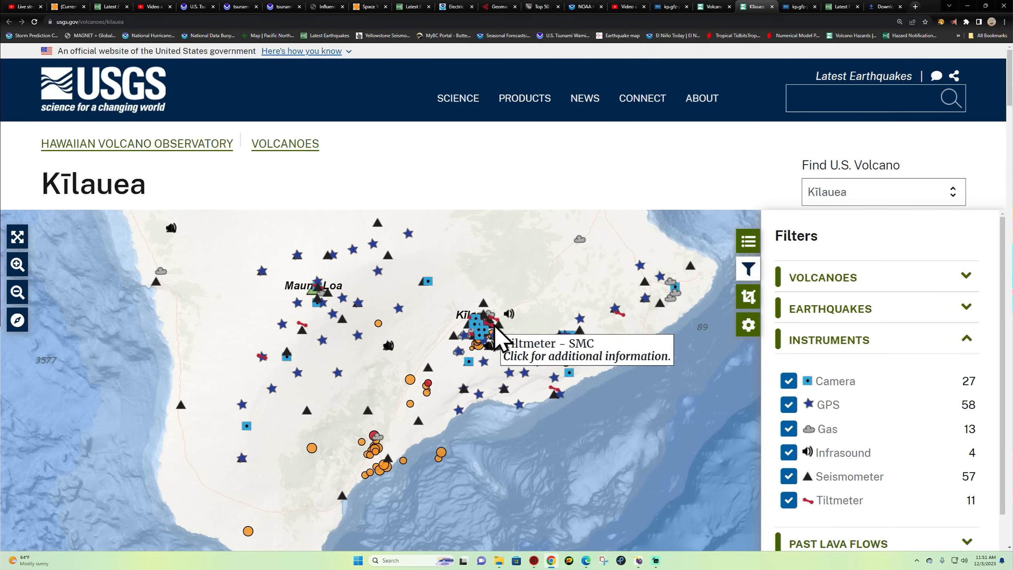
mouse_move(340, 44)
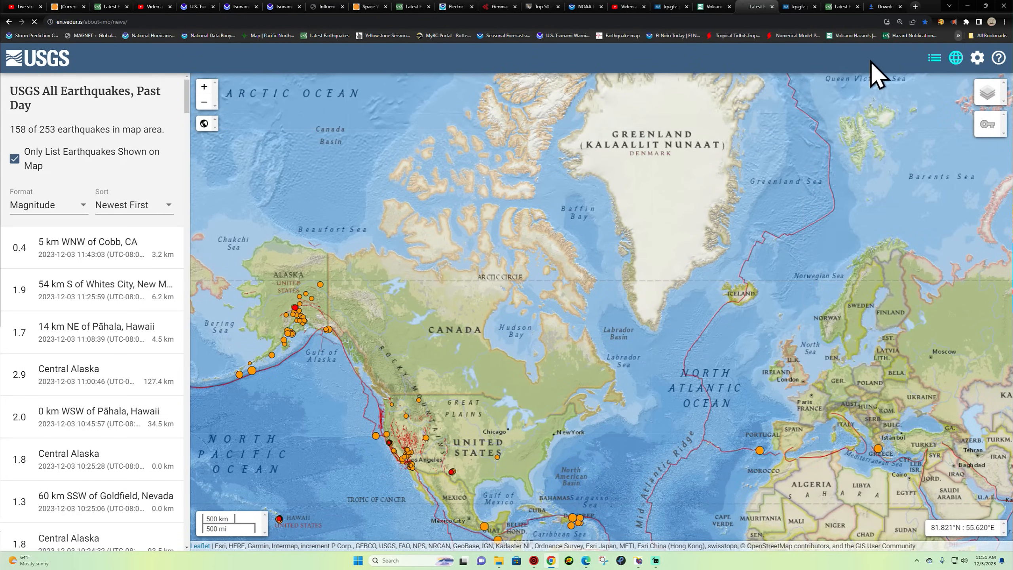
mouse_move(504, 378)
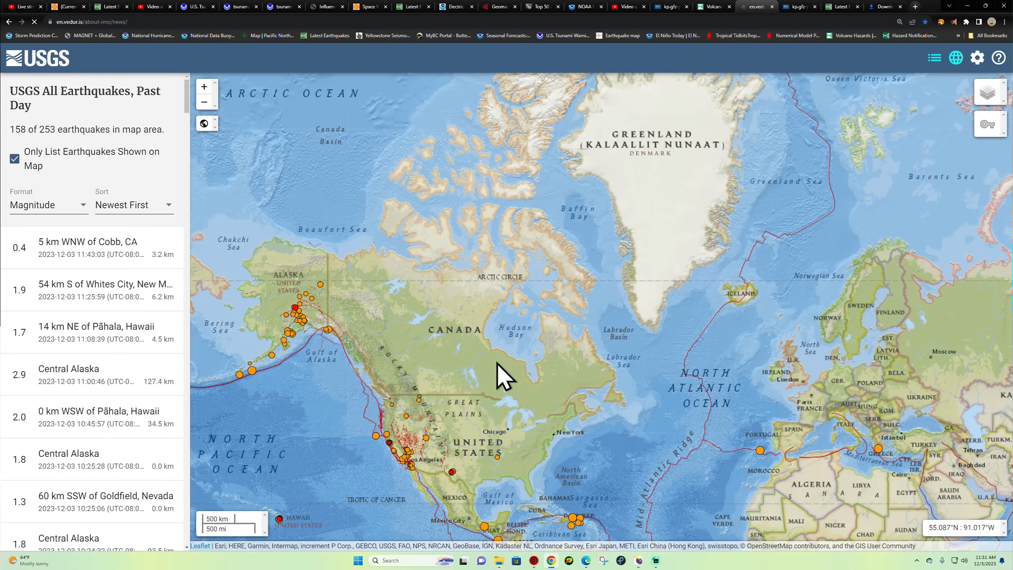
Switch to the Icelandic Met Office news page on decreasing seismic activity.
click(754, 6)
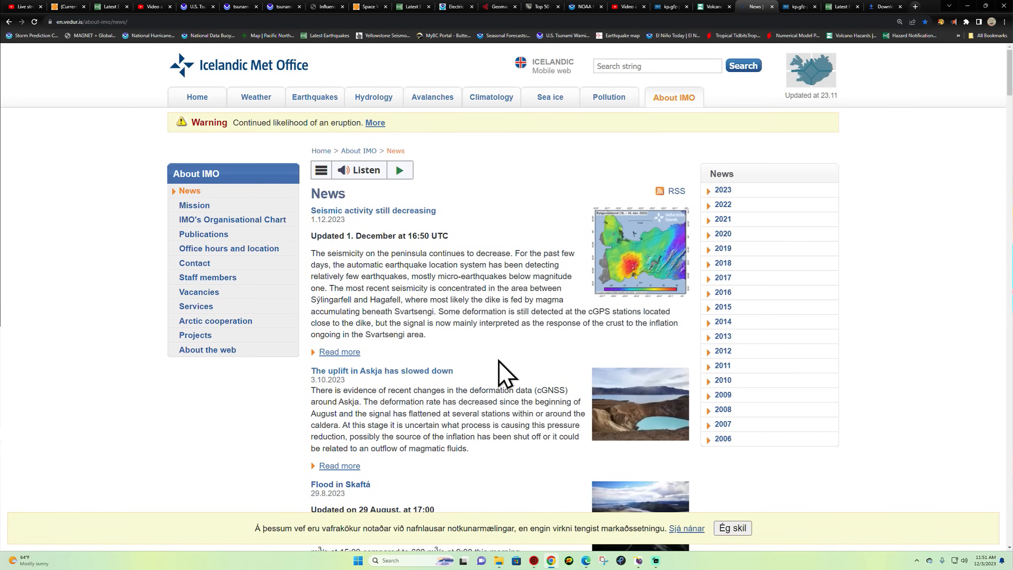
mouse_move(548, 227)
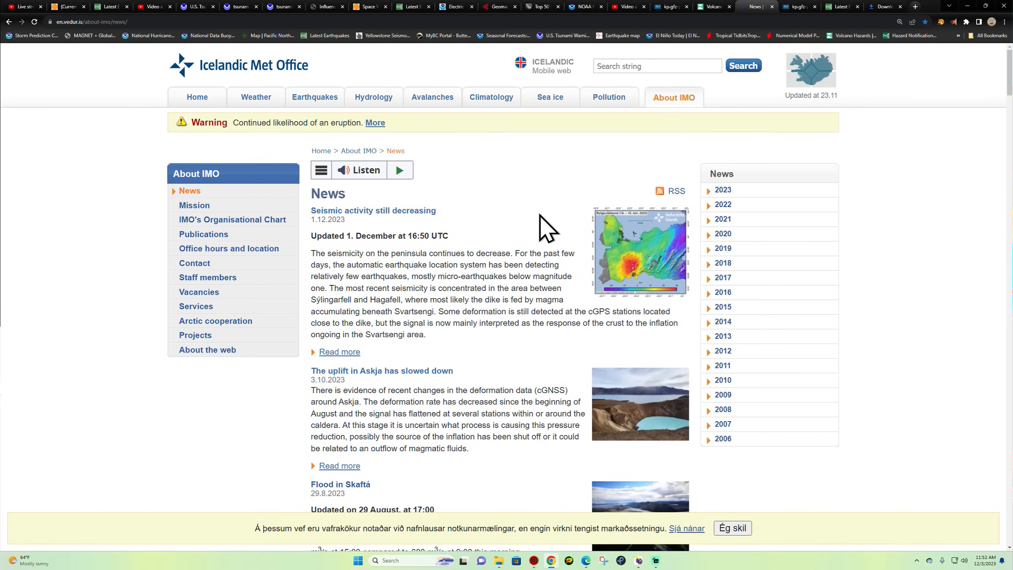
mouse_move(314, 245)
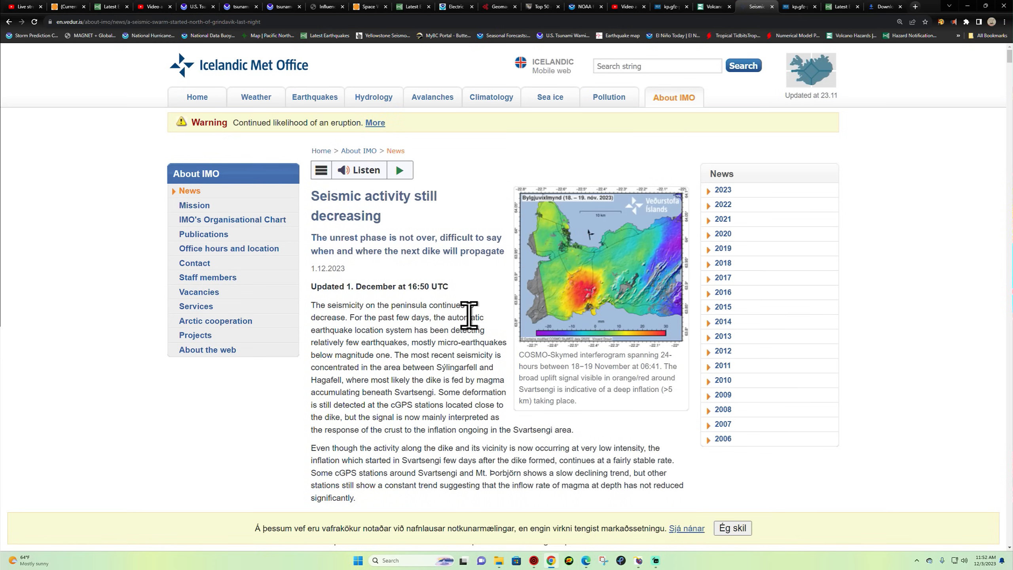
mouse_move(324, 199)
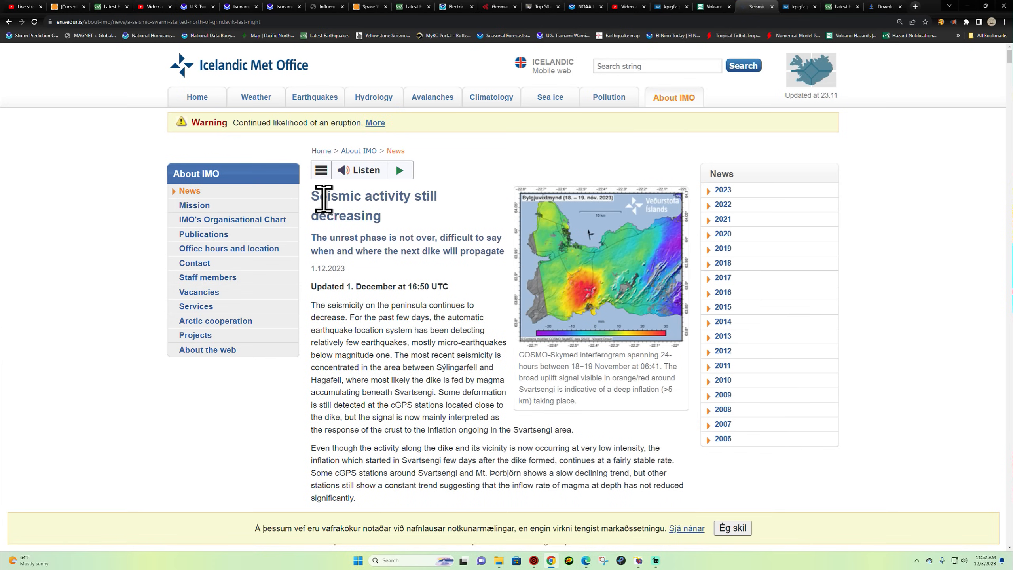
mouse_move(448, 362)
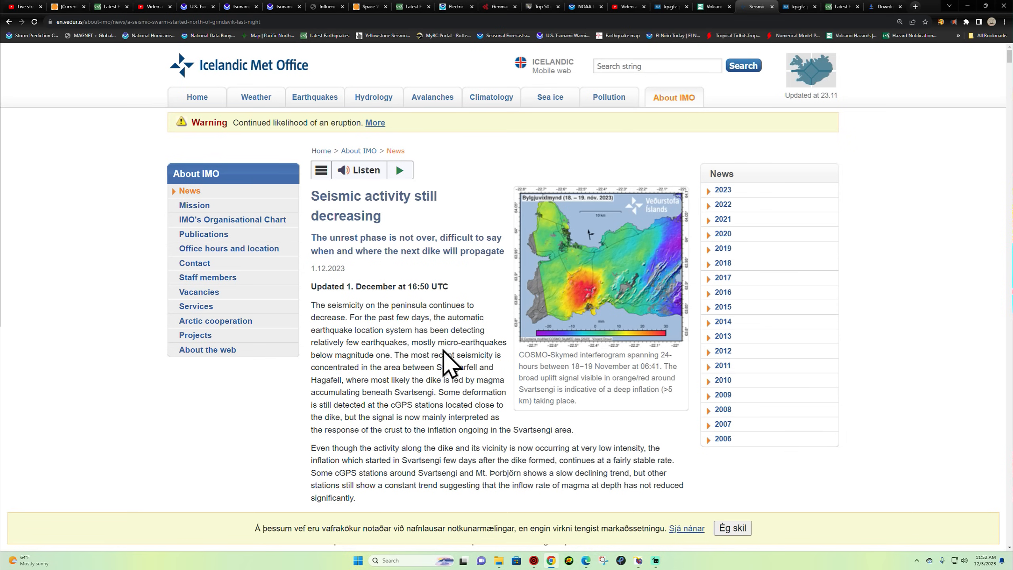
mouse_move(972, 52)
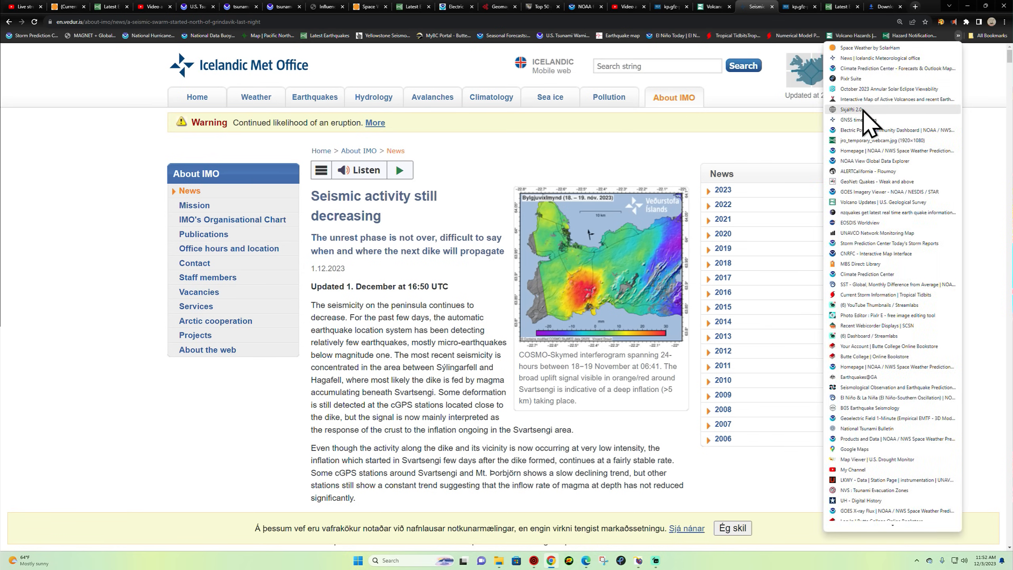
Browse vafri.is's 12-hour quake list and Grindavík map, closing the 10:27:42 quake details.
click(856, 108)
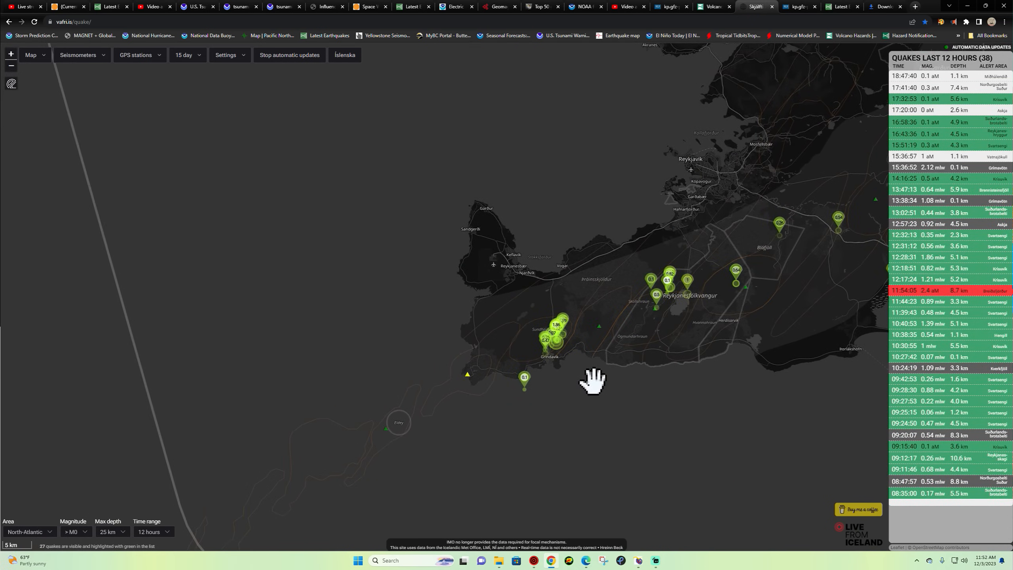
scroll(up, 3)
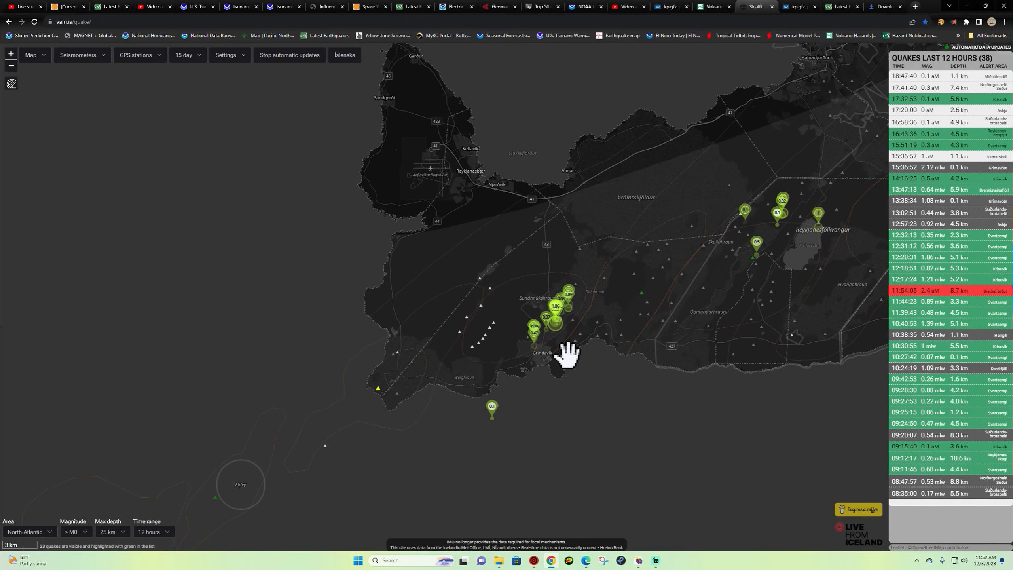
mouse_move(614, 275)
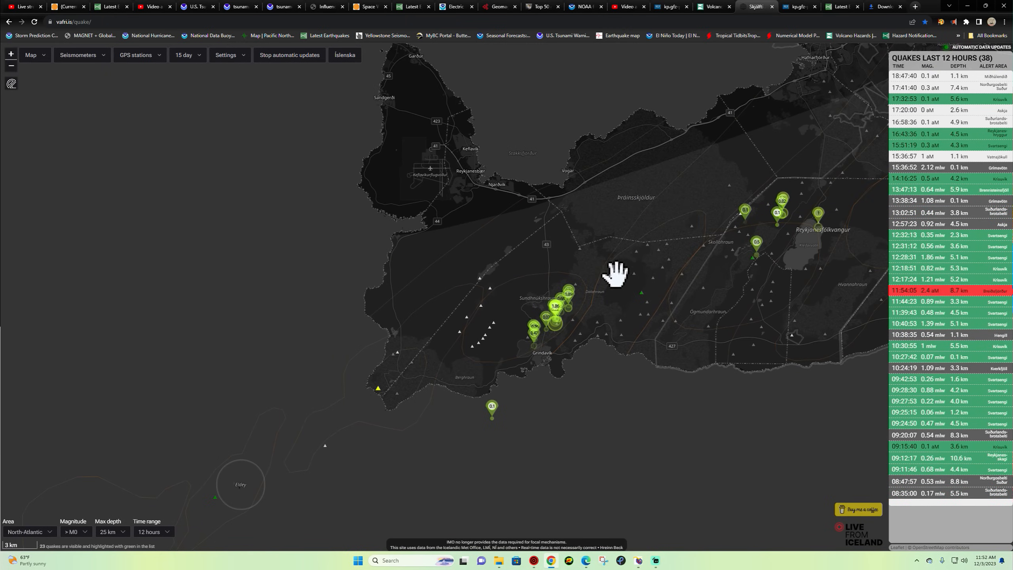
mouse_move(563, 310)
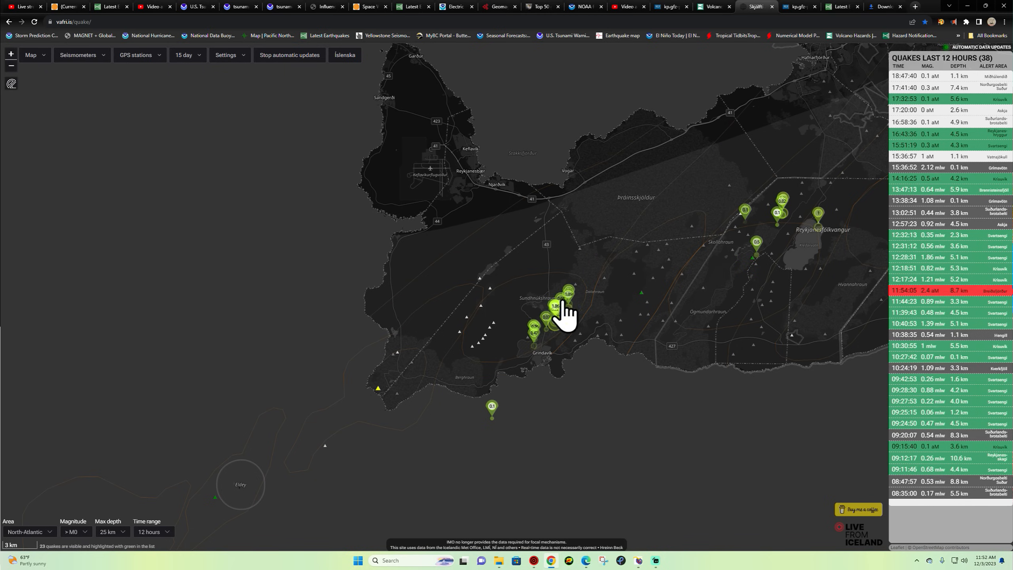
scroll(up, 3)
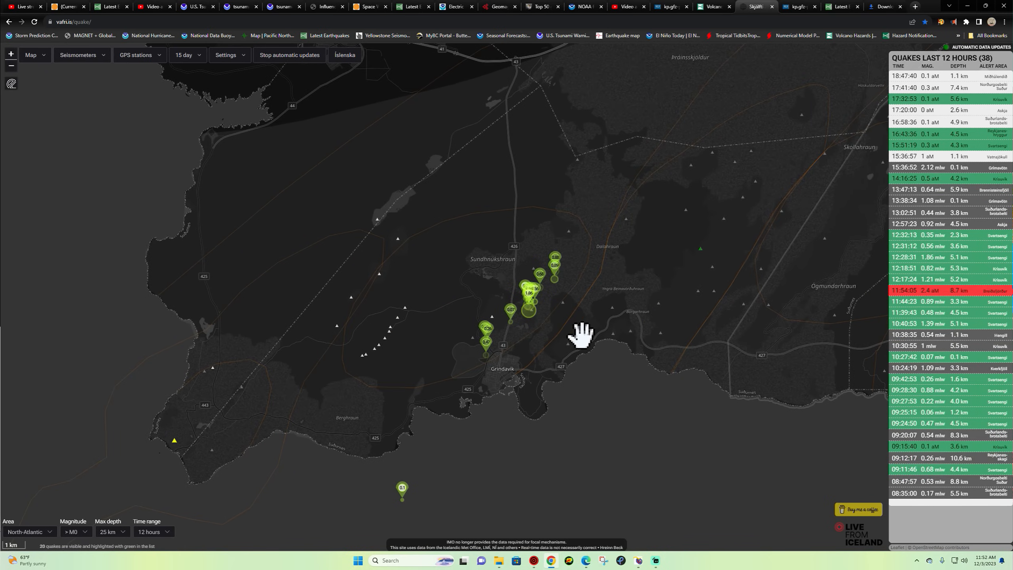
mouse_move(572, 307)
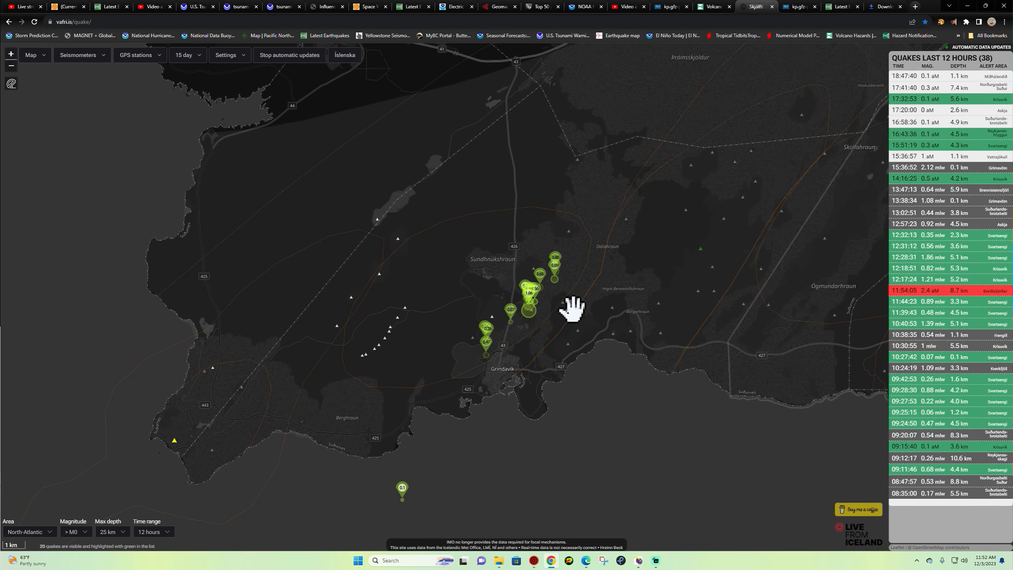
scroll(down, 3)
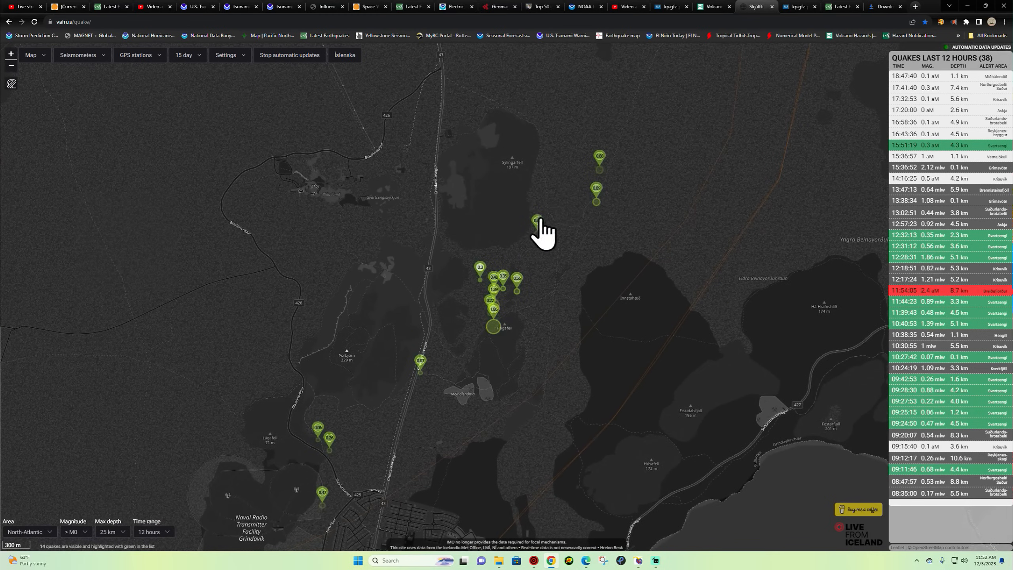
mouse_move(616, 141)
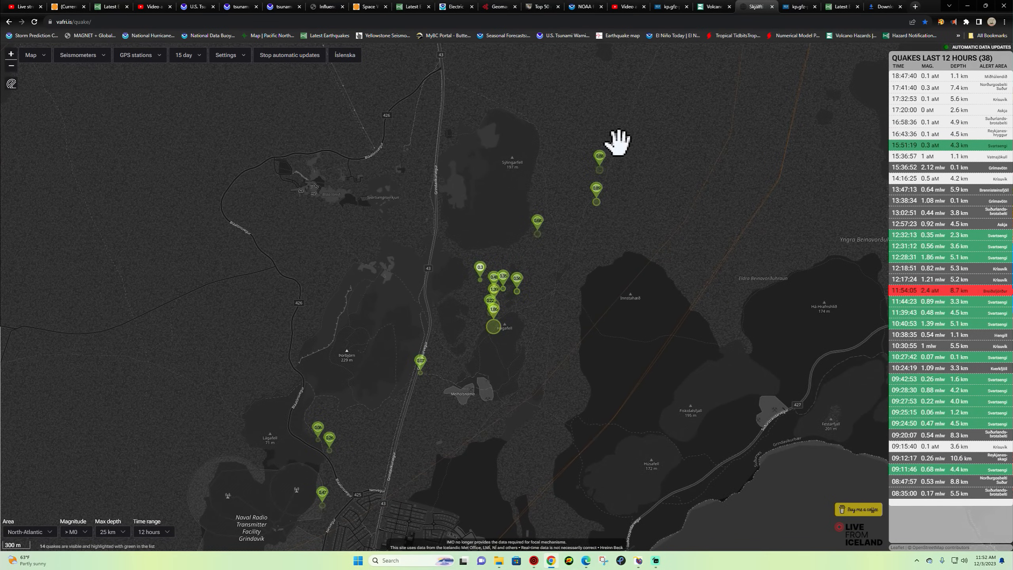
mouse_move(586, 194)
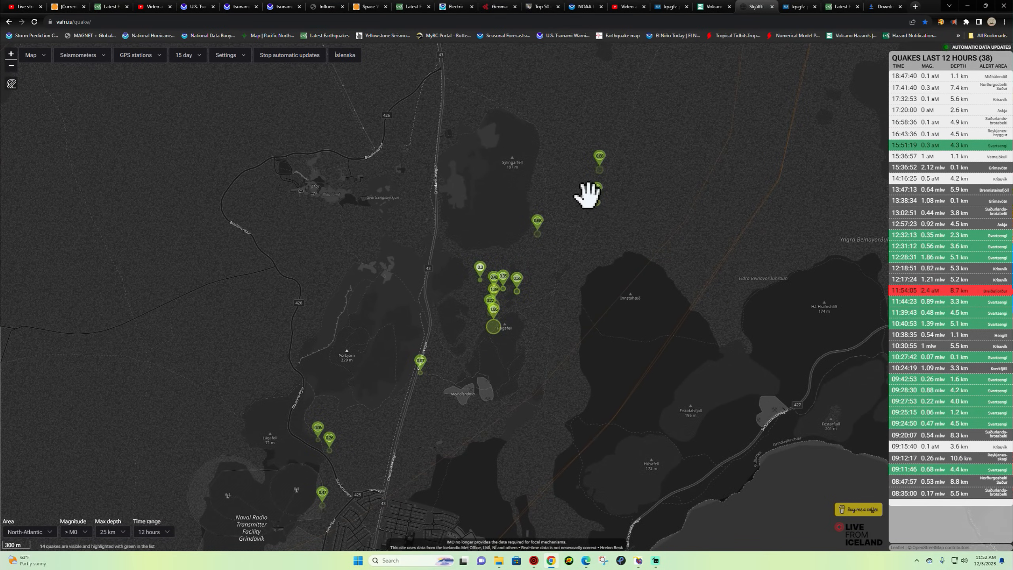
mouse_move(536, 197)
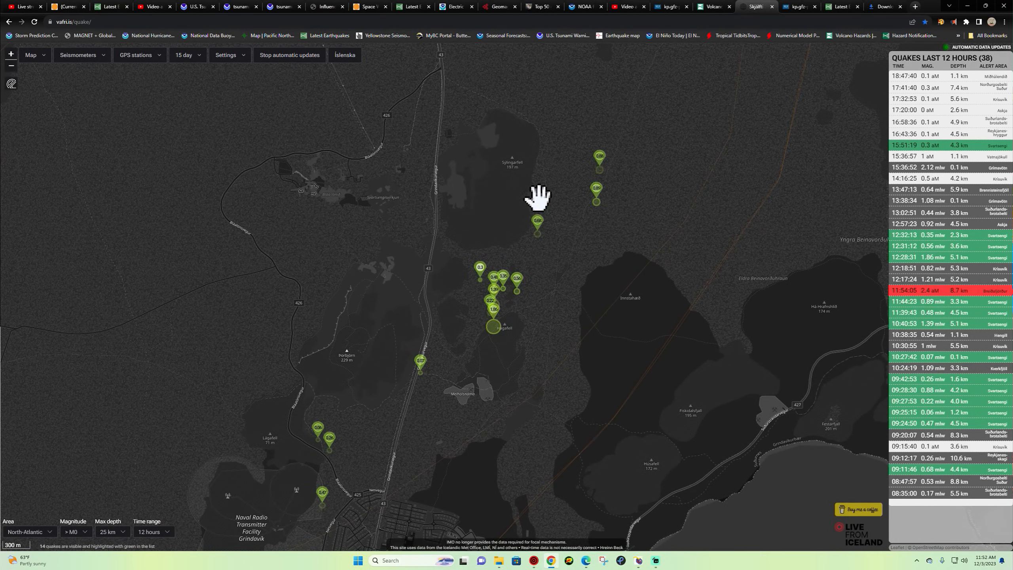
mouse_move(581, 294)
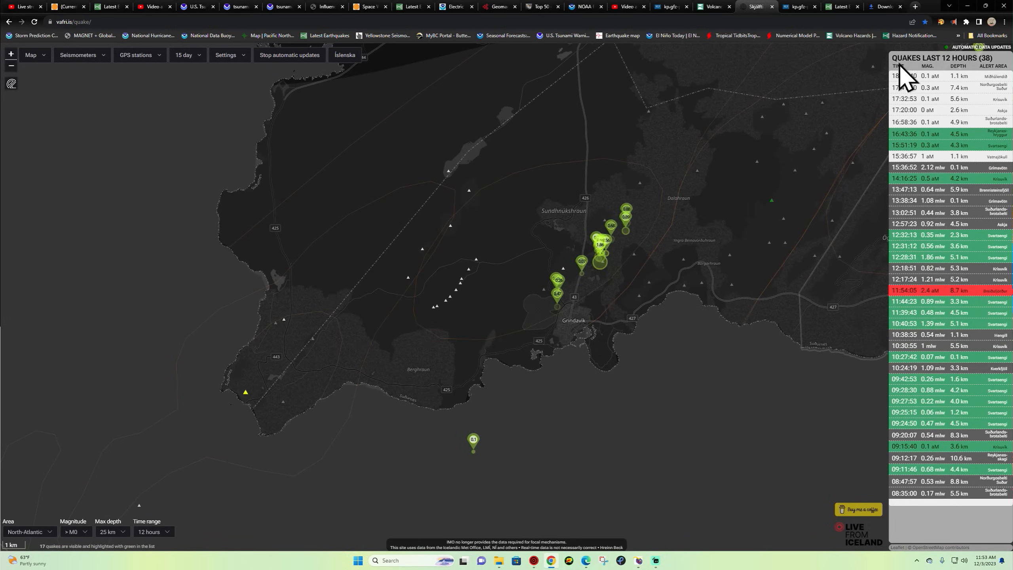
click(904, 75)
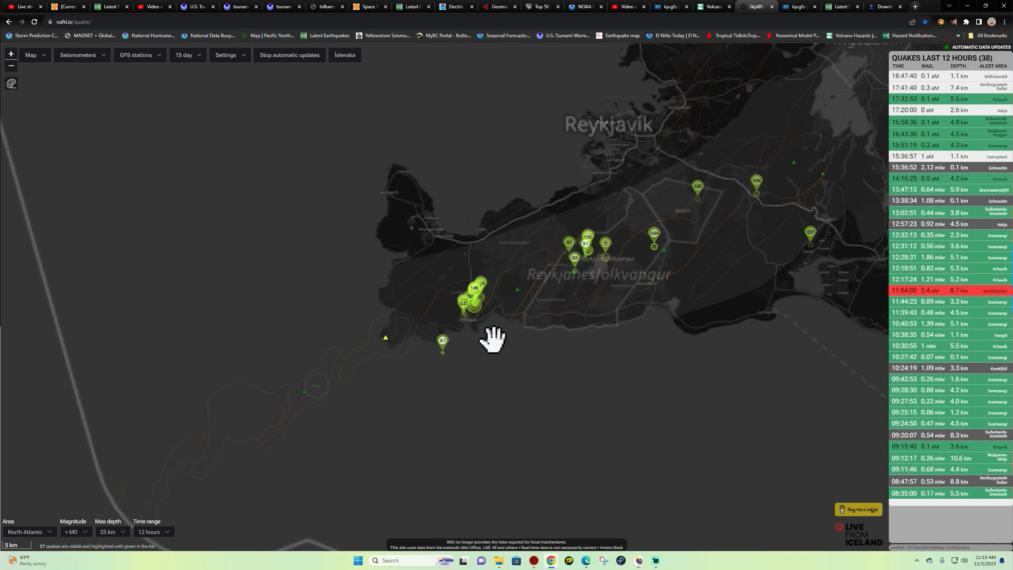
scroll(up, 3)
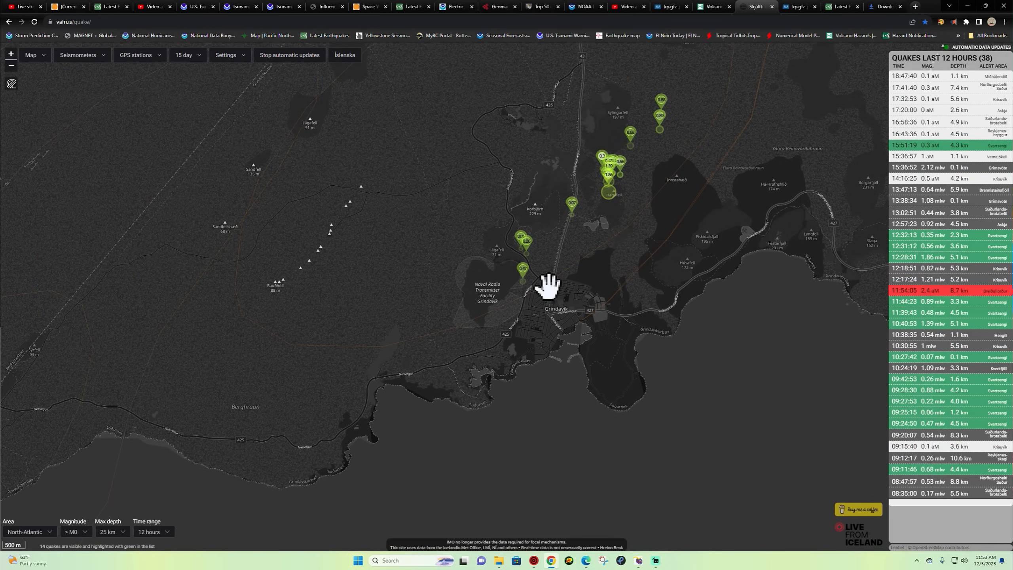
mouse_move(536, 264)
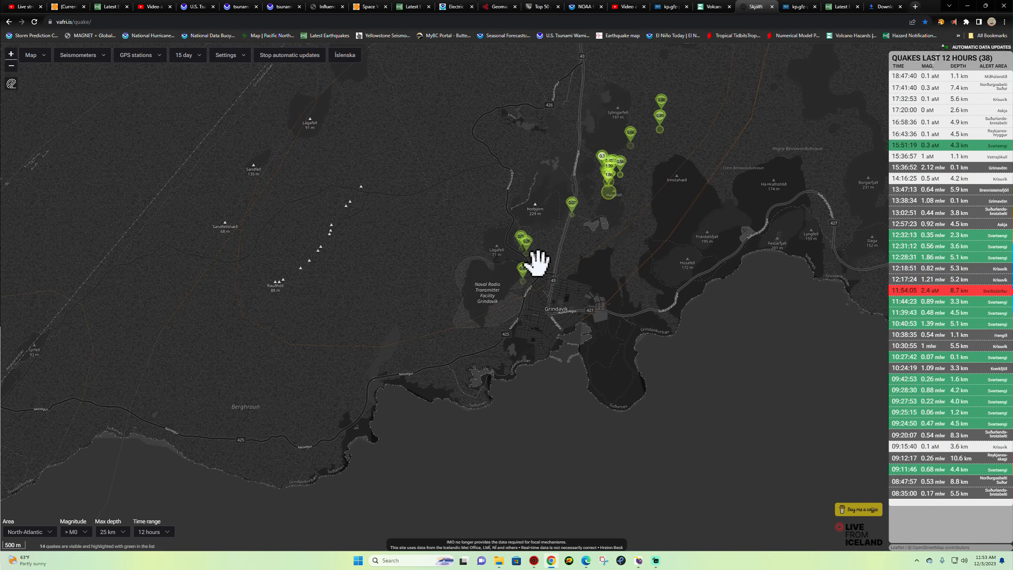
scroll(up, 3)
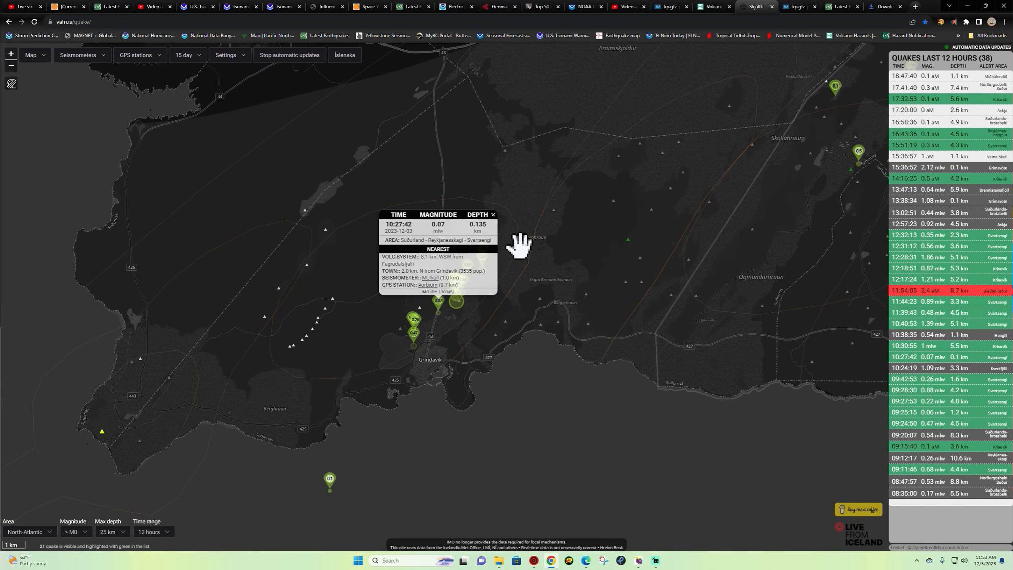
click(492, 214)
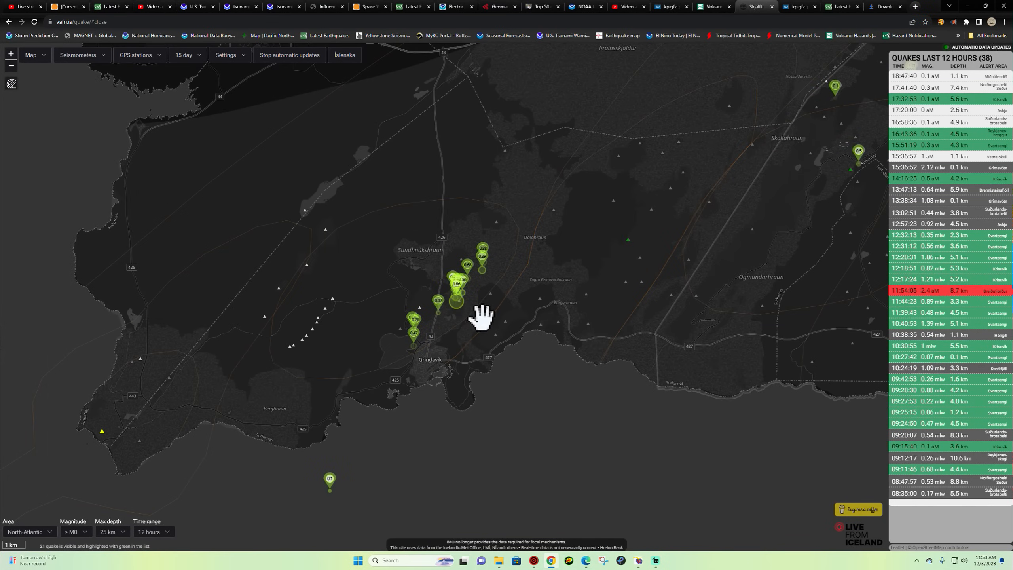
mouse_move(472, 278)
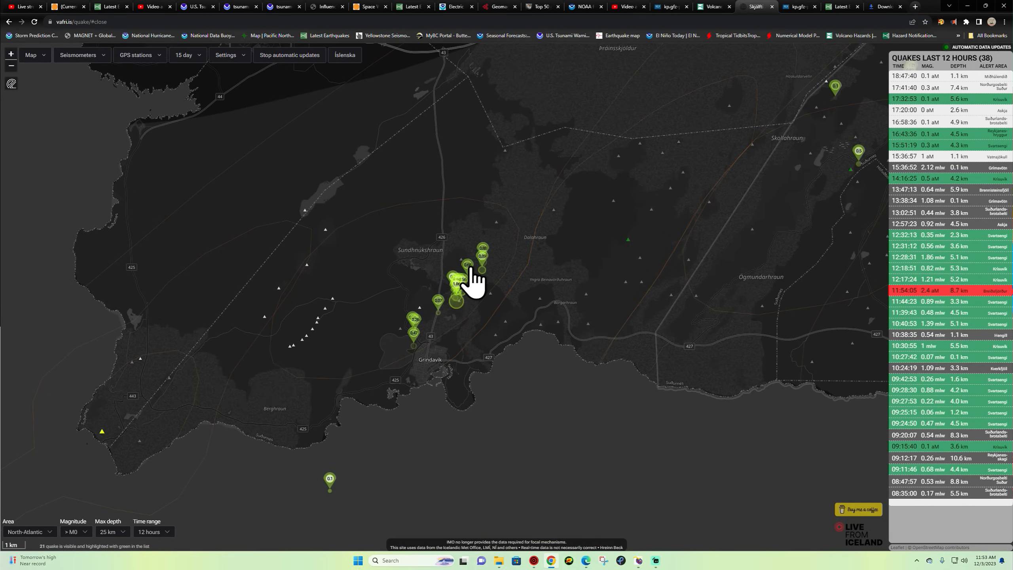
mouse_move(511, 249)
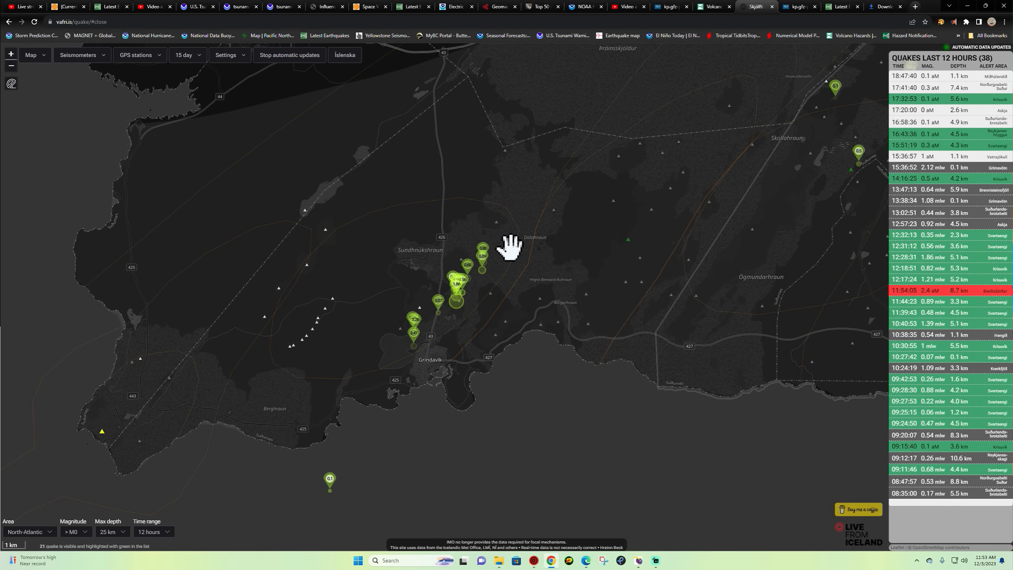
mouse_move(403, 362)
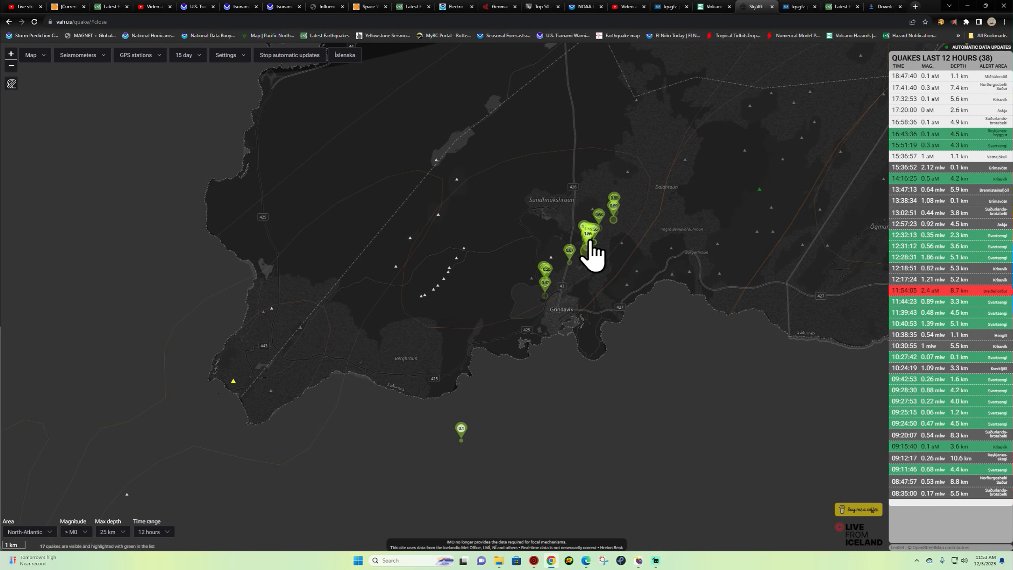
mouse_move(546, 268)
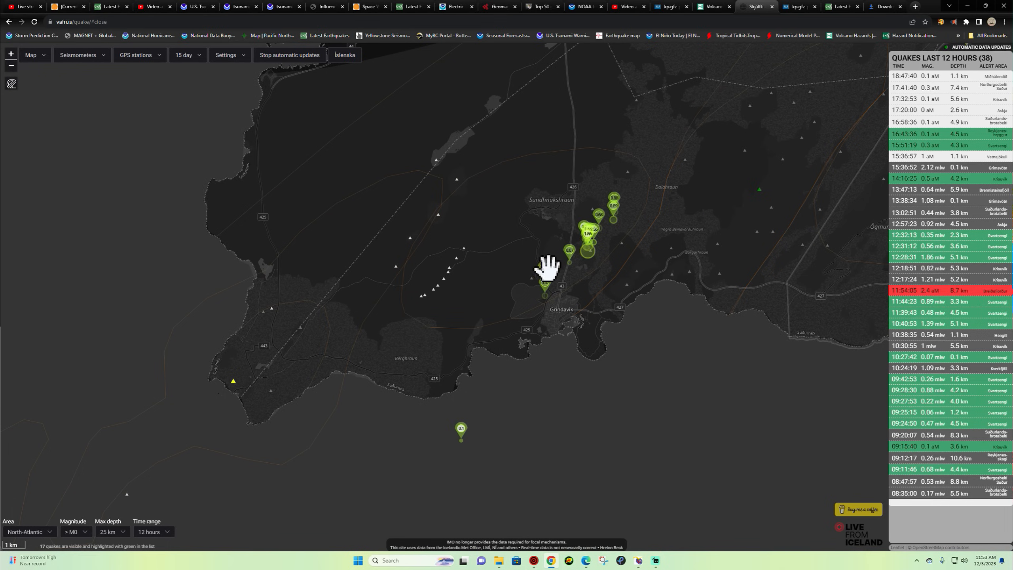
mouse_move(509, 305)
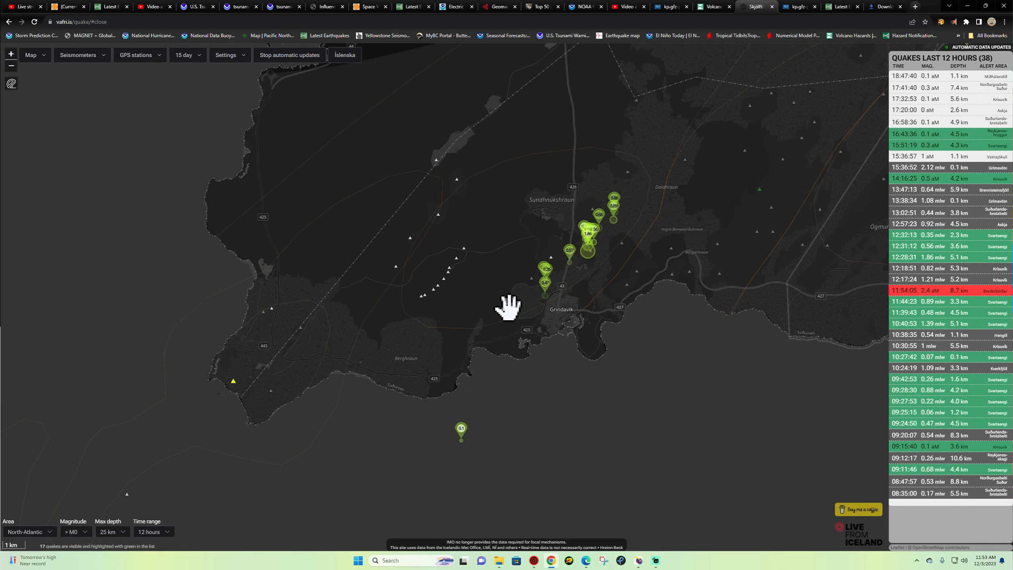
scroll(up, 3)
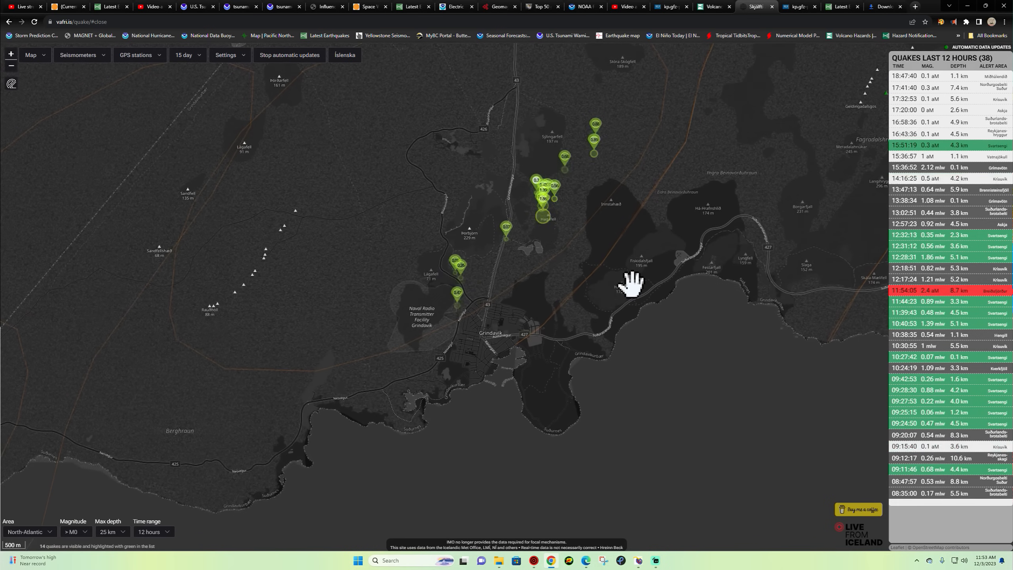
mouse_move(423, 323)
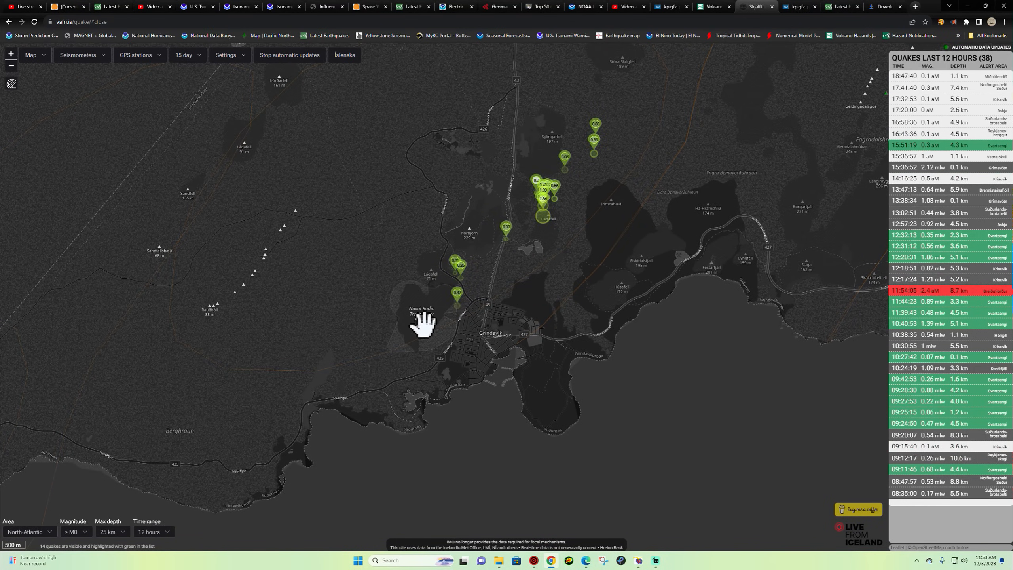
mouse_move(566, 142)
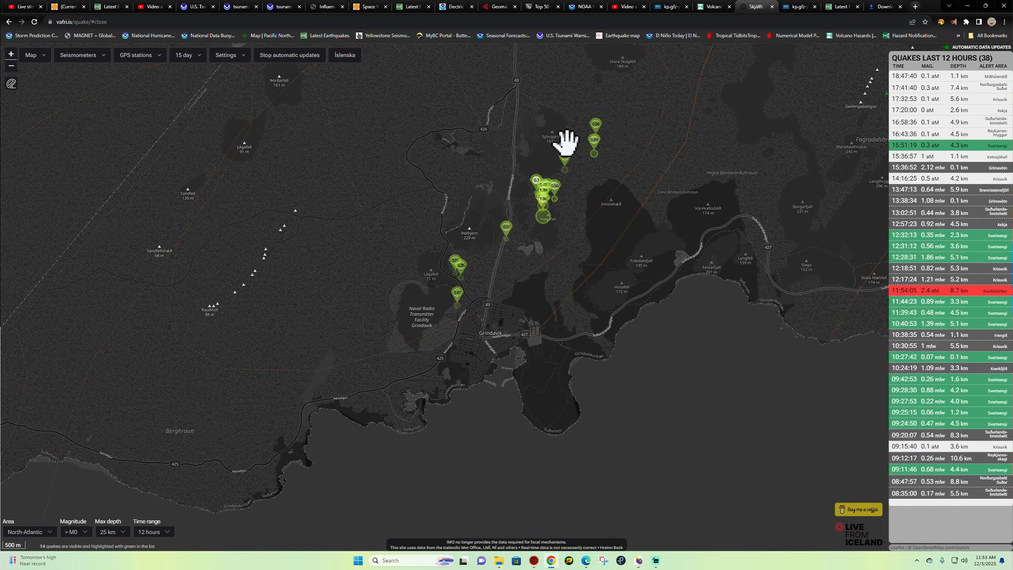
mouse_move(538, 161)
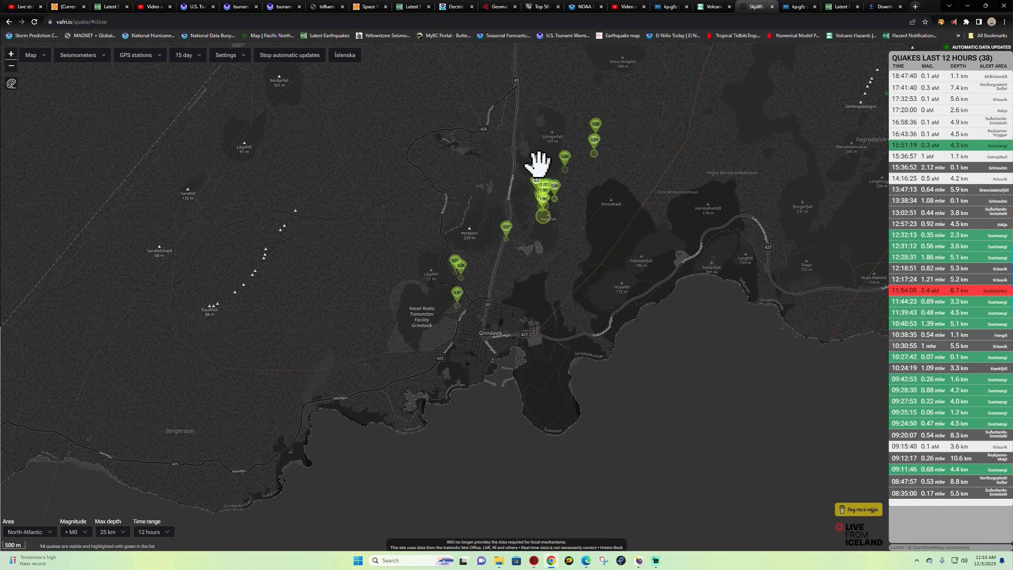
mouse_move(440, 321)
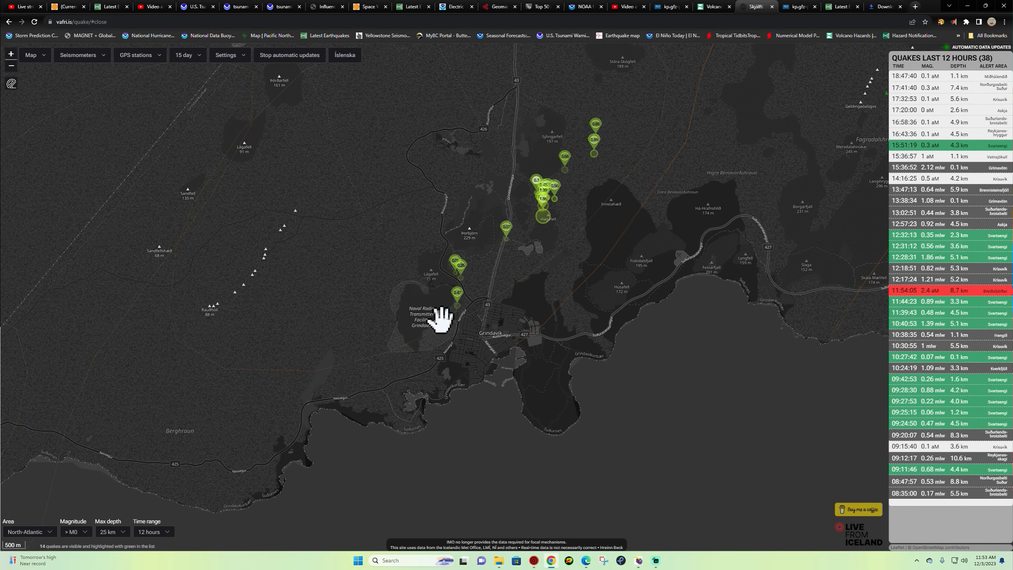
mouse_move(610, 116)
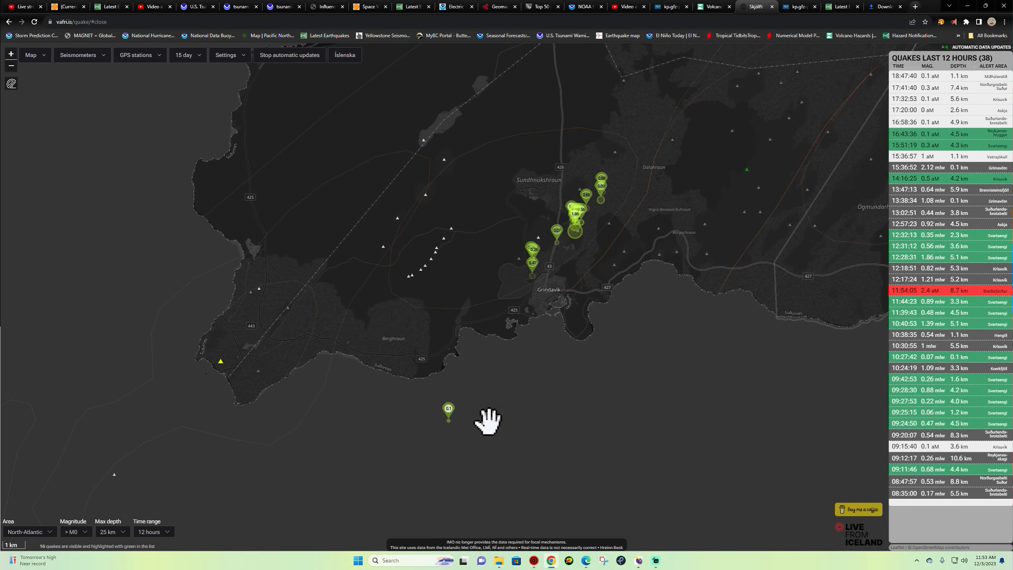
mouse_move(627, 394)
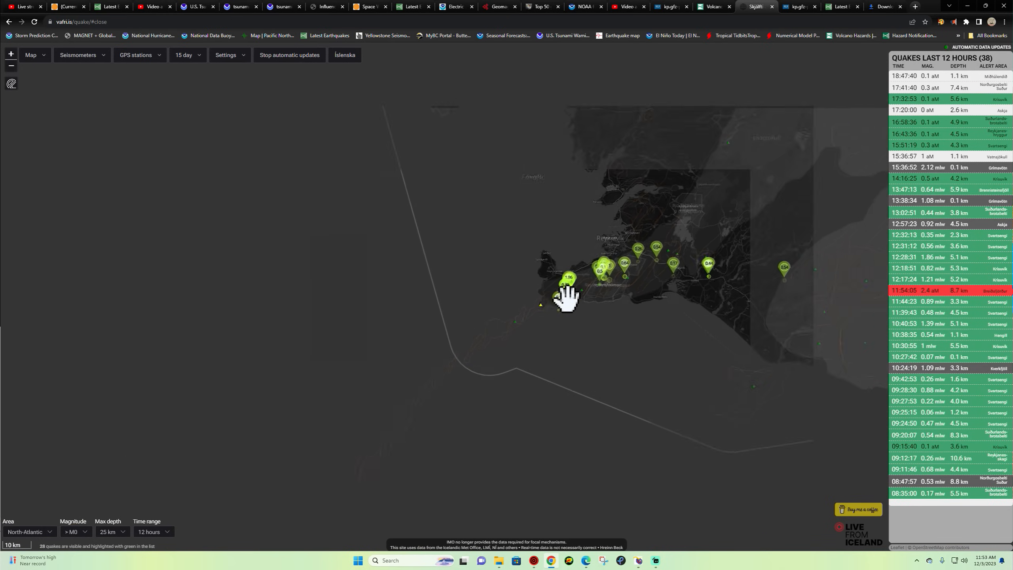
Switch to USGS Latest Earthquakes, zoom out worldwide, then zoom into Southern California.
click(412, 6)
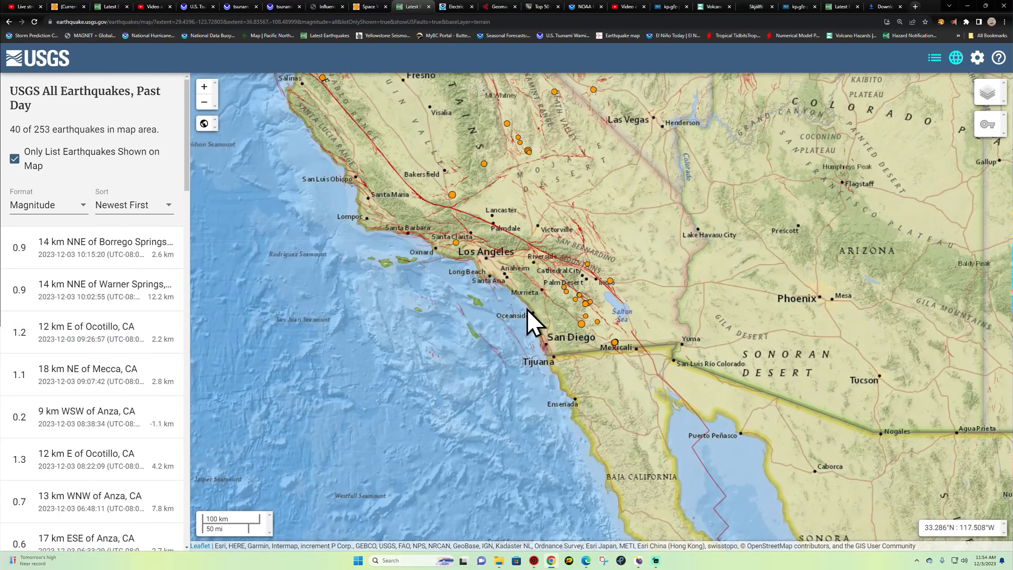
click(203, 102)
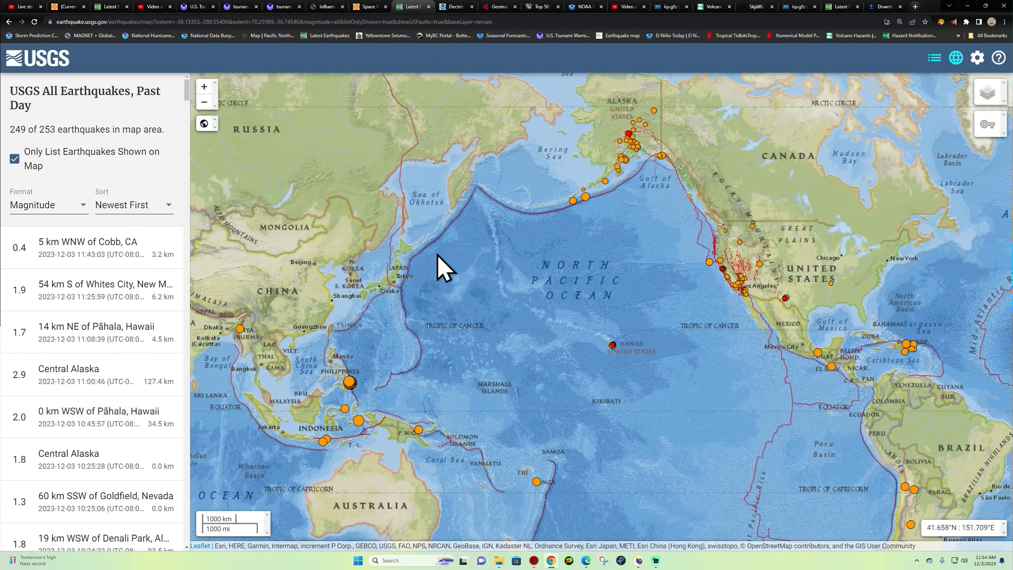
mouse_move(744, 326)
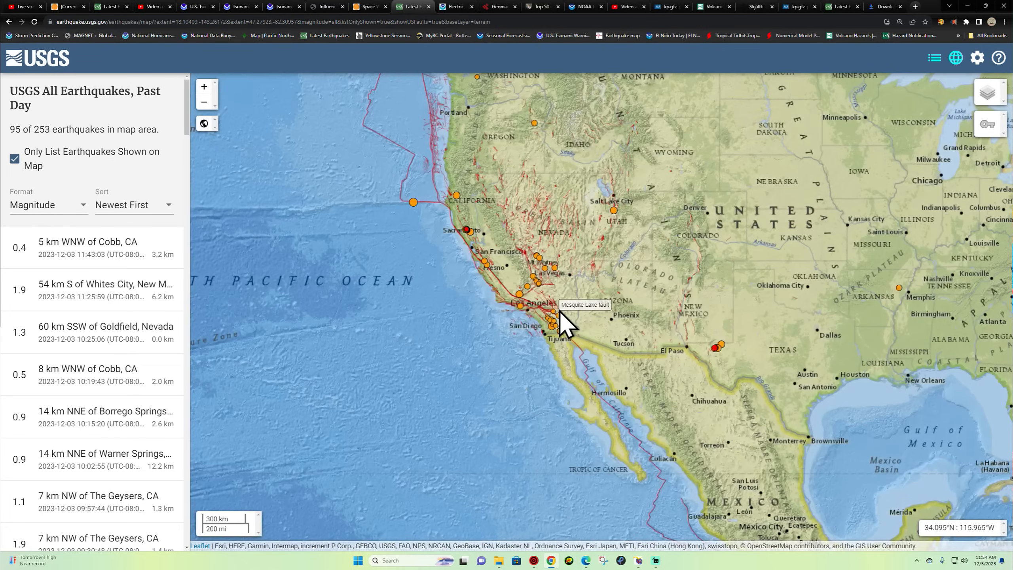
scroll(up, 3)
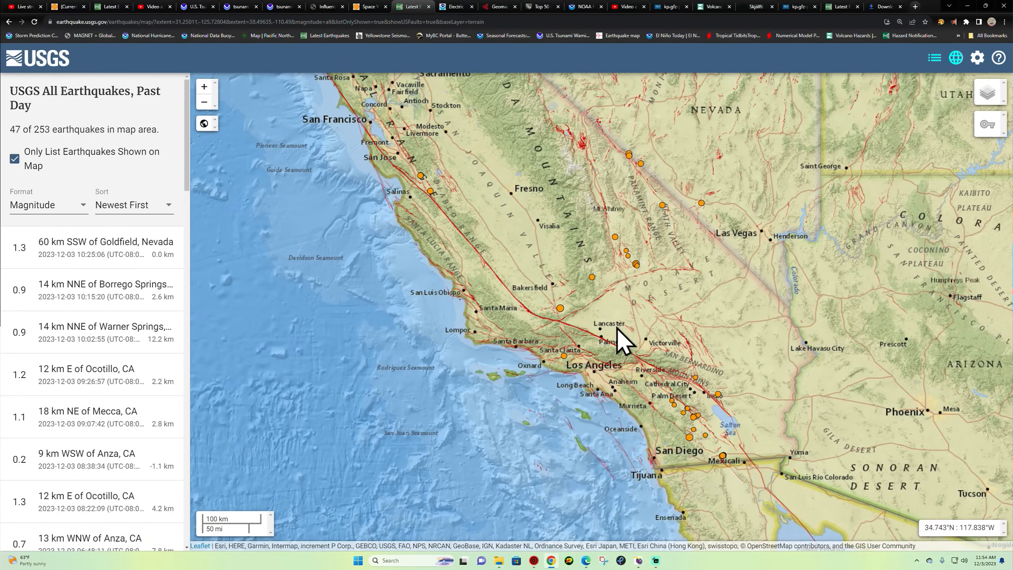
mouse_move(639, 375)
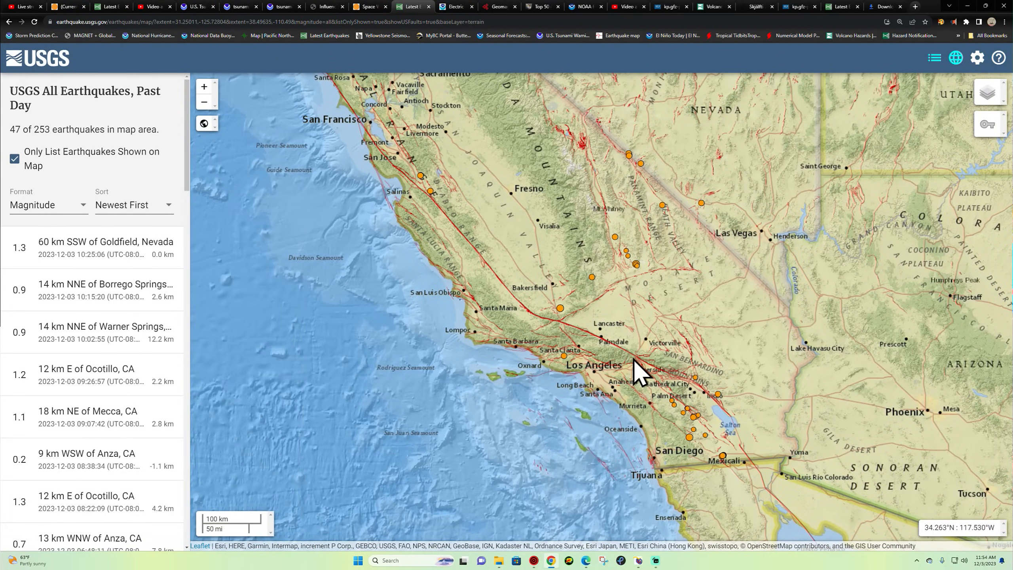
mouse_move(500, 257)
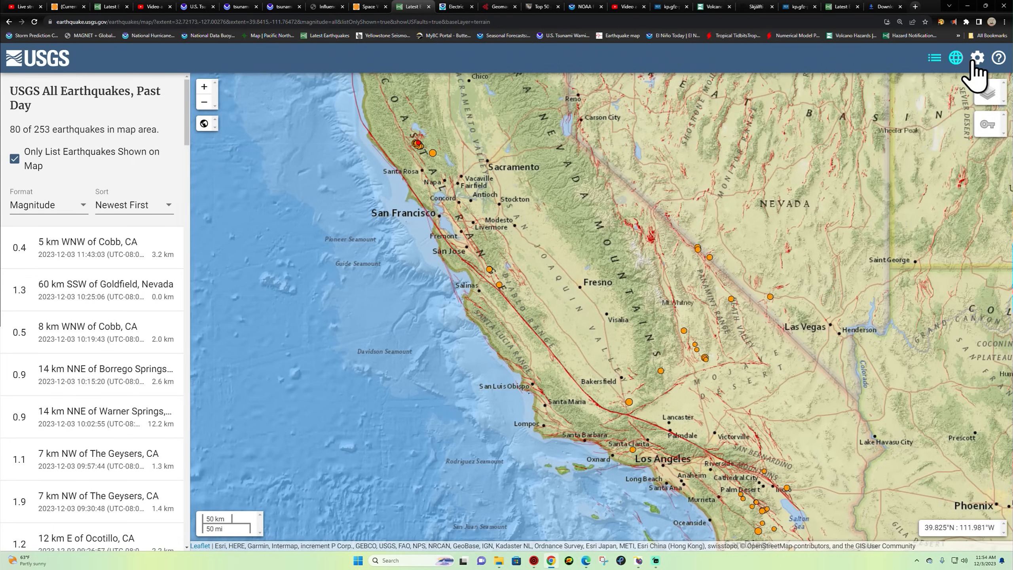
Bring up the USGS earthquake feed settings panel over the past-day M2.5+ feed.
click(976, 58)
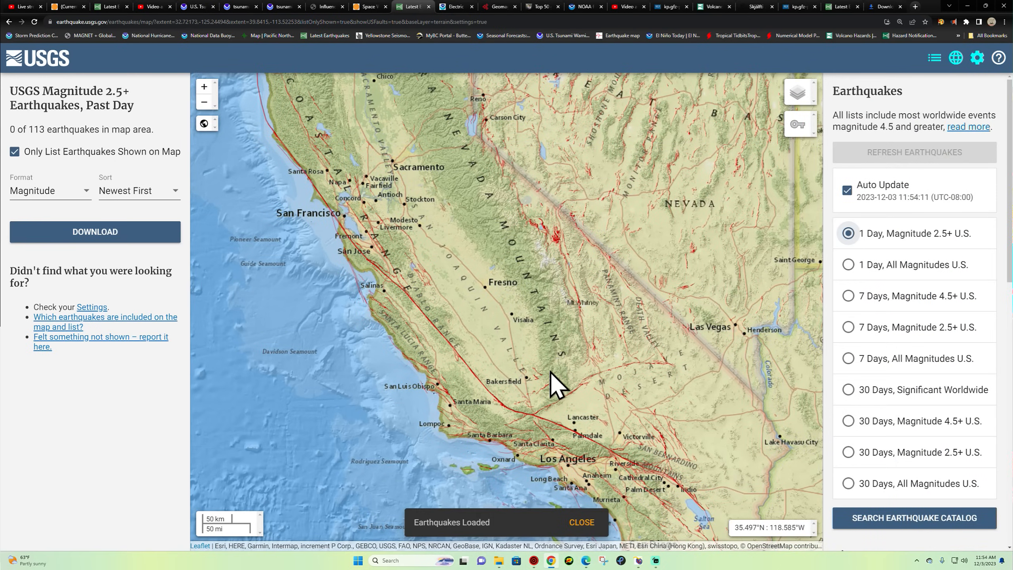
scroll(down, 3)
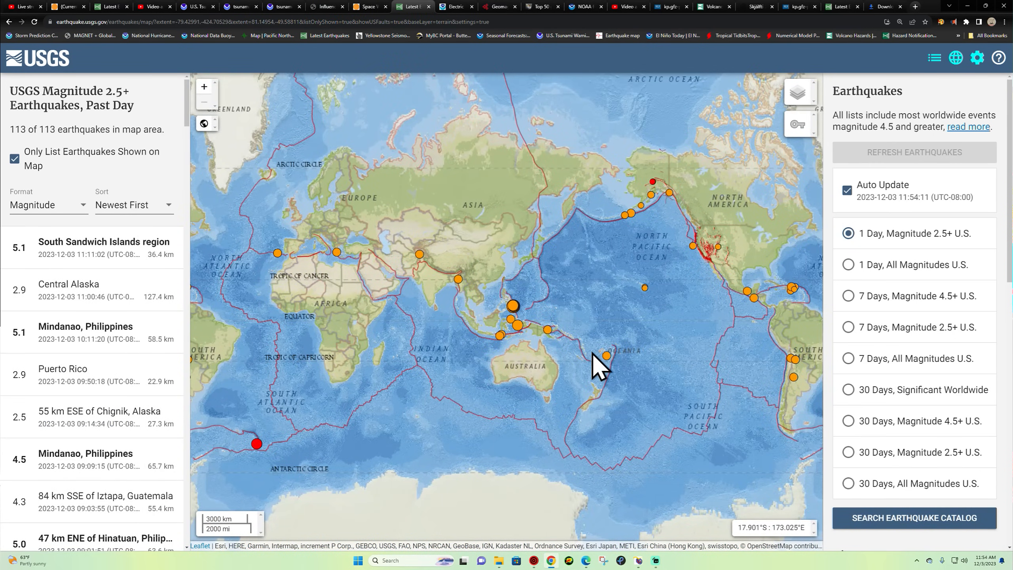
mouse_move(602, 340)
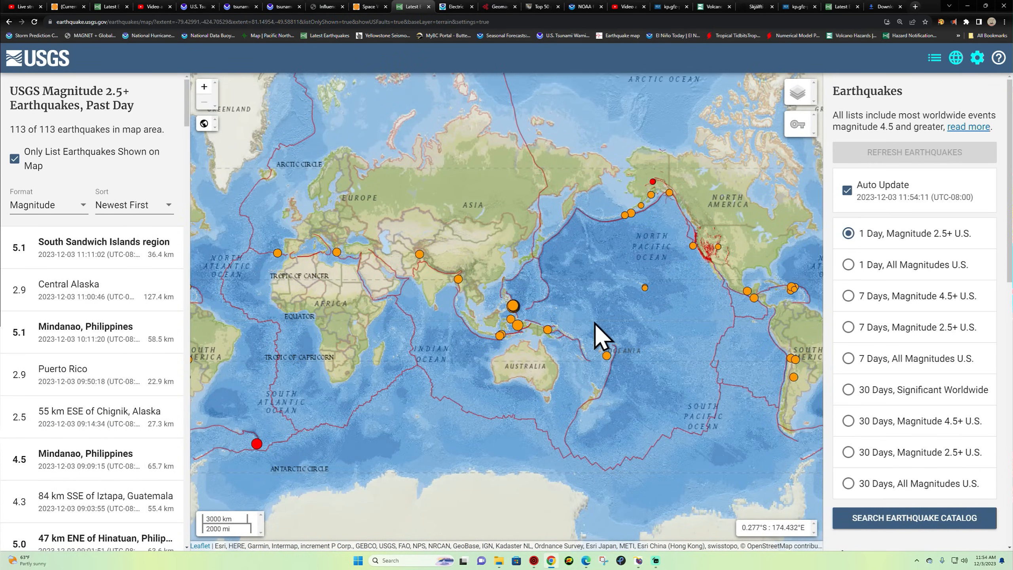
mouse_move(610, 294)
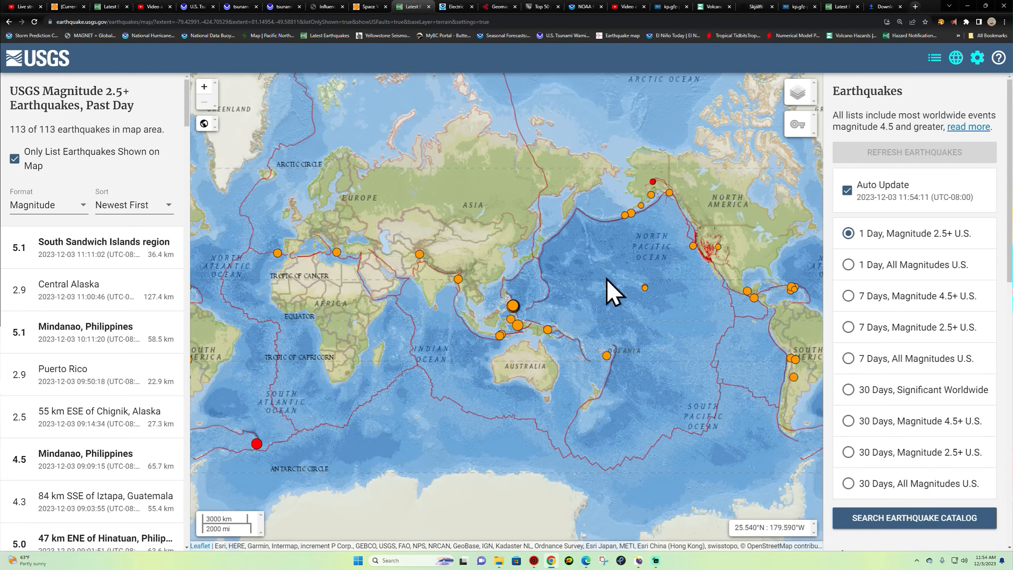
mouse_move(549, 258)
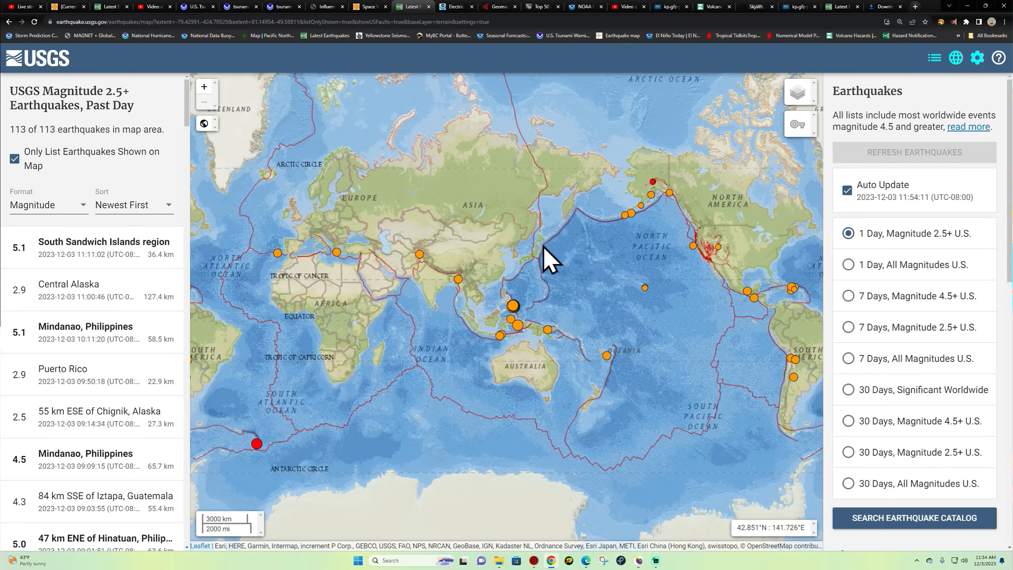
mouse_move(769, 294)
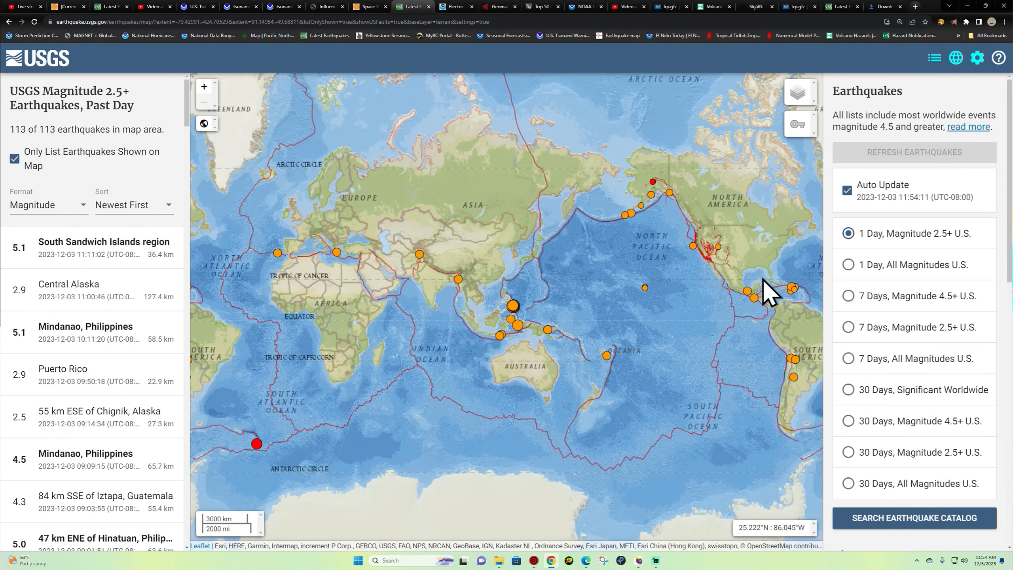
mouse_move(674, 219)
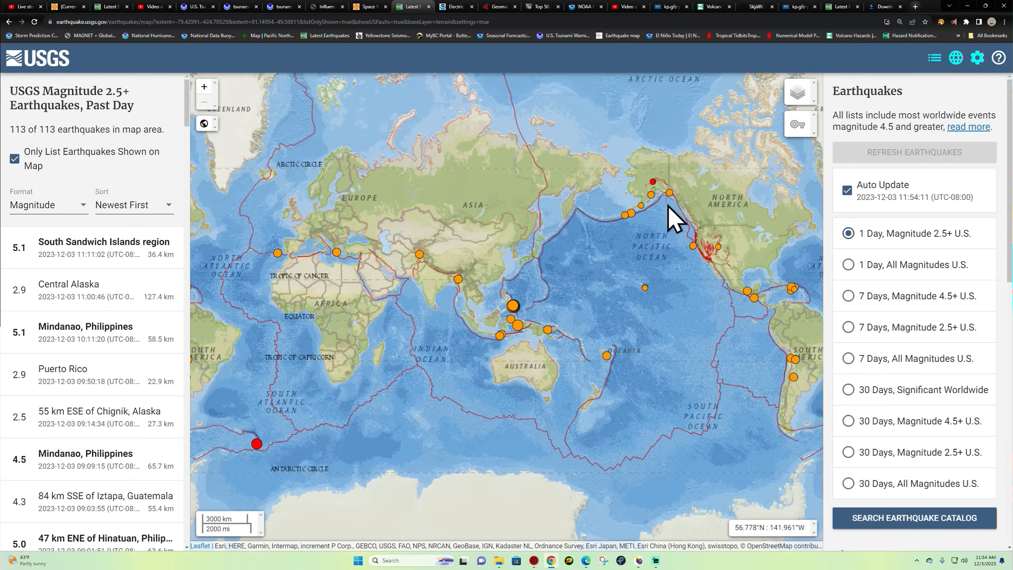
mouse_move(713, 279)
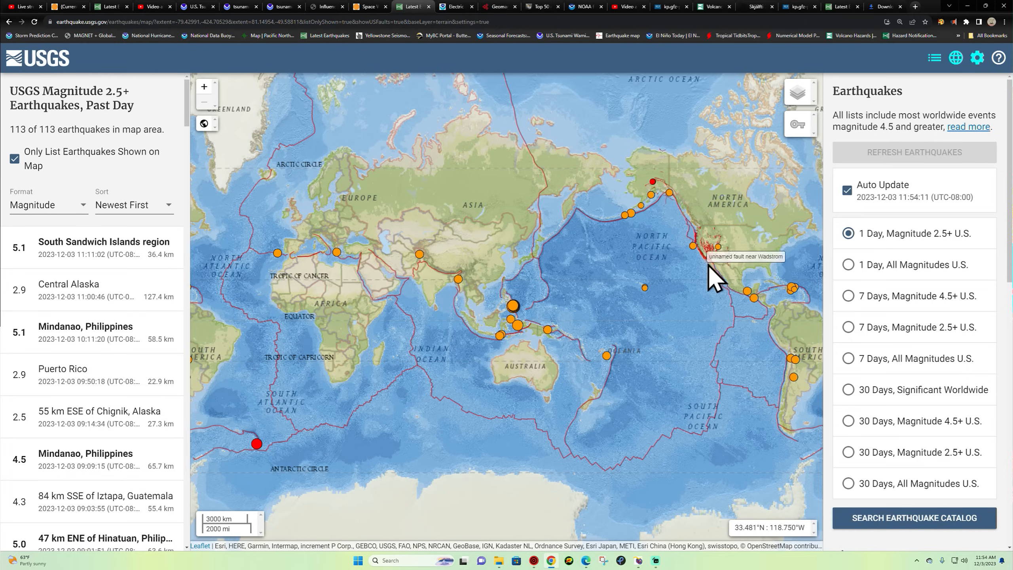
mouse_move(719, 288)
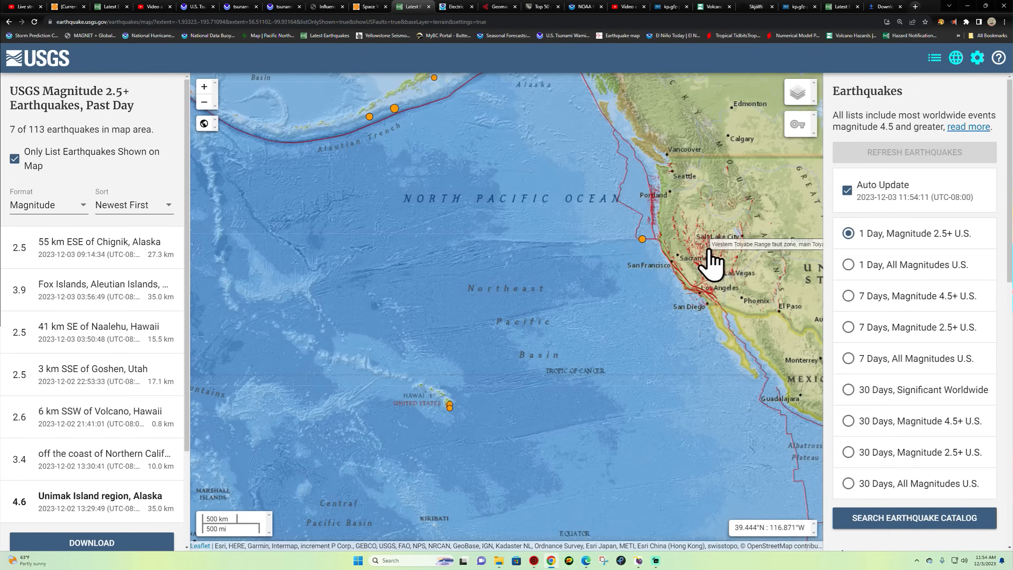
Select the '1 Day, All Magnitudes U.S.' feed to view the Ocotillo, CA swarm.
click(847, 264)
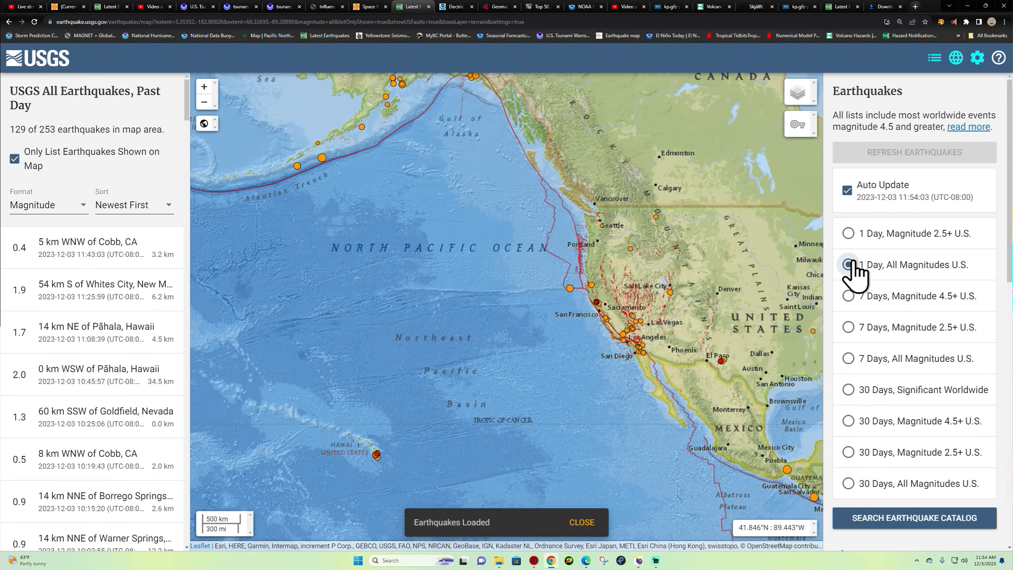
click(847, 233)
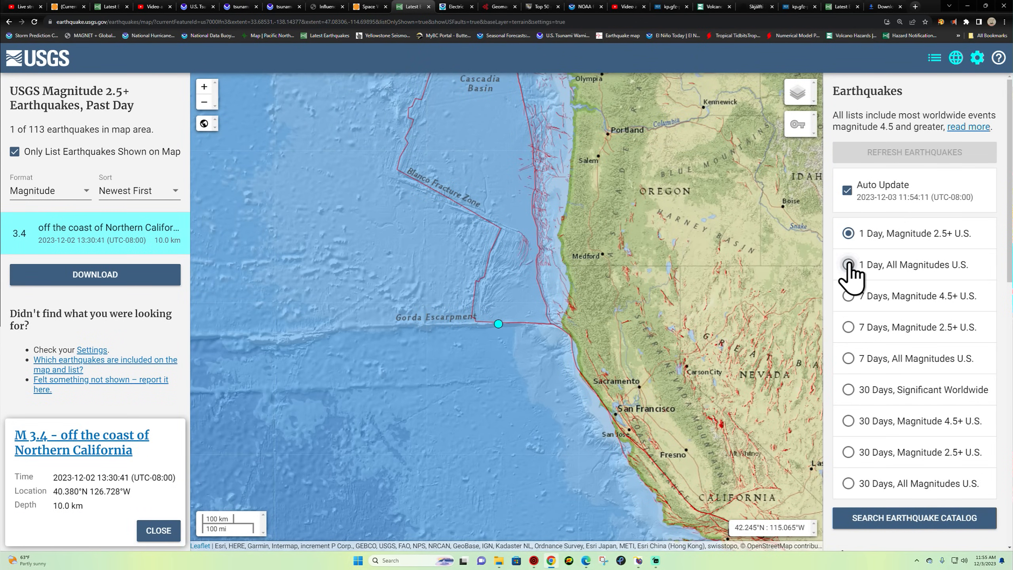
click(848, 264)
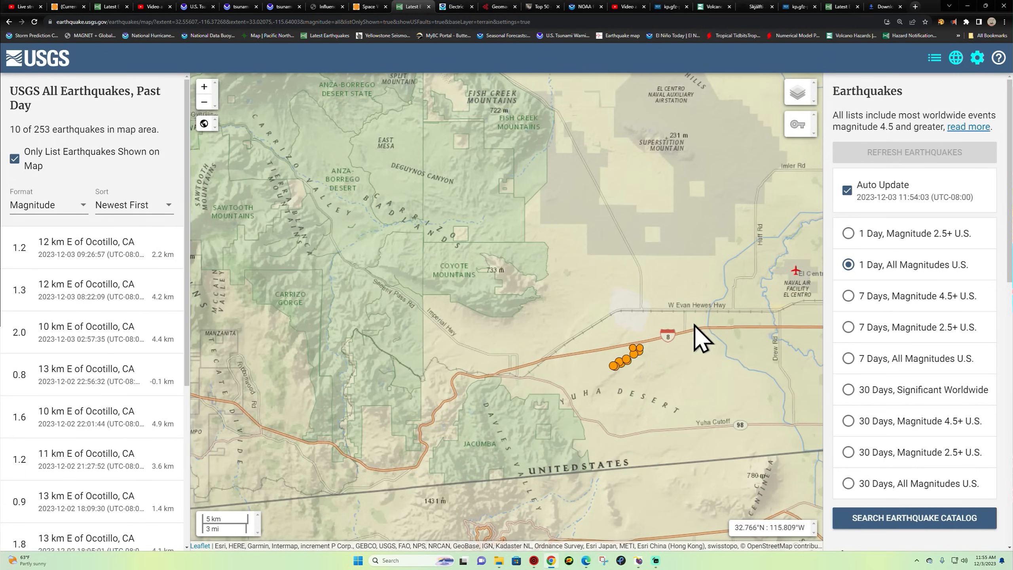
mouse_move(730, 339)
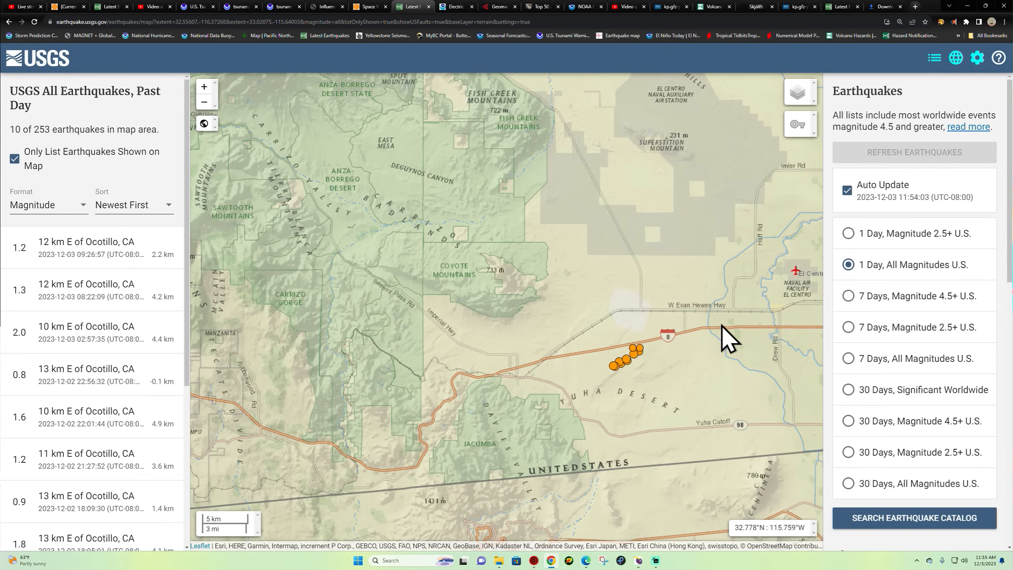
mouse_move(110, 413)
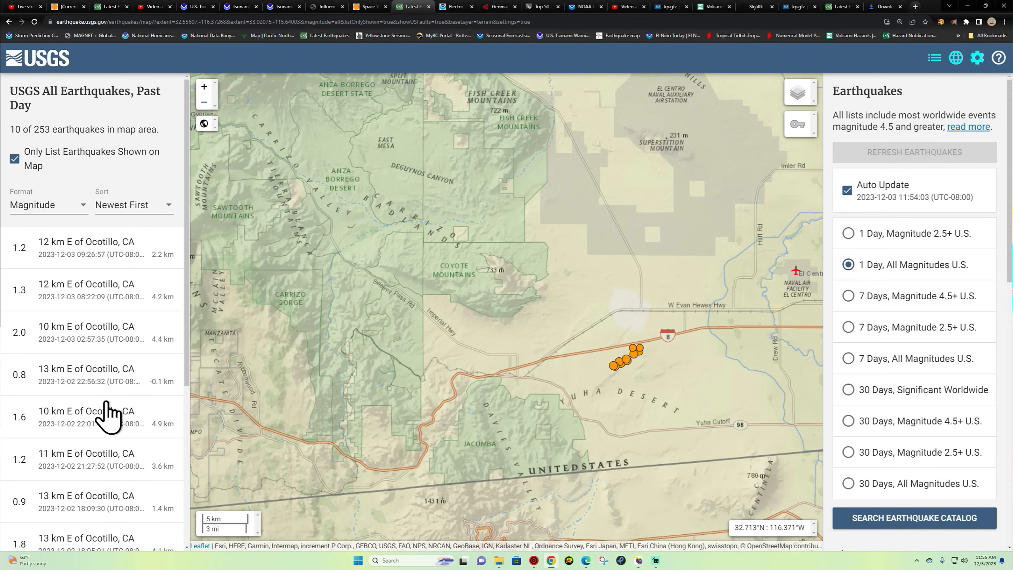
mouse_move(92, 281)
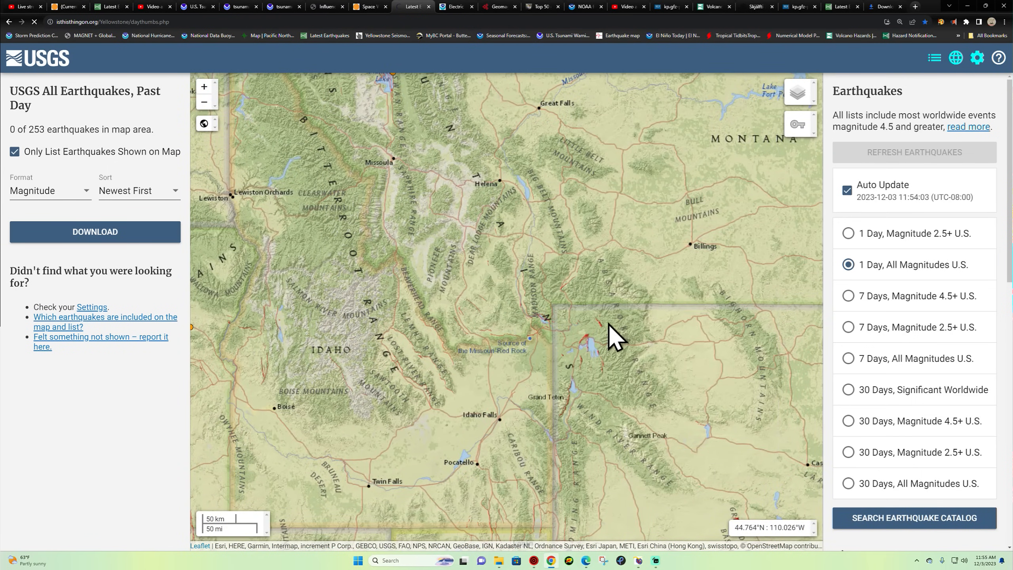
mouse_move(627, 342)
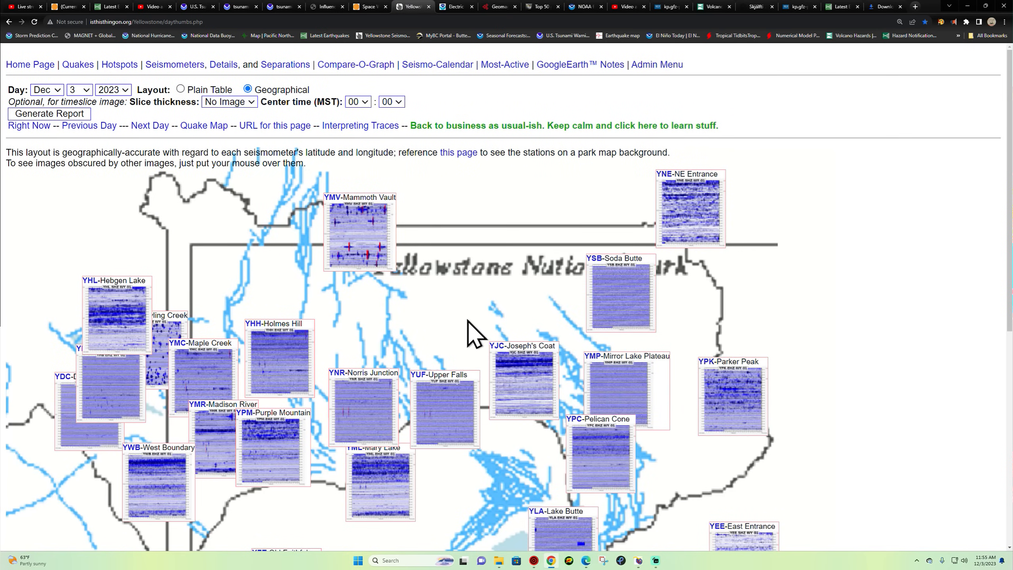
View the YNR Norris Junction seismogram, then scroll back to the southern Yellowstone stations.
scroll(down, 3)
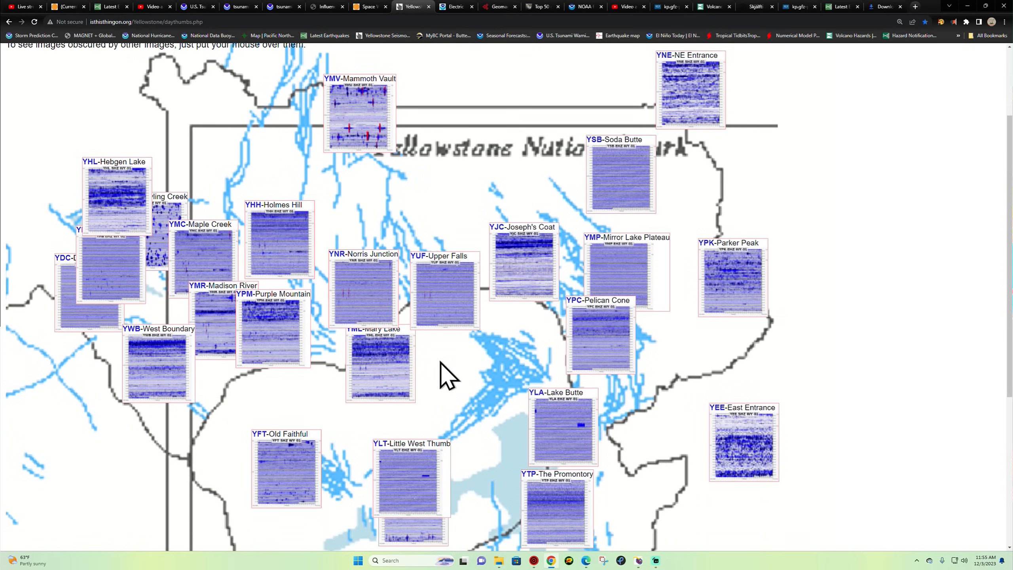
scroll(down, 3)
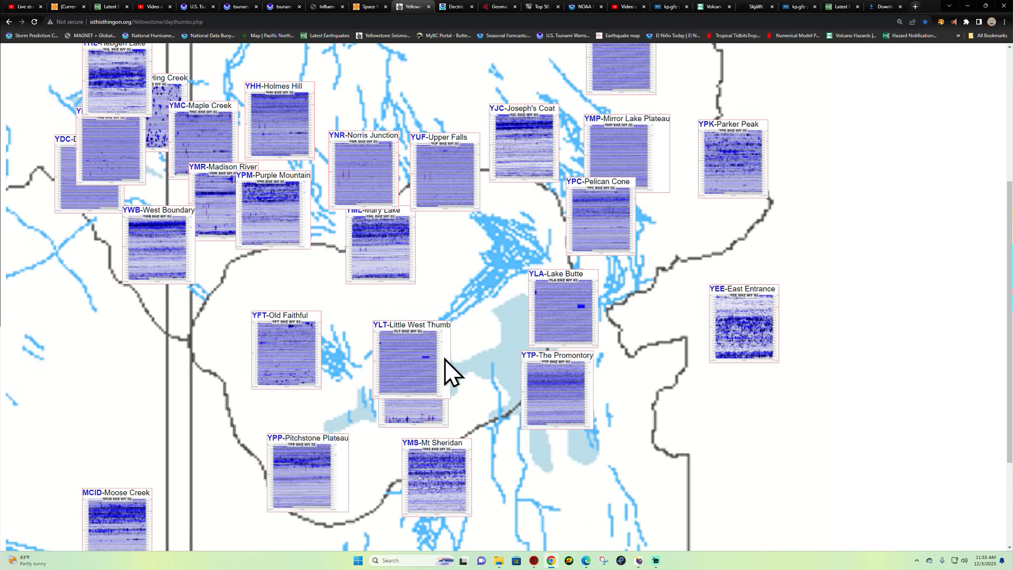
scroll(down, 3)
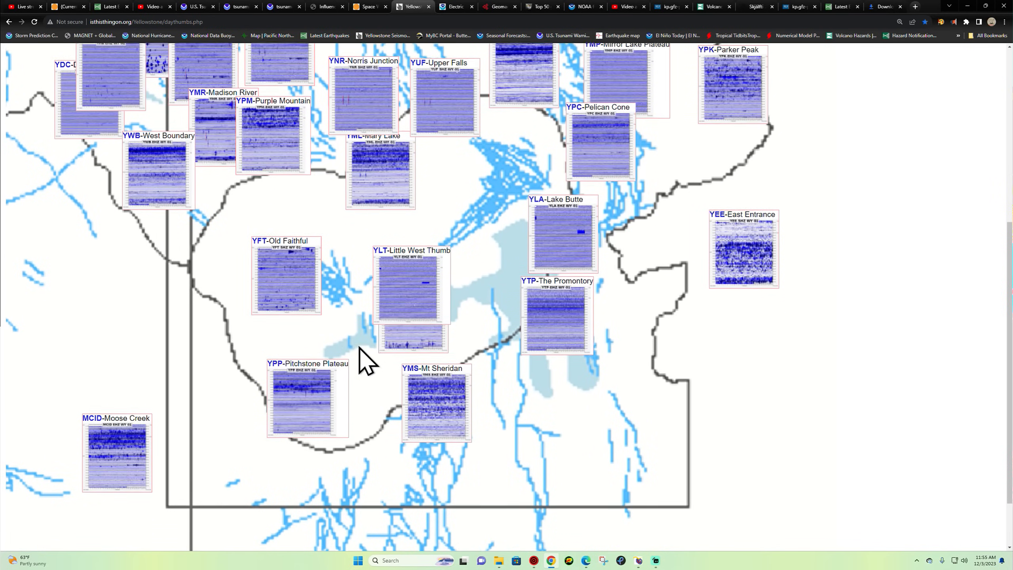
scroll(up, 3)
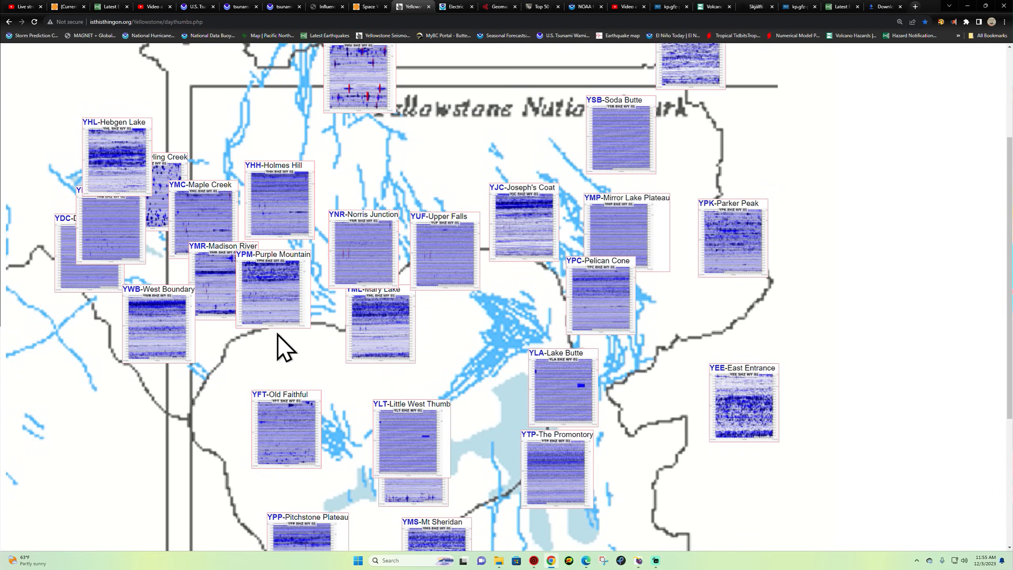
mouse_move(336, 300)
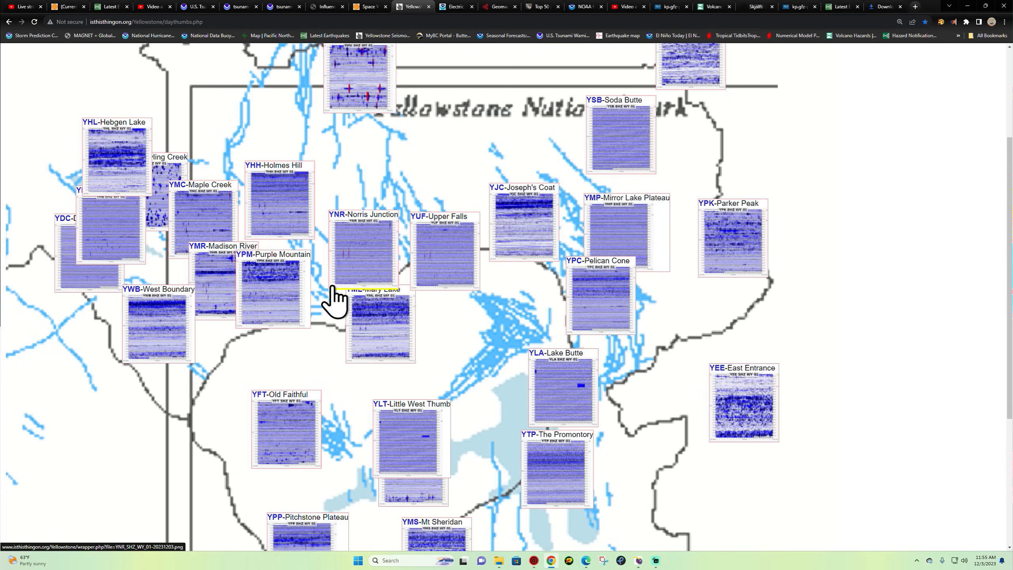
mouse_move(875, 400)
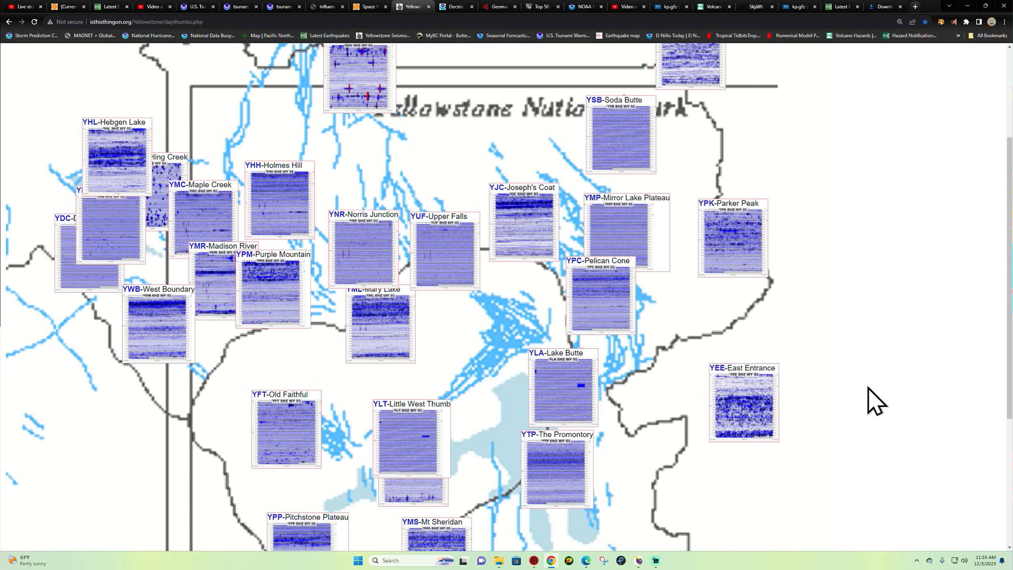
mouse_move(480, 346)
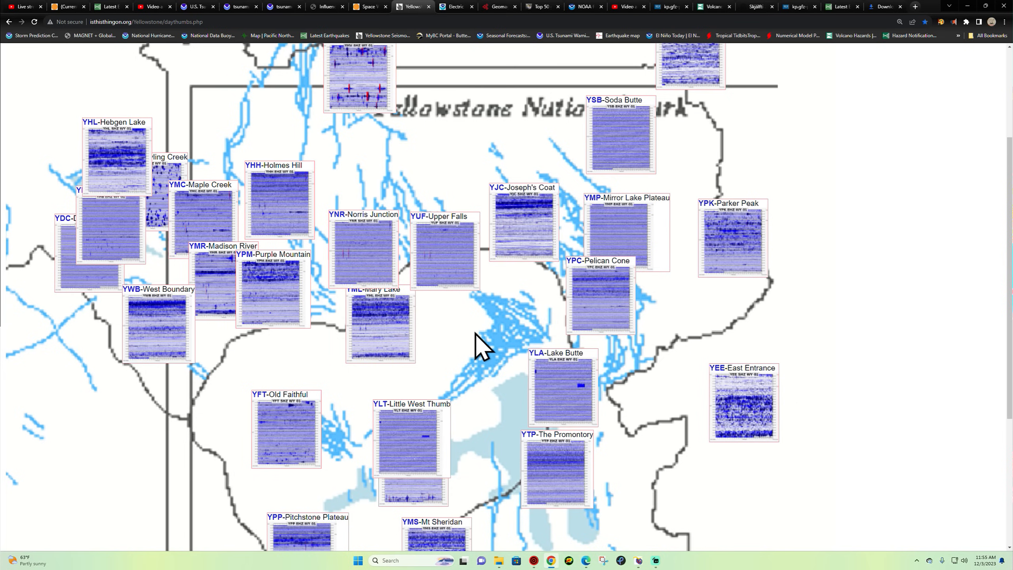
mouse_move(485, 326)
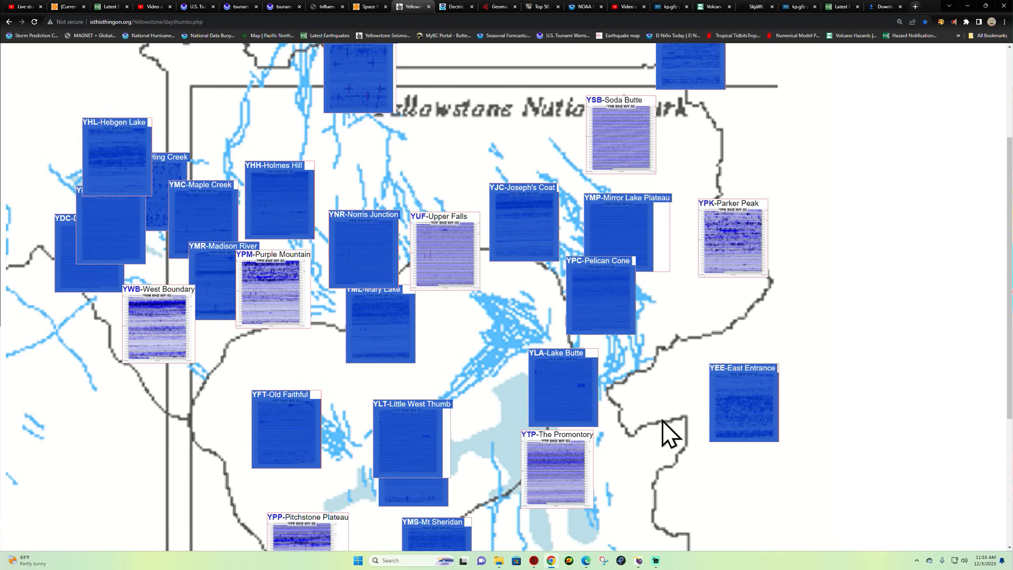
scroll(down, 3)
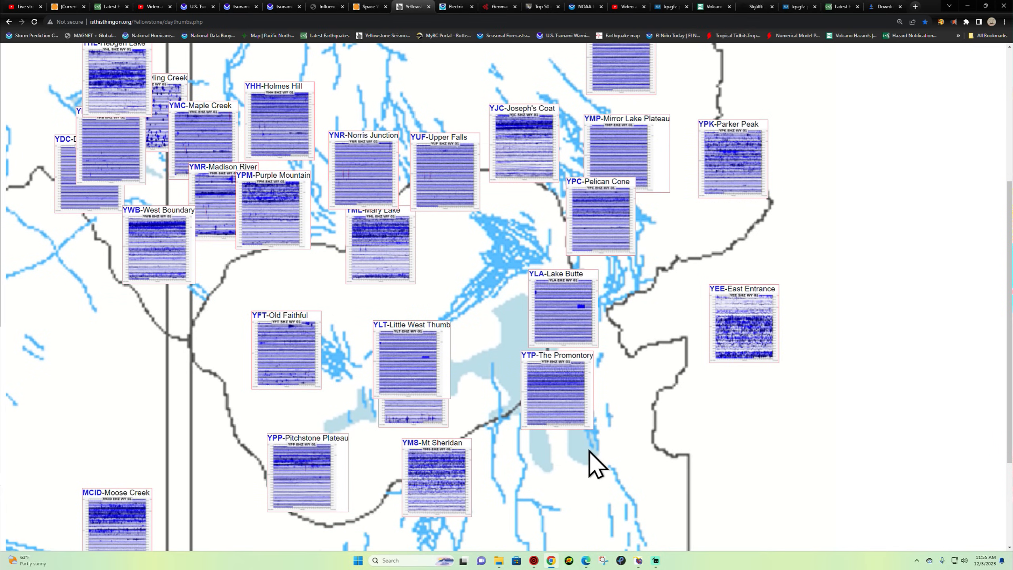
mouse_move(408, 449)
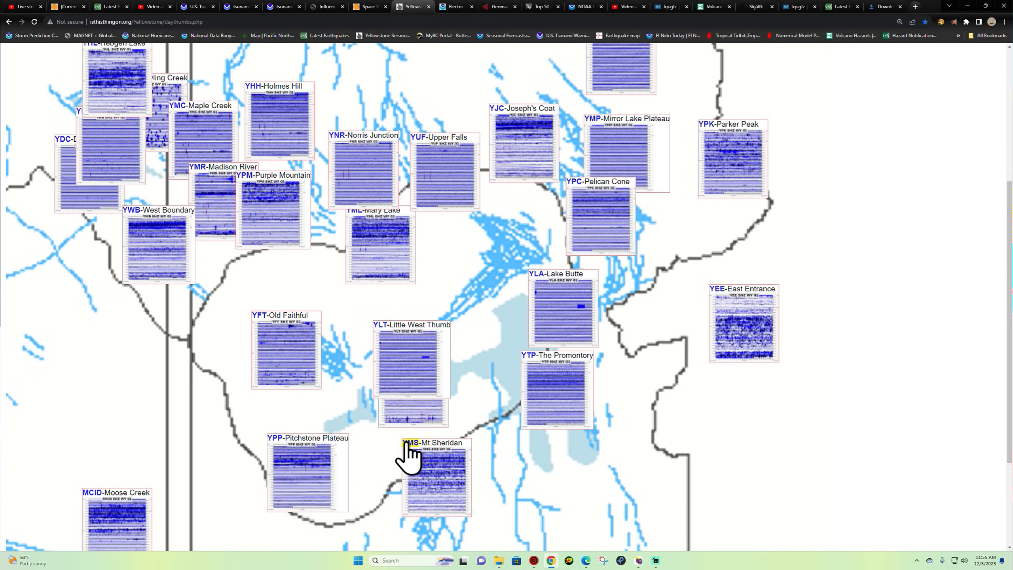
mouse_move(333, 168)
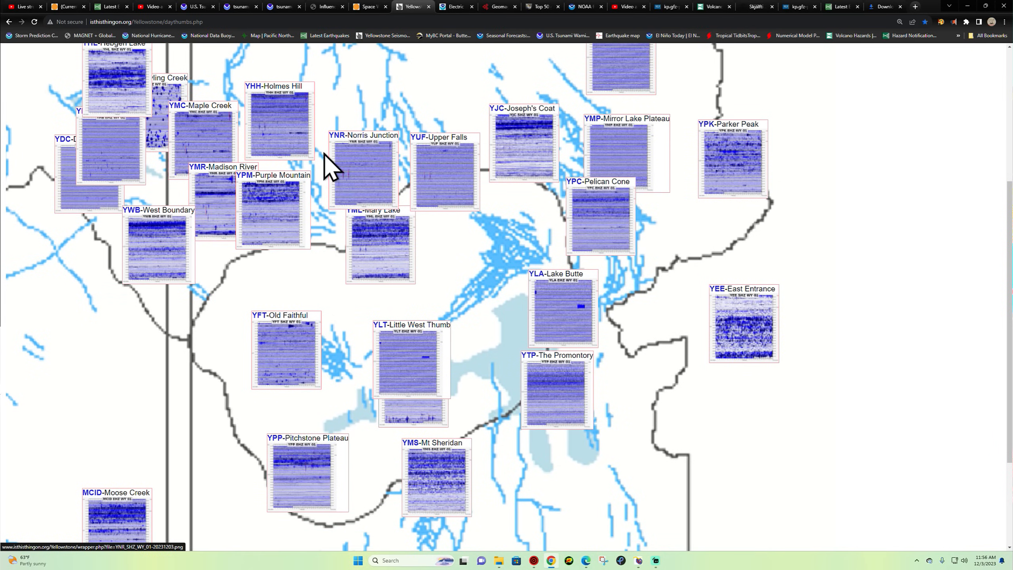
click(364, 171)
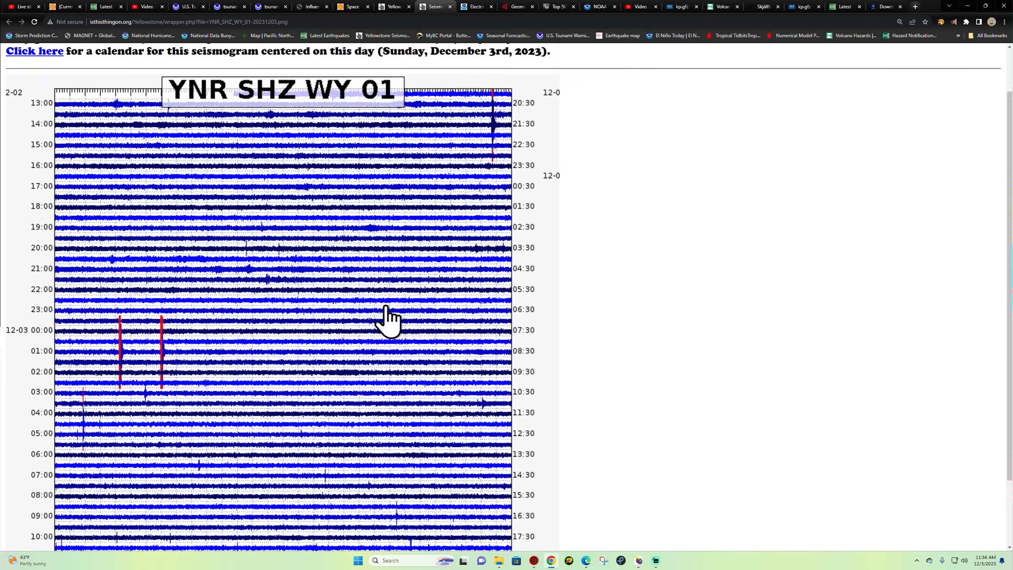
scroll(down, 3)
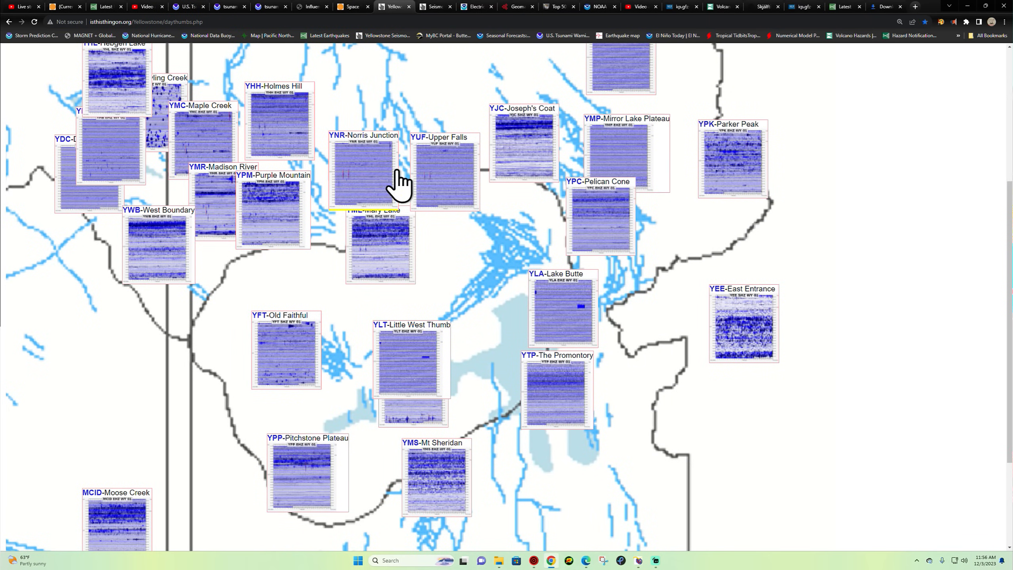
mouse_move(316, 207)
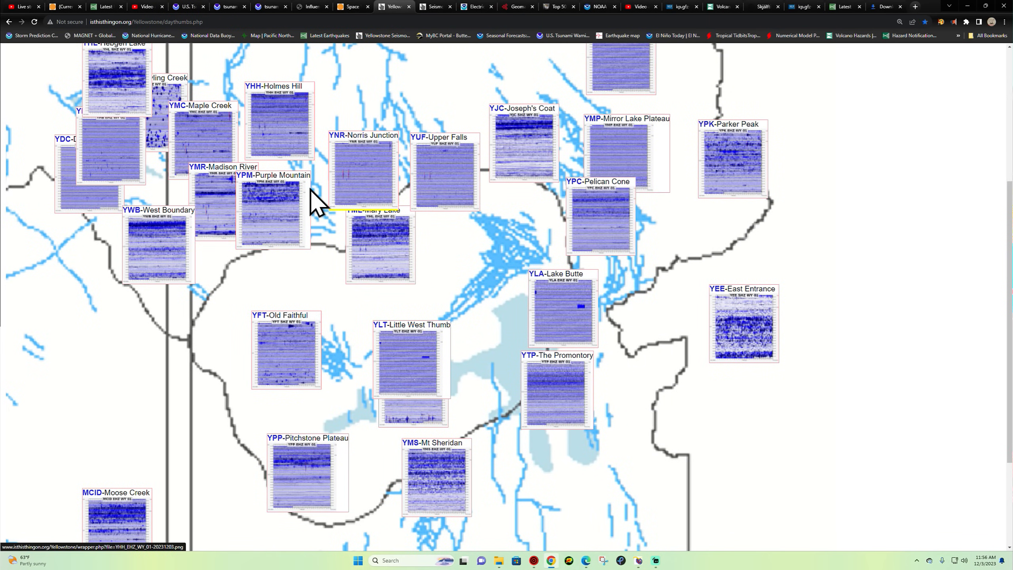
scroll(down, 3)
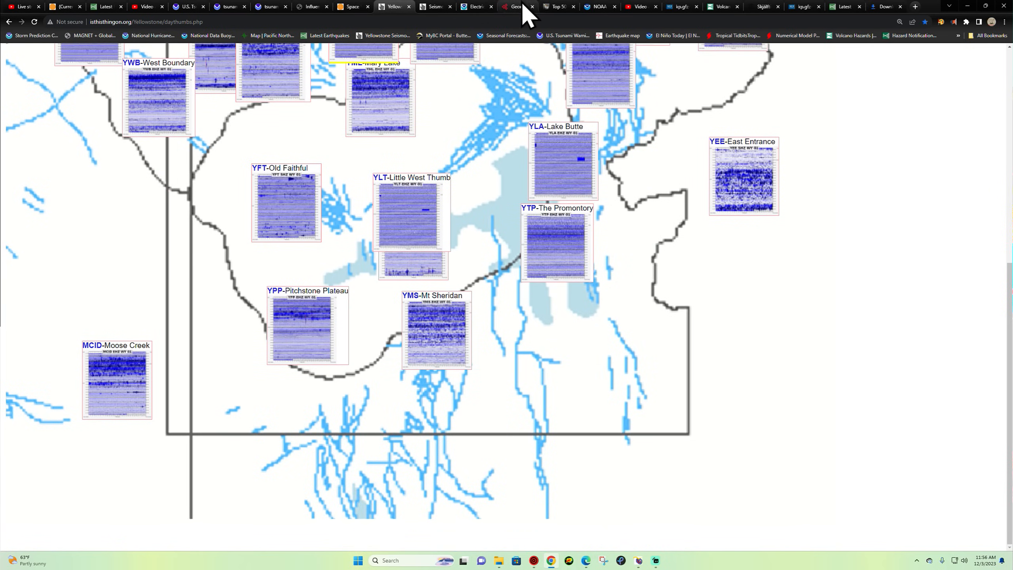
Switch to USGS Latest Earthquakes and zoom out to the whole world map.
click(393, 6)
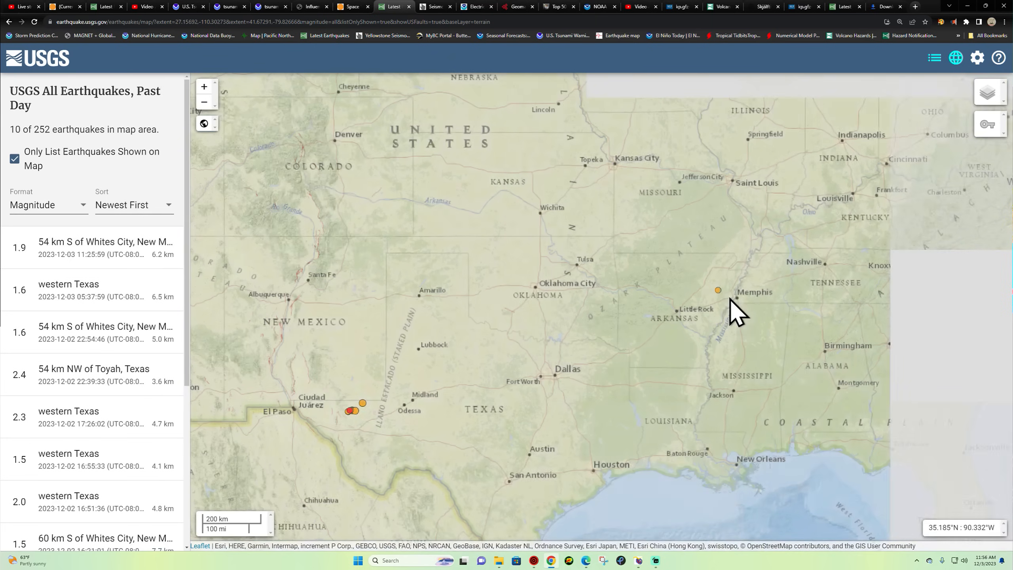
click(717, 290)
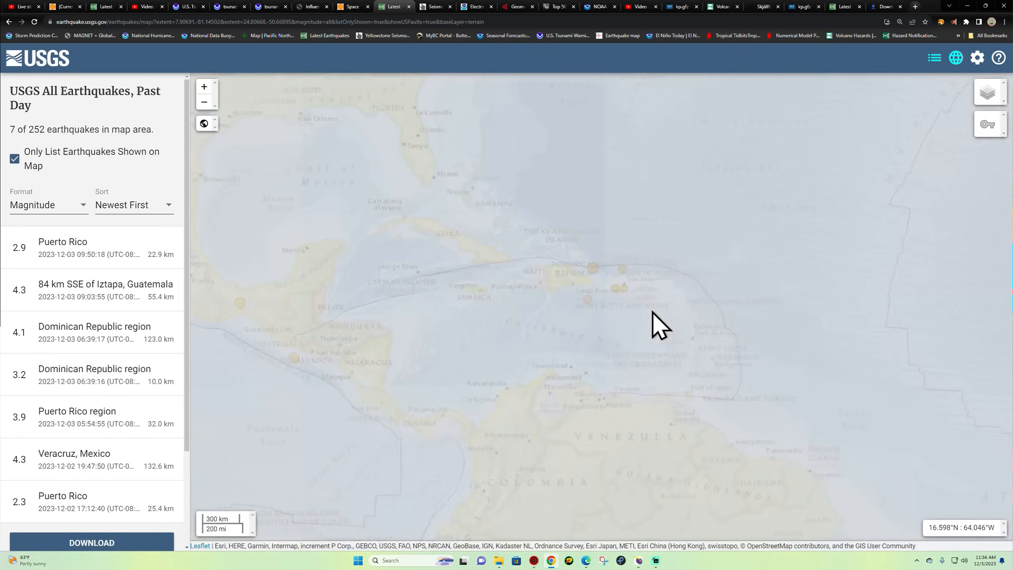
click(203, 101)
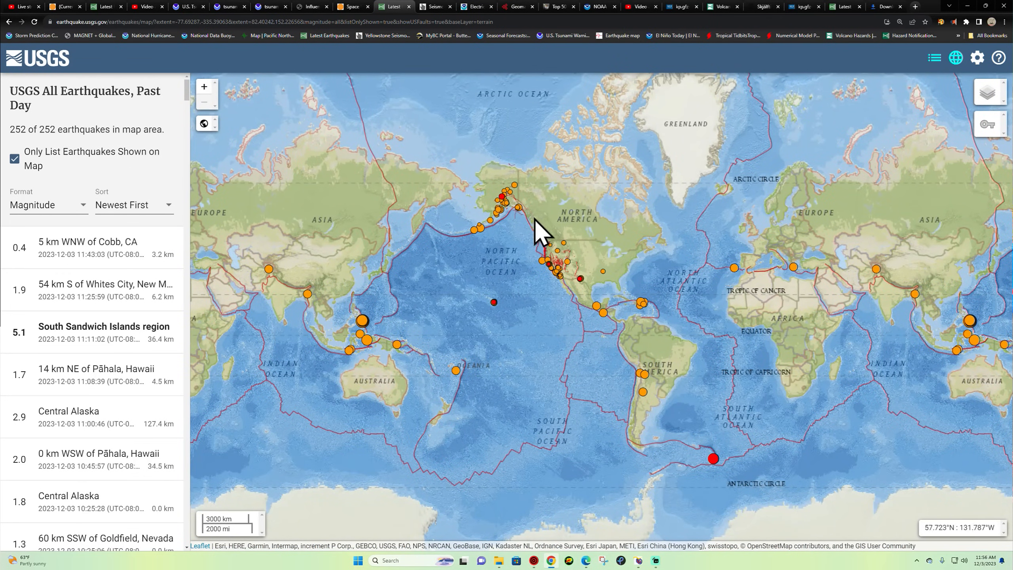
mouse_move(659, 294)
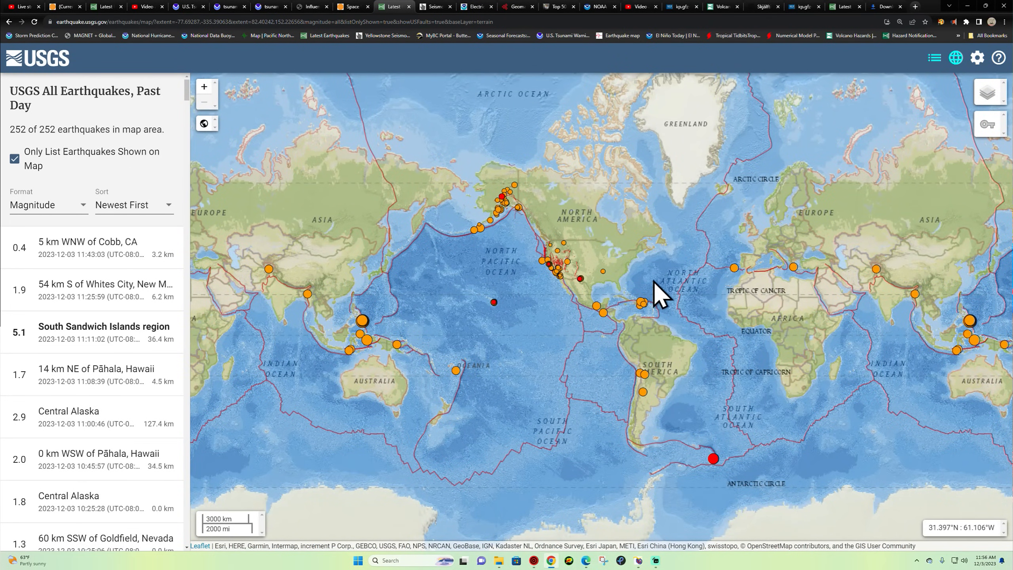
mouse_move(657, 309)
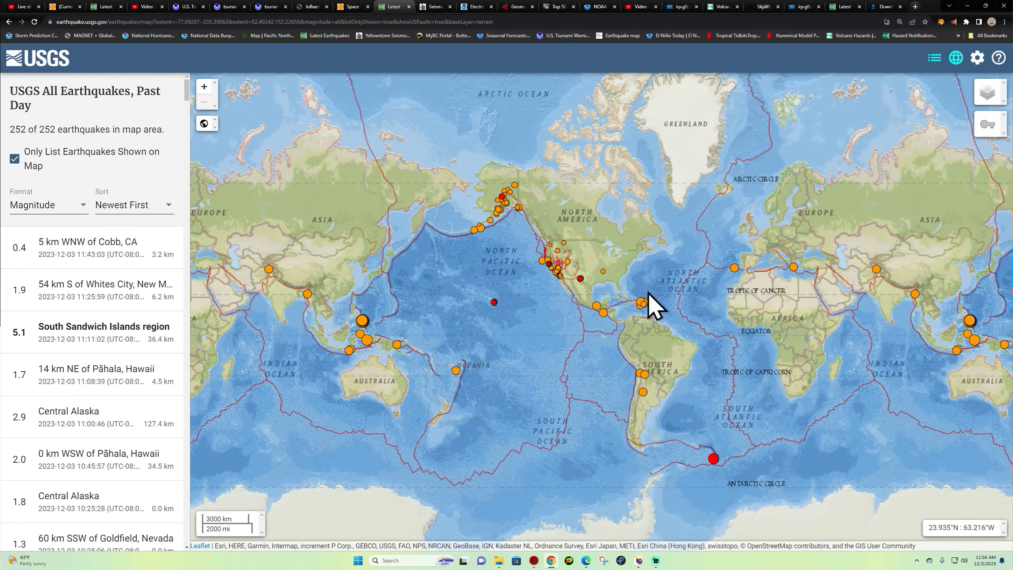
mouse_move(571, 219)
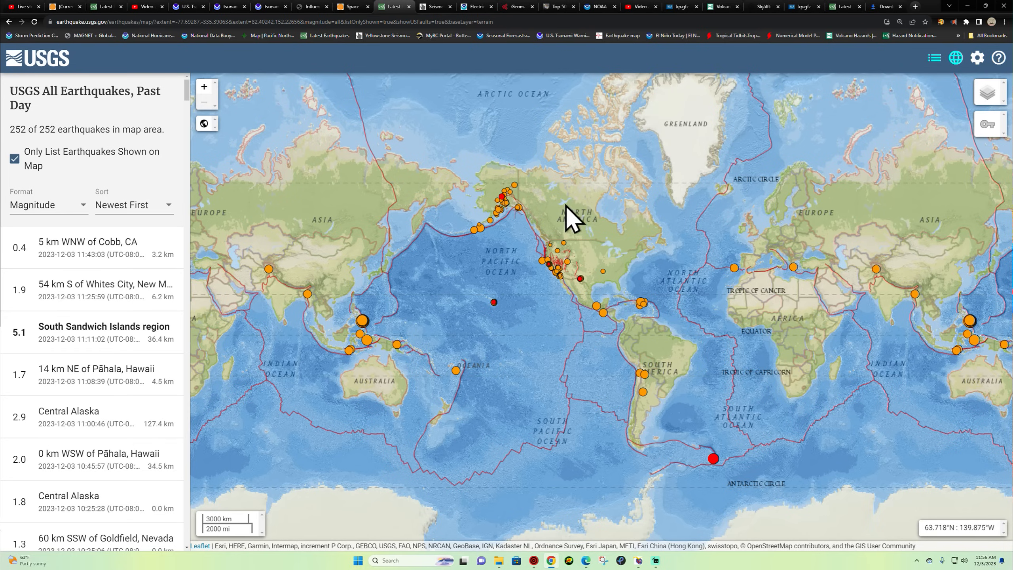
mouse_move(646, 533)
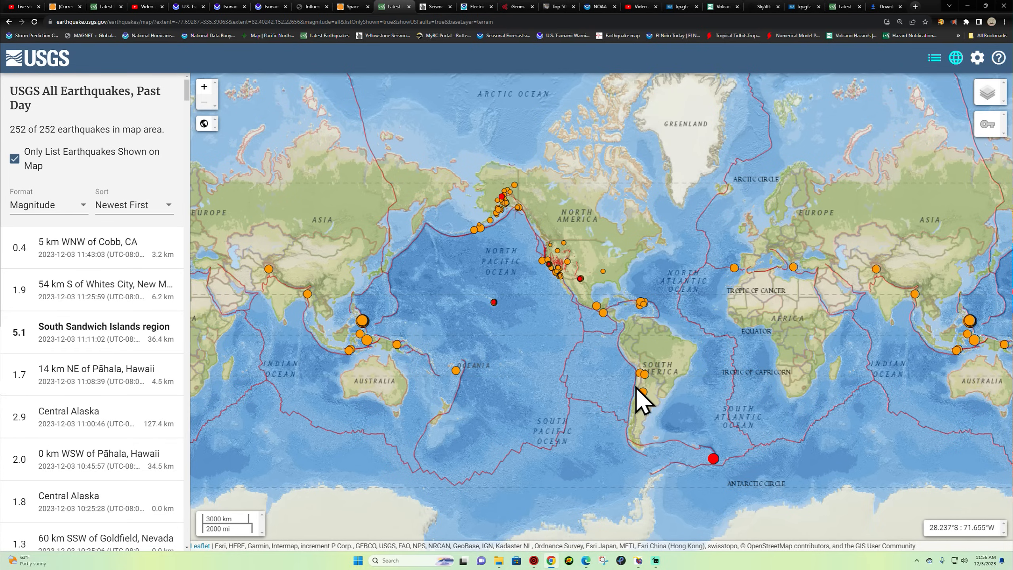
mouse_move(413, 255)
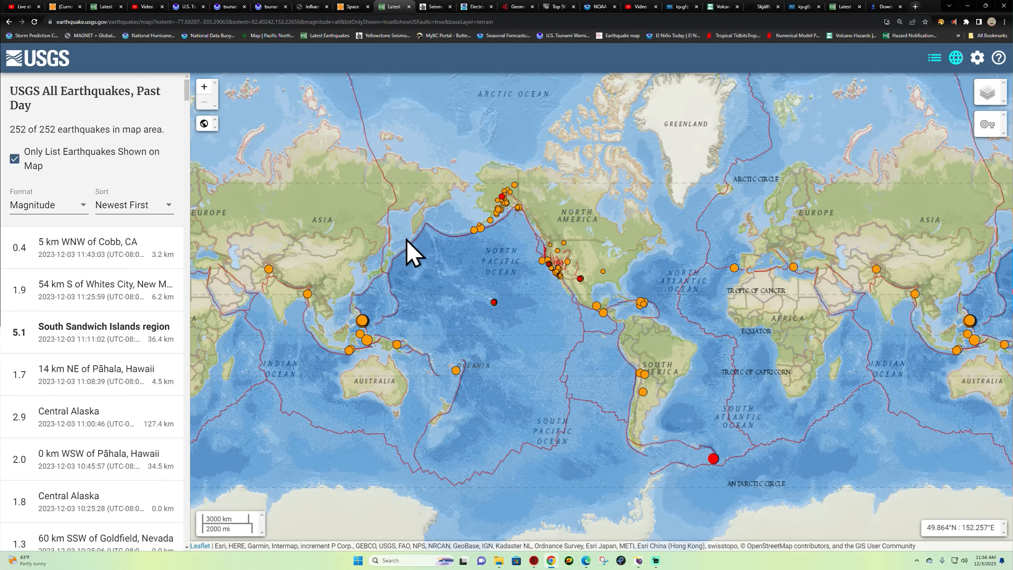
mouse_move(411, 349)
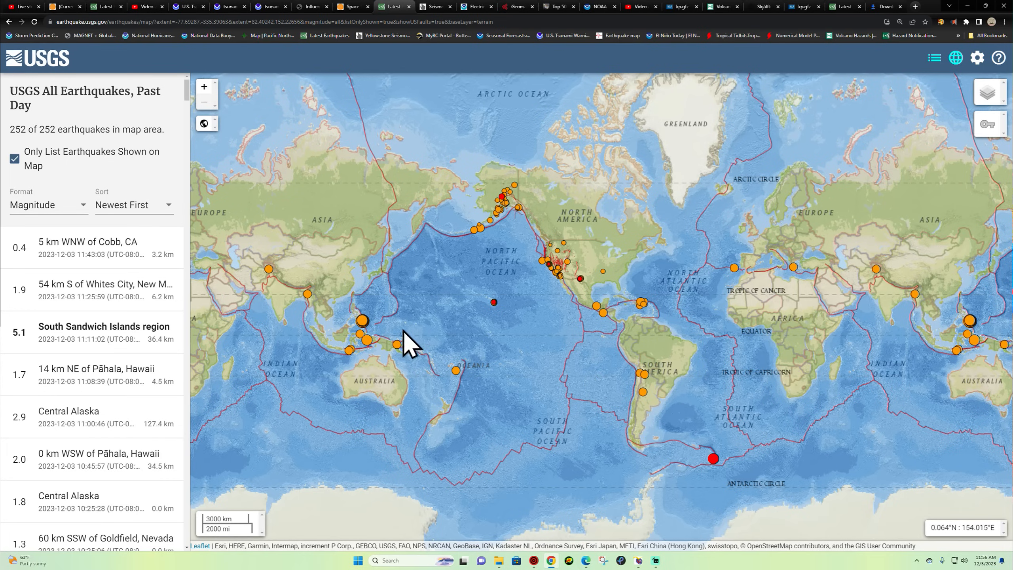
mouse_move(605, 402)
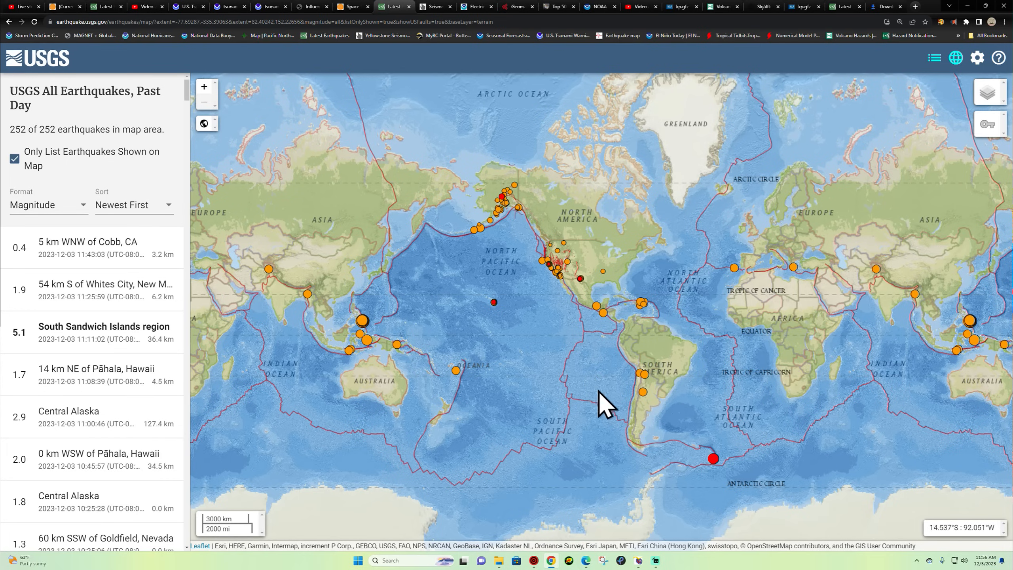
mouse_move(639, 400)
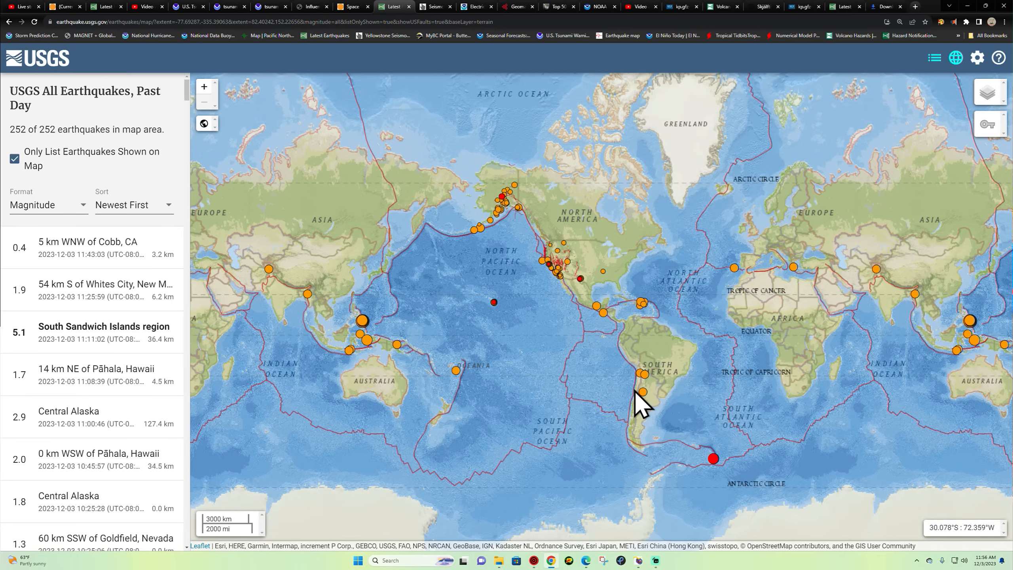
mouse_move(578, 339)
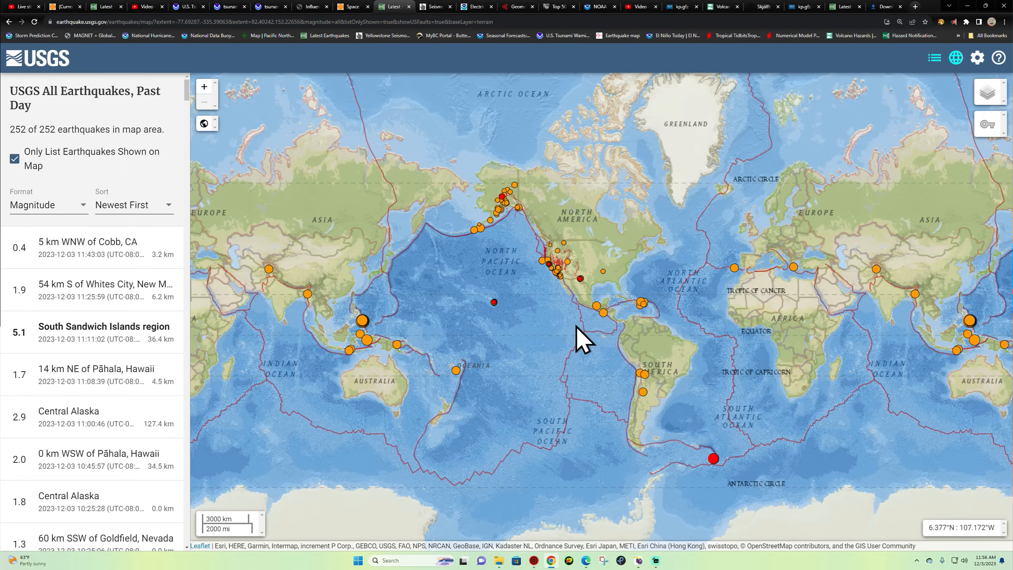
mouse_move(606, 283)
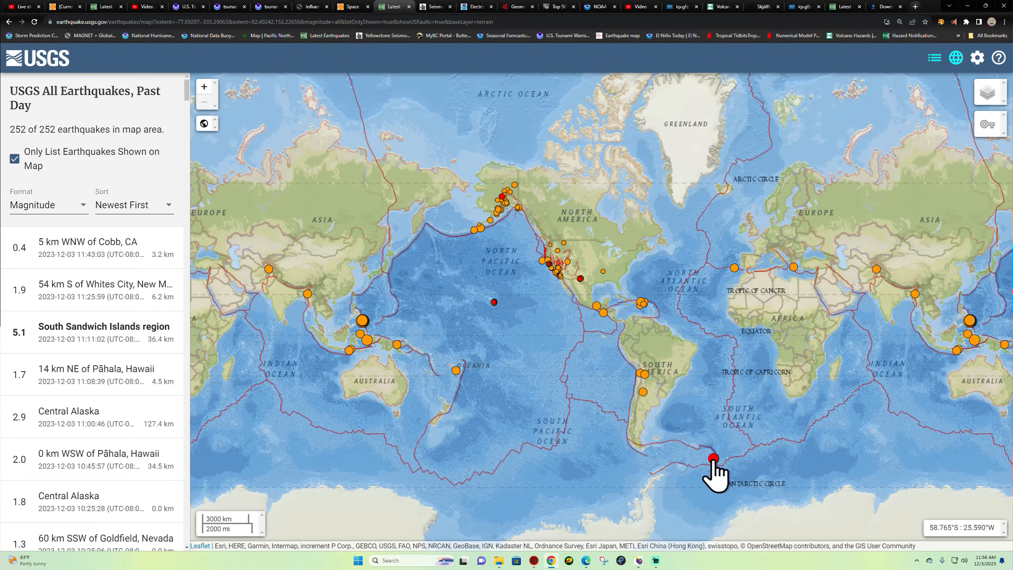
View details of the M5.1 South Sandwich Islands and M4.1 Dominican Republic quakes.
click(103, 332)
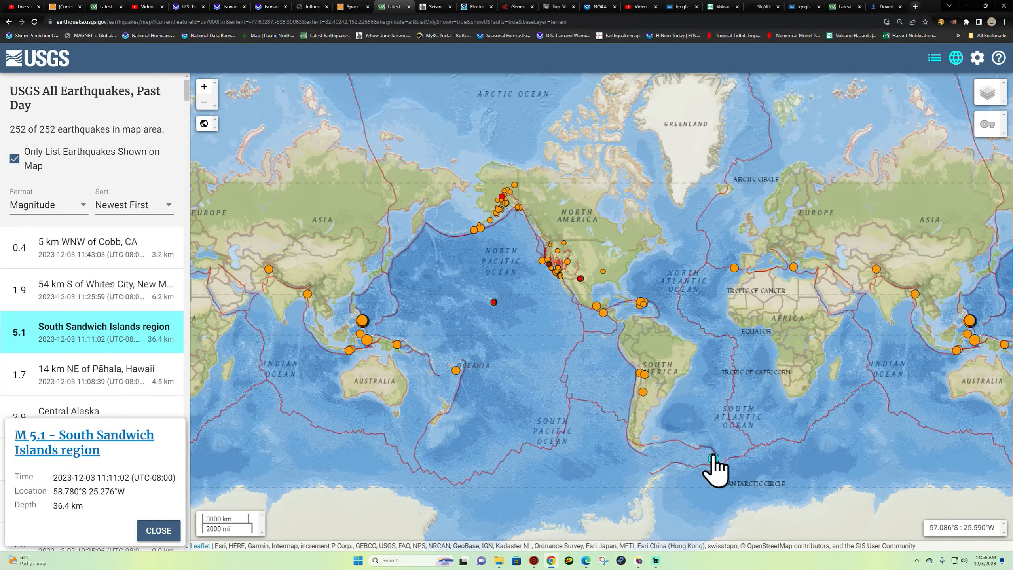
mouse_move(710, 458)
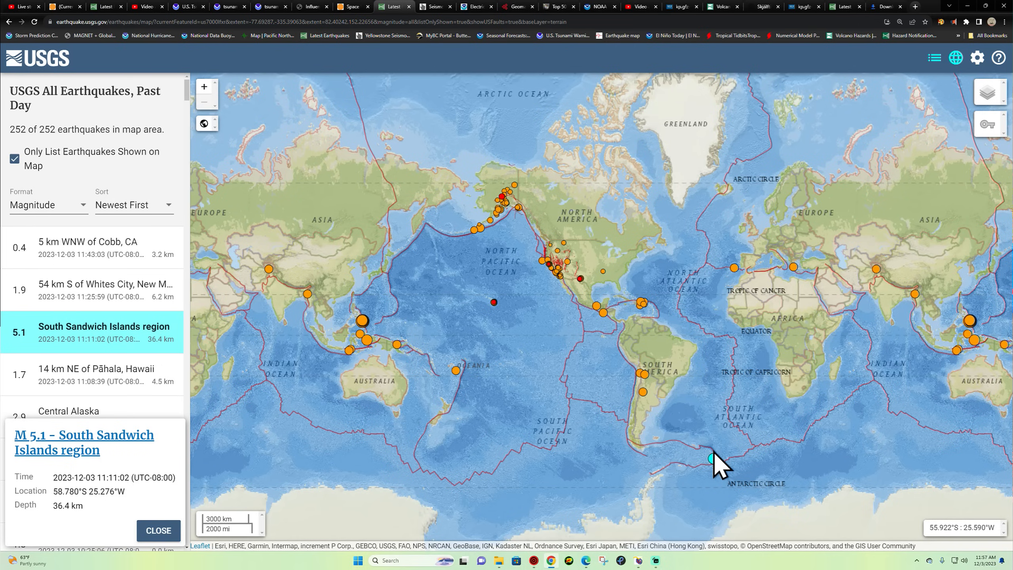
mouse_move(651, 413)
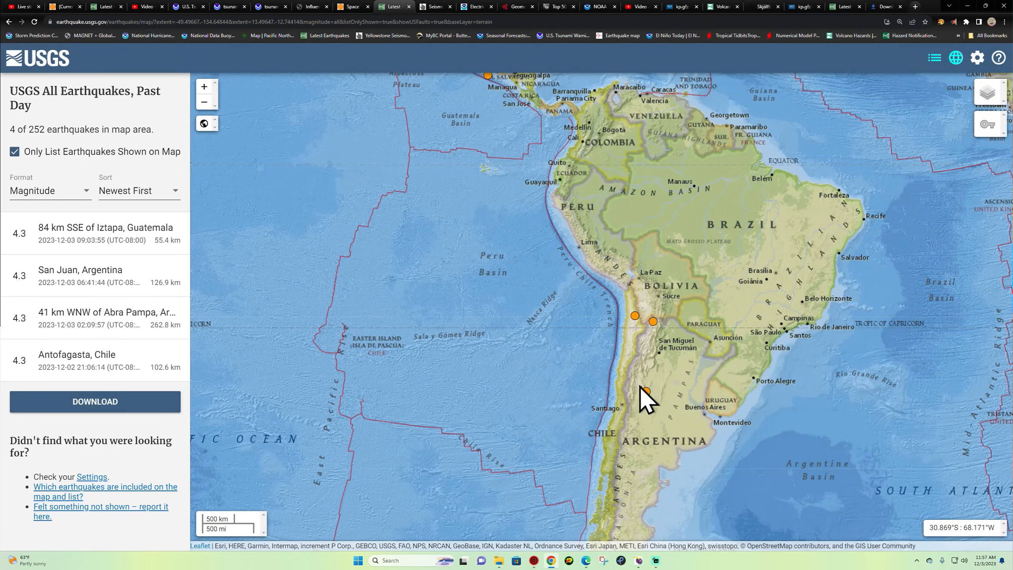
click(204, 102)
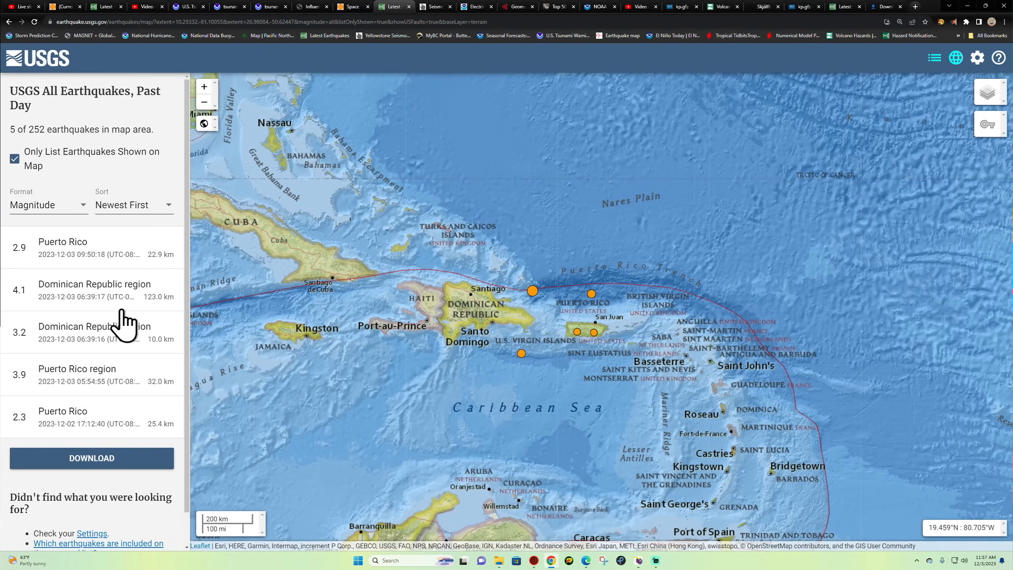
mouse_move(82, 292)
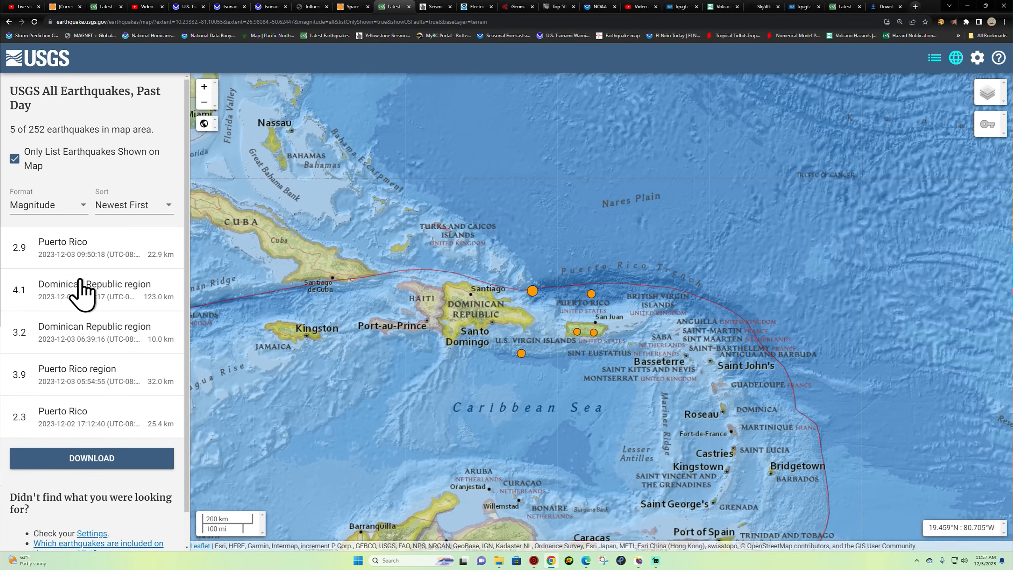
click(91, 289)
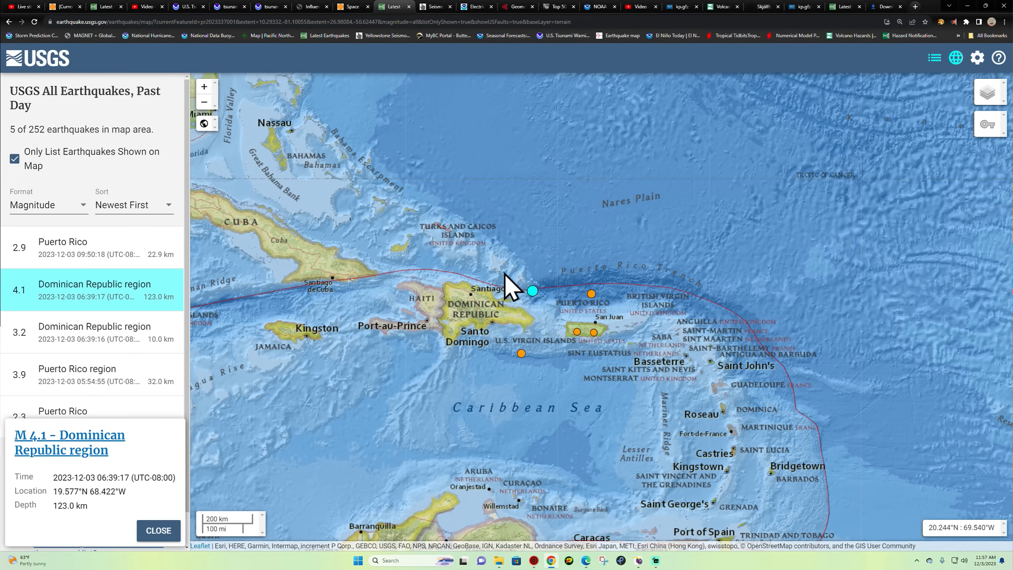
mouse_move(533, 304)
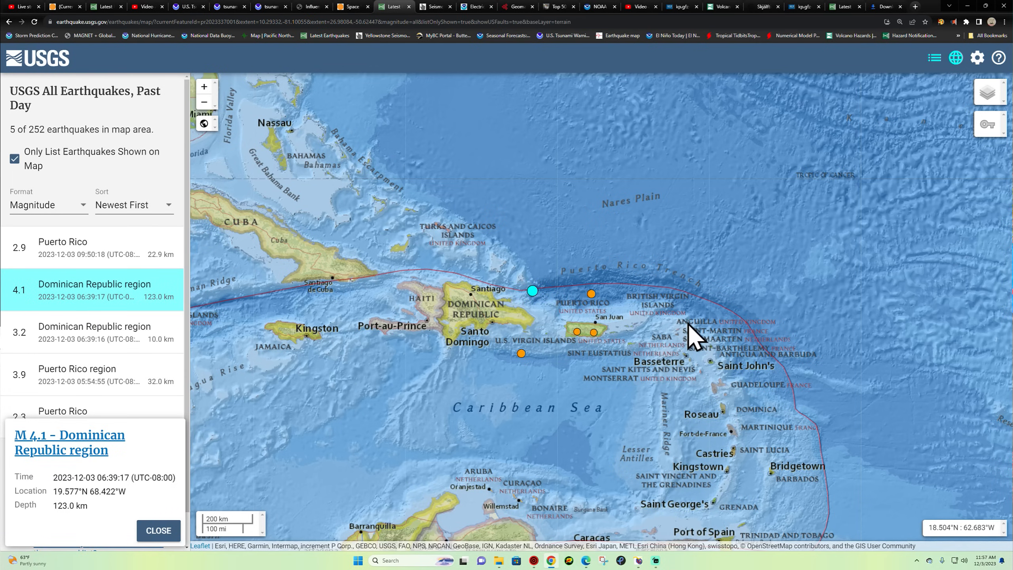
click(203, 102)
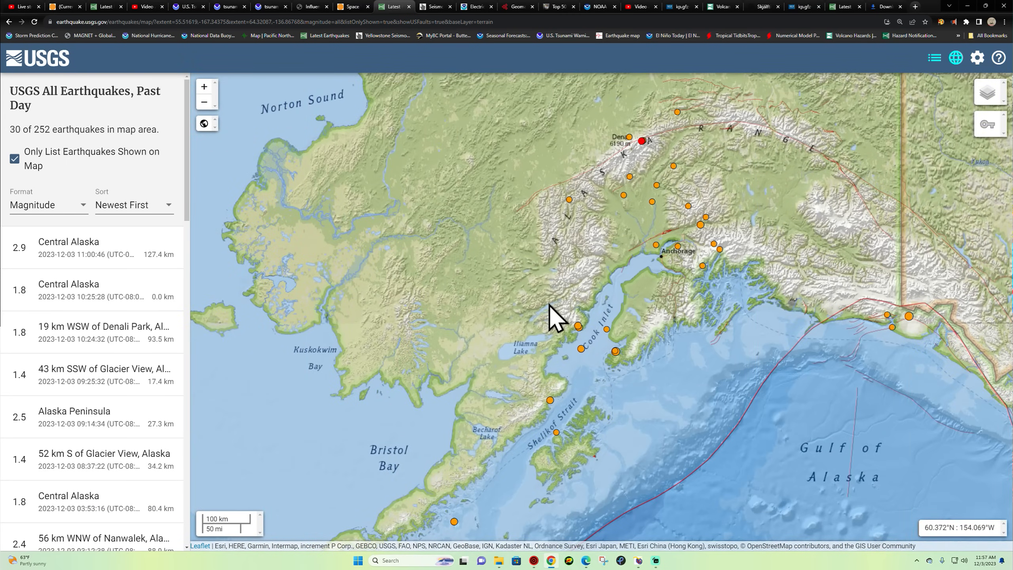
Pick the '1 Day, All Magnitudes U.S.' feed after briefly trying '7 Days, M2.5+ U.S.'.
click(203, 102)
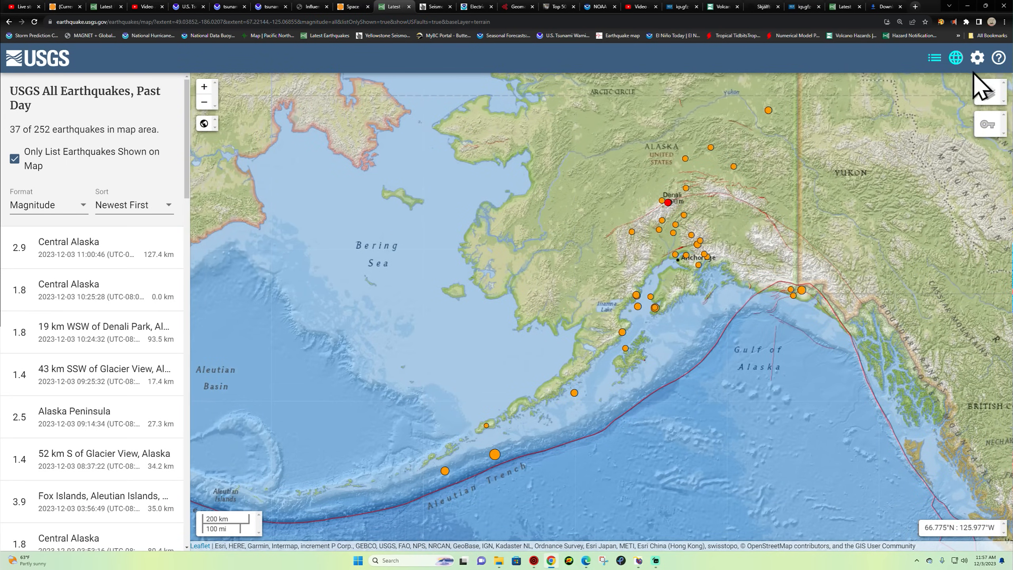
click(977, 57)
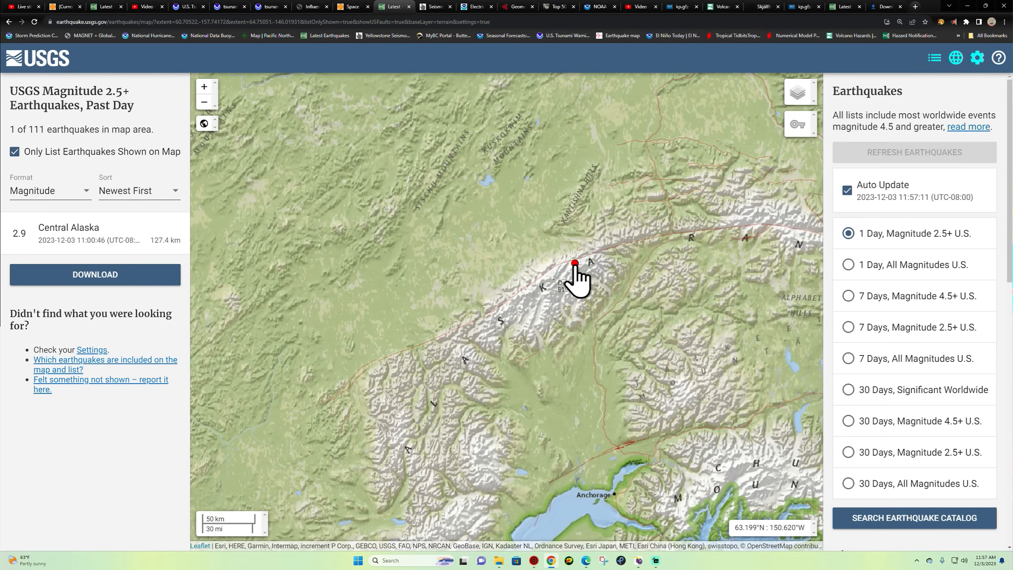
mouse_move(891, 284)
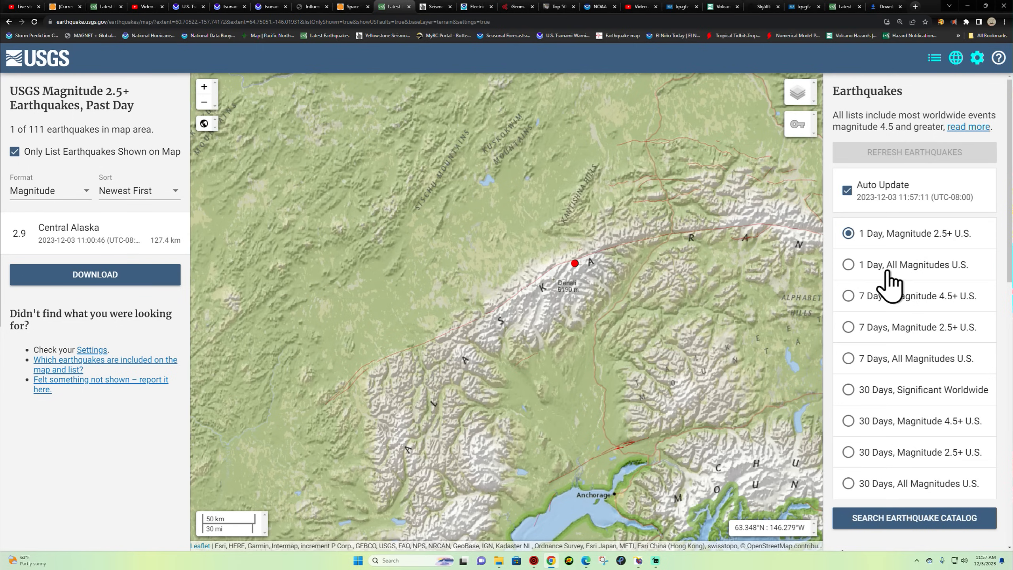
click(848, 264)
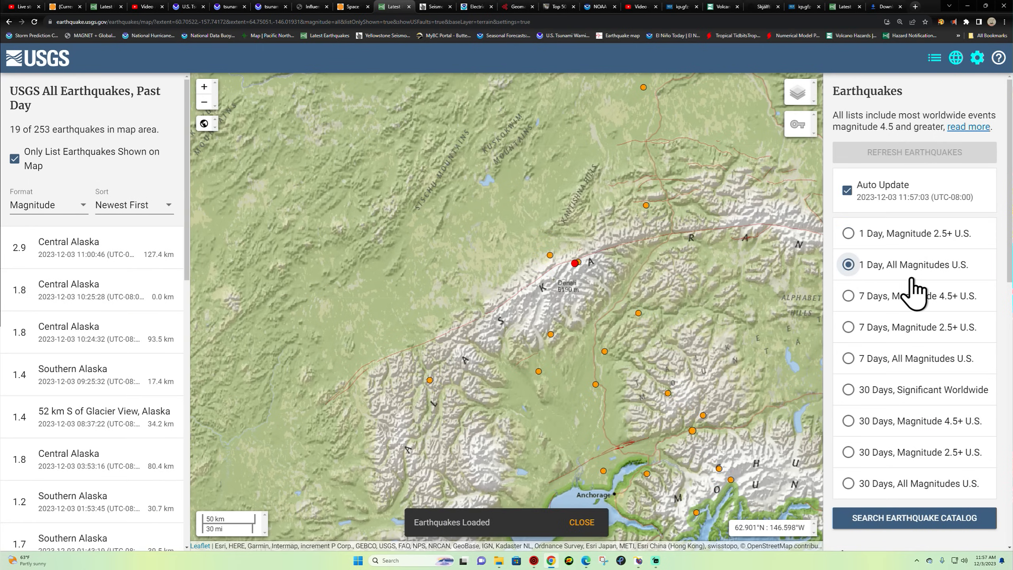
mouse_move(914, 340)
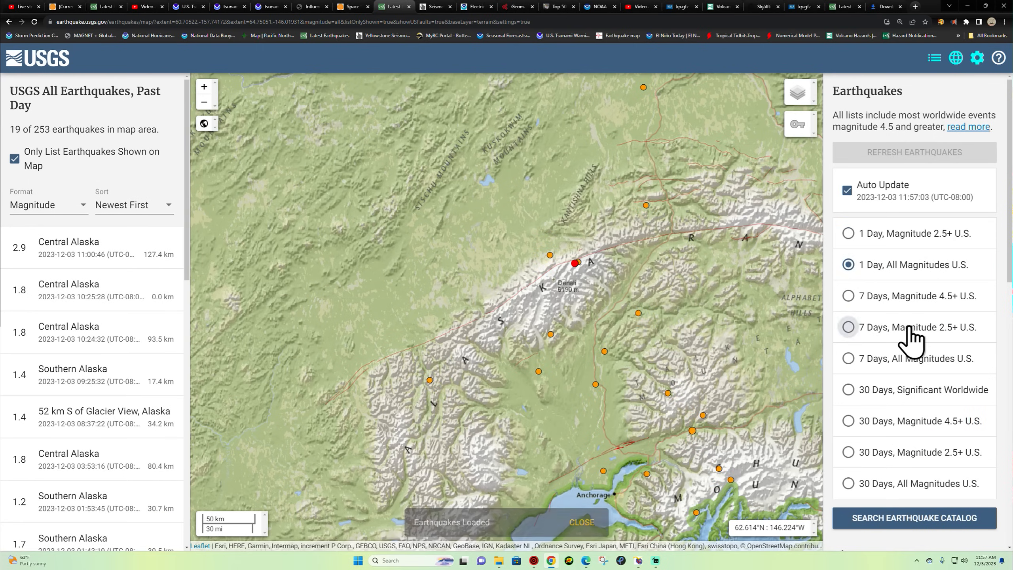
click(848, 327)
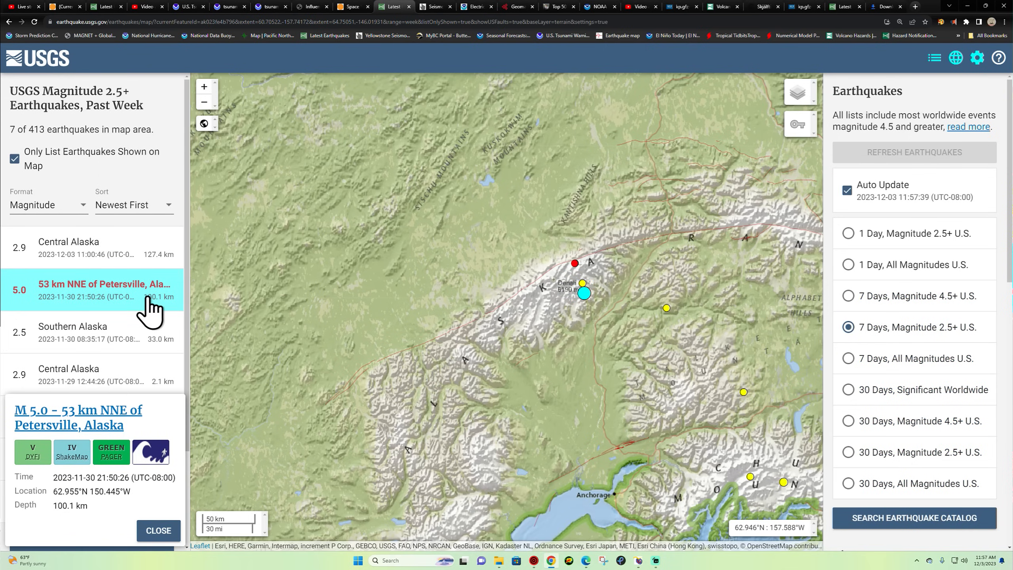
mouse_move(595, 315)
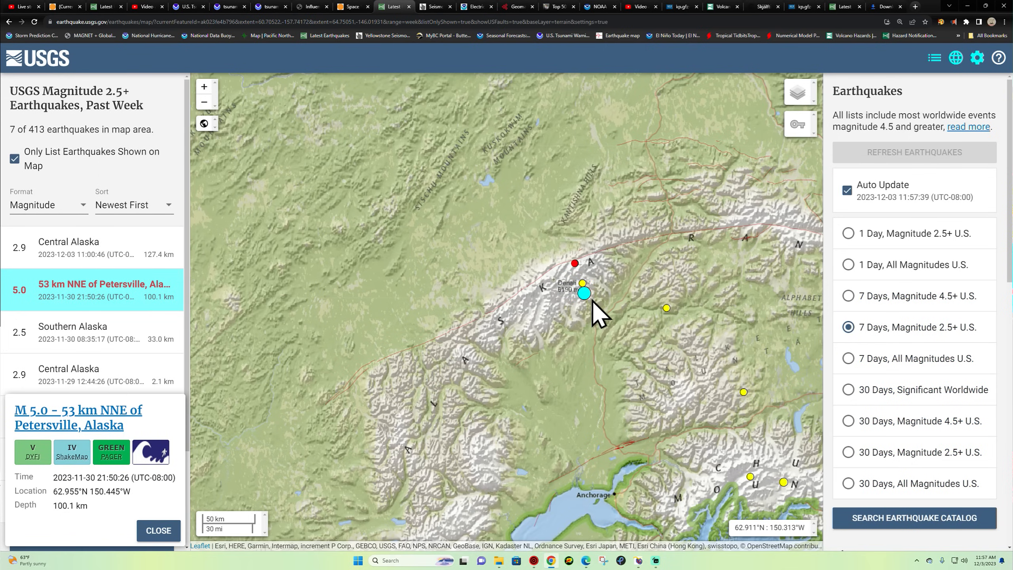
click(847, 264)
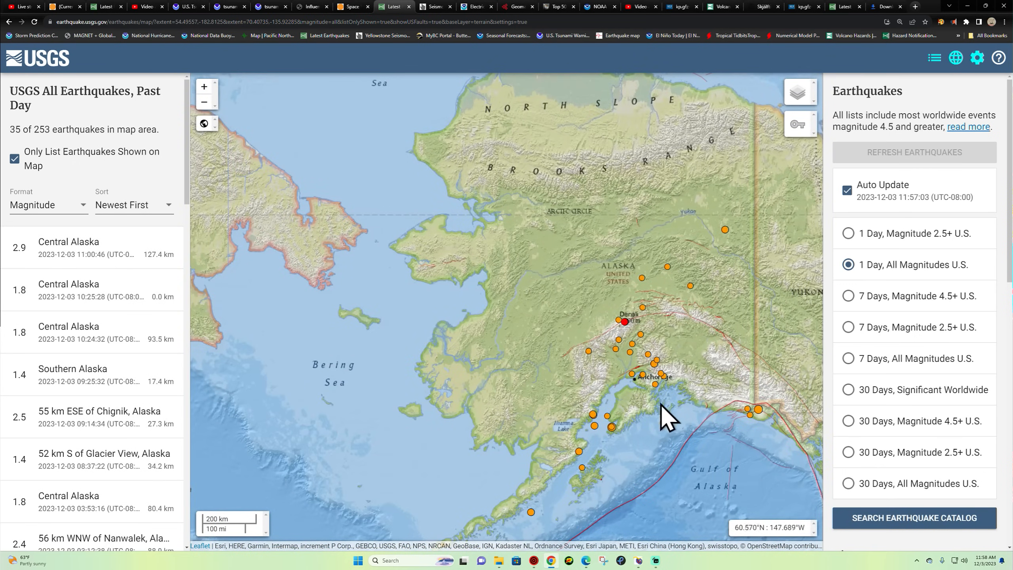
click(203, 102)
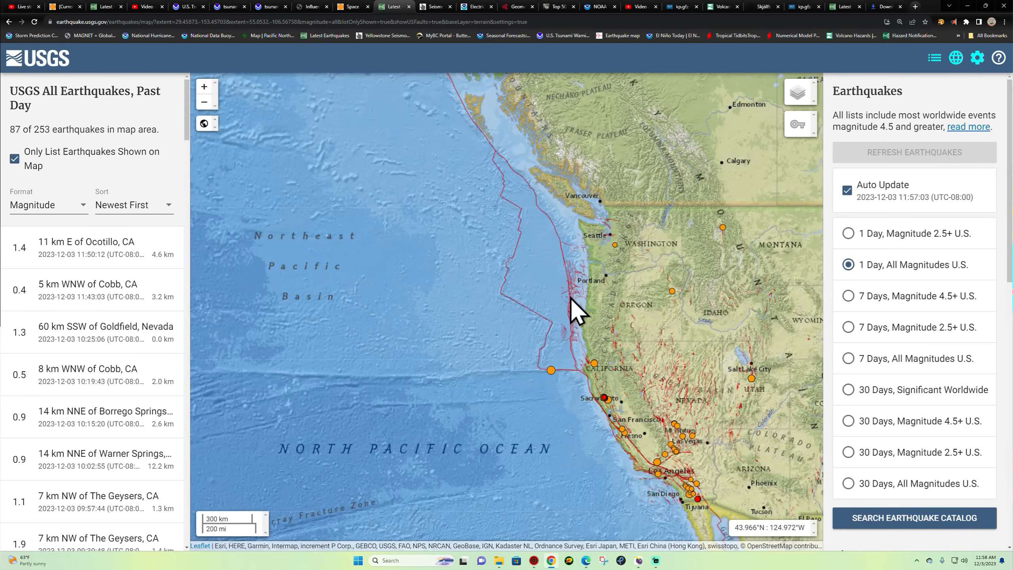
mouse_move(584, 310)
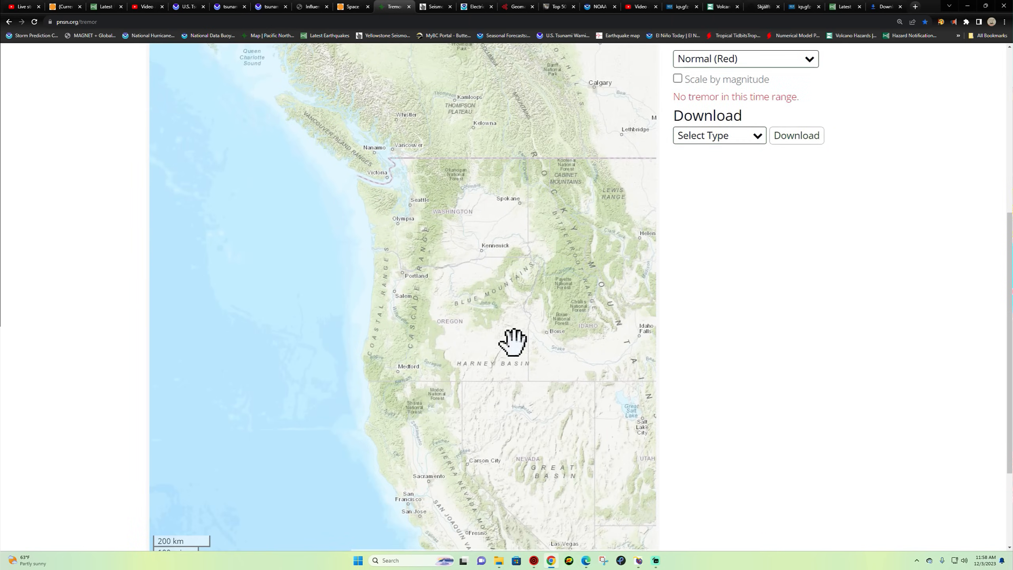
Scroll through the PNSN Tremor Map results for 2023-12-02, which show zero tremor epicenters.
scroll(up, 3)
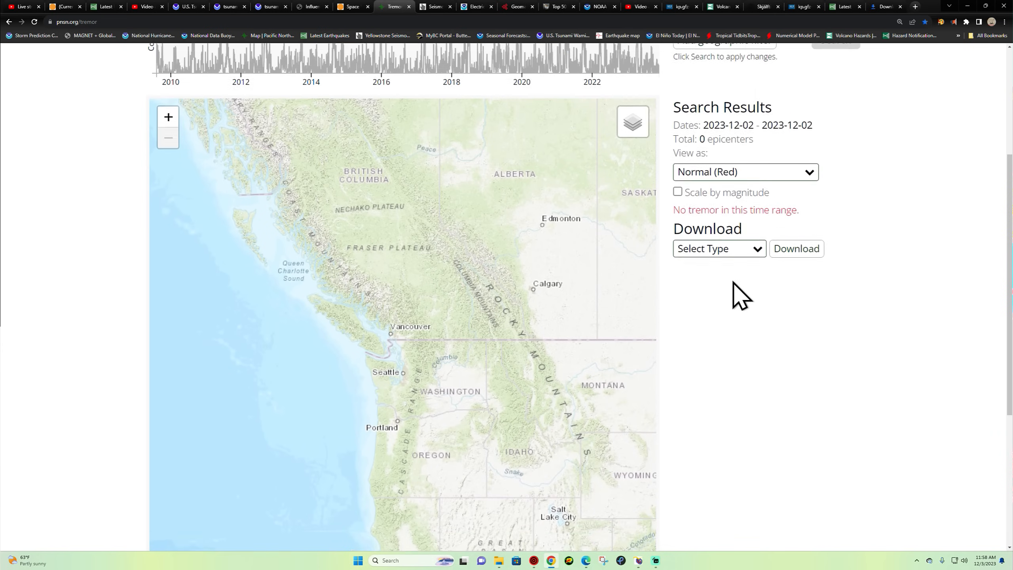
scroll(up, 3)
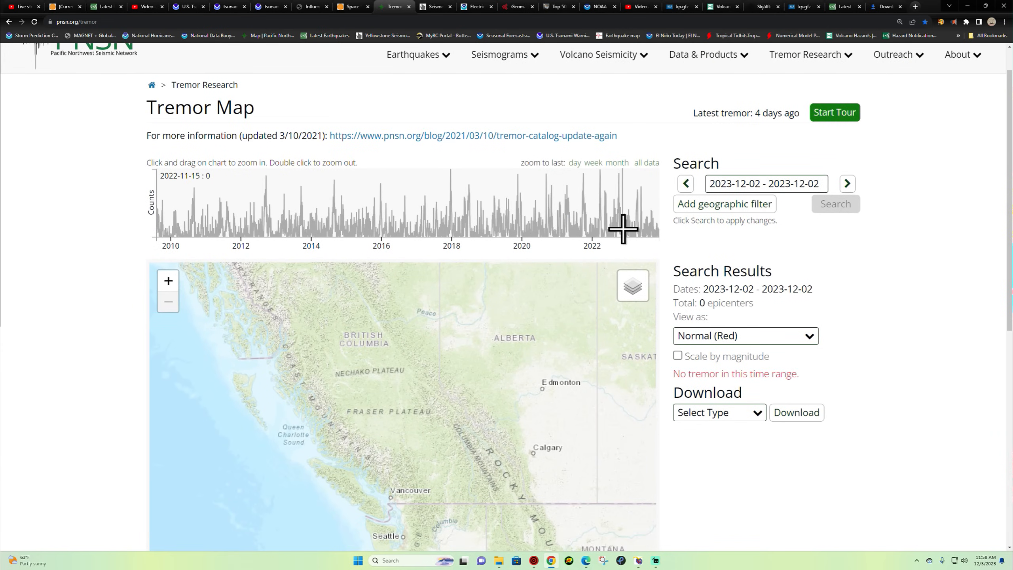
mouse_move(638, 227)
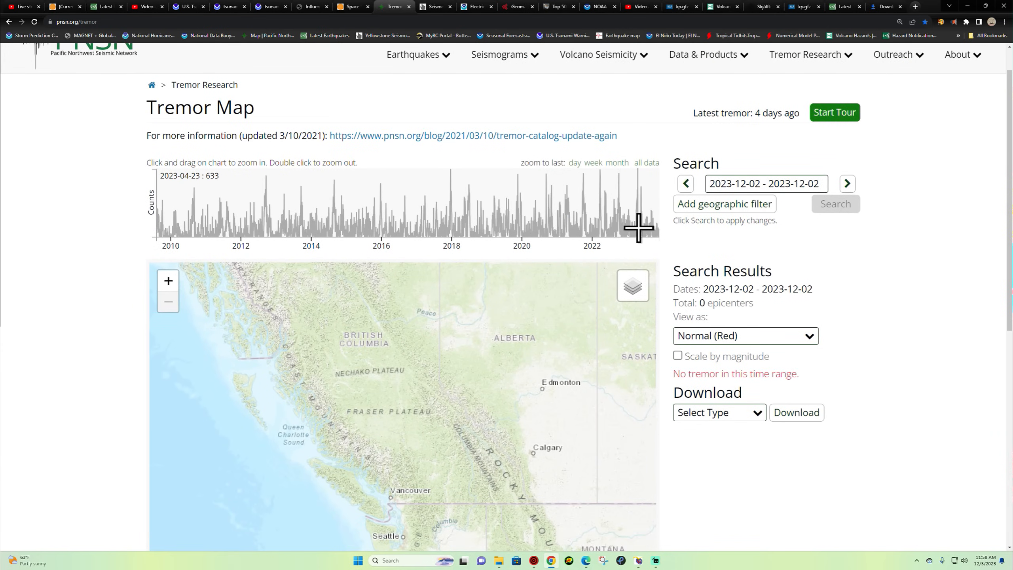
mouse_move(641, 227)
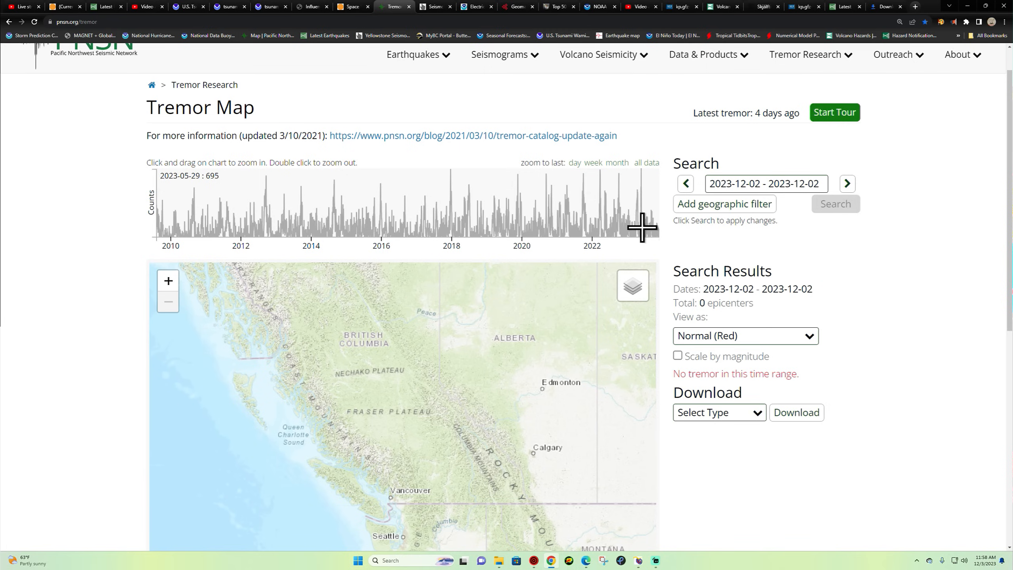
mouse_move(641, 228)
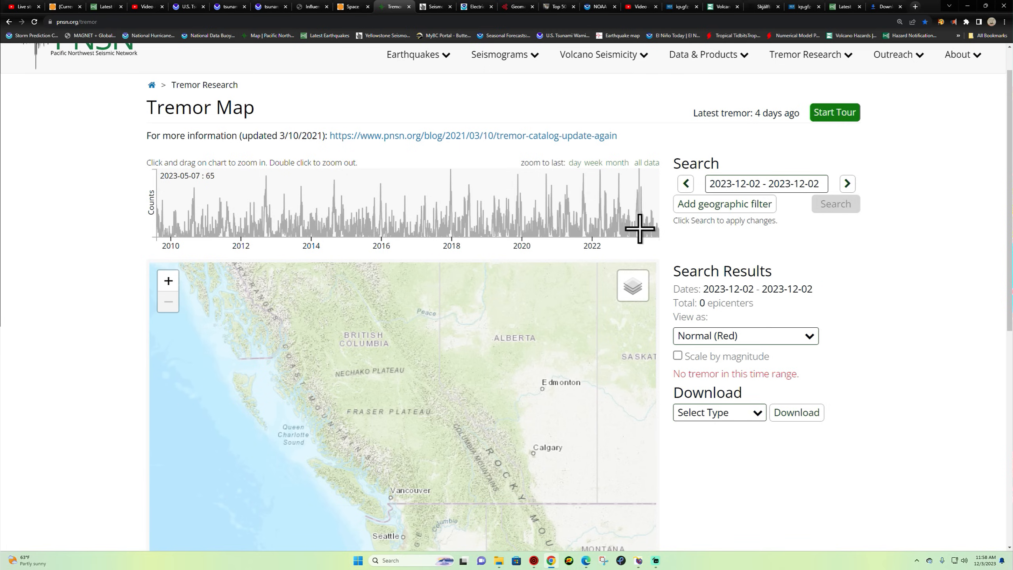
mouse_move(646, 230)
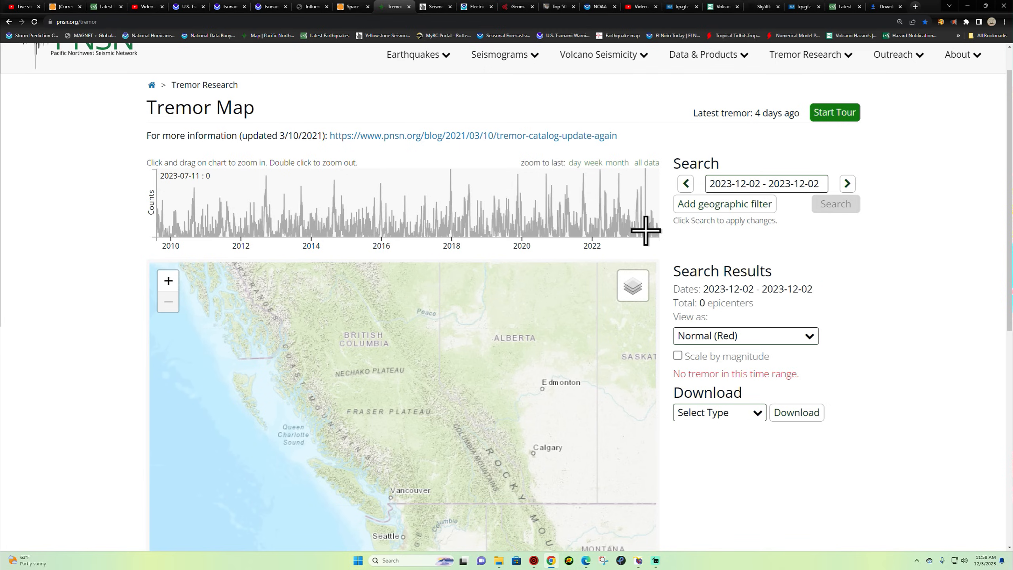
mouse_move(571, 213)
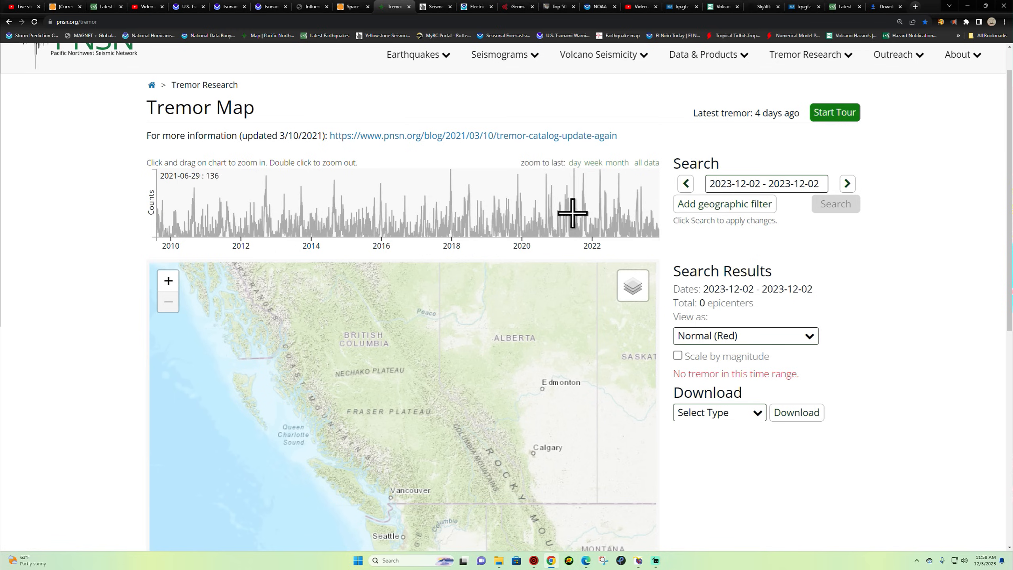
scroll(down, 3)
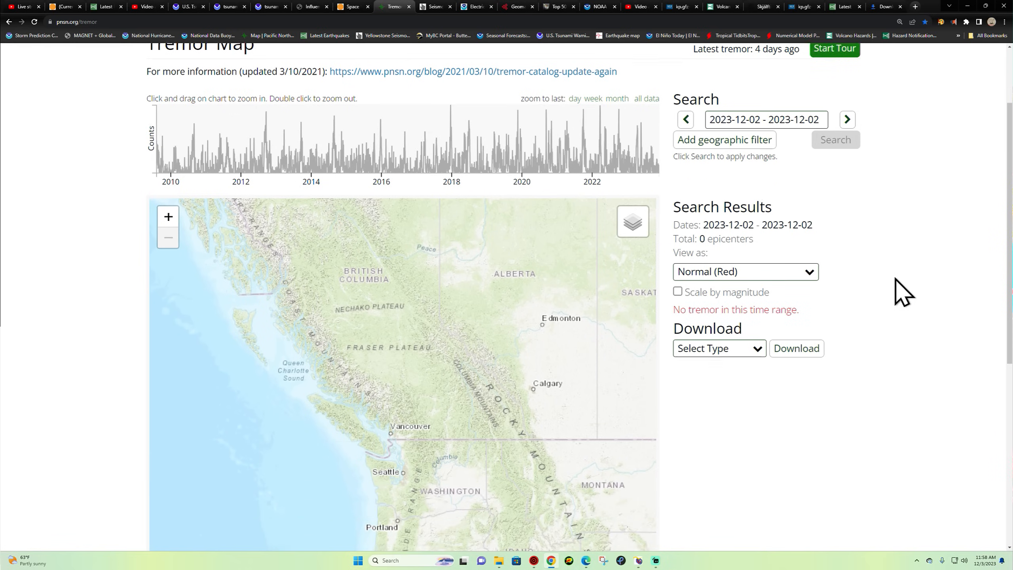
scroll(down, 3)
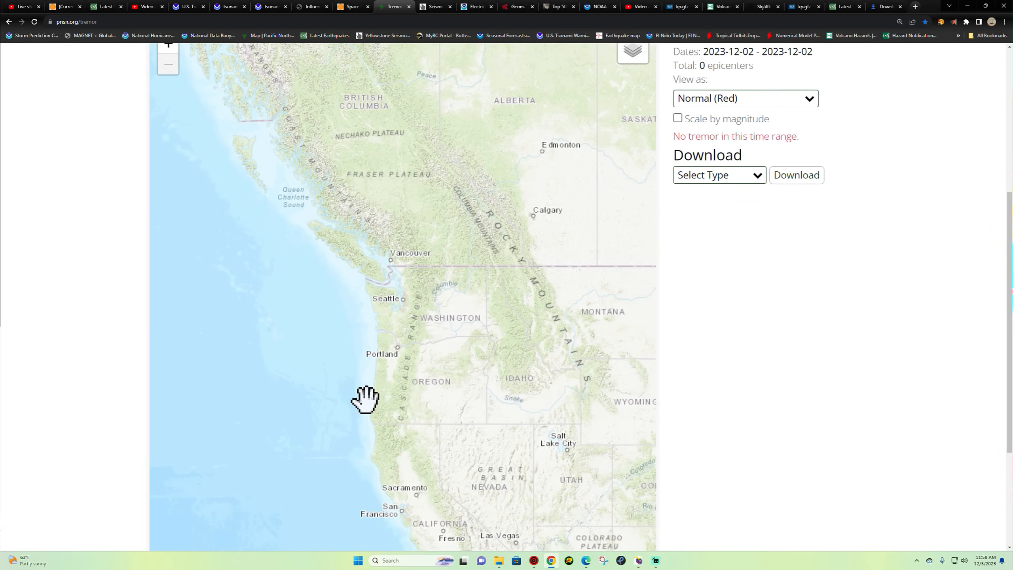
mouse_move(388, 432)
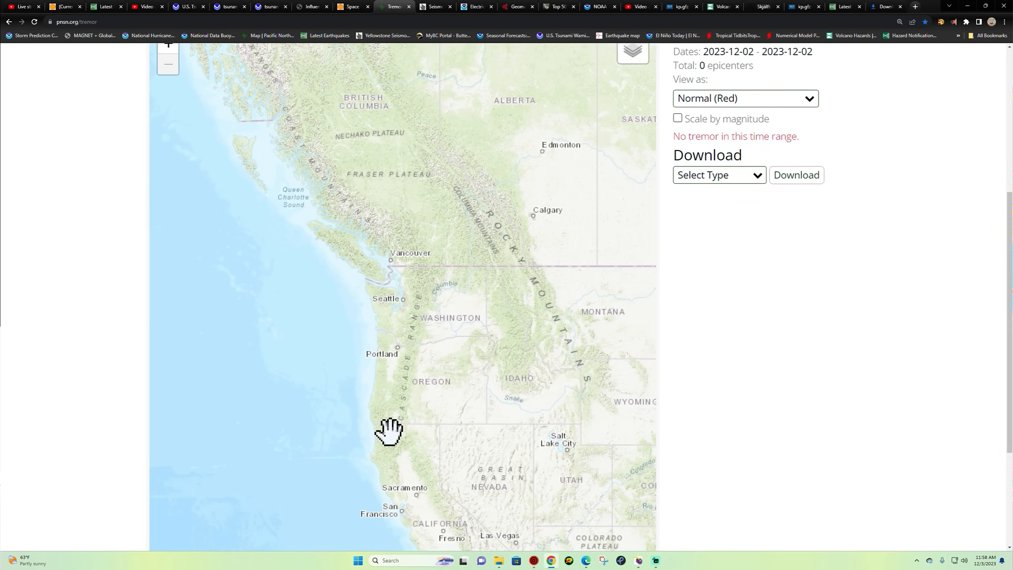
mouse_move(780, 379)
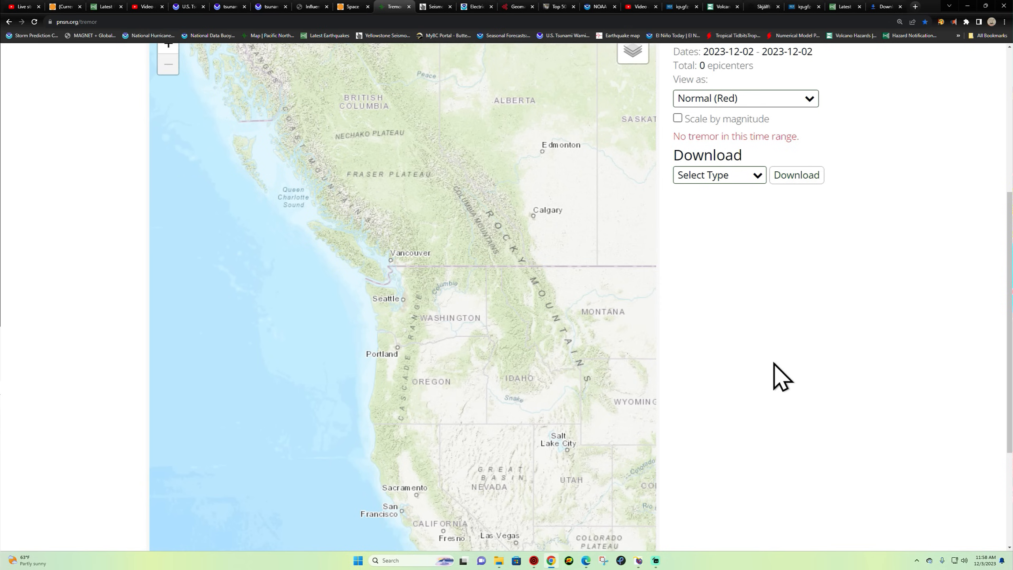
mouse_move(788, 433)
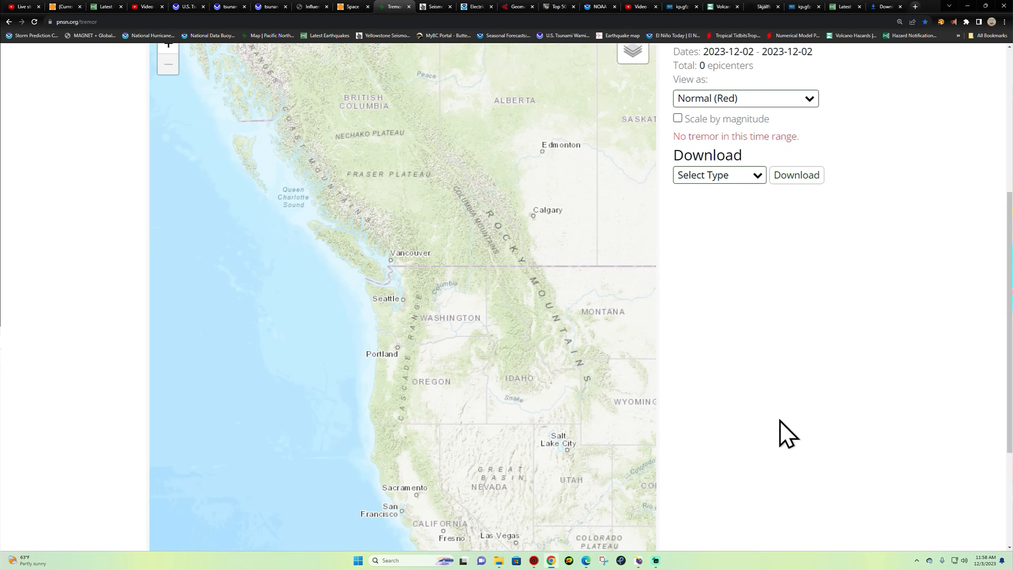
scroll(up, 3)
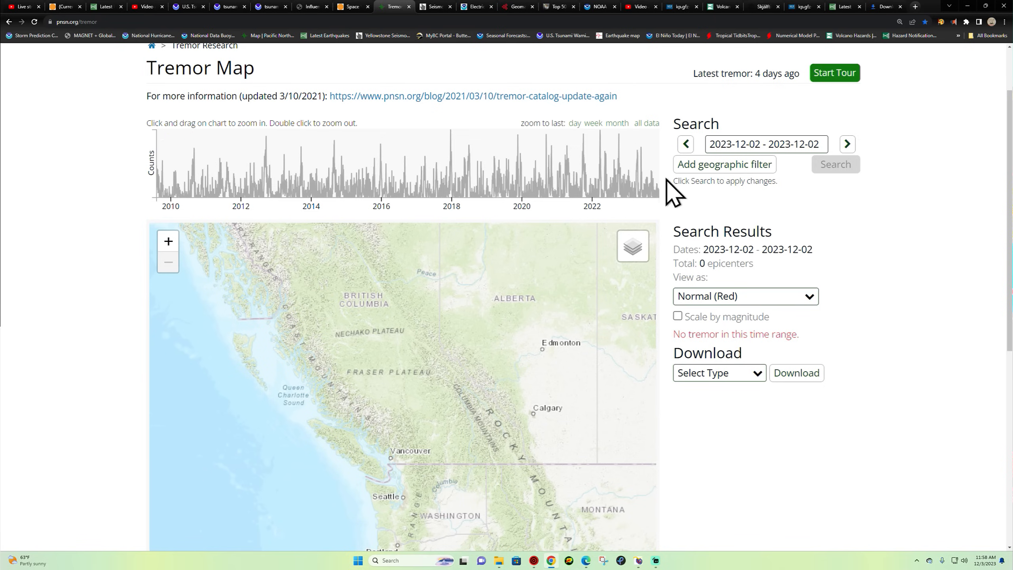
mouse_move(577, 231)
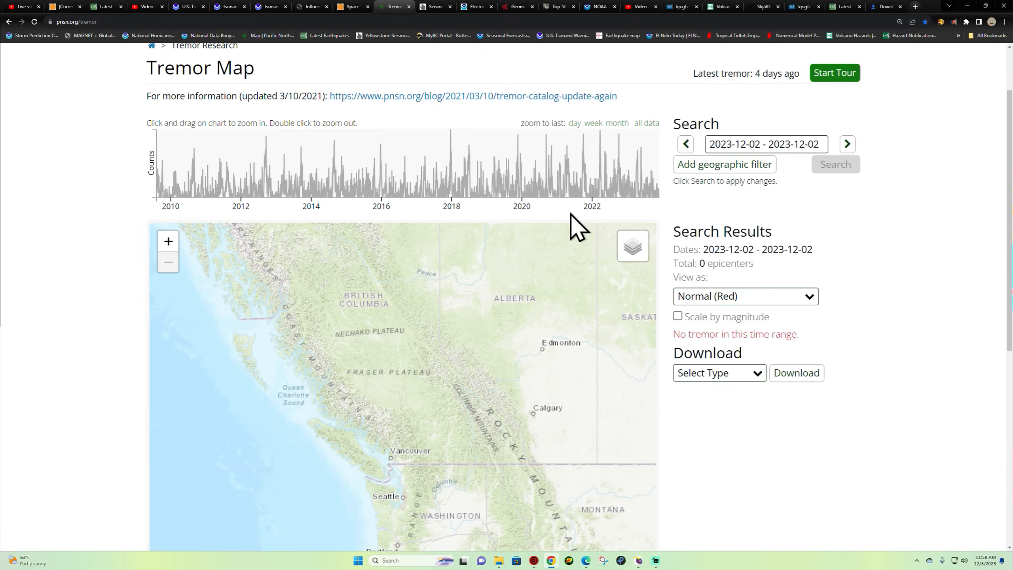
mouse_move(629, 184)
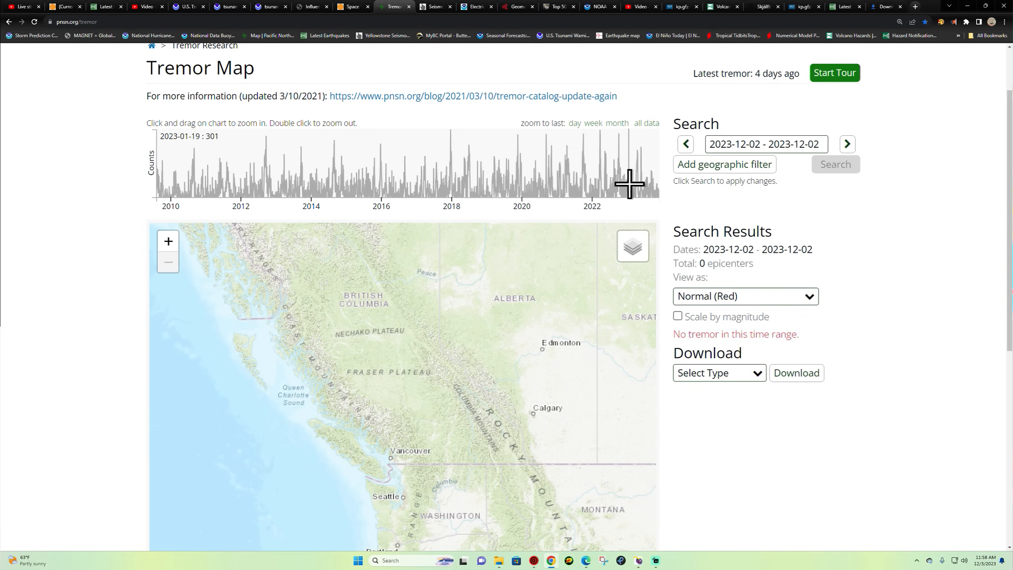
mouse_move(644, 179)
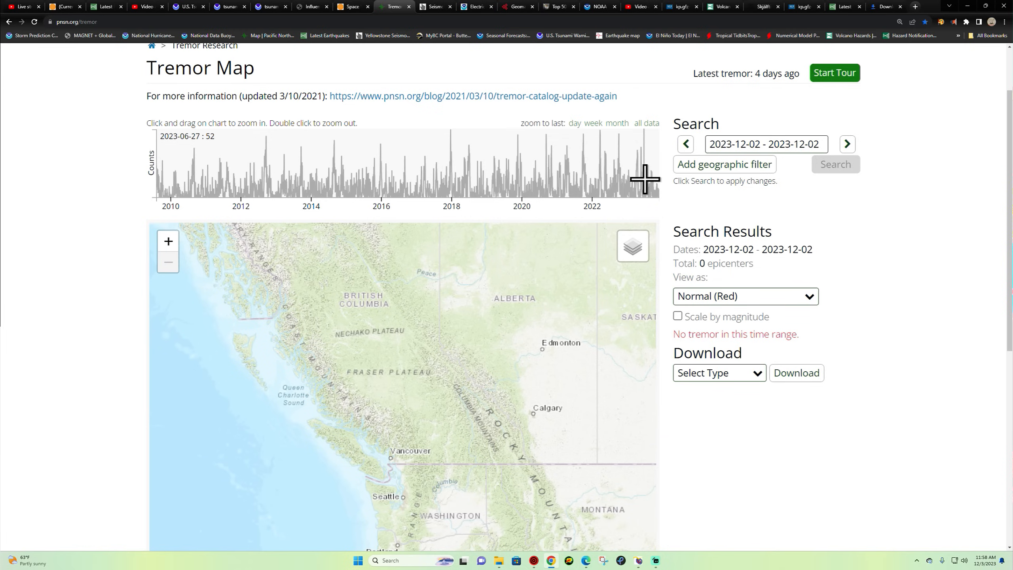
mouse_move(822, 220)
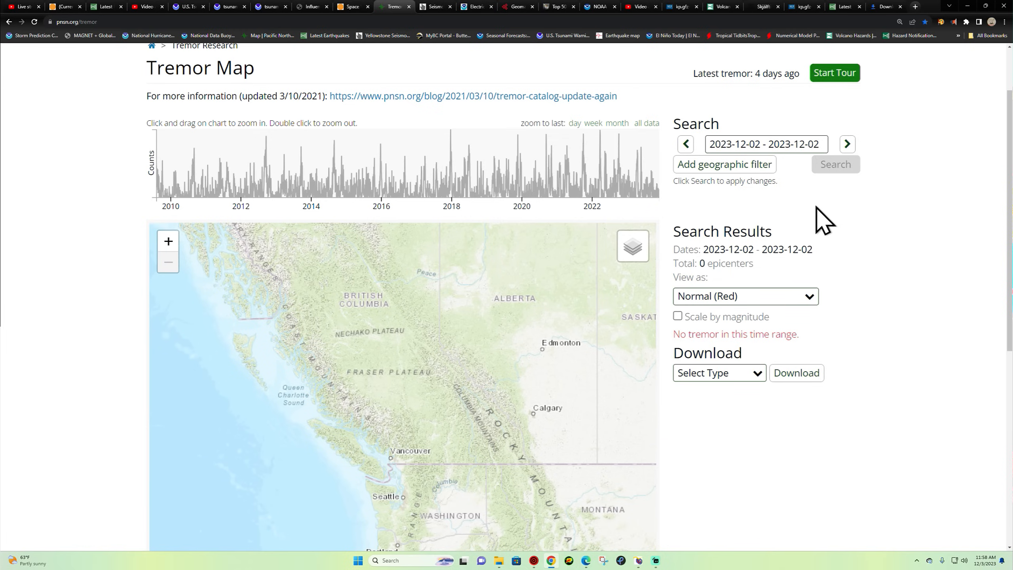
mouse_move(517, 184)
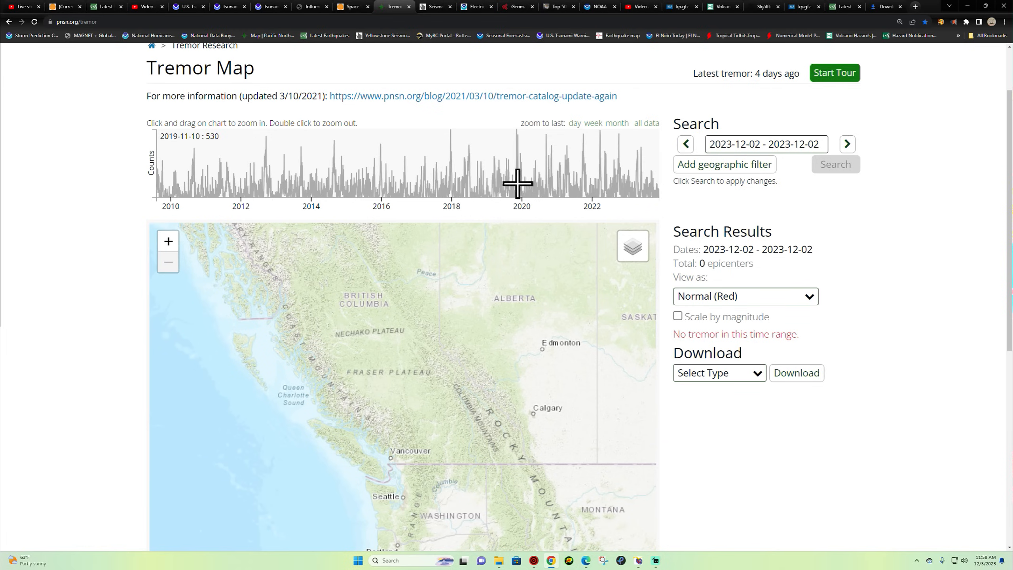
mouse_move(576, 179)
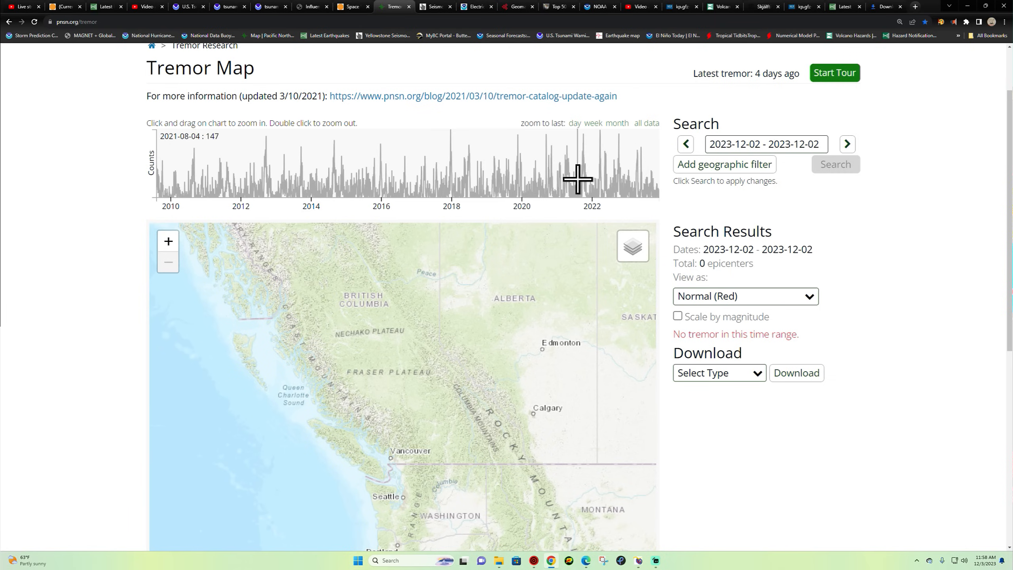
mouse_move(539, 179)
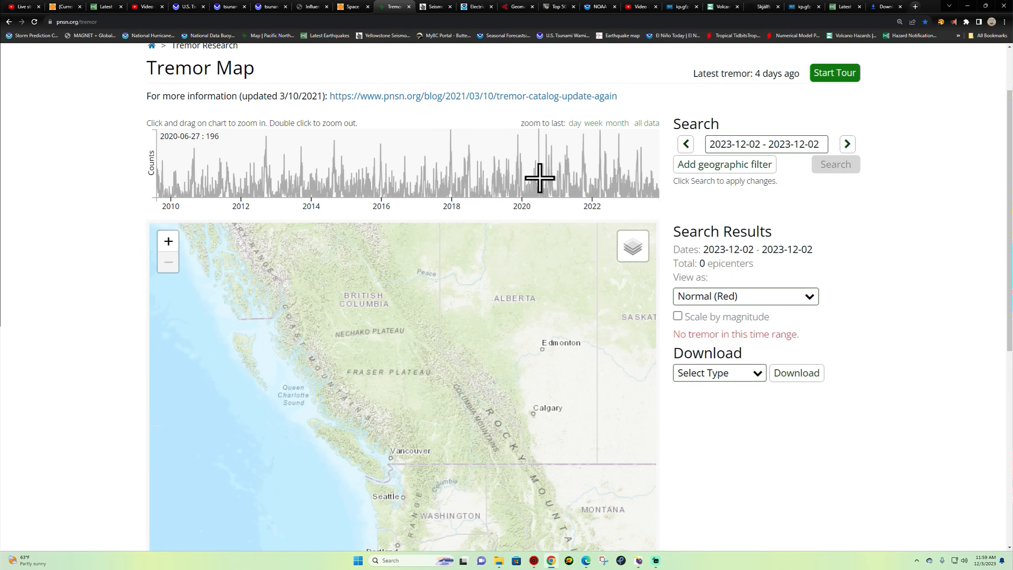
mouse_move(569, 176)
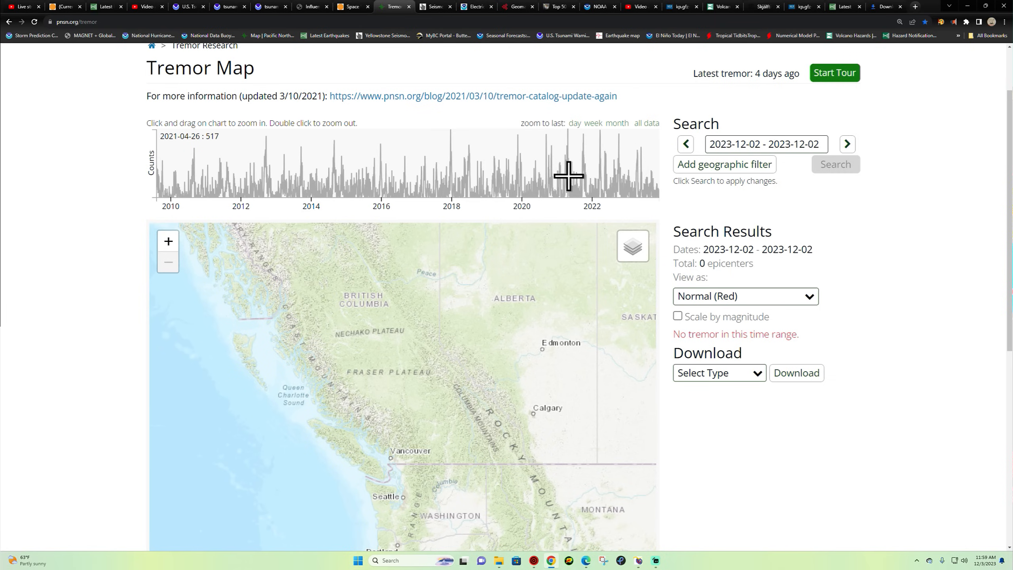
mouse_move(582, 172)
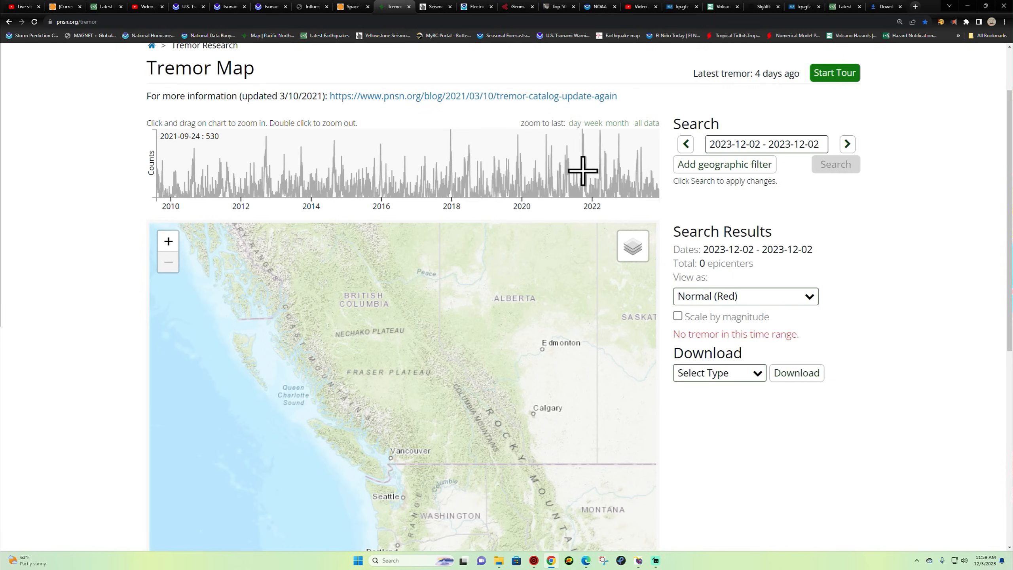
mouse_move(590, 166)
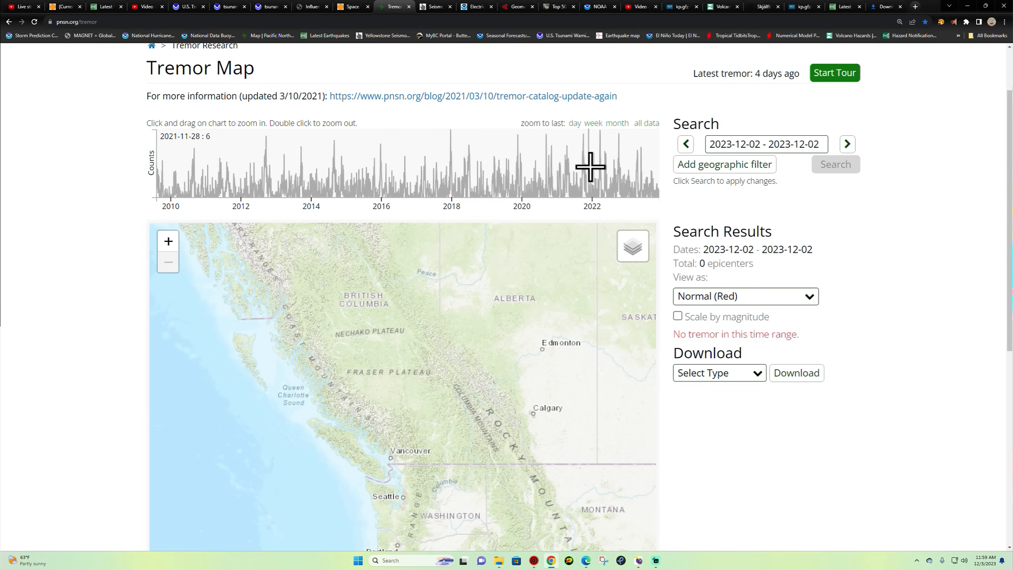
mouse_move(597, 166)
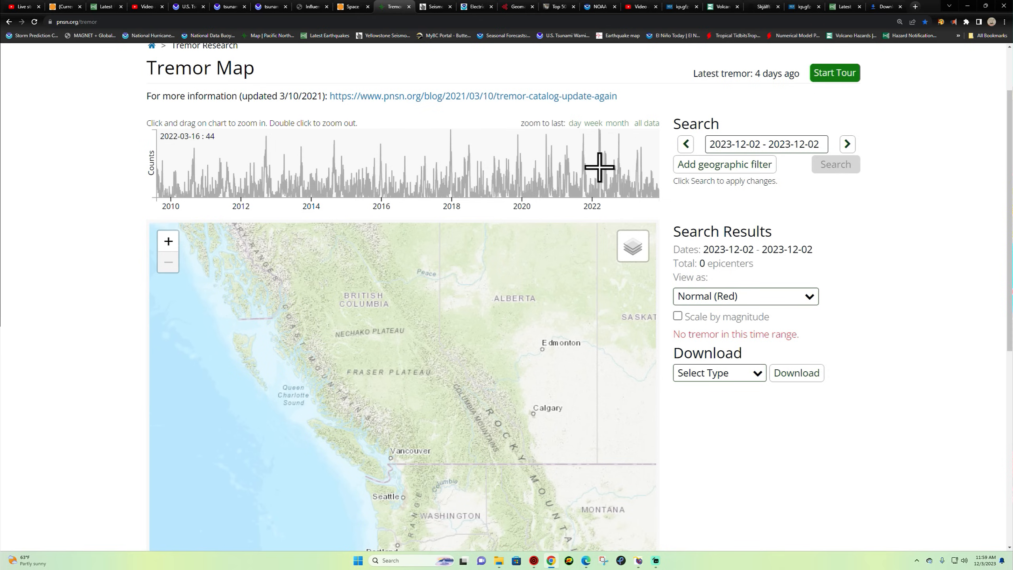
mouse_move(956, 442)
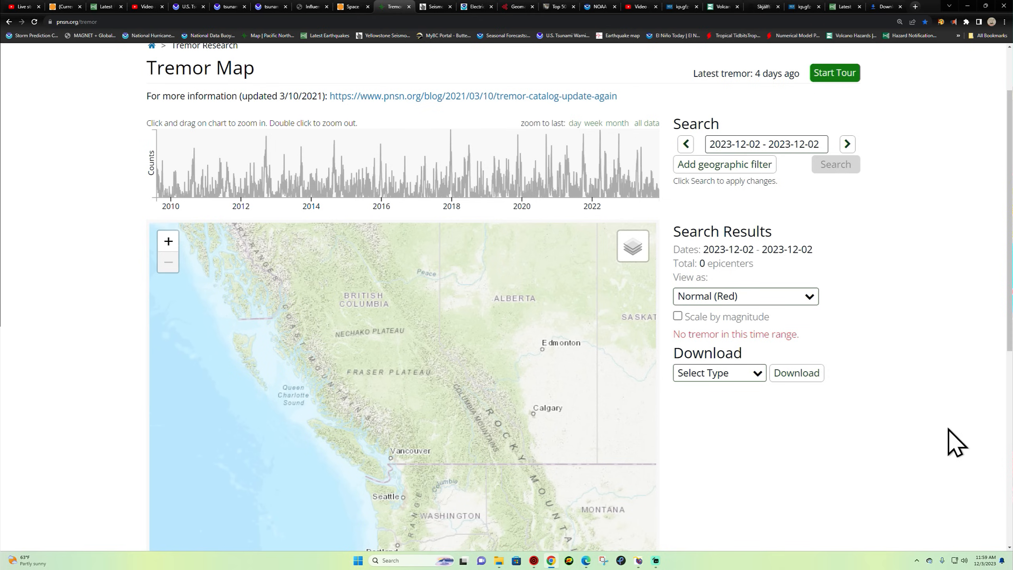
scroll(down, 3)
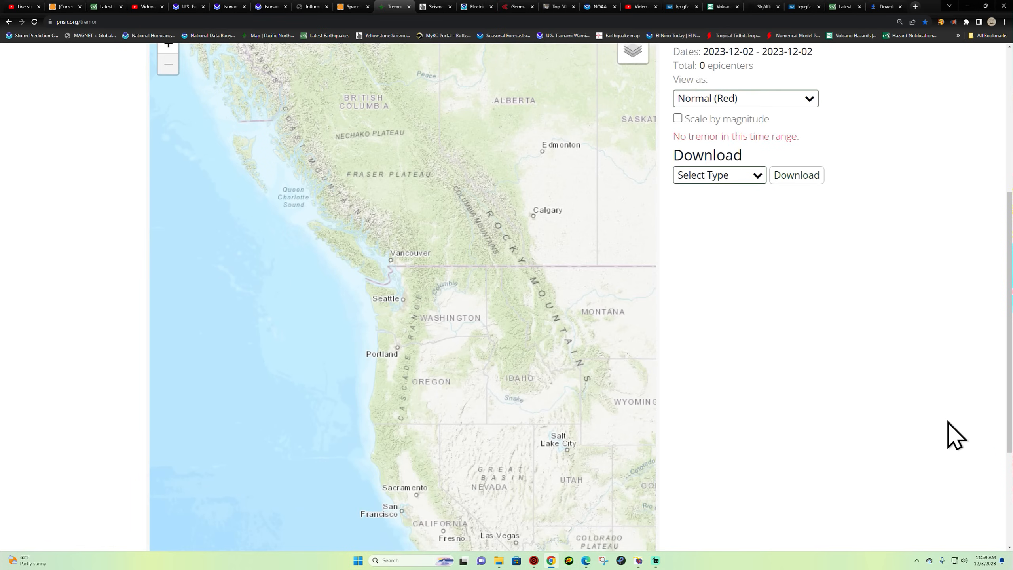
scroll(up, 3)
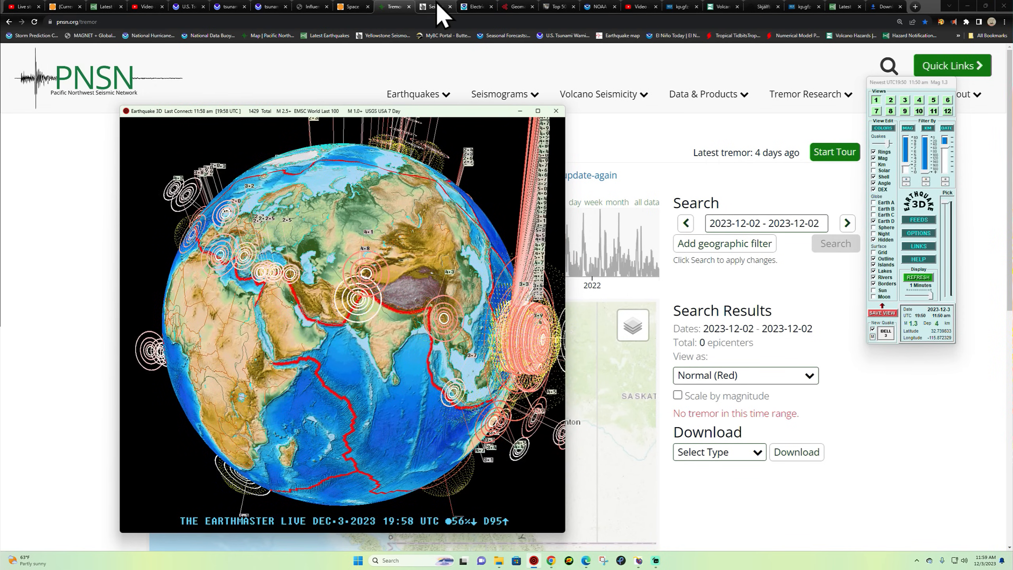
Return to USGS Latest Earthquakes and zoom out to view all 253 past-day quakes worldwide.
click(434, 6)
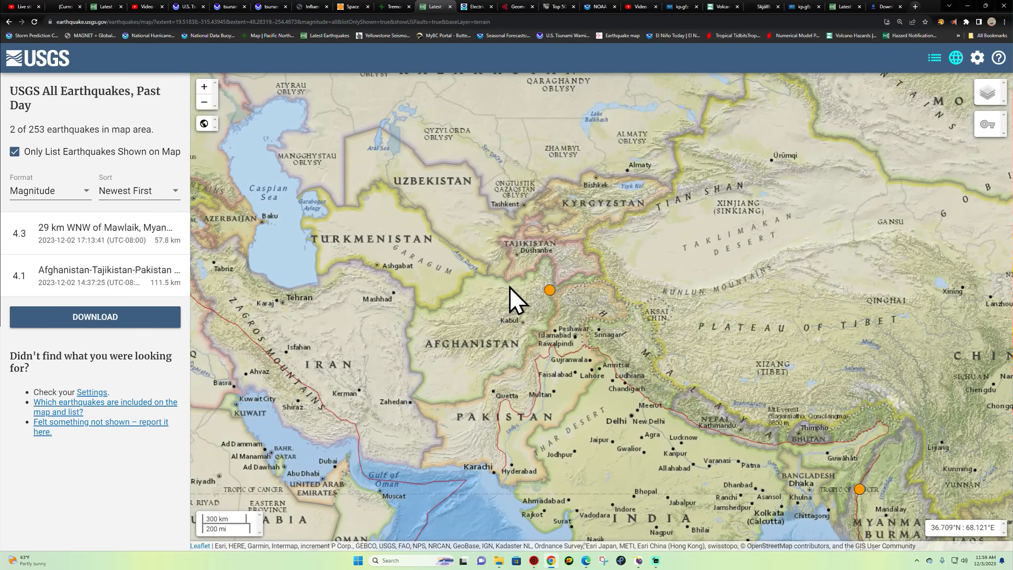
click(203, 102)
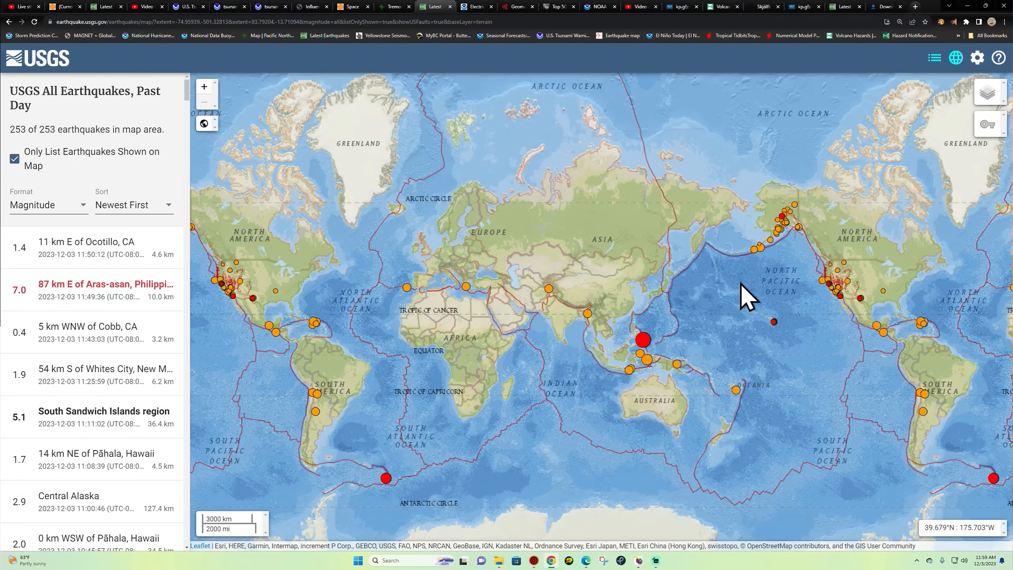
mouse_move(750, 388)
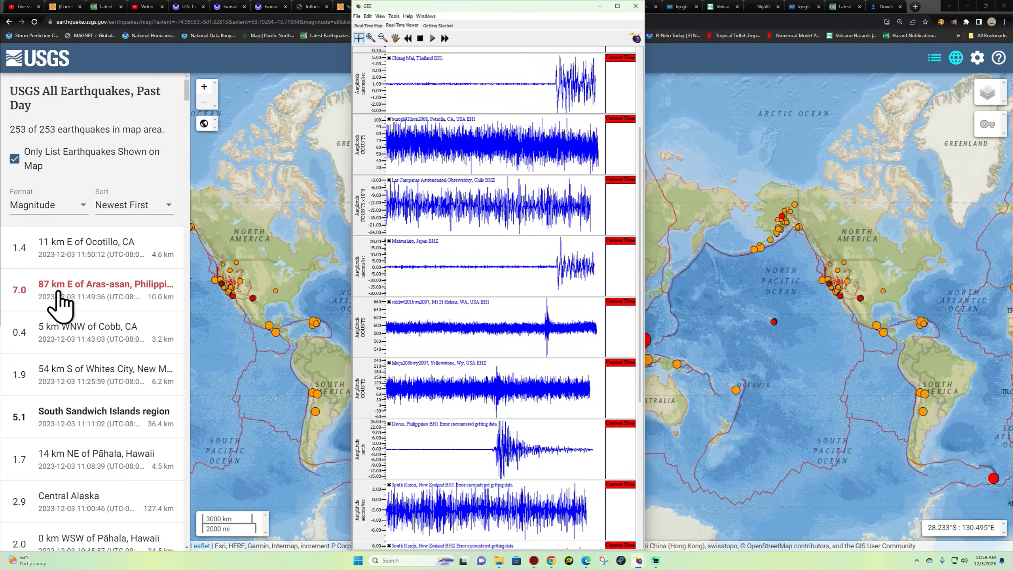
mouse_move(625, 216)
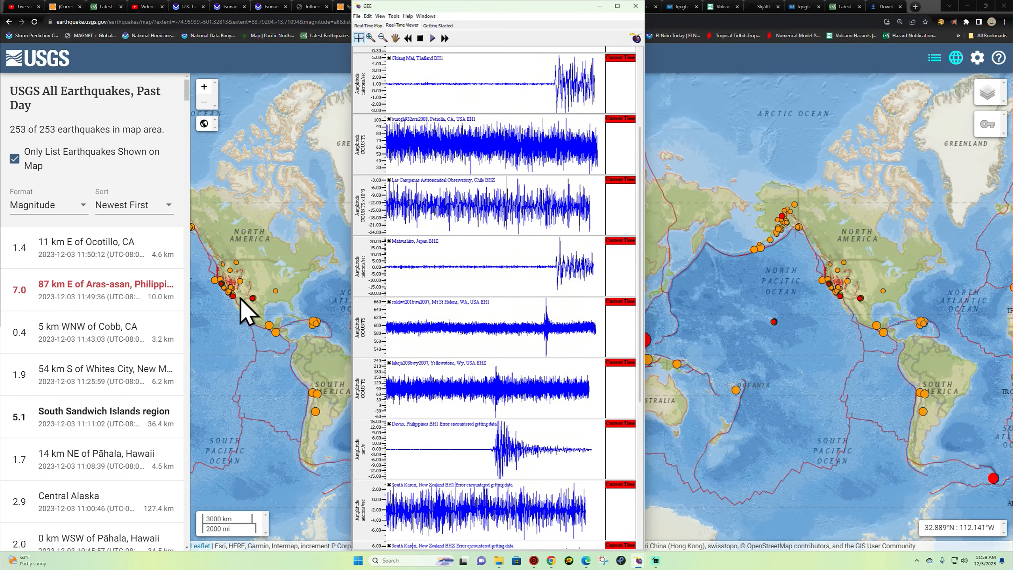
mouse_move(516, 443)
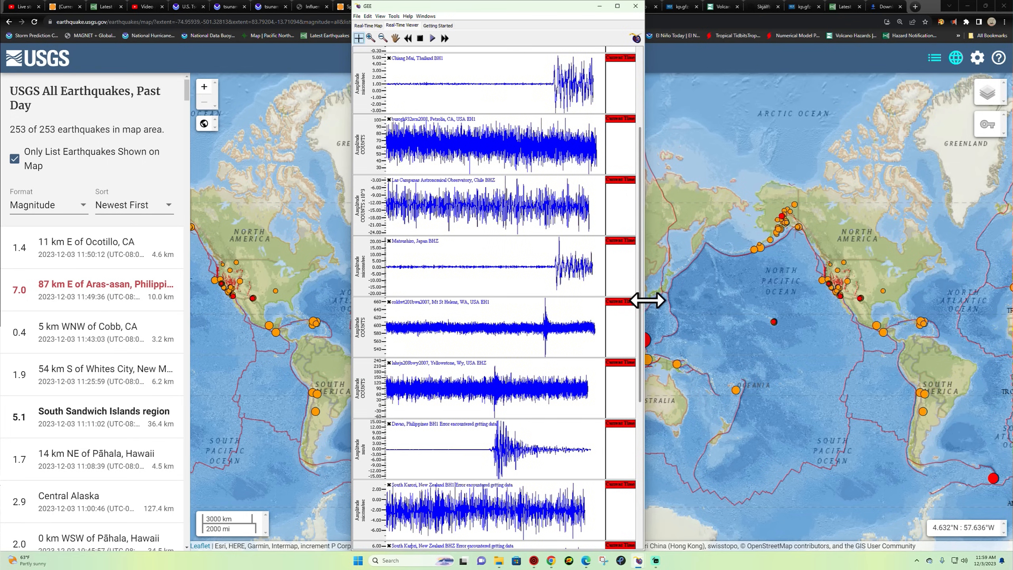
Scroll the GEE station waveforms past Davao, Philippines toward South Karori, New Zealand.
scroll(down, 3)
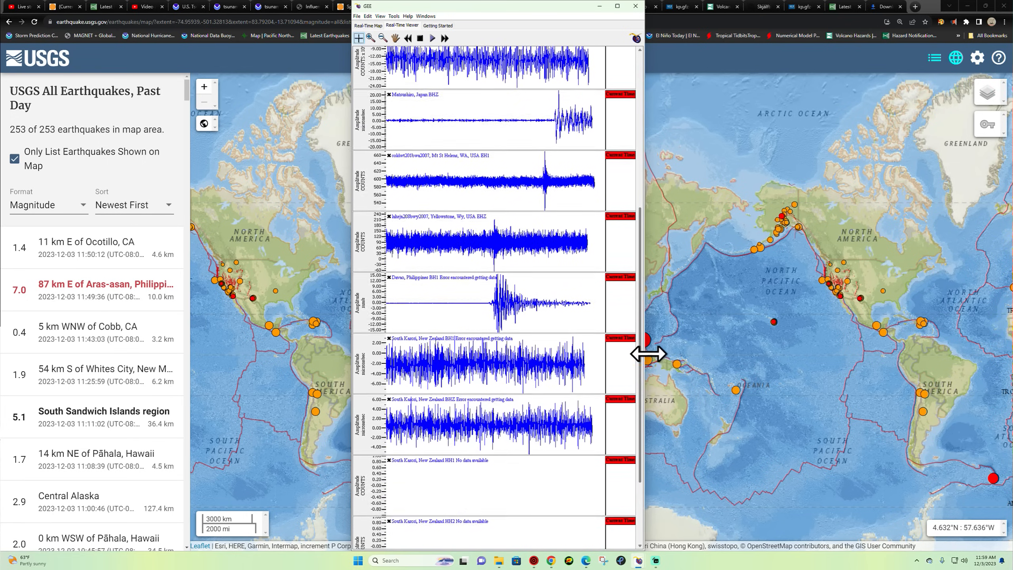
Select the M7.0 quake 87 km E of Aras-asan and open its full event page.
click(635, 5)
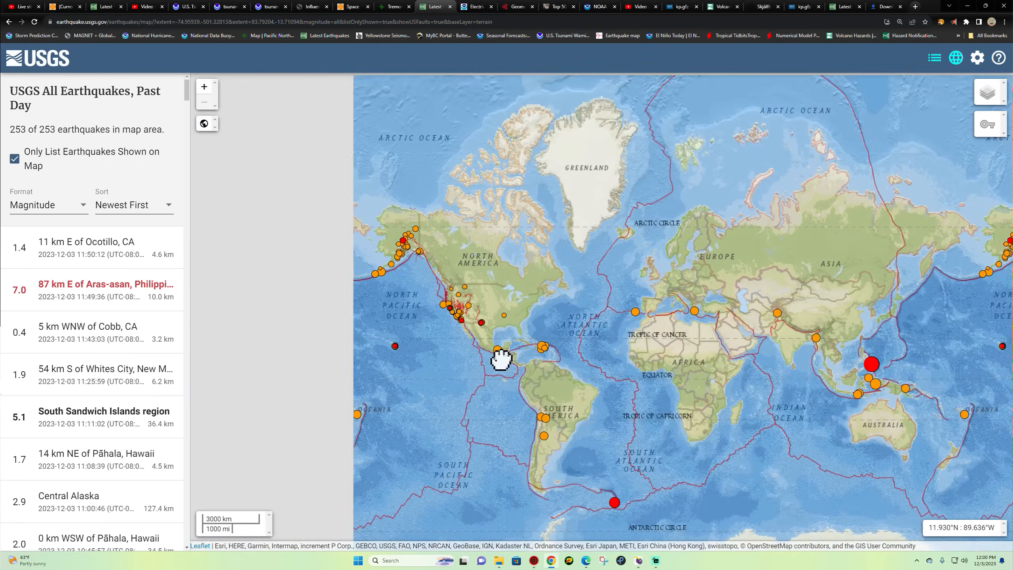
click(103, 289)
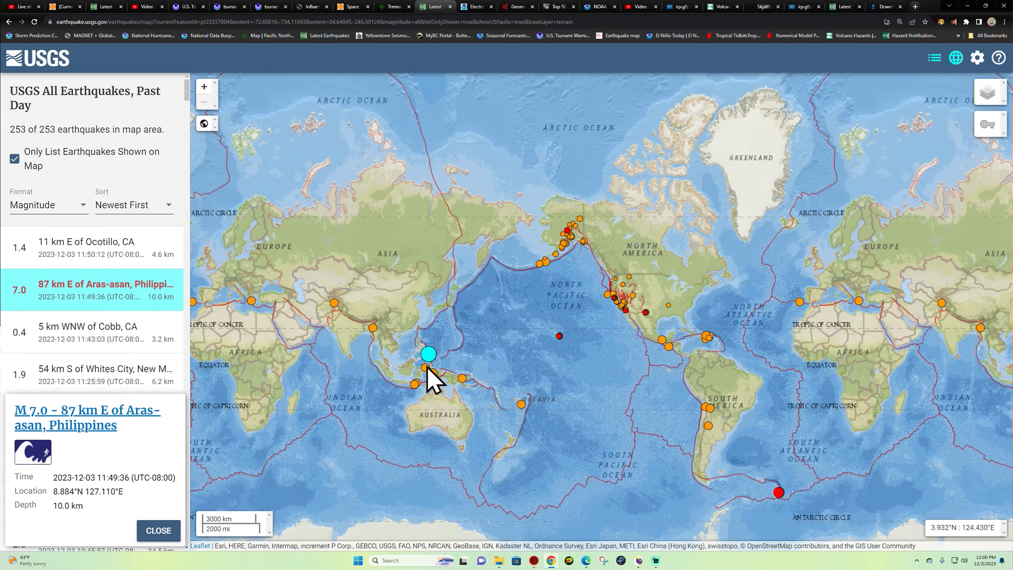
mouse_move(501, 416)
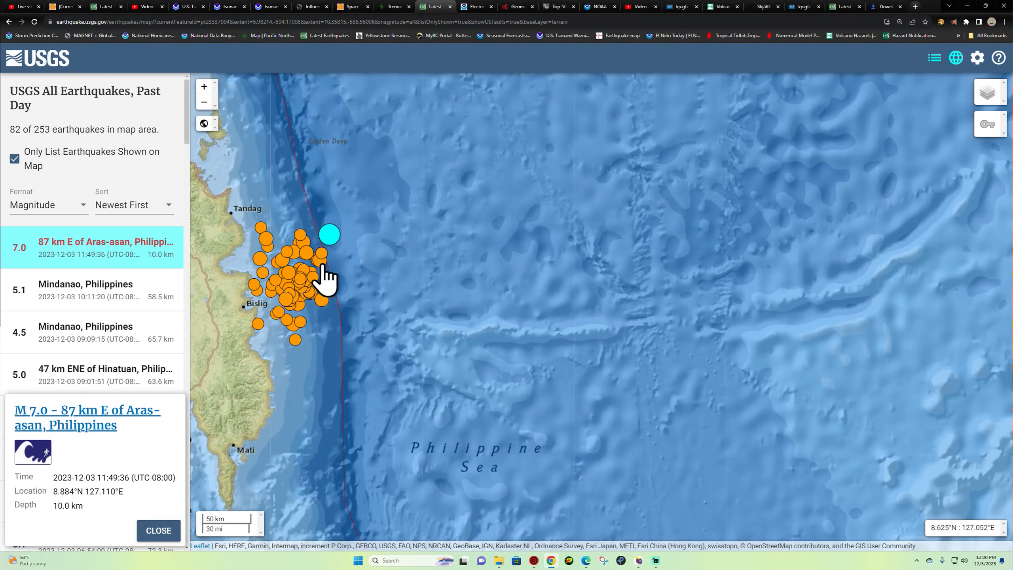
mouse_move(316, 284)
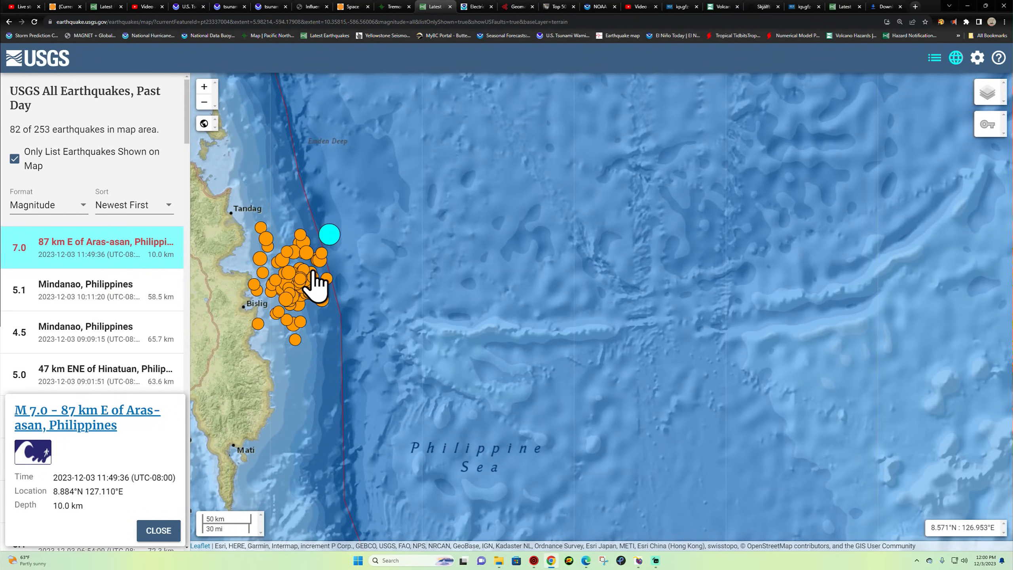
click(88, 416)
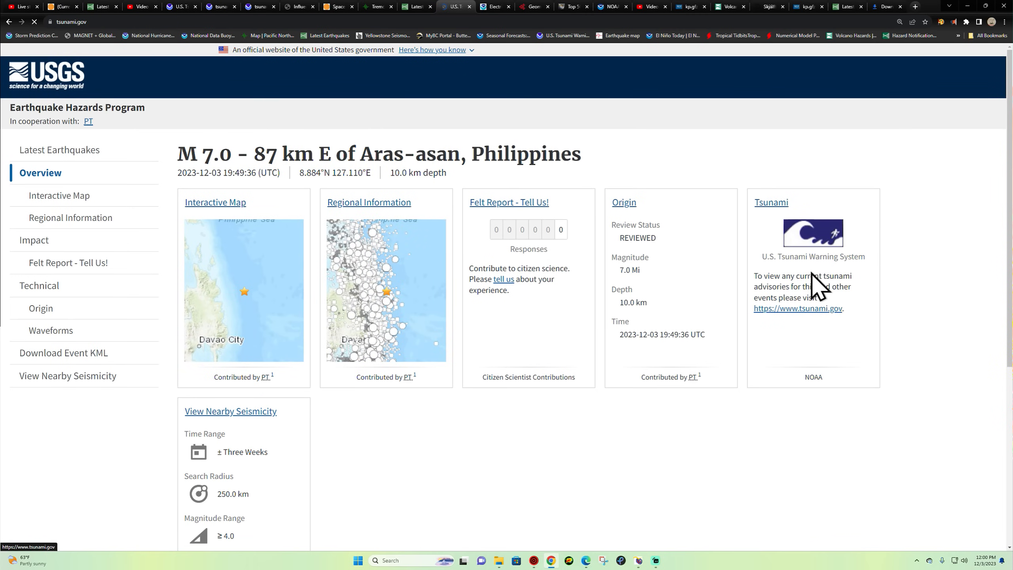
On tsunami.gov, open the Non-US/Canada Pacific Informational #1 message for the M7.0 Philippine quake.
click(797, 308)
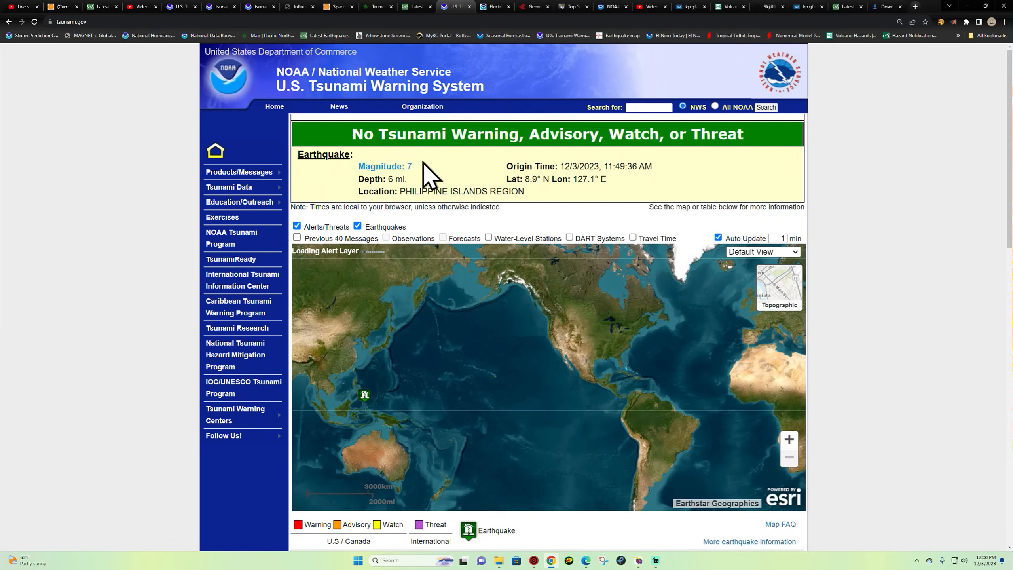
scroll(down, 3)
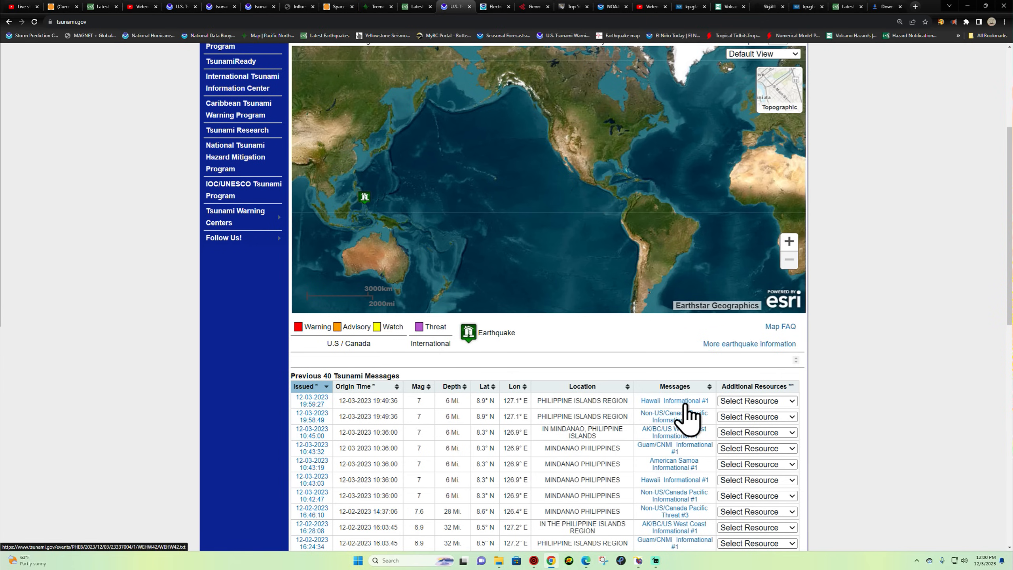
mouse_move(689, 505)
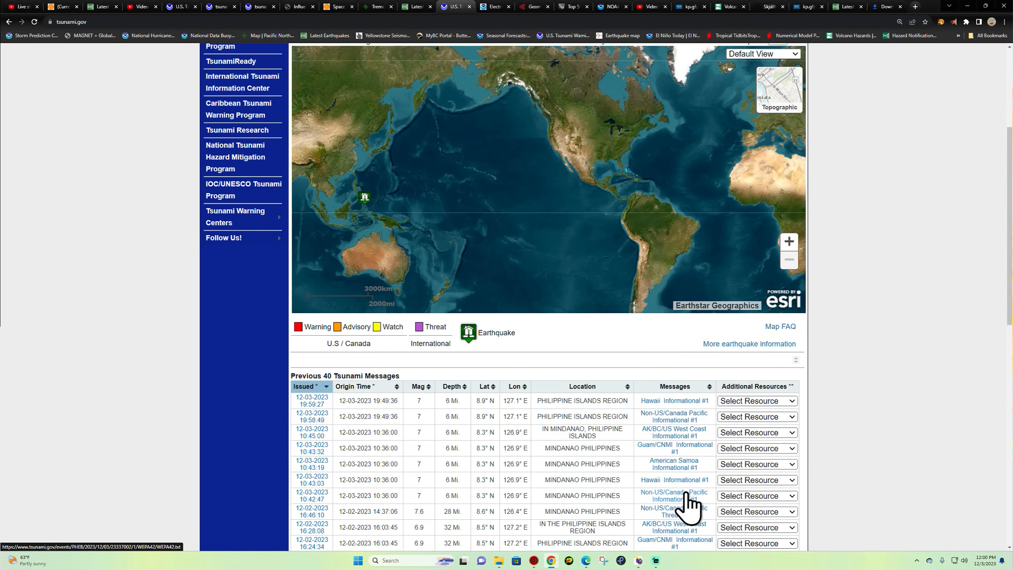
mouse_move(674, 496)
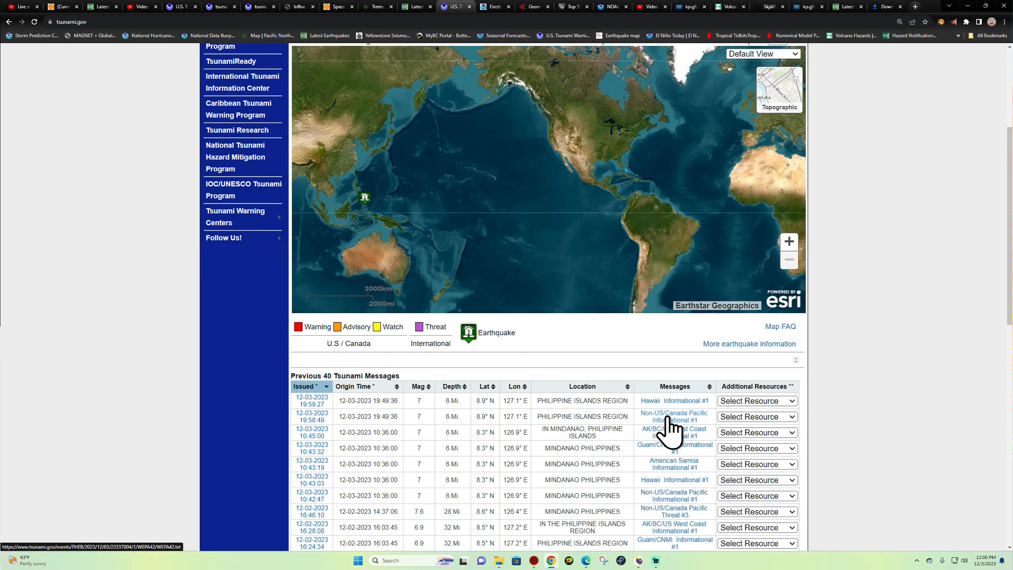
click(673, 417)
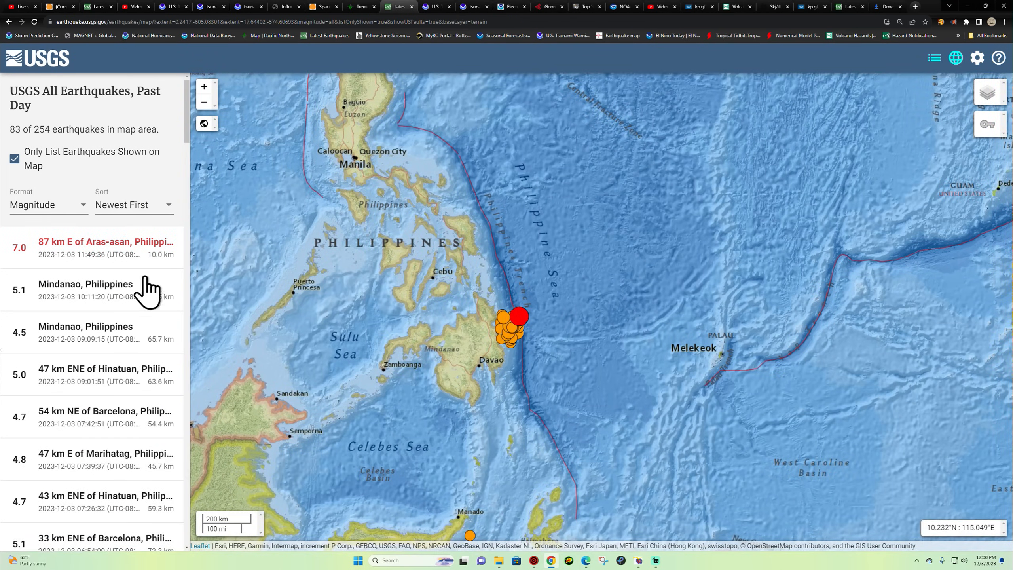
Reopen the M7.0 Aras-asan event summary showing magnitude, 10 km depth and tsunami information.
click(106, 247)
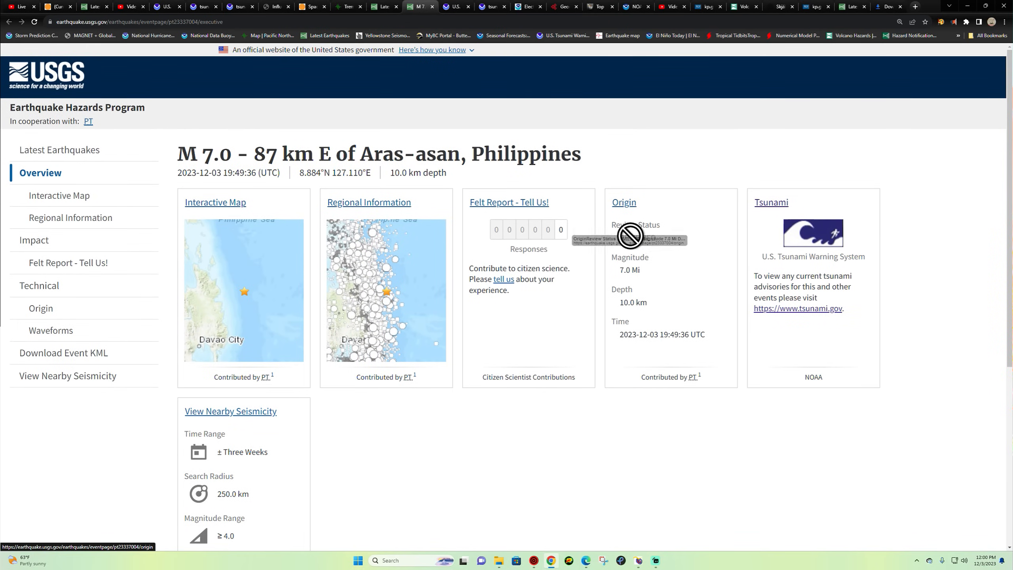
mouse_move(638, 553)
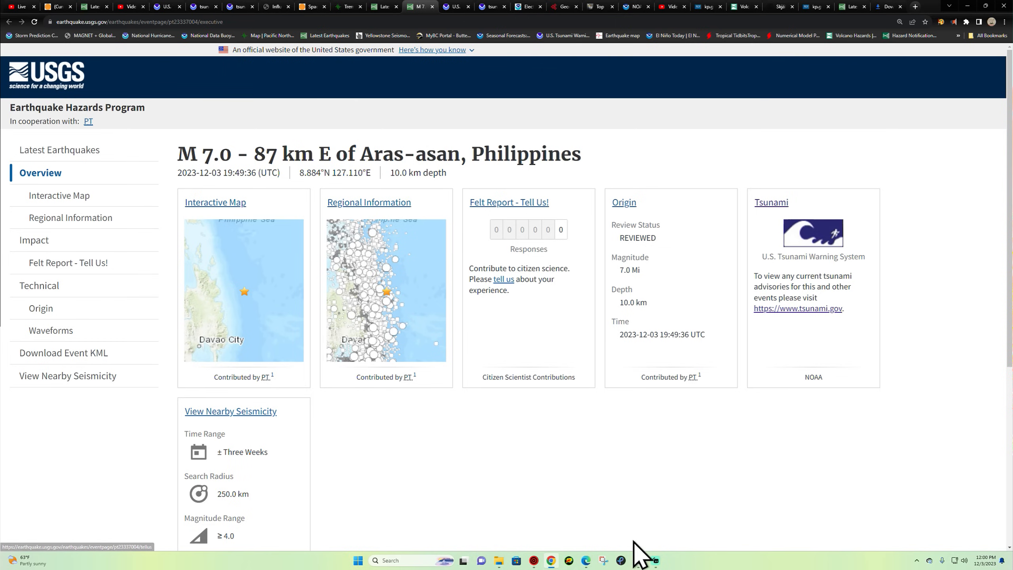
mouse_move(328, 36)
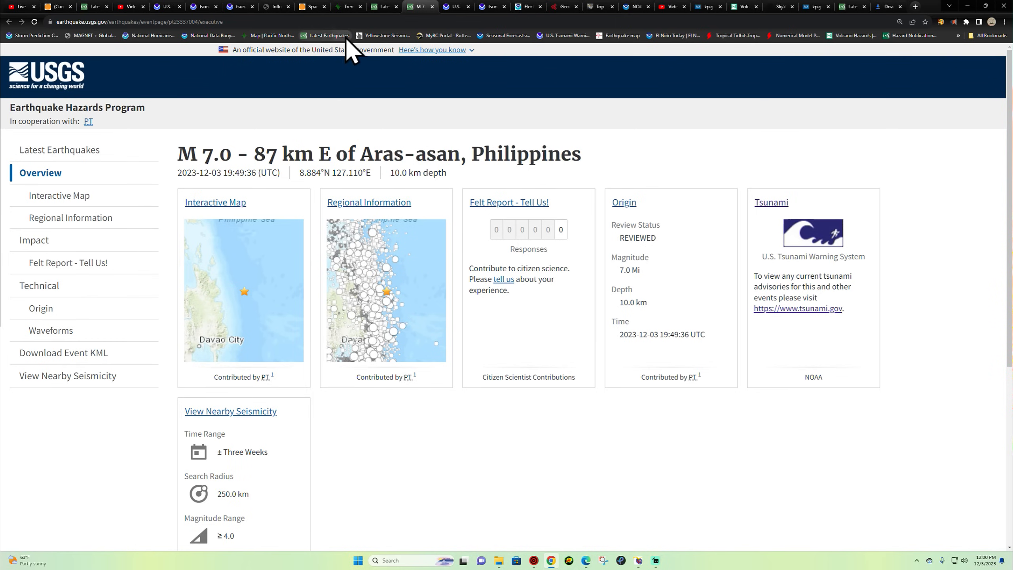